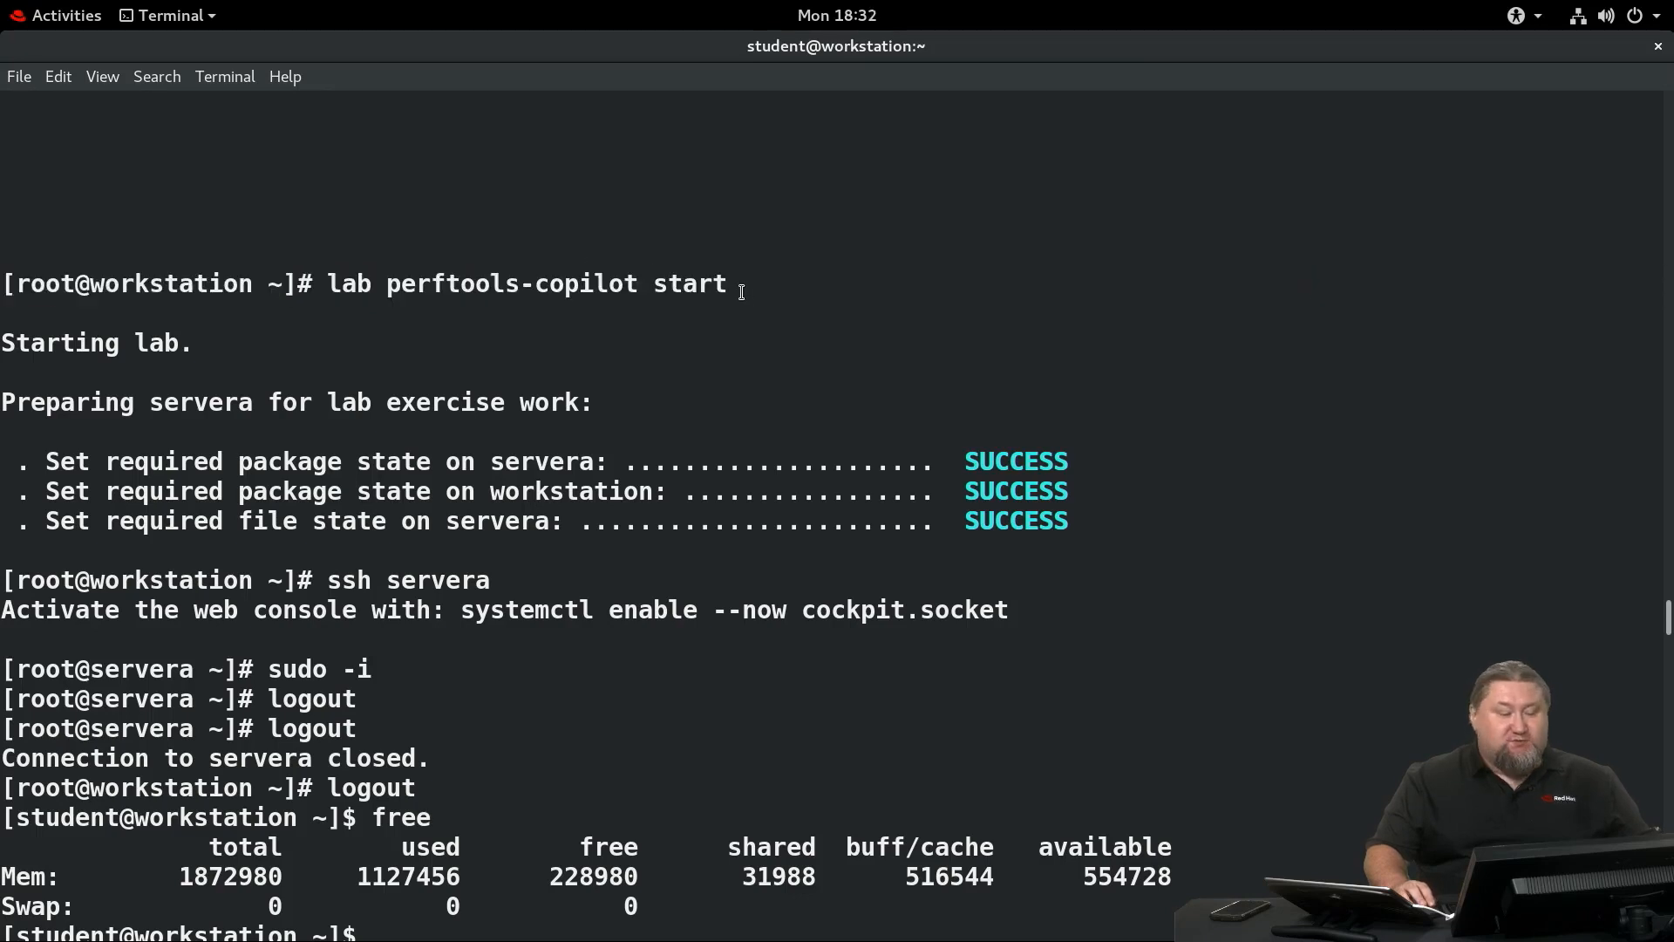
{"action": "mouse_move", "coordinate": [672, 389]}
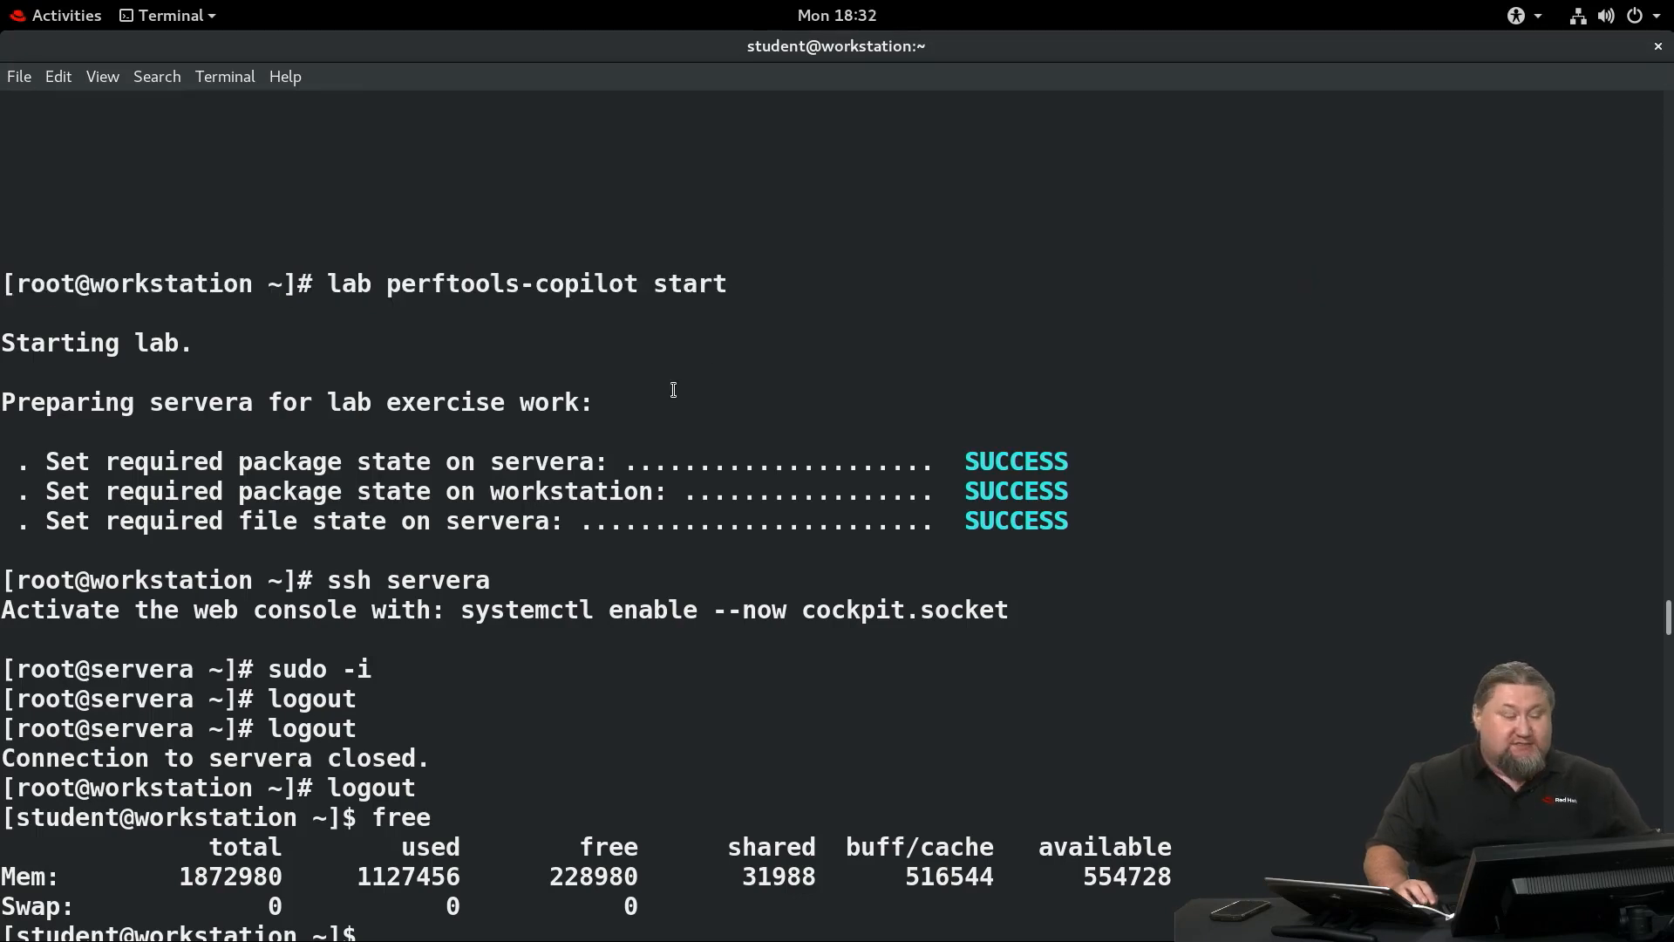
{"action": "mouse_move", "coordinate": [915, 459]}
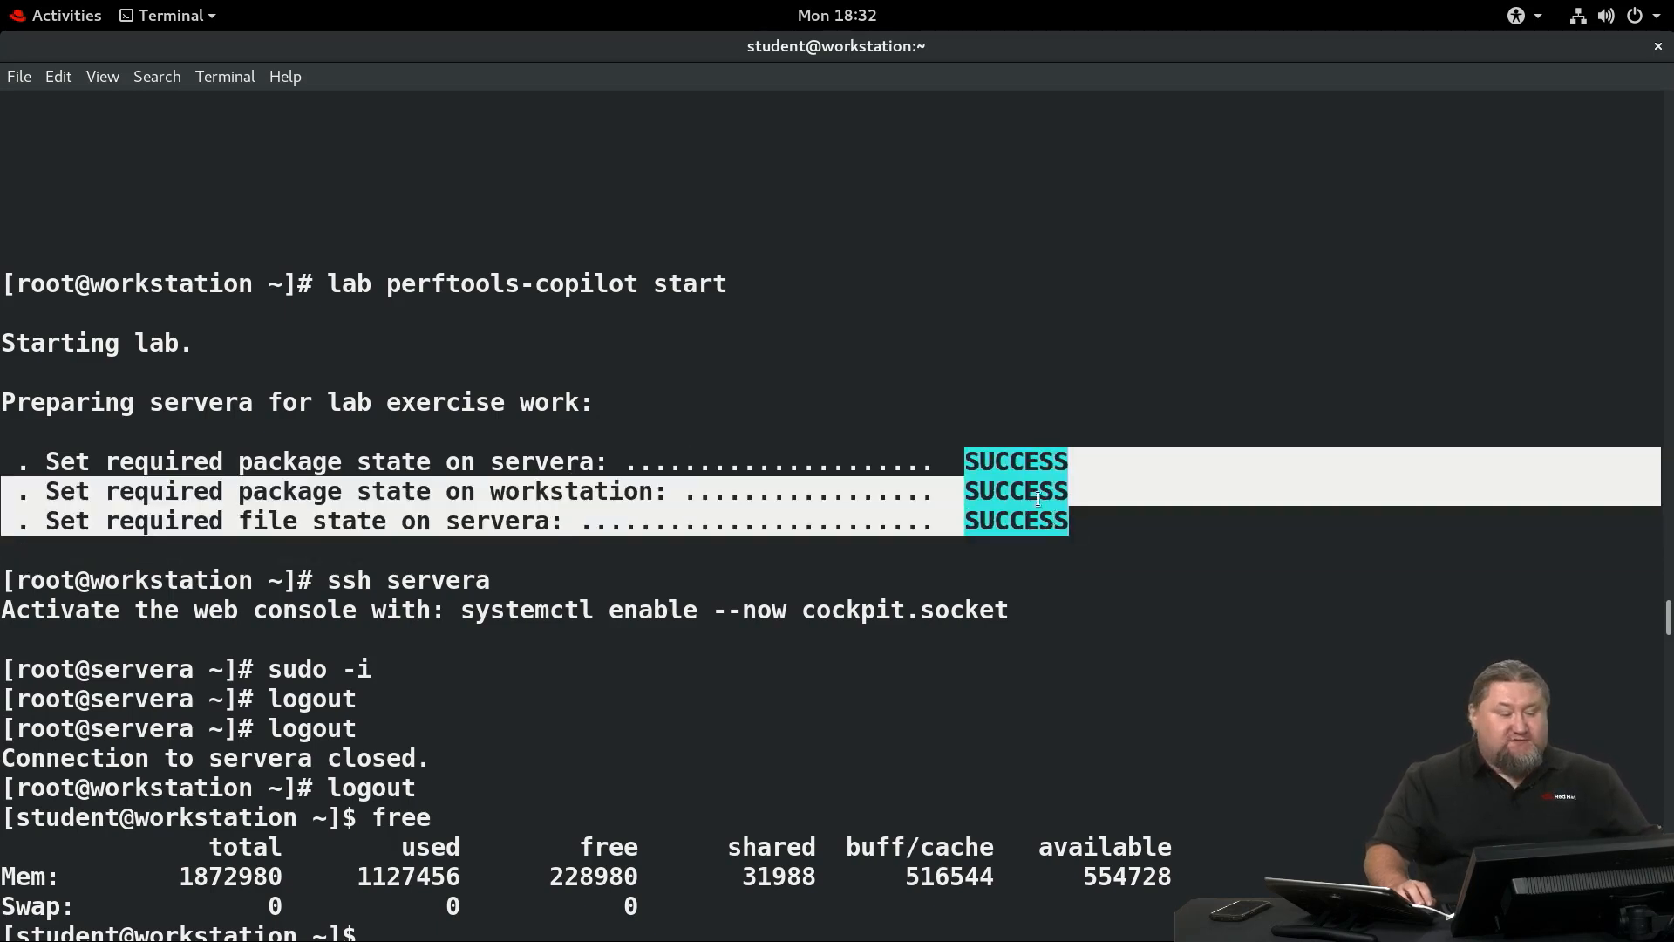
Review the ssh servera login and early exercise output while pcp-gui installs.
{"action": "scroll", "scroll_direction": "down", "scroll_amount": 3}
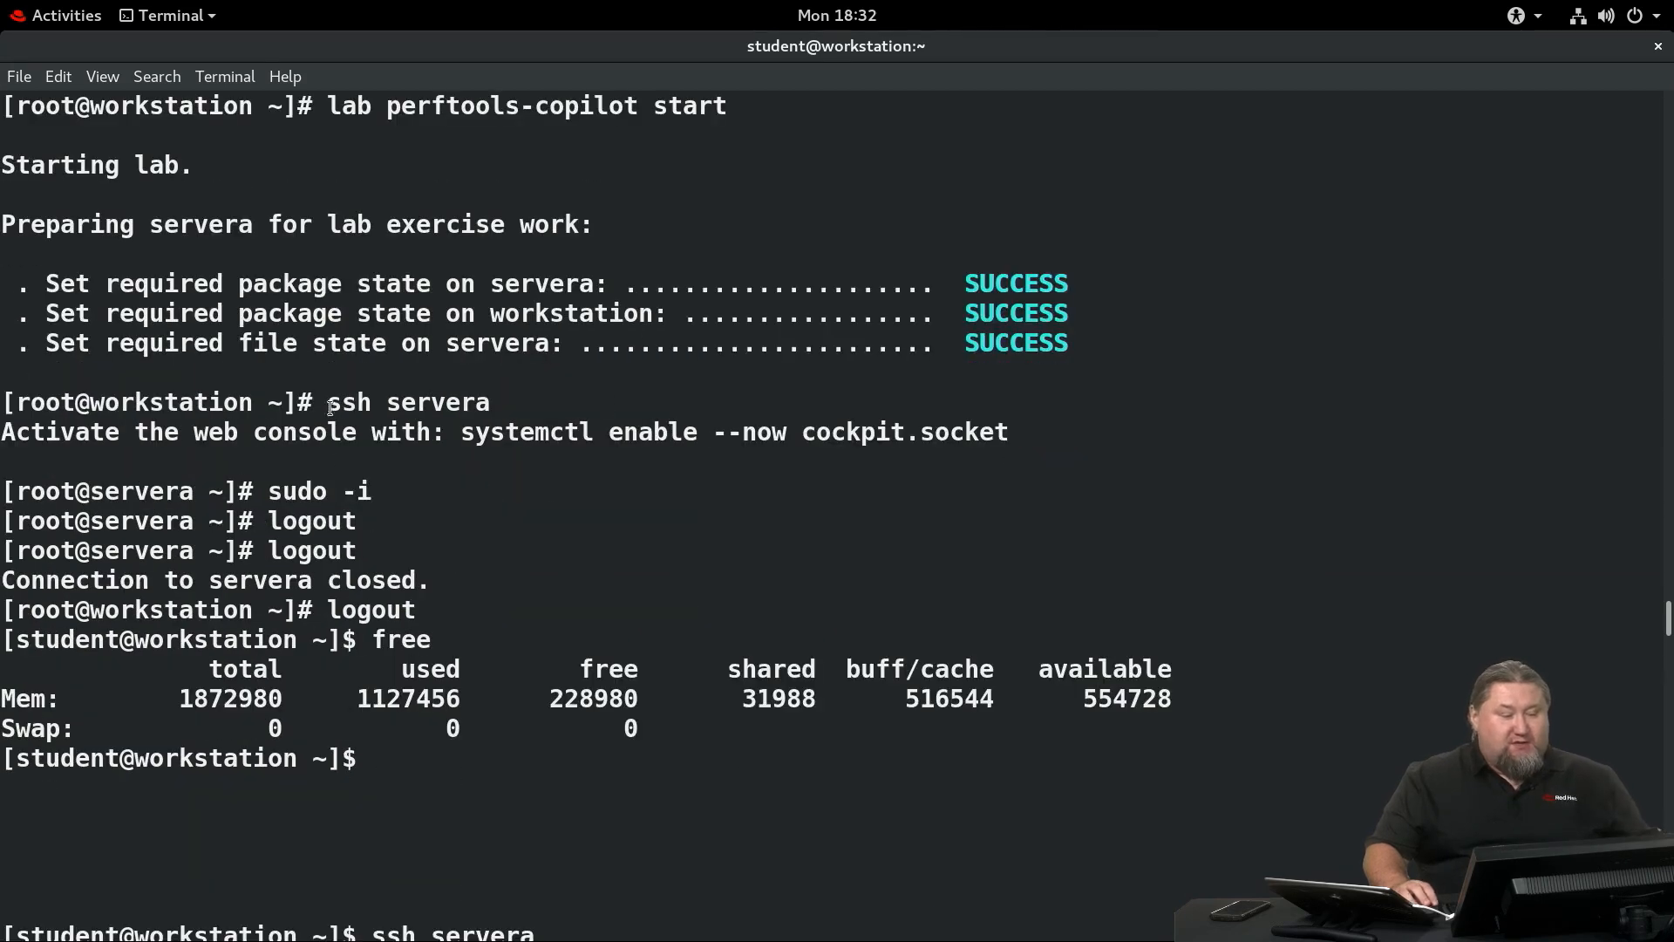
{"action": "double_click", "coordinate": [408, 403]}
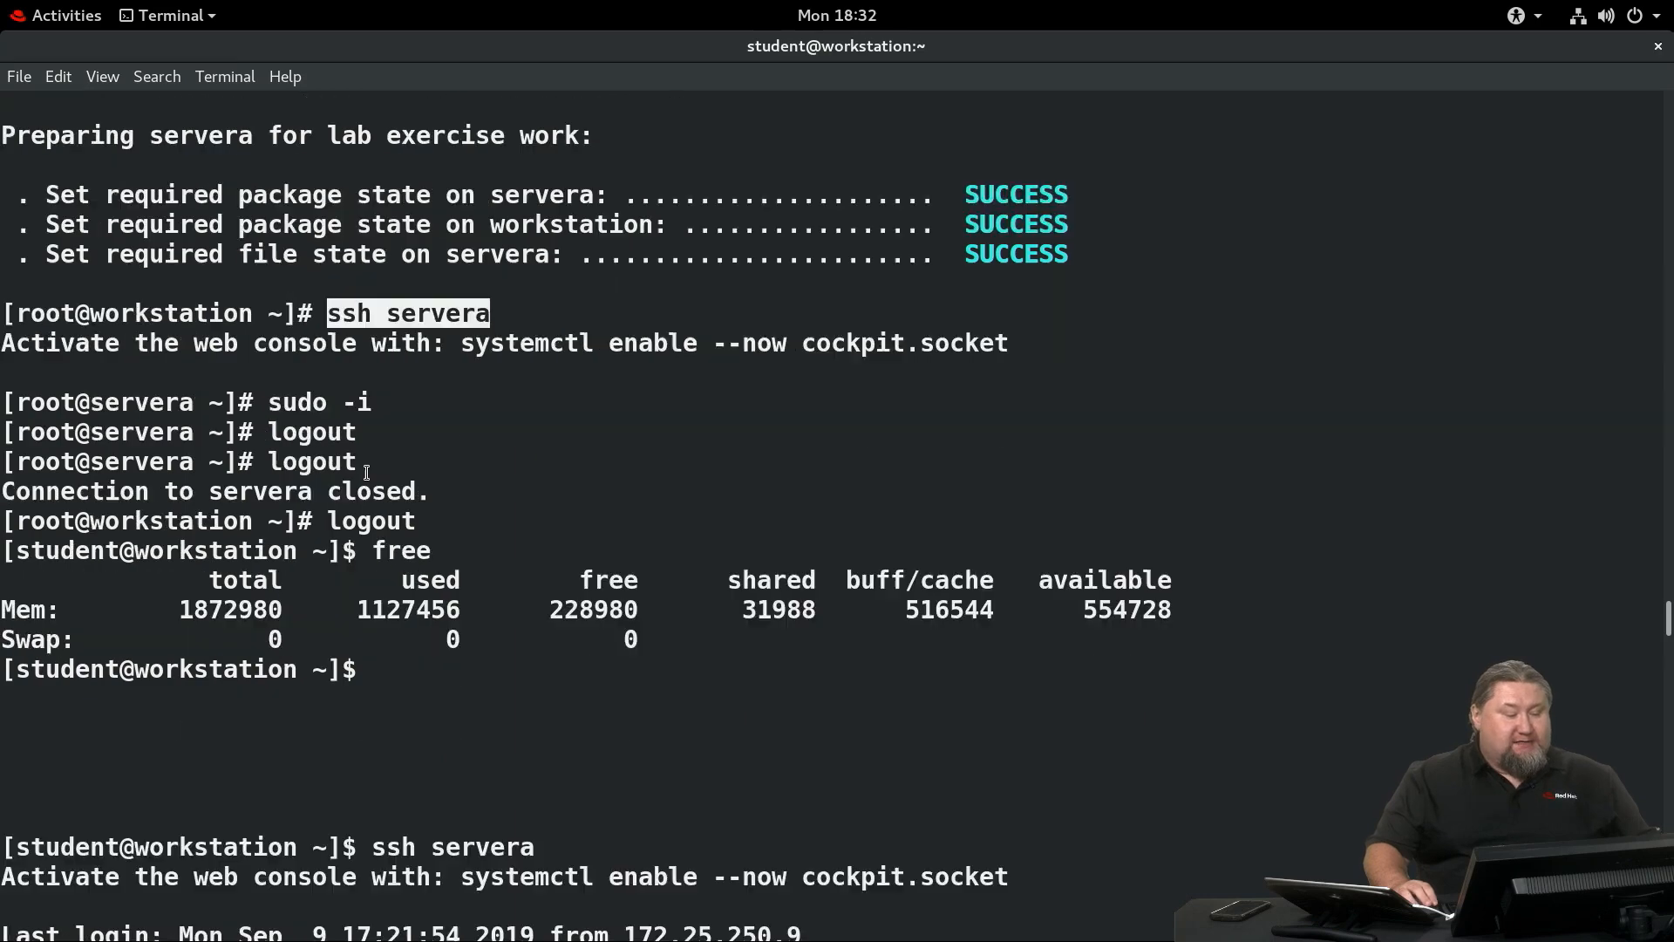
{"action": "scroll", "scroll_direction": "down", "scroll_amount": 3}
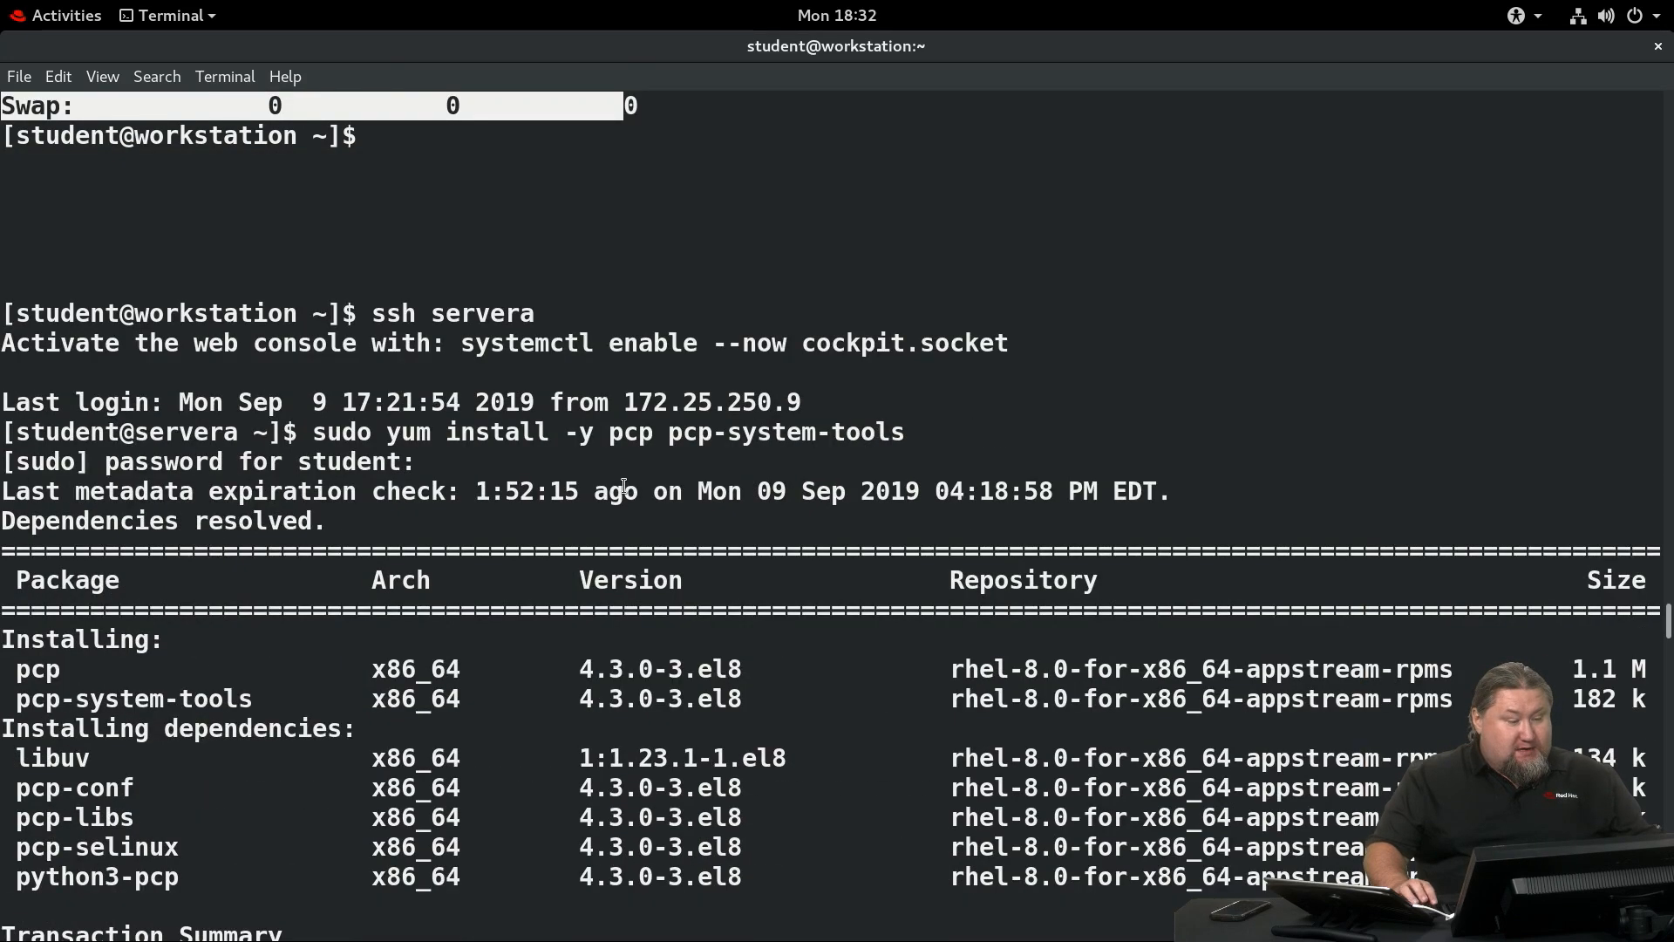
{"action": "scroll", "scroll_direction": "down", "scroll_amount": 3}
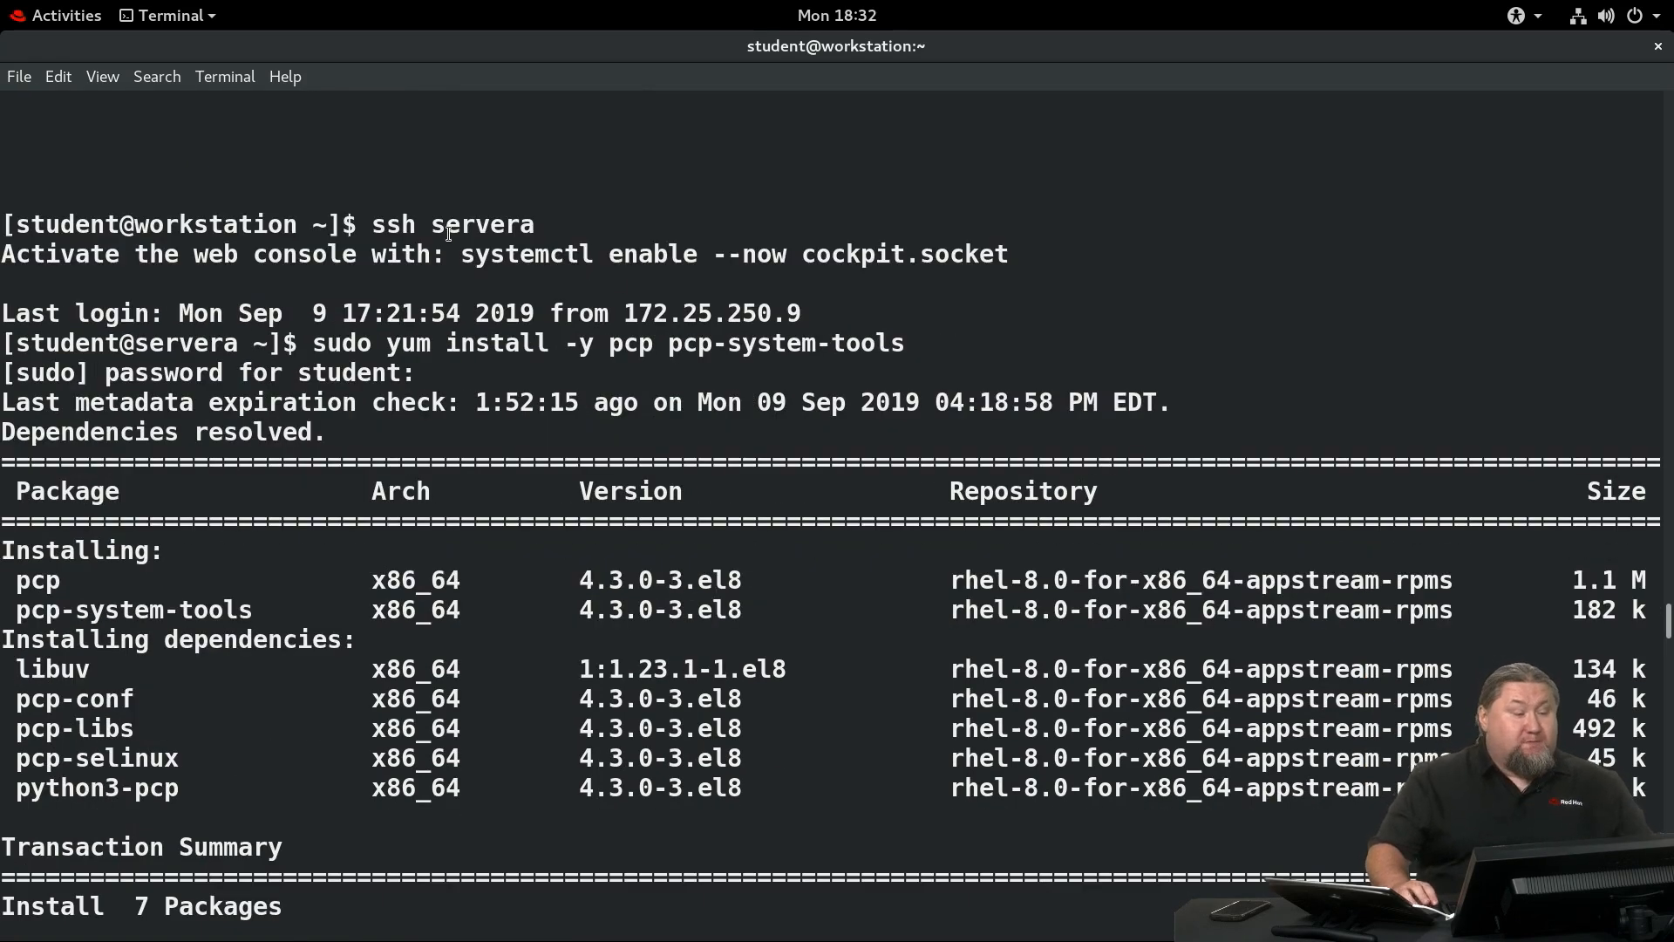
{"action": "mouse_move", "coordinate": [399, 343]}
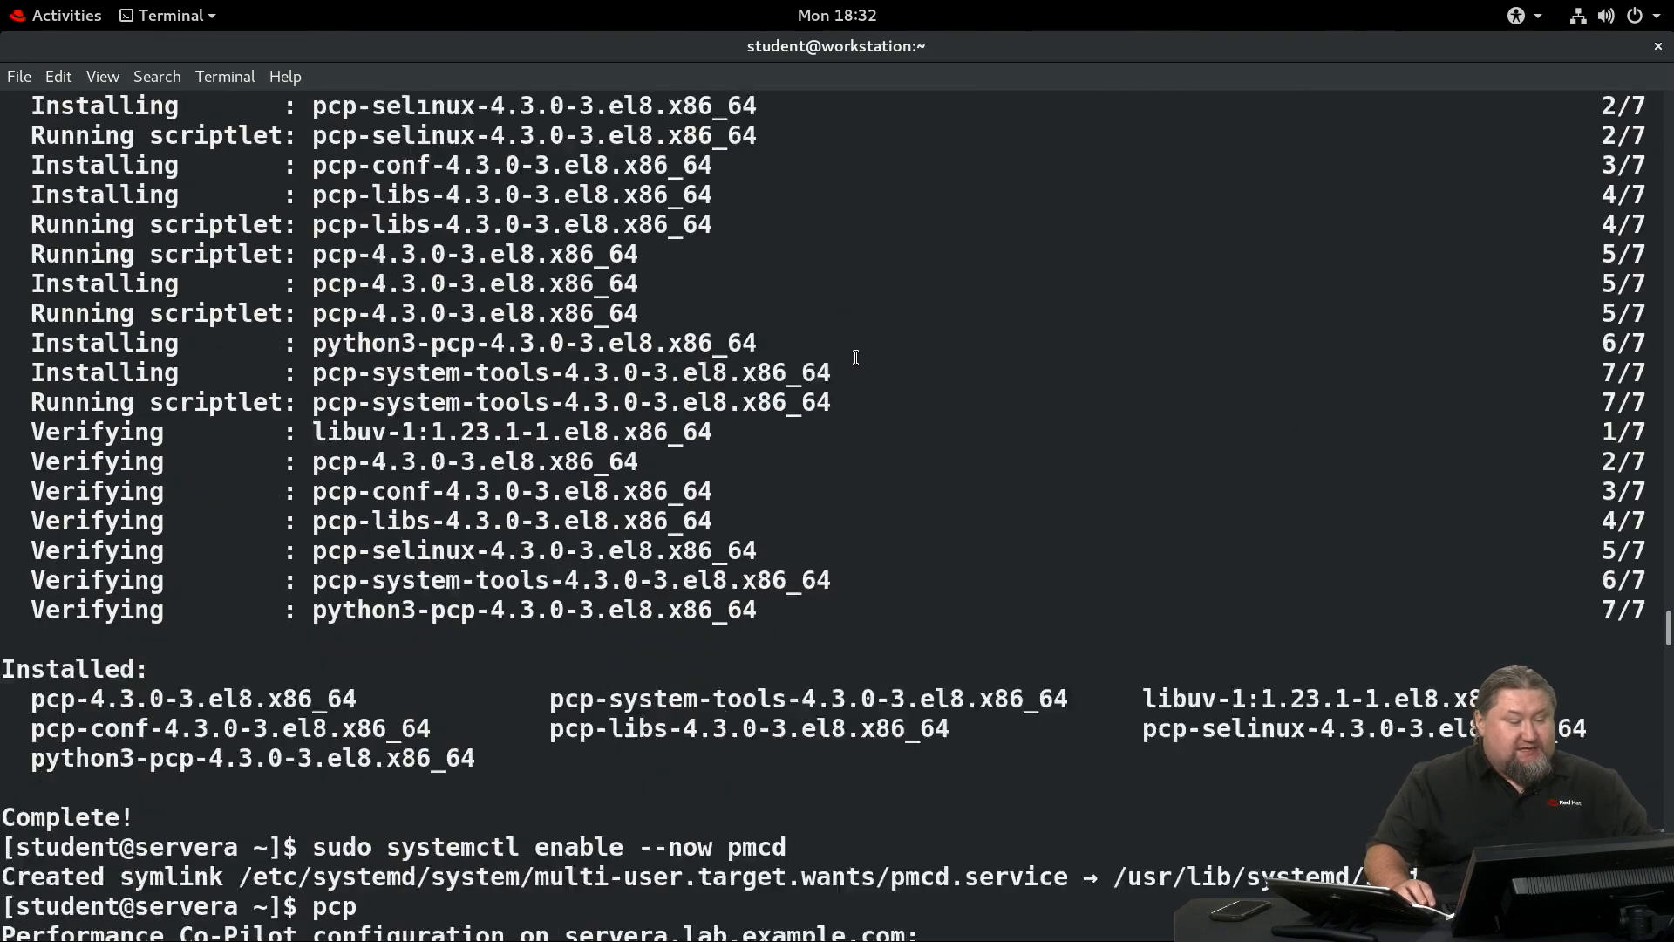
{"action": "scroll", "scroll_direction": "down", "scroll_amount": 3}
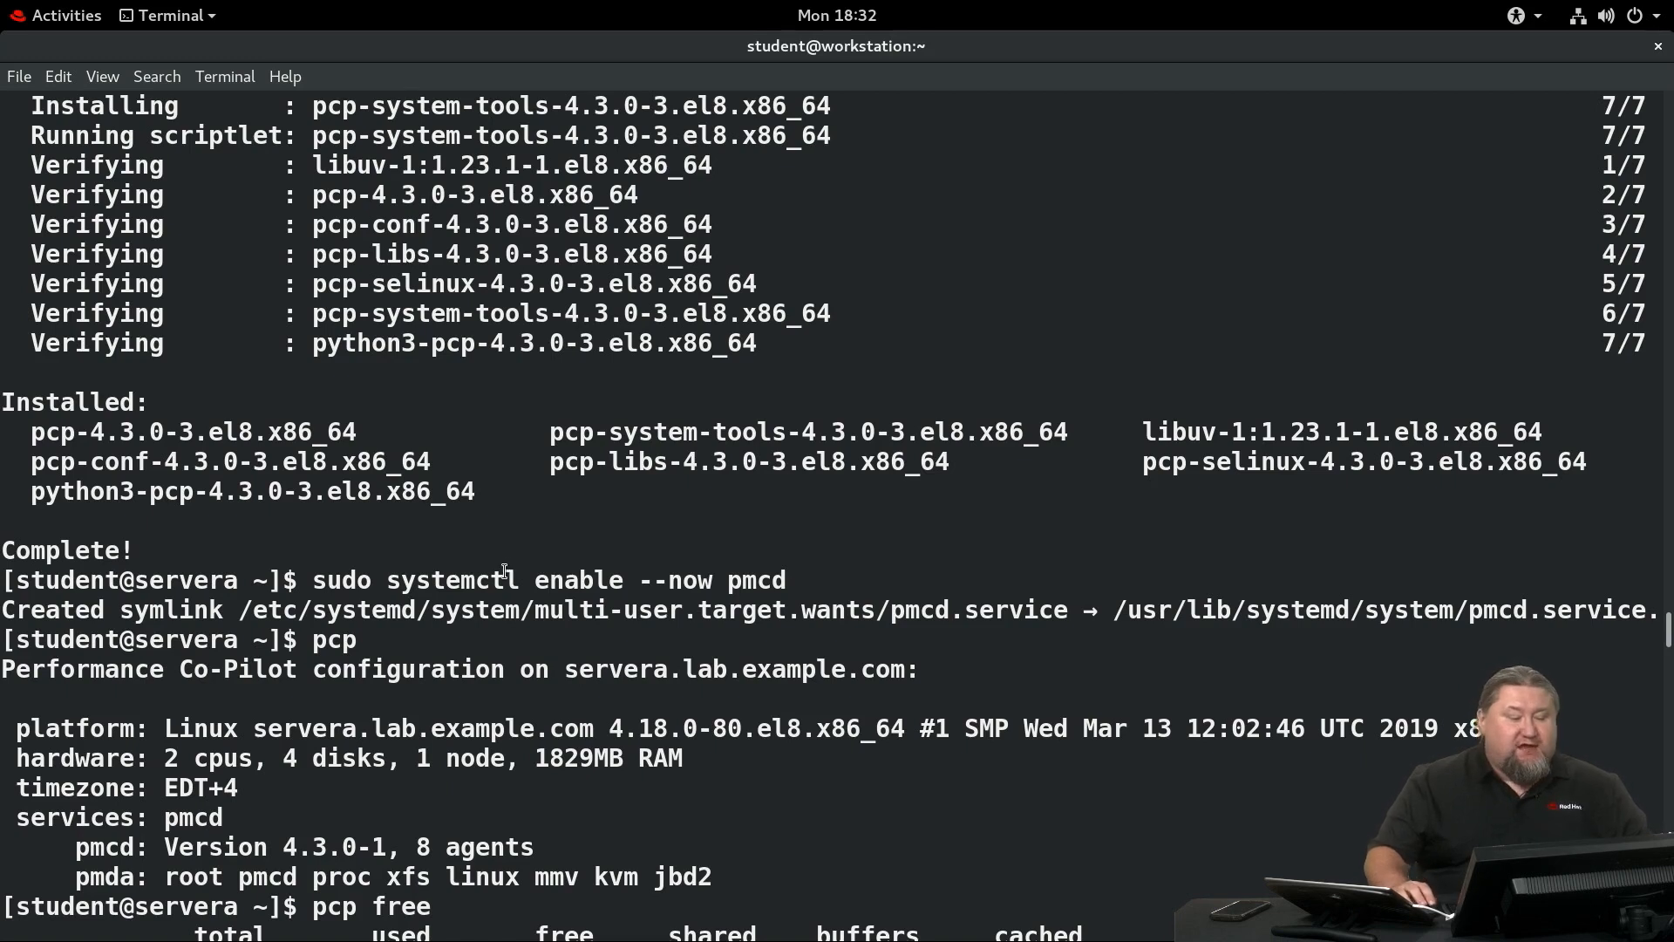
{"action": "double_click", "coordinate": [422, 578]}
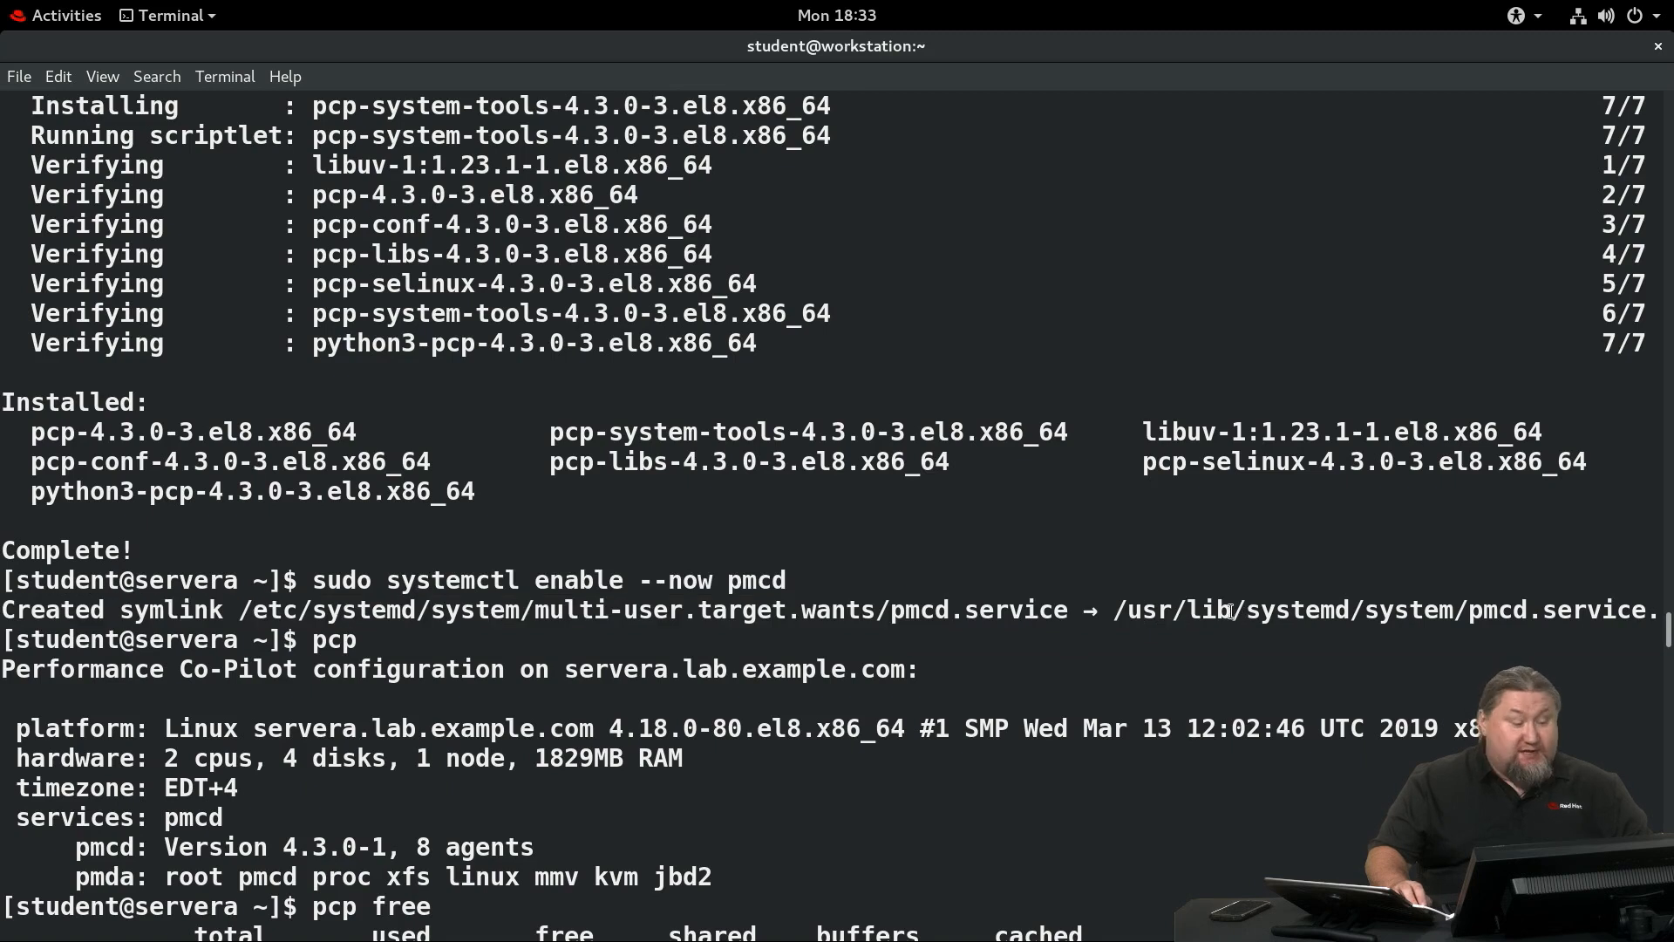
{"action": "mouse_move", "coordinate": [841, 635]}
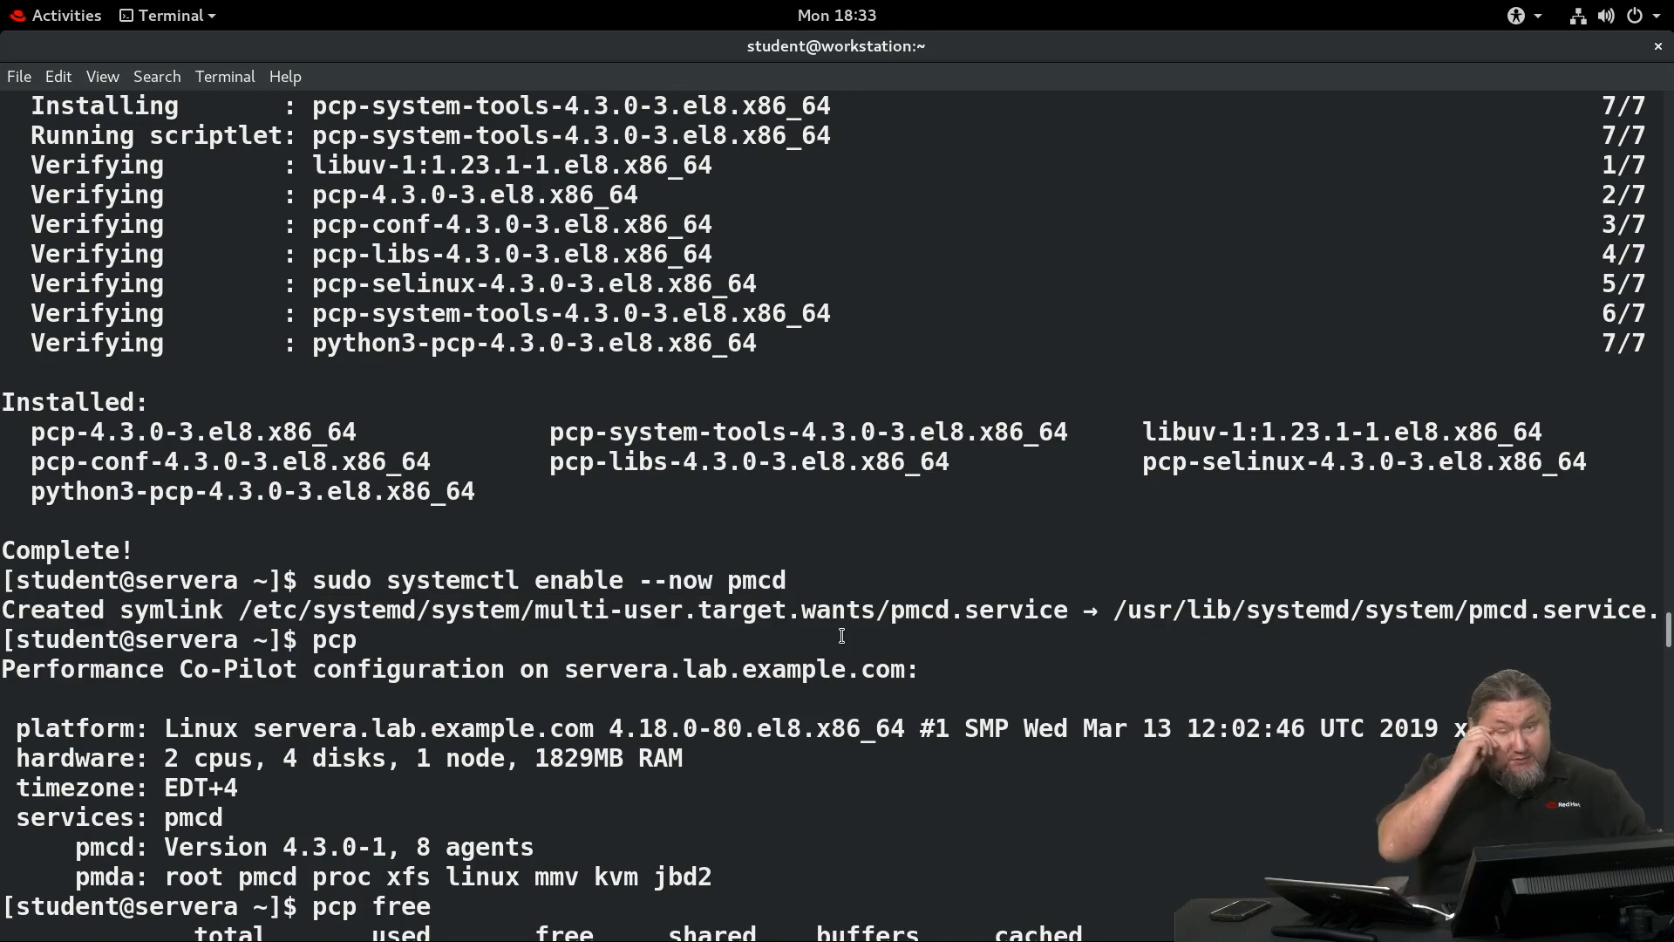
{"action": "mouse_move", "coordinate": [464, 673]}
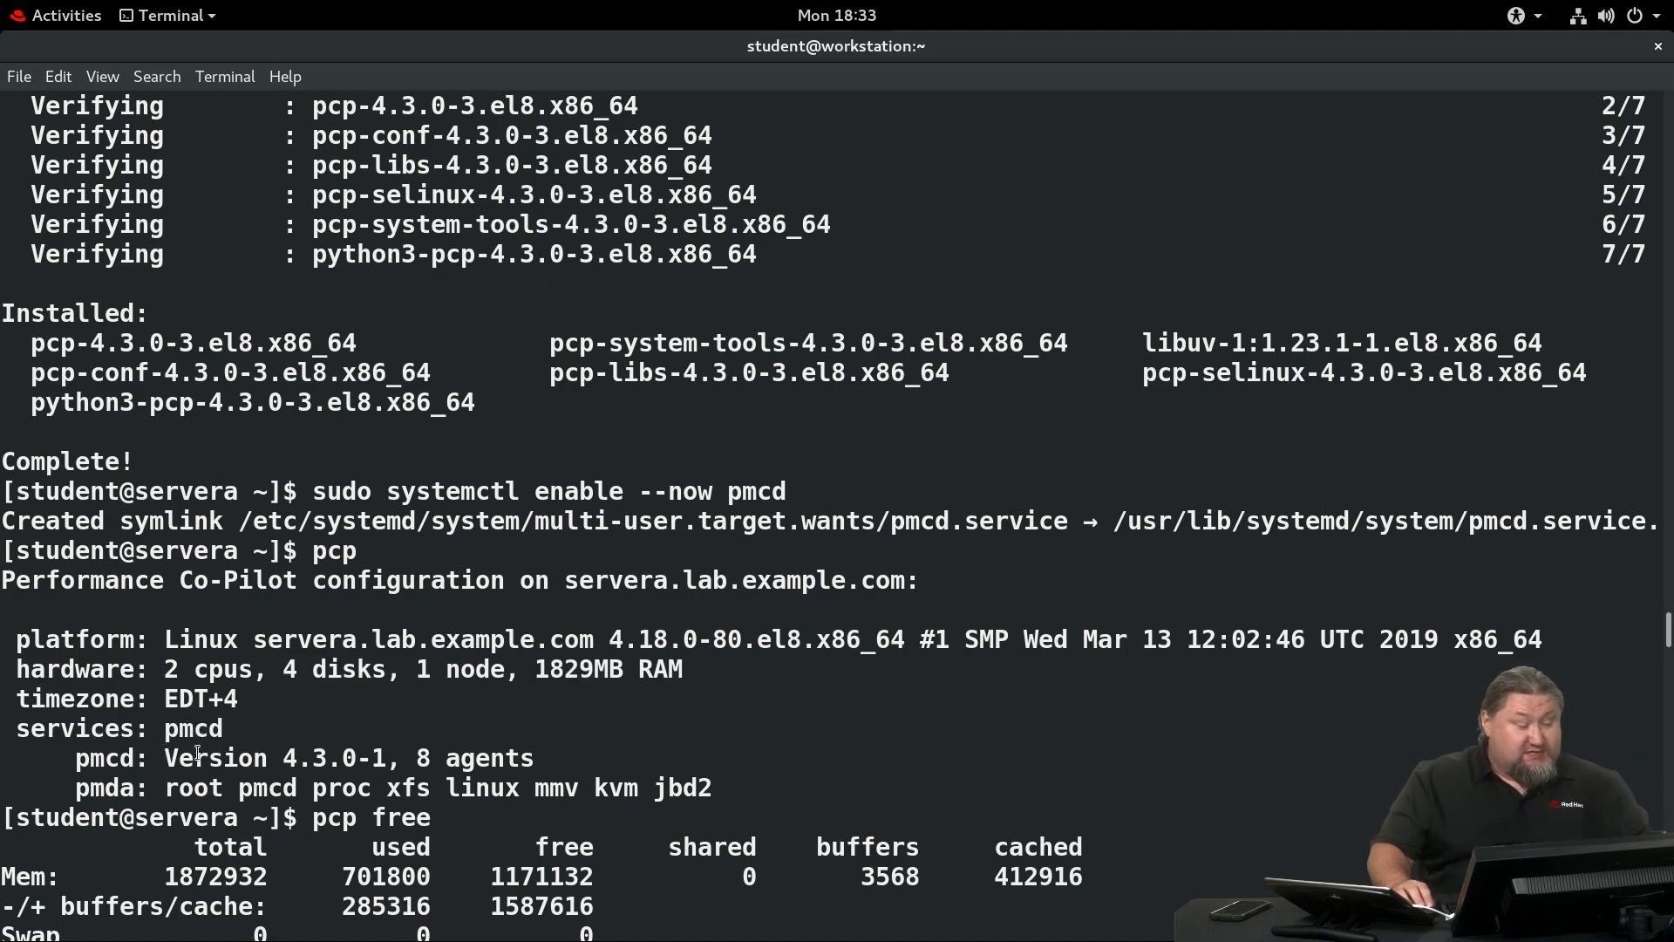
Point out the pcp free command and the dd load reading from /dev/zero, then its stop command.
{"action": "double_click", "coordinate": [469, 759]}
{"action": "type", "text": "pcp dstat --nocolor -tdD vda 1 10"}
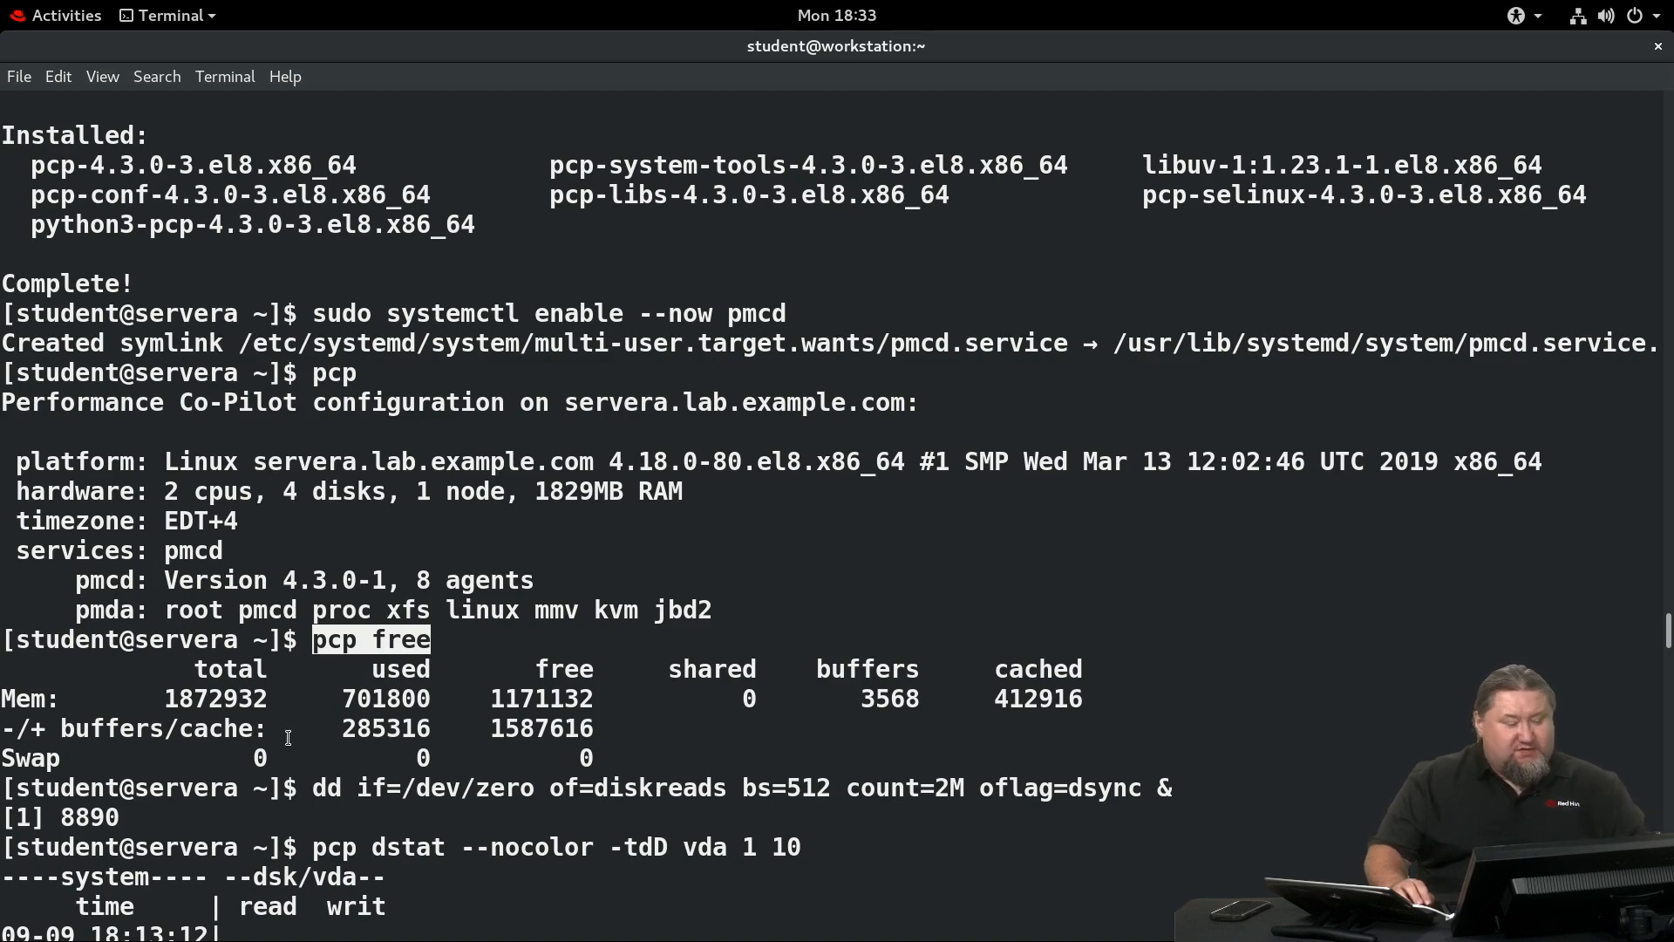
{"action": "scroll", "scroll_direction": "down", "scroll_amount": 3}
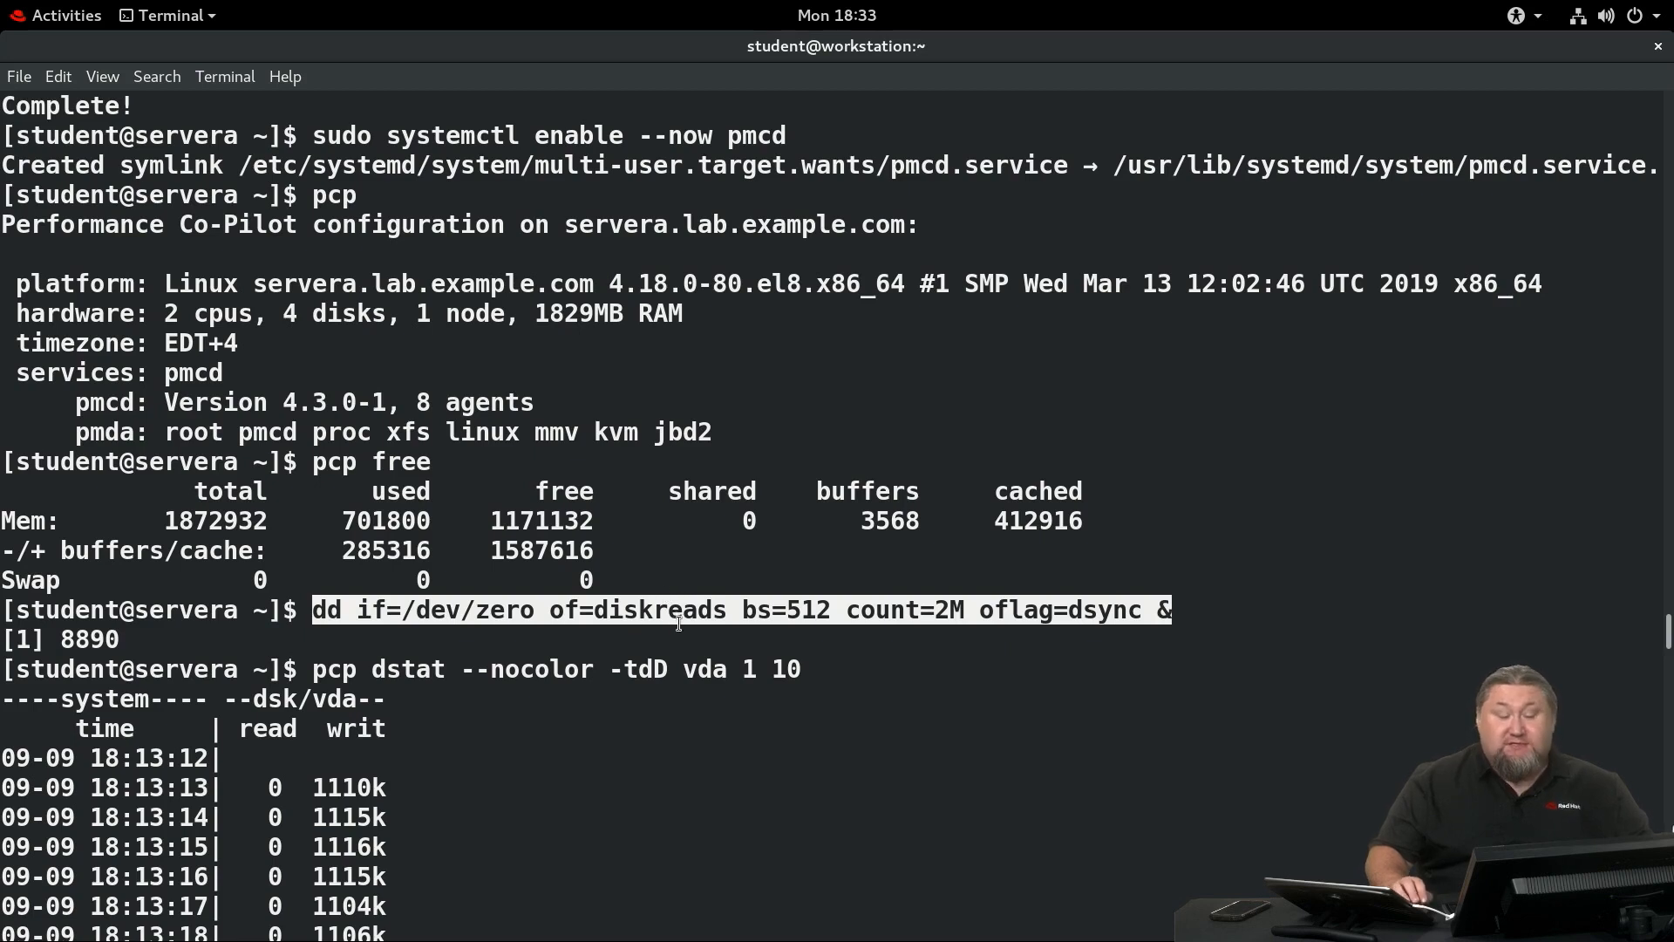
{"action": "mouse_move", "coordinate": [408, 603]}
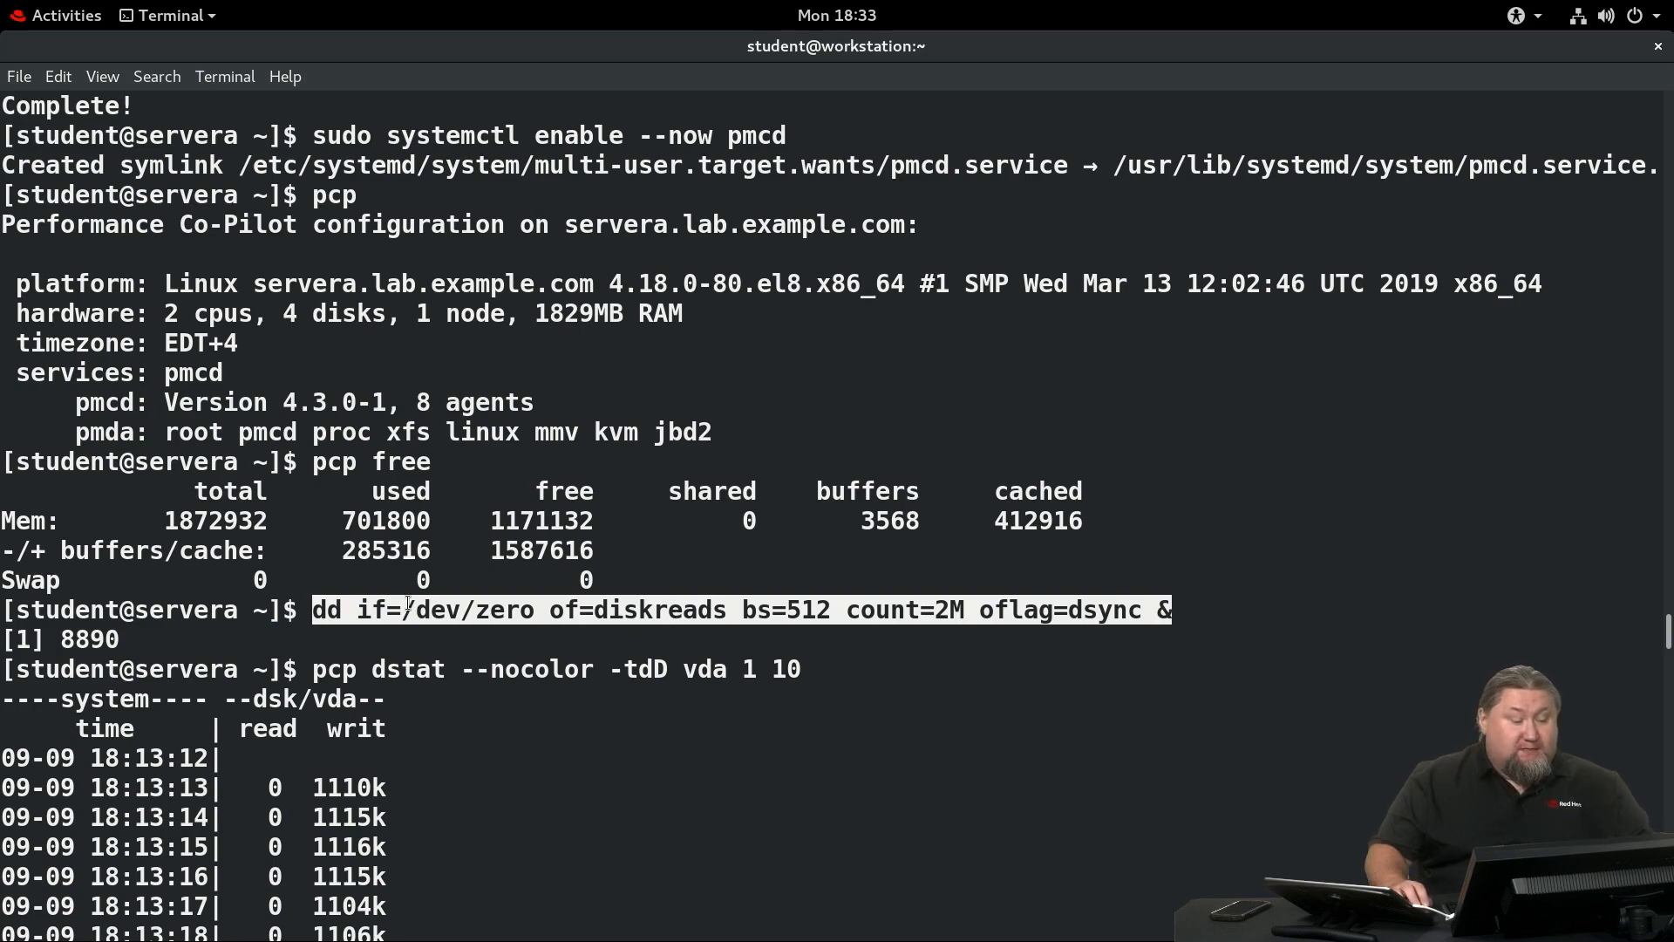
{"action": "double_click", "coordinate": [468, 611]}
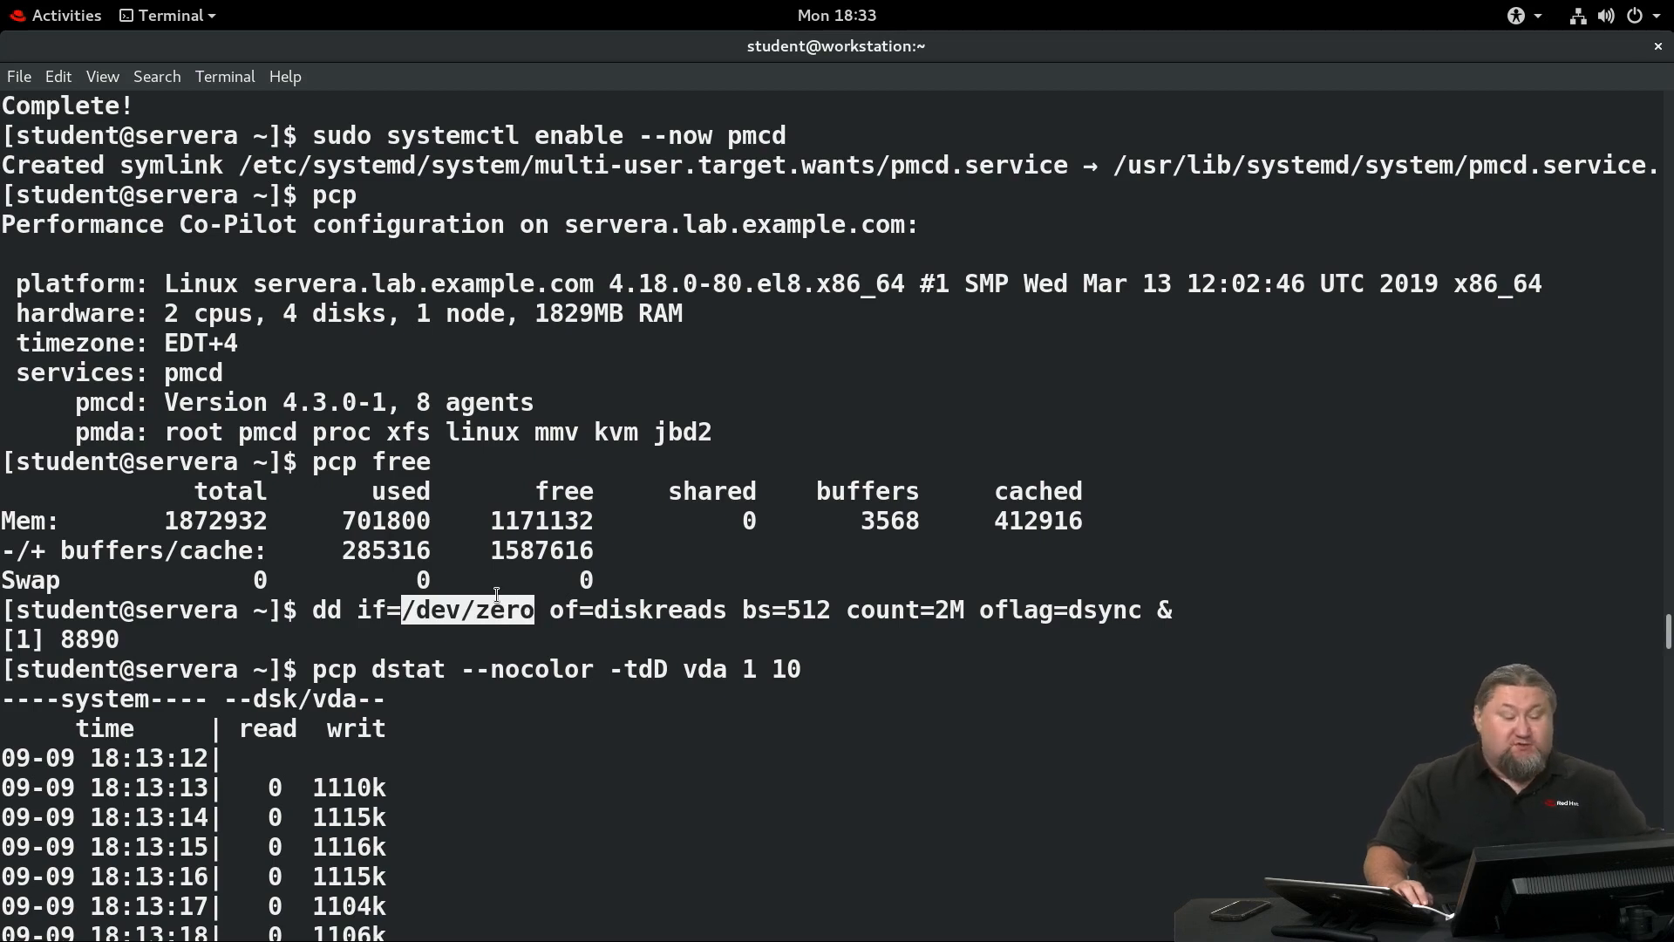
{"action": "double_click", "coordinate": [776, 610]}
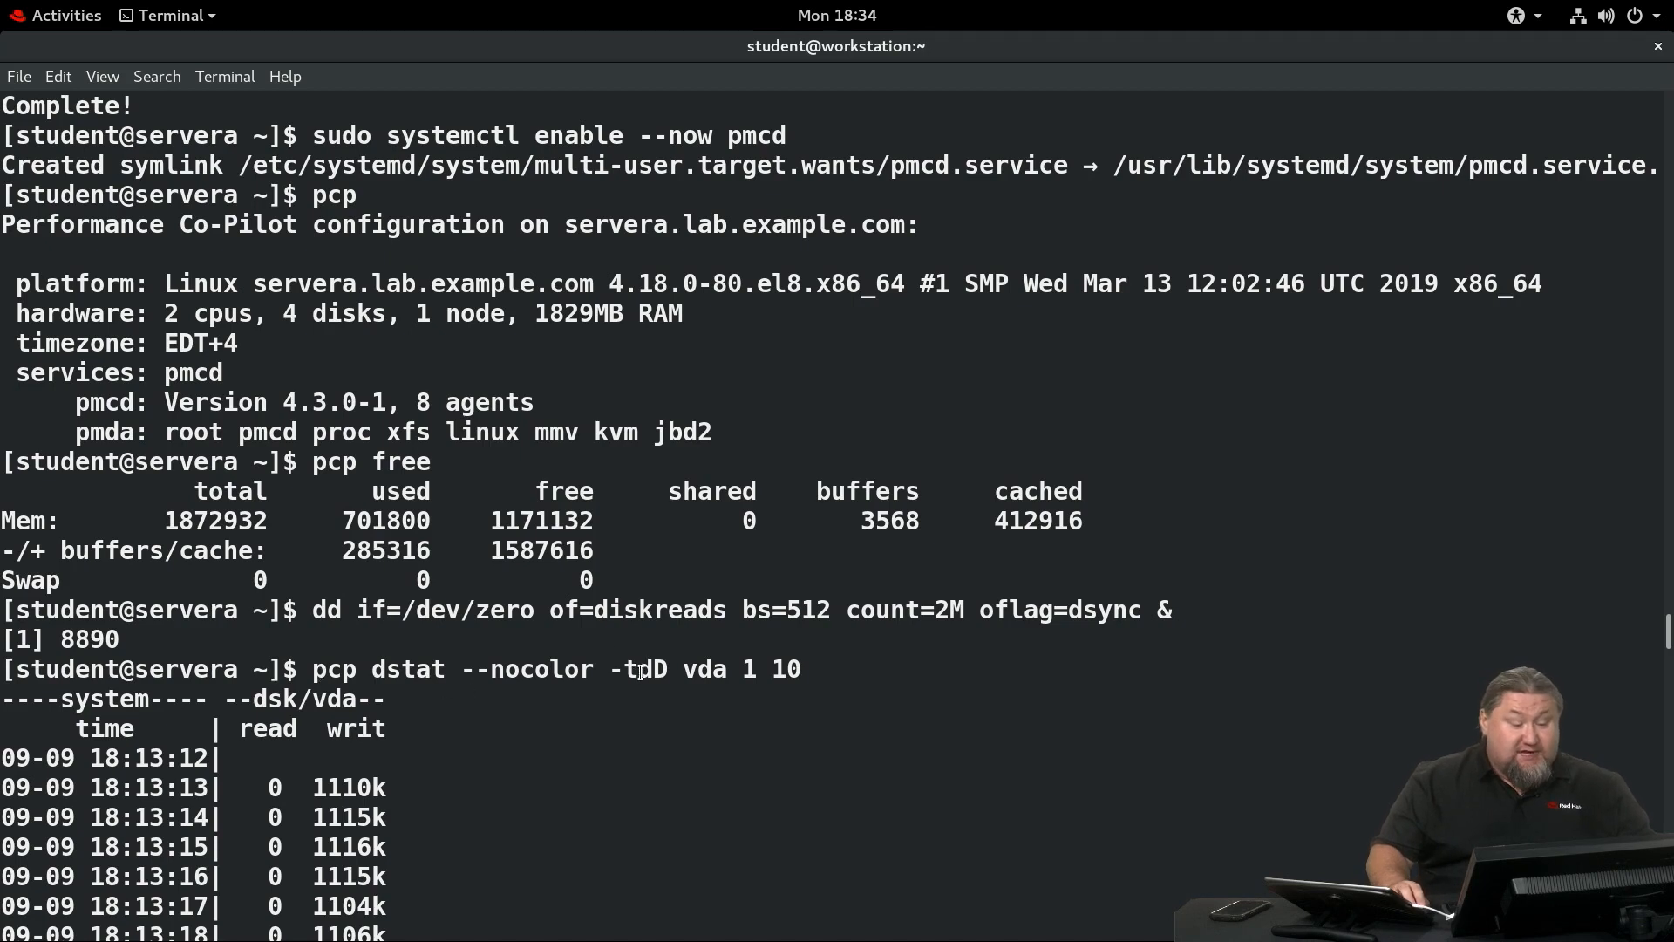
{"action": "mouse_move", "coordinate": [634, 668]}
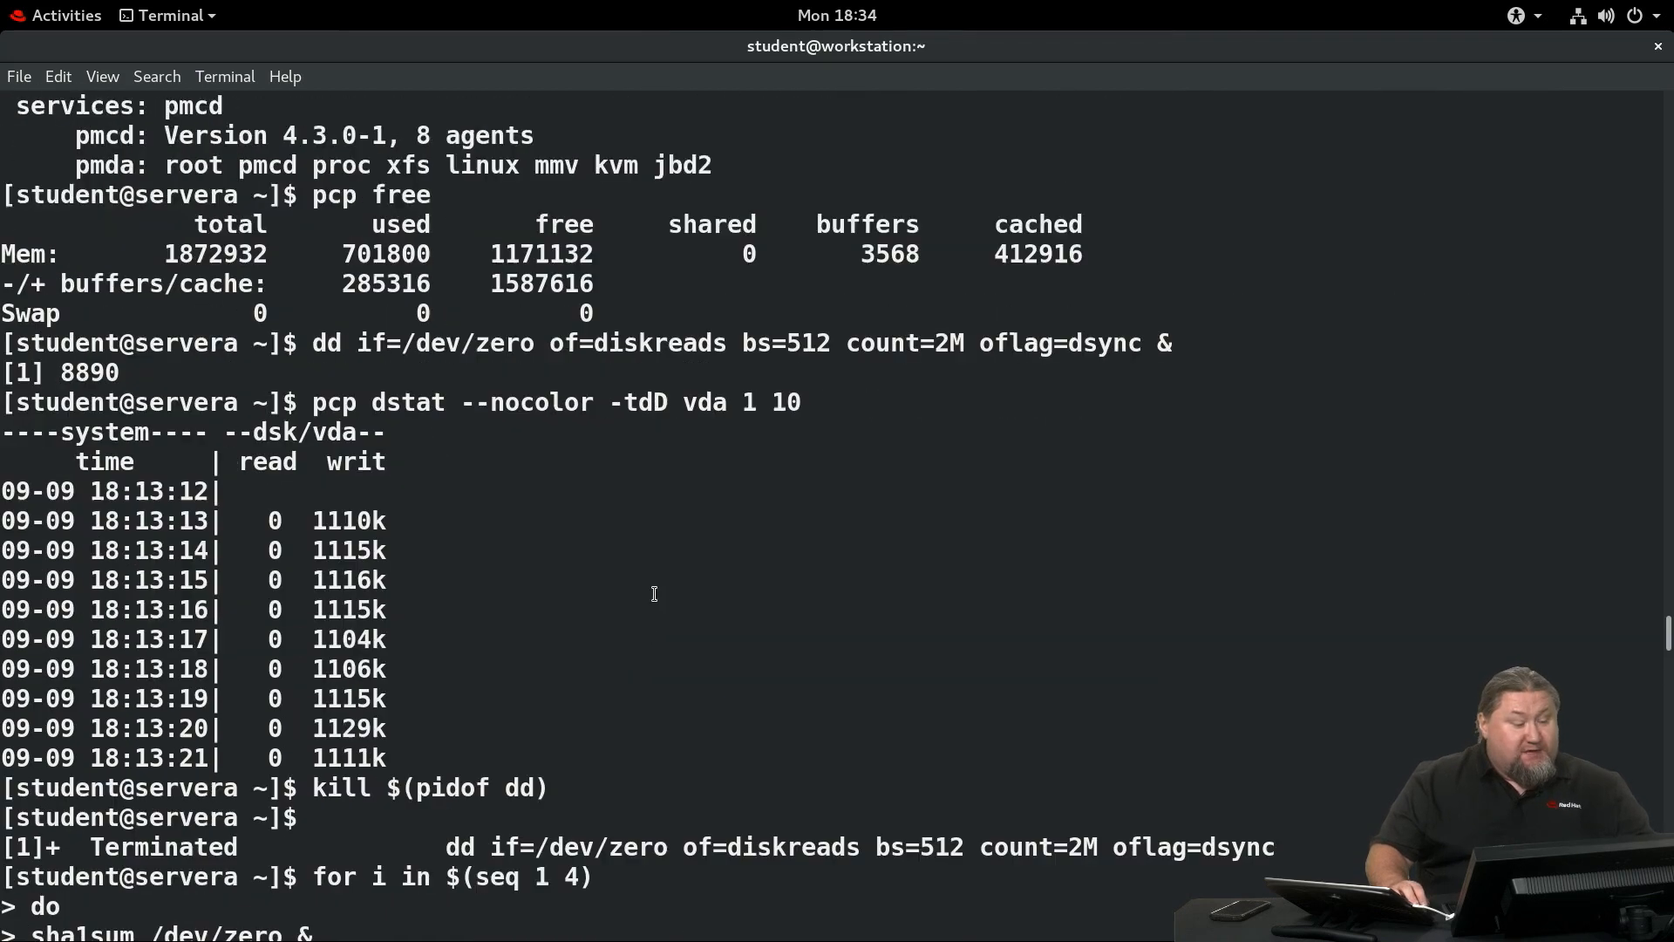
{"action": "double_click", "coordinate": [384, 343]}
{"action": "type", "text": "done"}
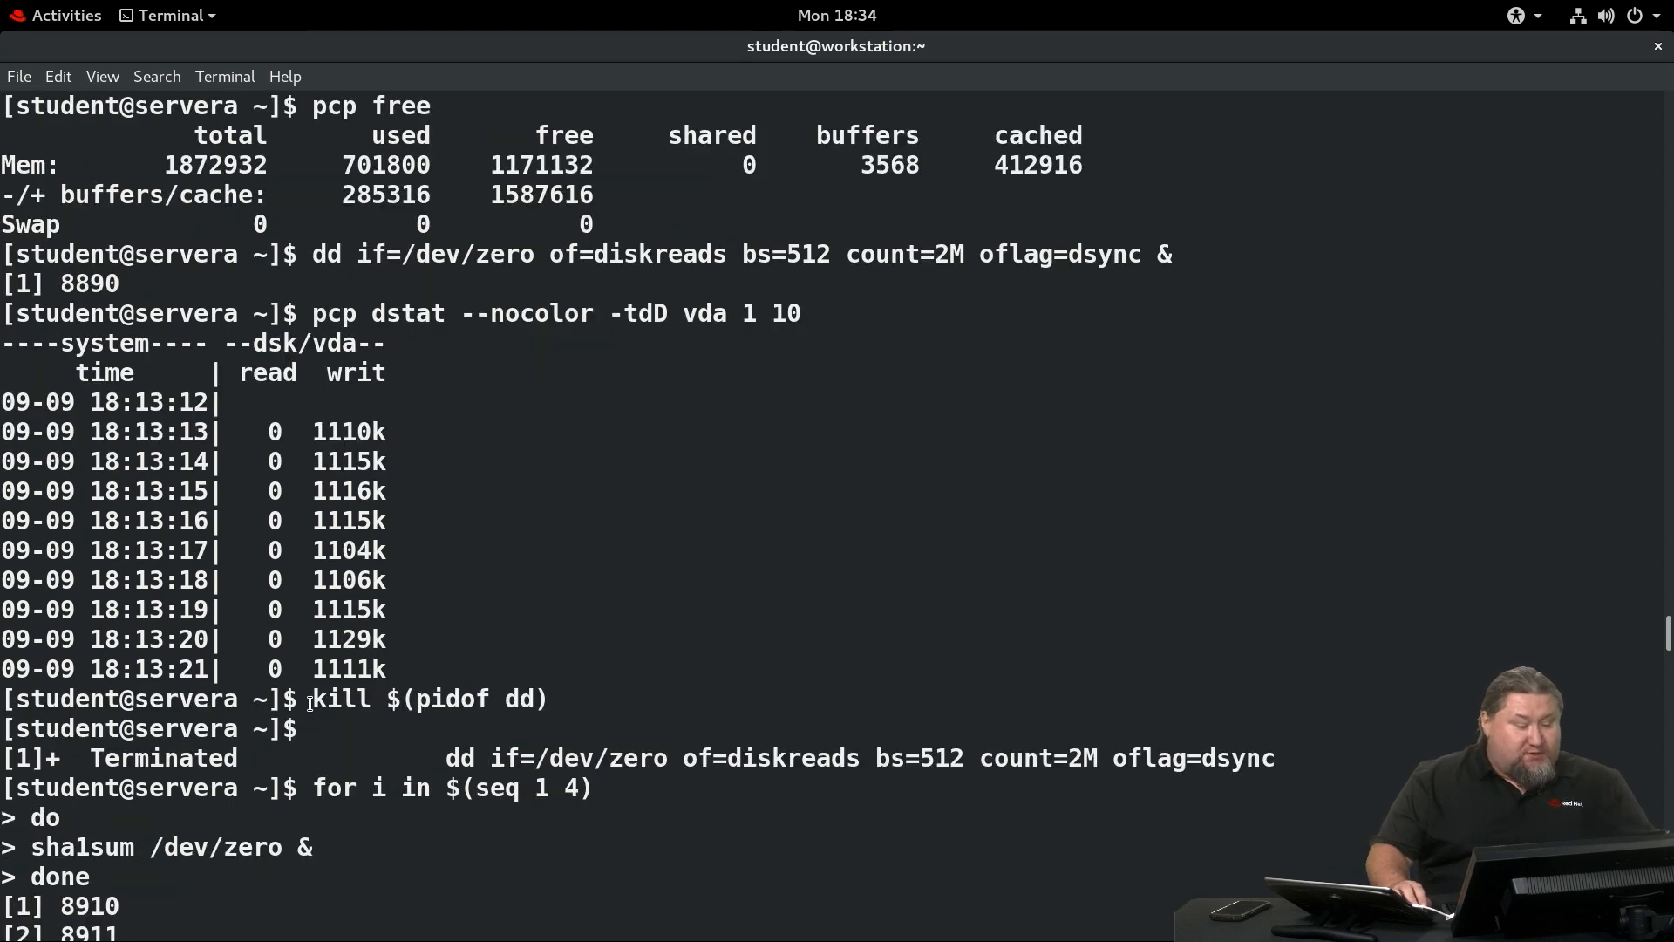
{"action": "double_click", "coordinate": [428, 697]}
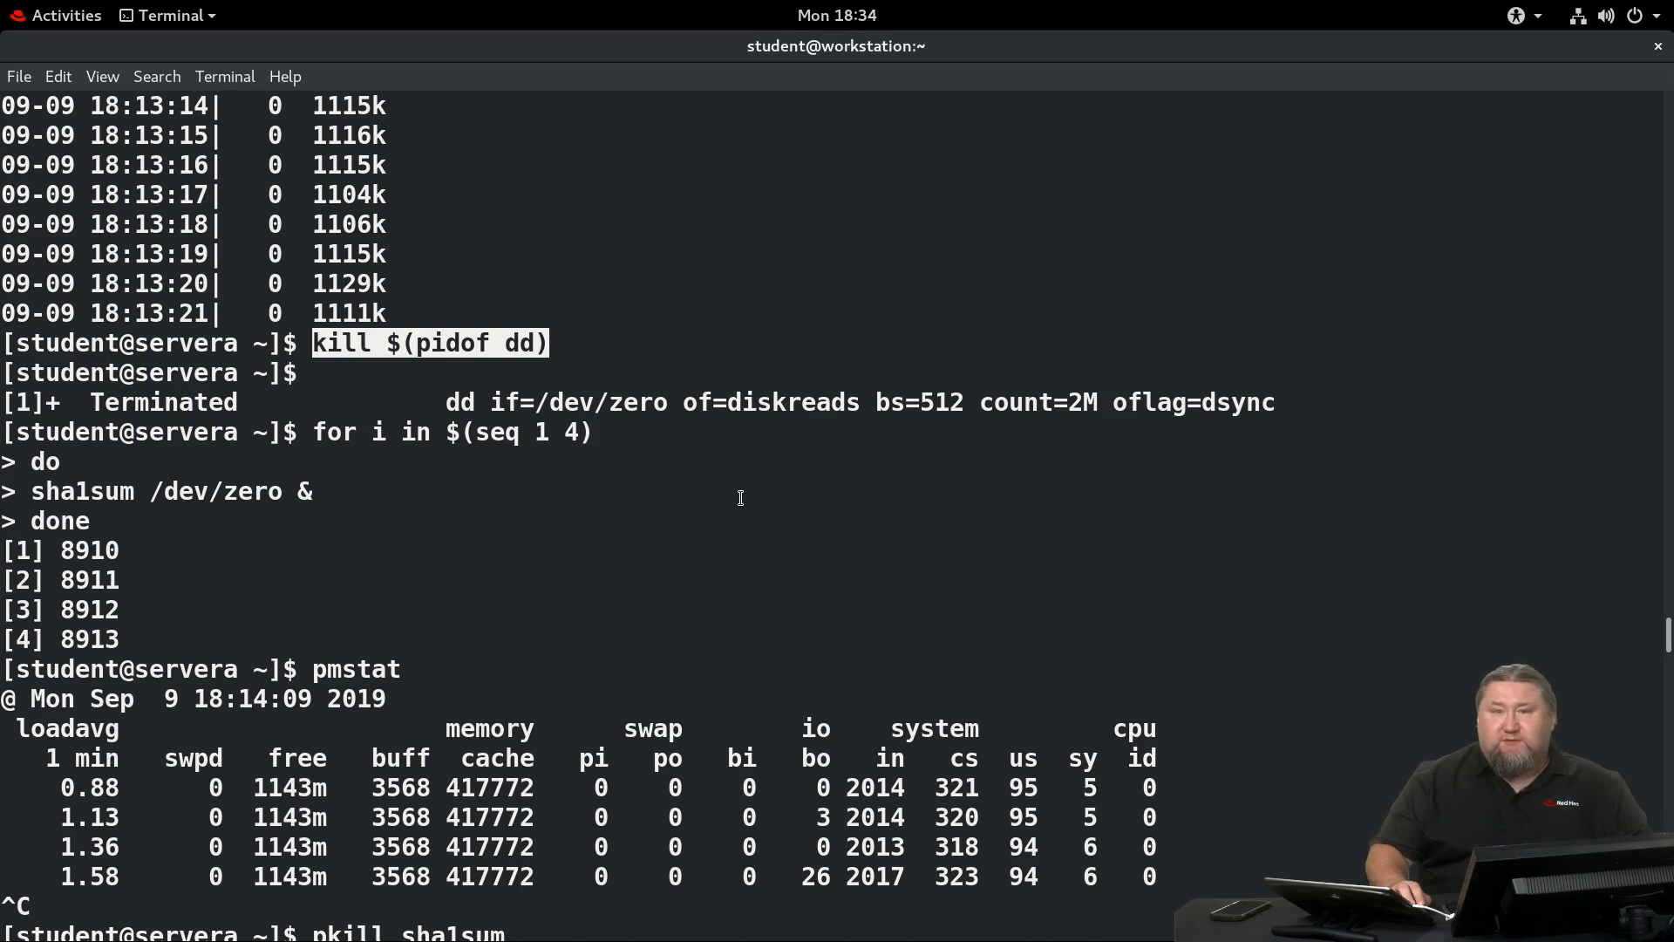
{"action": "mouse_move", "coordinate": [320, 426]}
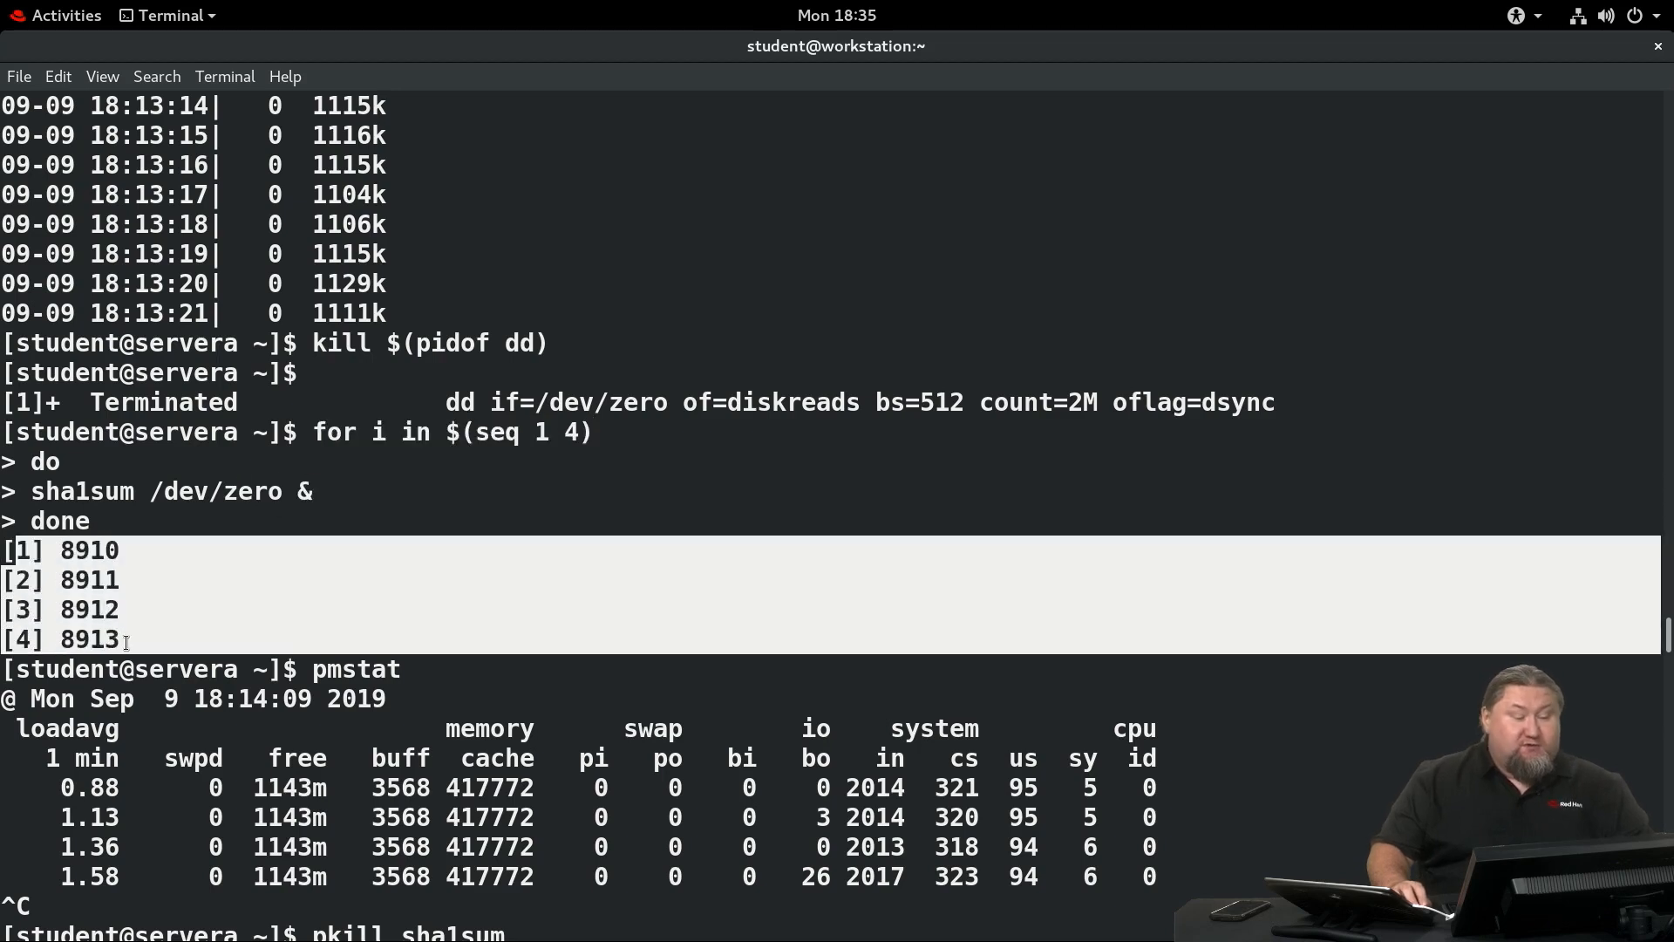
{"action": "mouse_move", "coordinate": [395, 555]}
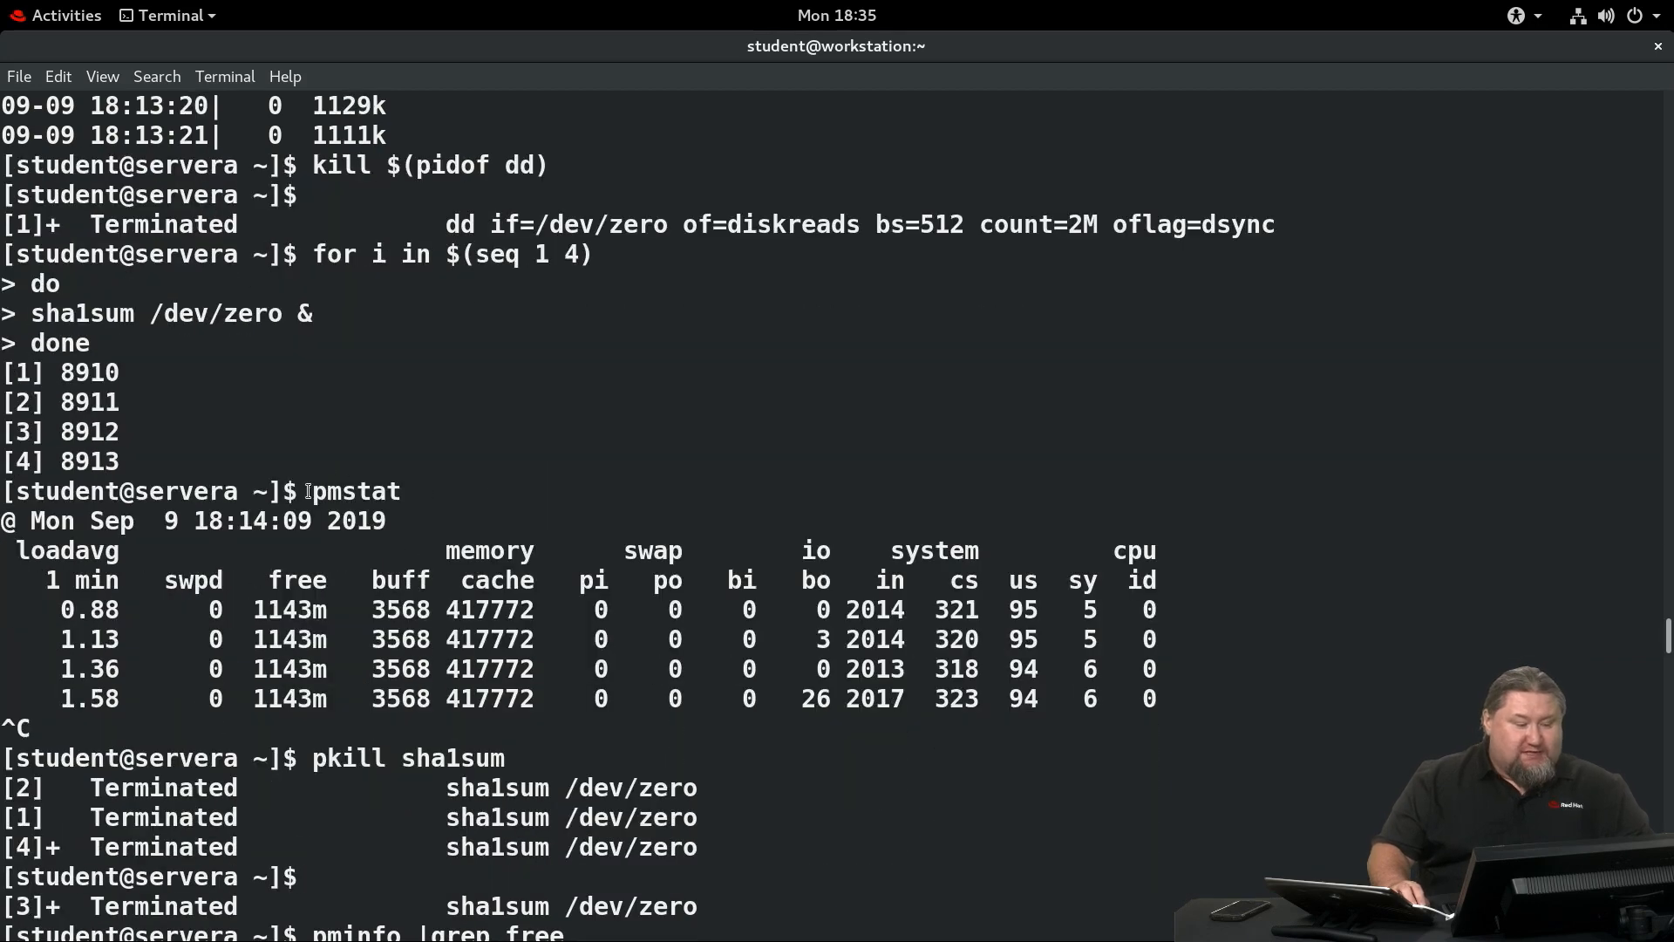
Highlight the user CPU usage values recorded during the dd load.
{"action": "double_click", "coordinate": [356, 490]}
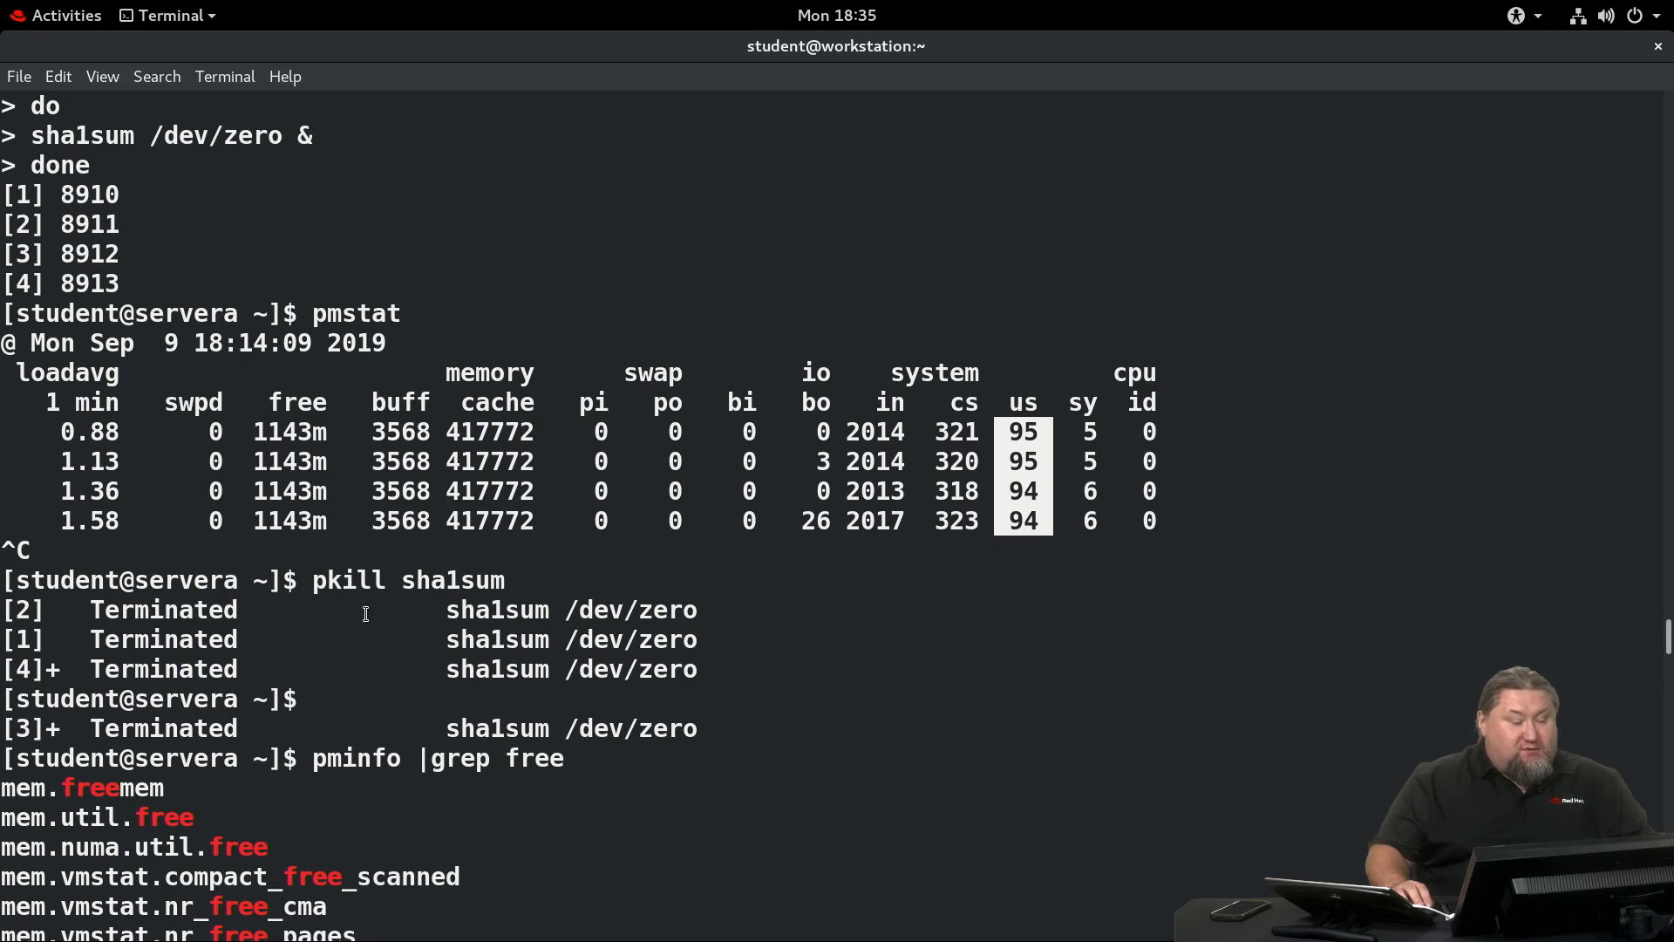
{"action": "mouse_move", "coordinate": [415, 612]}
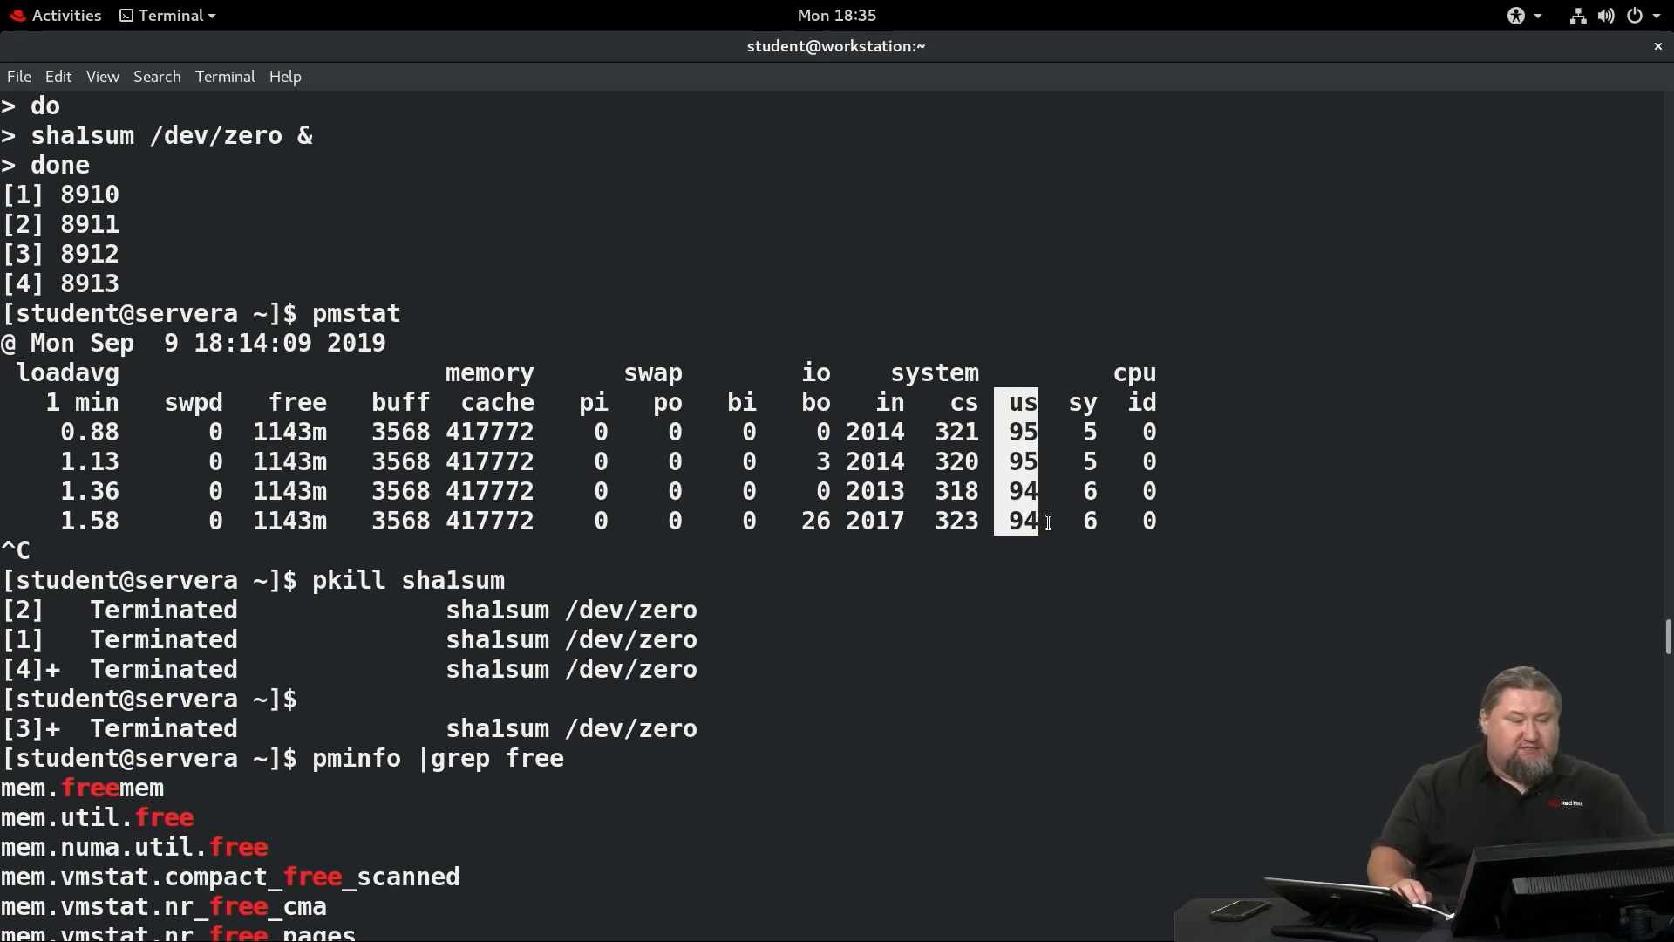
{"action": "scroll", "scroll_direction": "down", "scroll_amount": 3}
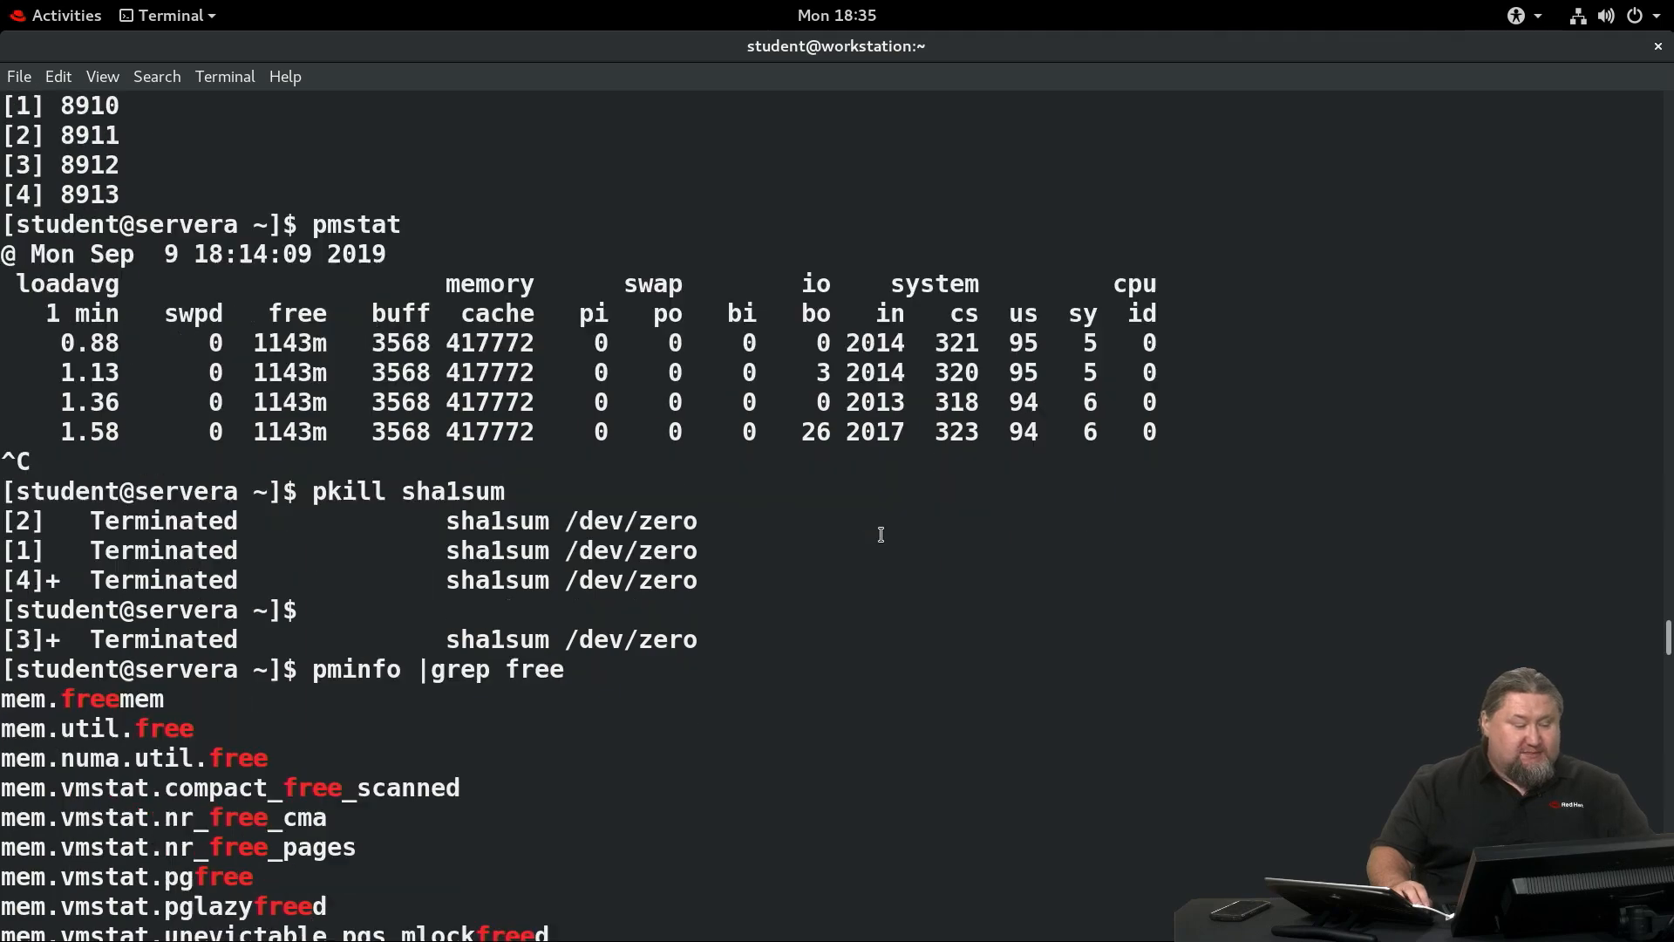
{"action": "double_click", "coordinate": [408, 489]}
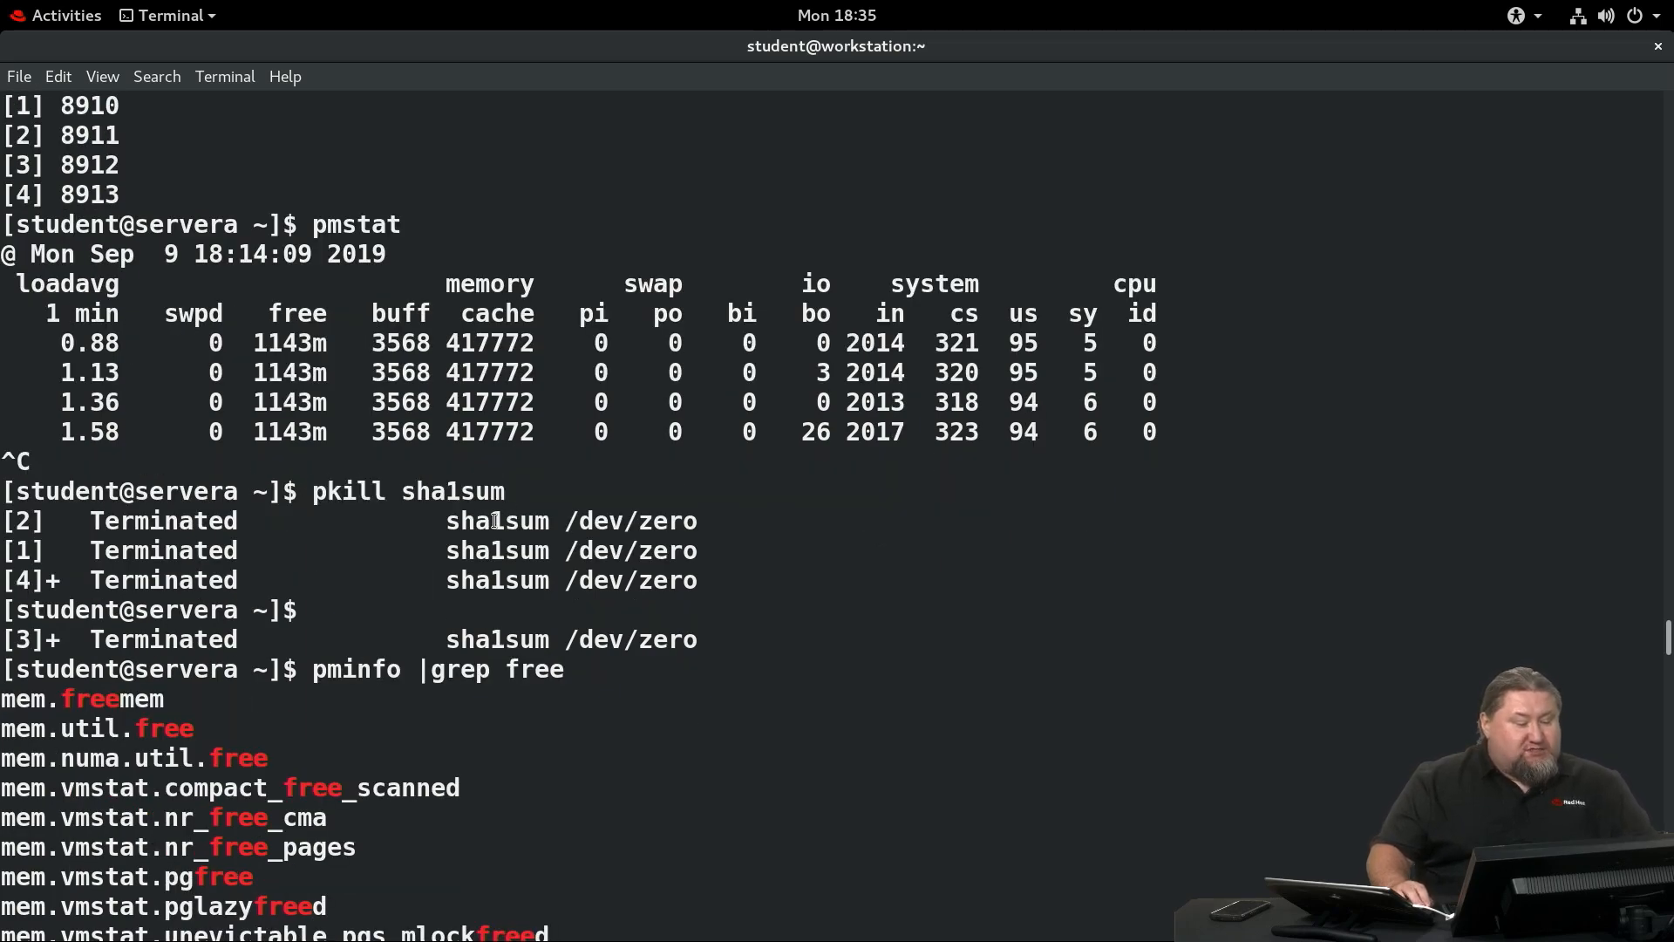
{"action": "scroll", "scroll_direction": "down", "scroll_amount": 3}
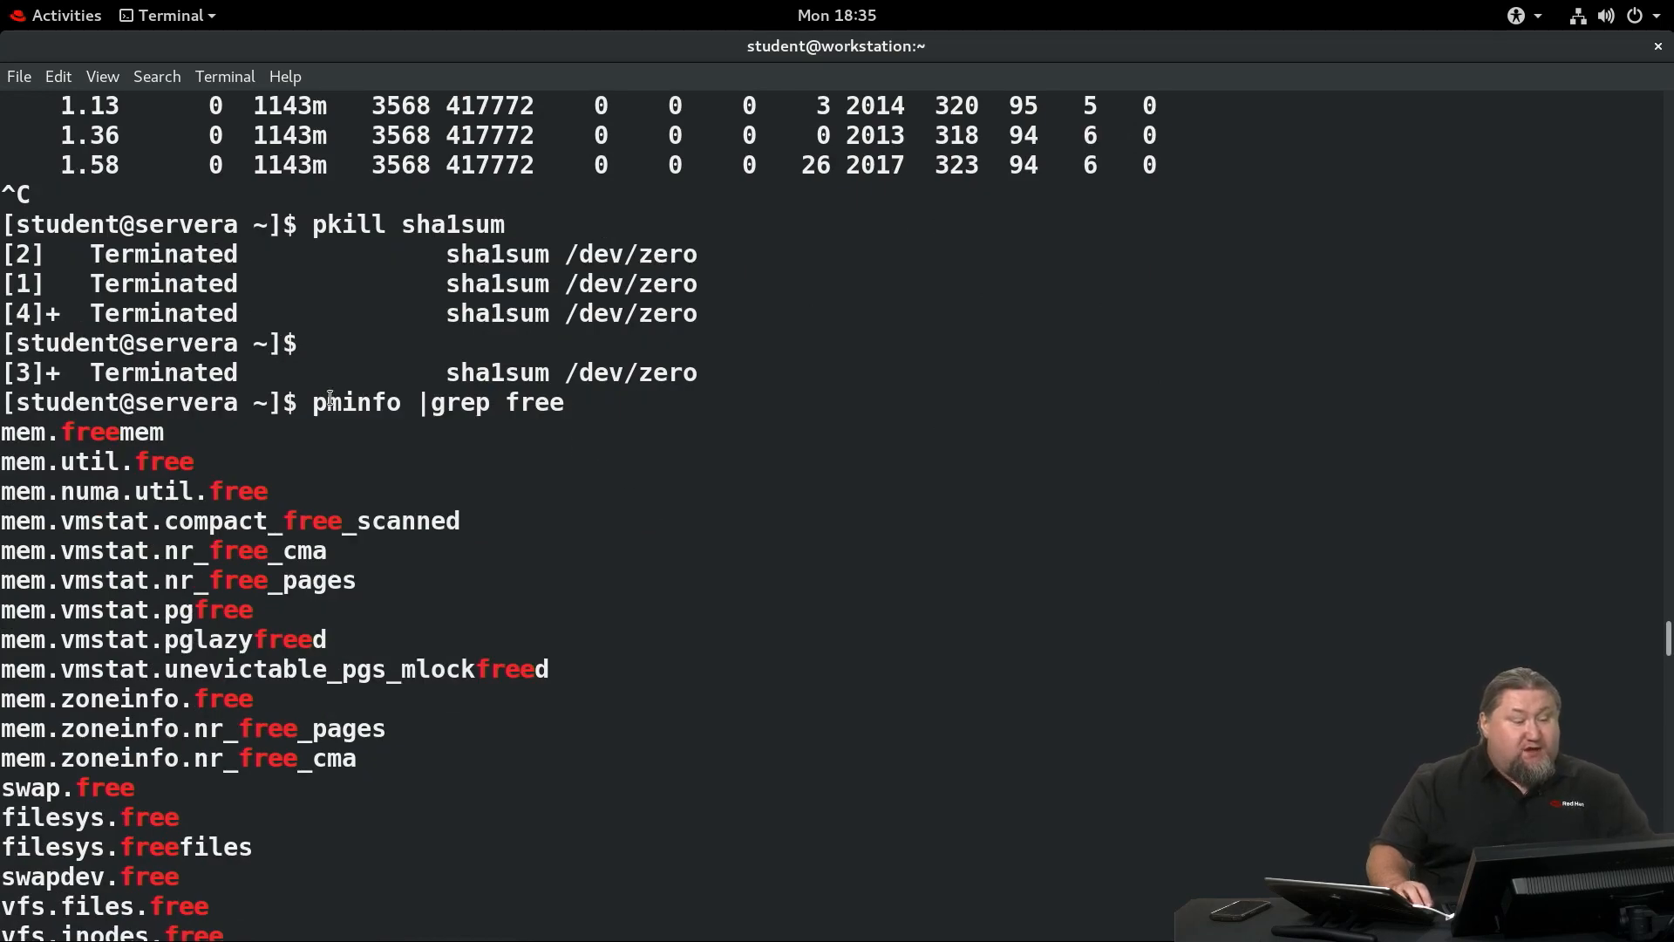
{"action": "scroll", "scroll_direction": "down", "scroll_amount": 3}
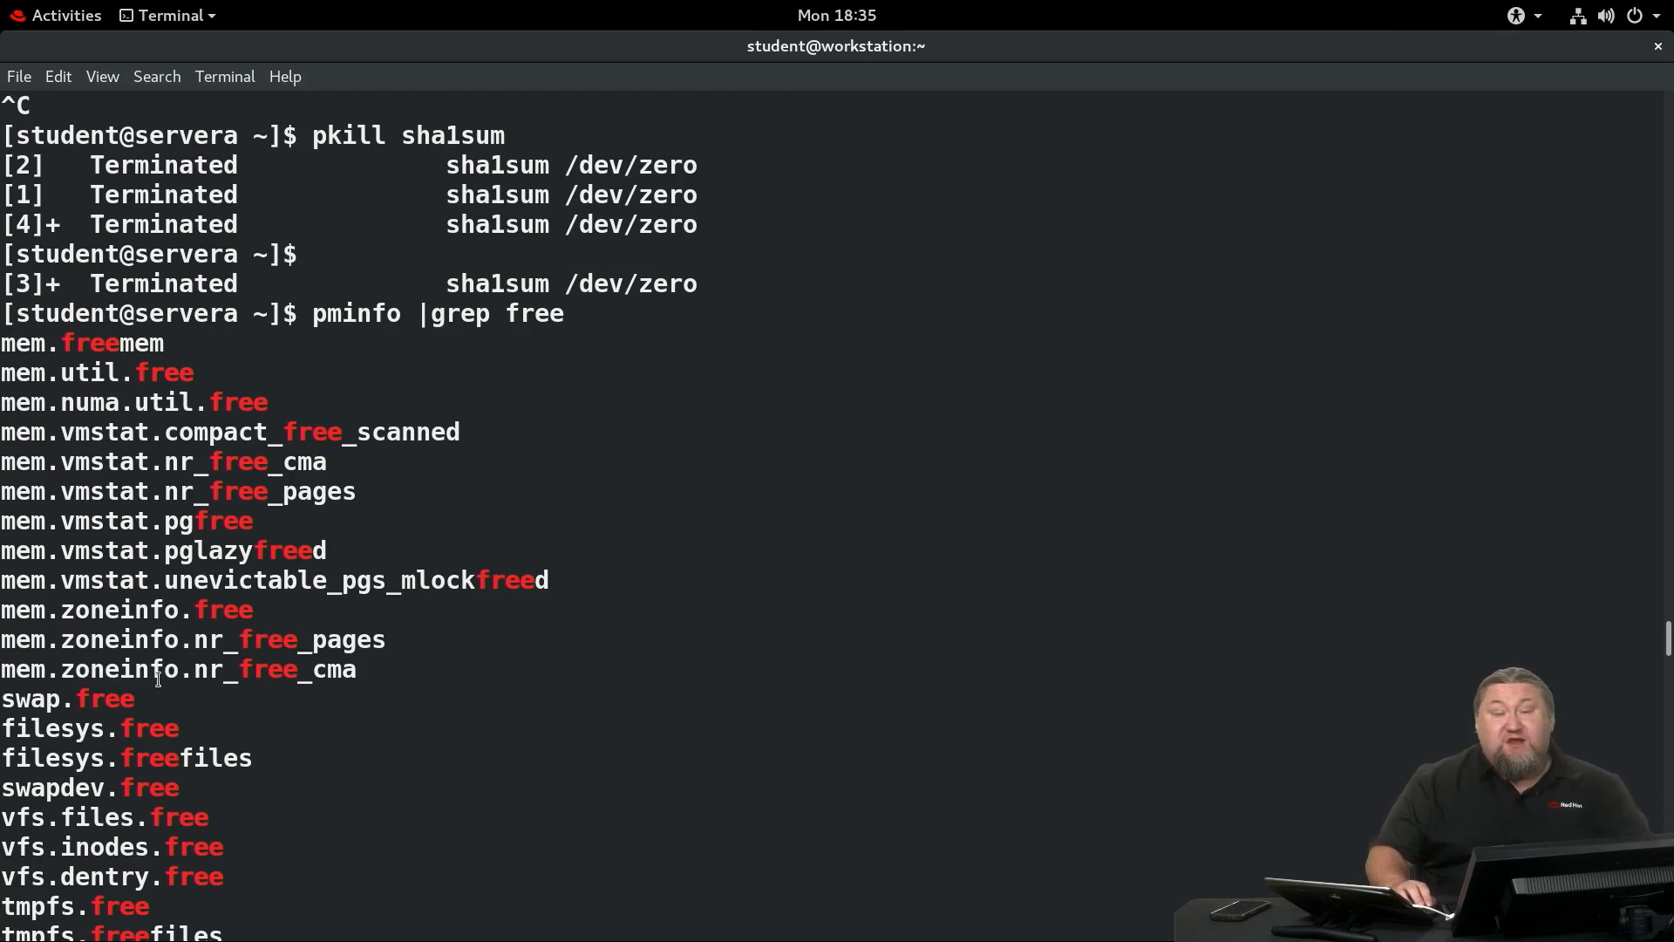
{"action": "double_click", "coordinate": [82, 343]}
{"action": "type", "text": "pmval -t 15 -s 5 mem.freemem"}
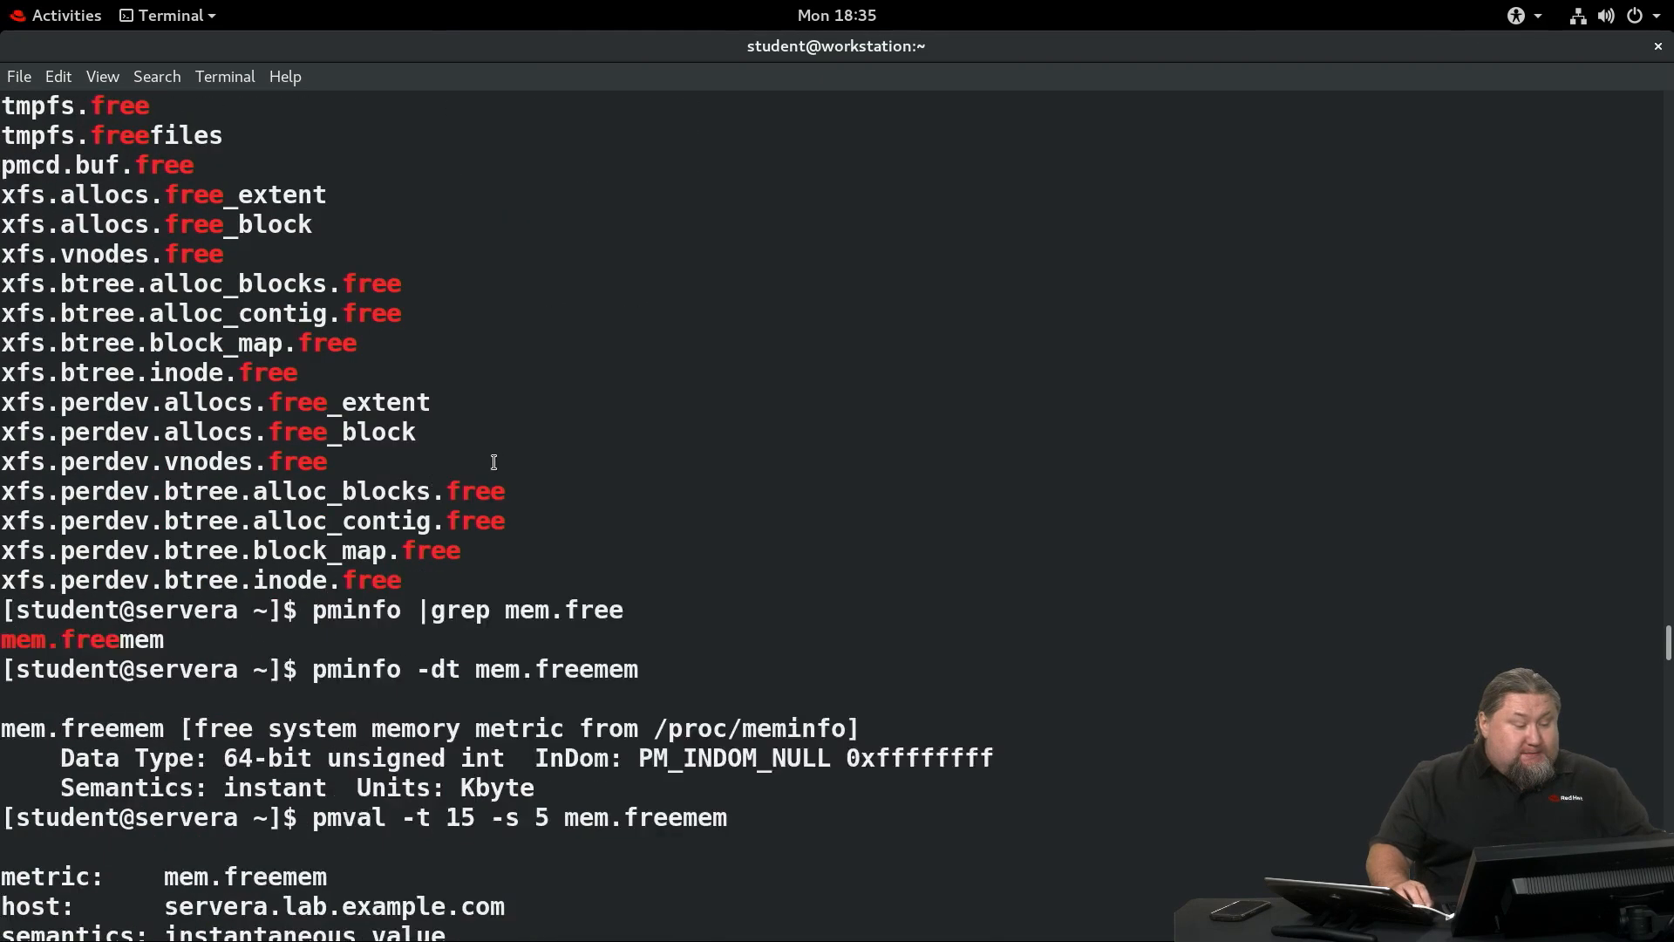
Point out pminfo -dt, the mem.freemem metric and its sample values as yum resolves pcp-gui and qt5-qtsvg.
{"action": "scroll", "scroll_direction": "down", "scroll_amount": 3}
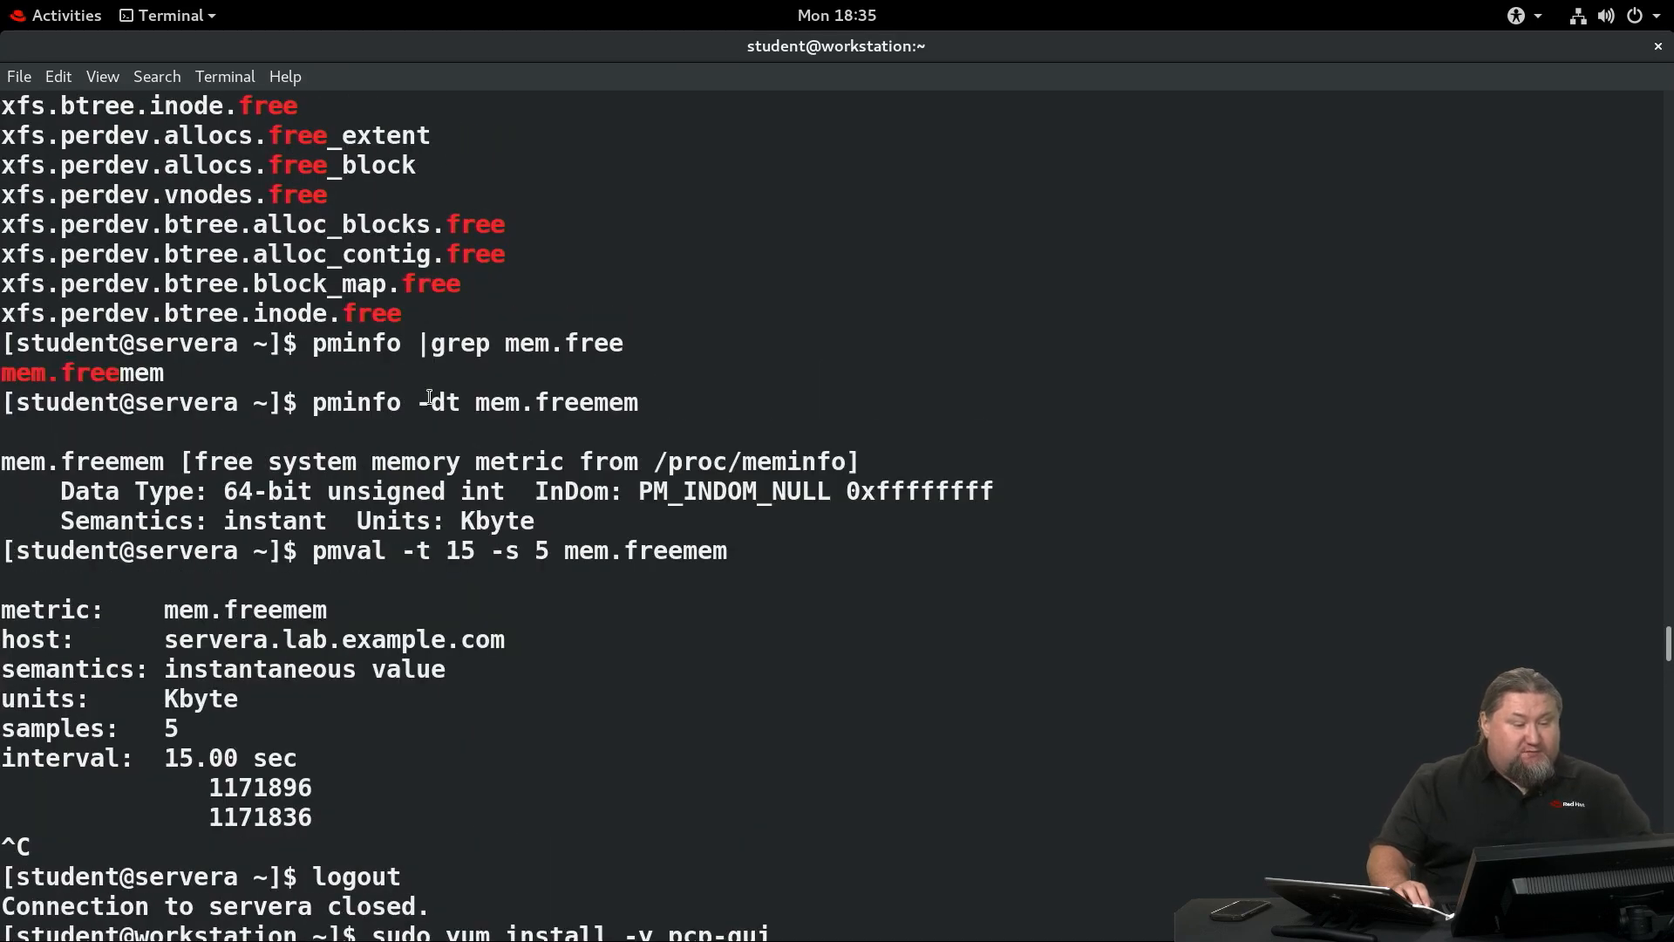
{"action": "double_click", "coordinate": [384, 403]}
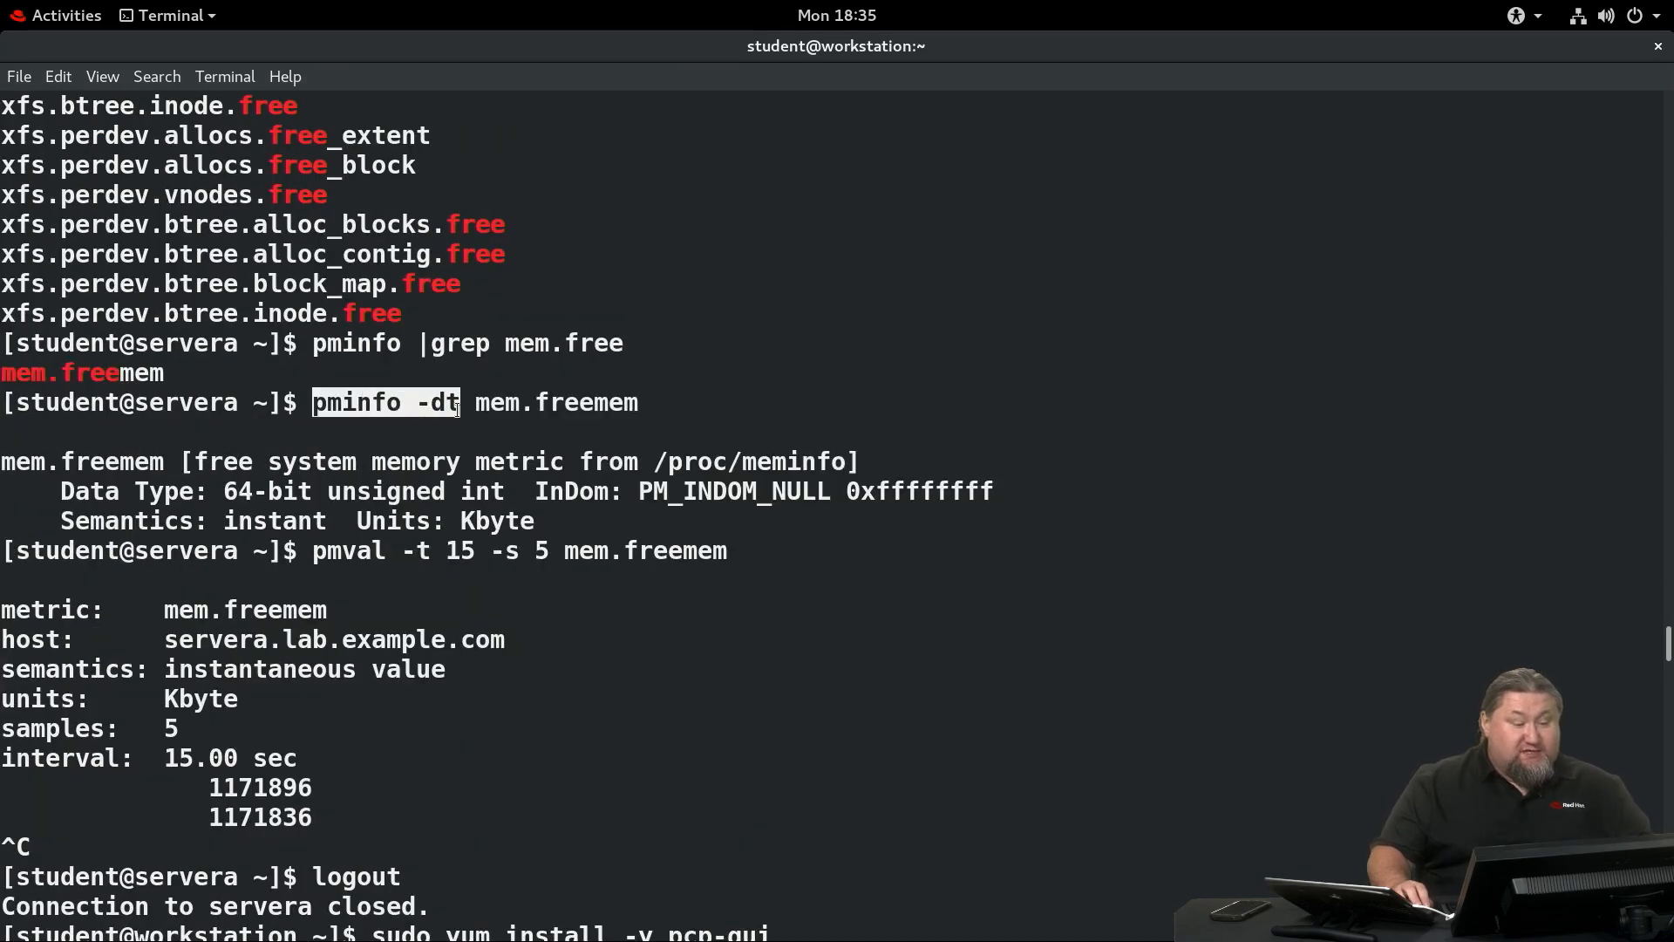
{"action": "mouse_move", "coordinate": [569, 448]}
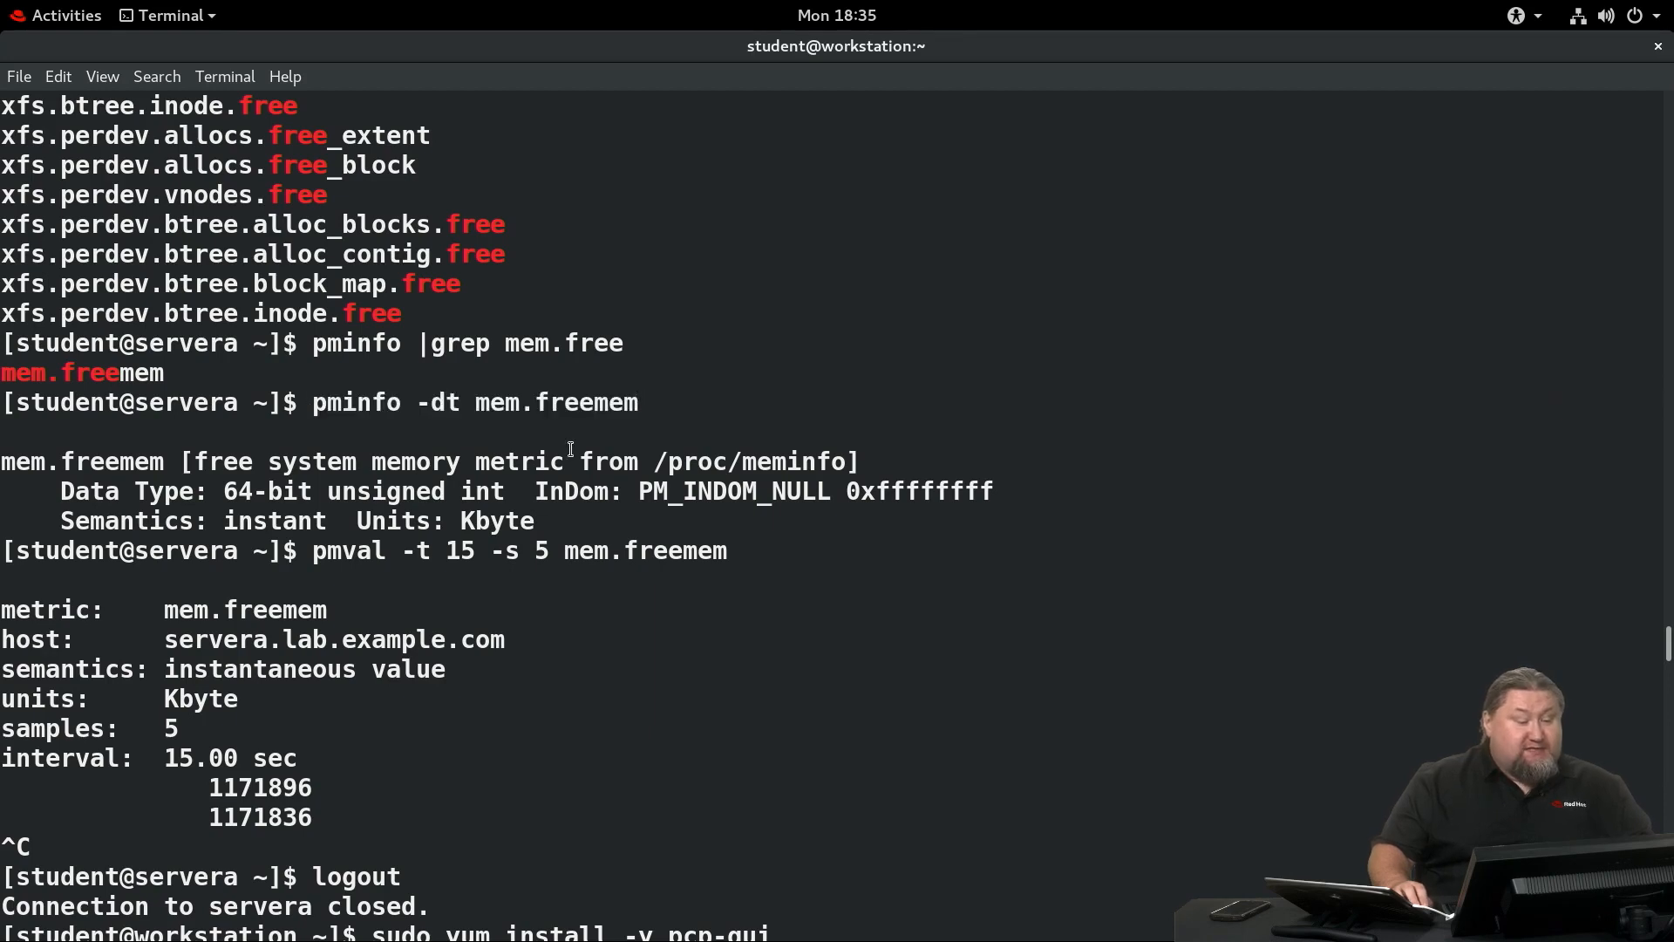
{"action": "mouse_move", "coordinate": [459, 468]}
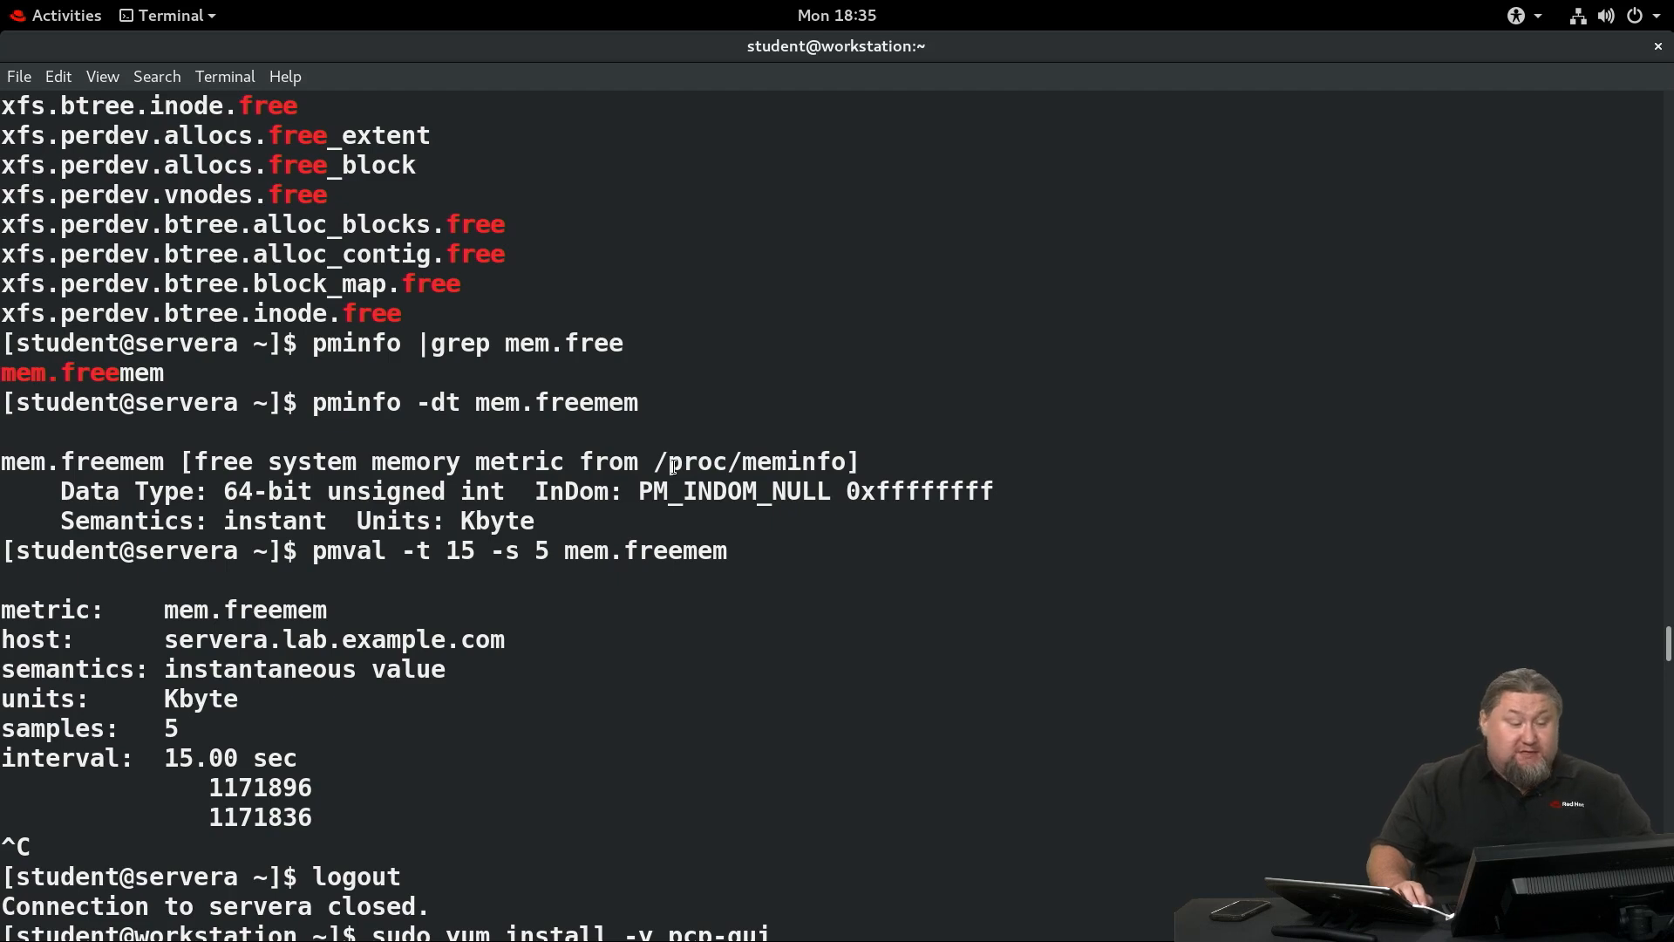
{"action": "double_click", "coordinate": [268, 492]}
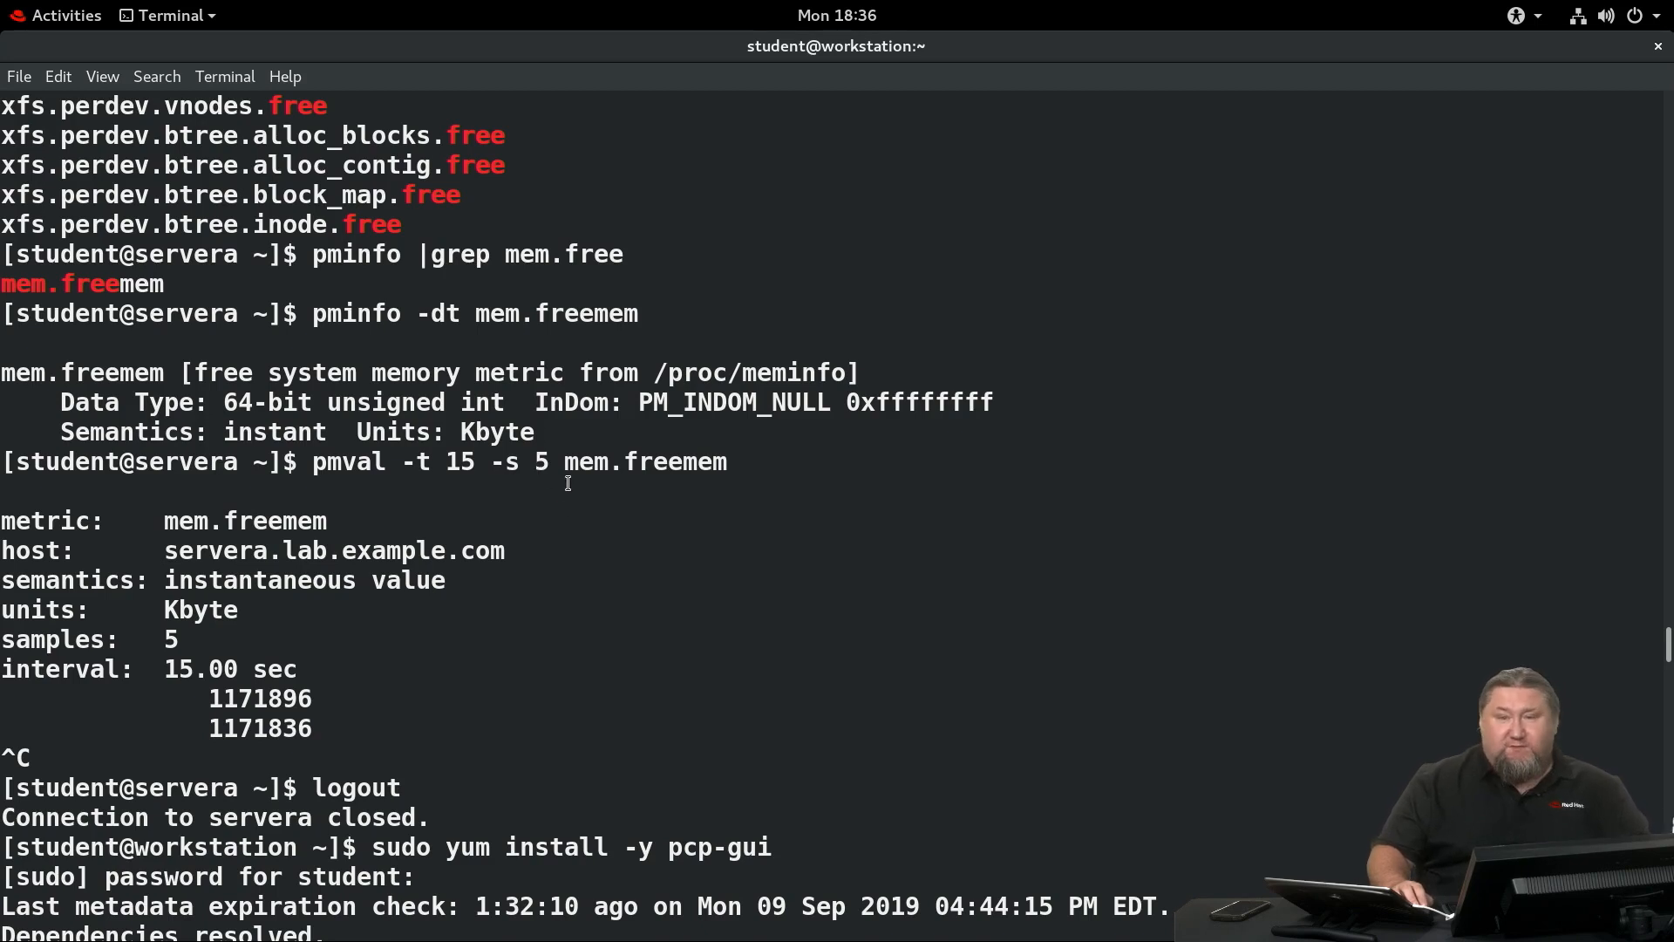
{"action": "mouse_move", "coordinate": [418, 469]}
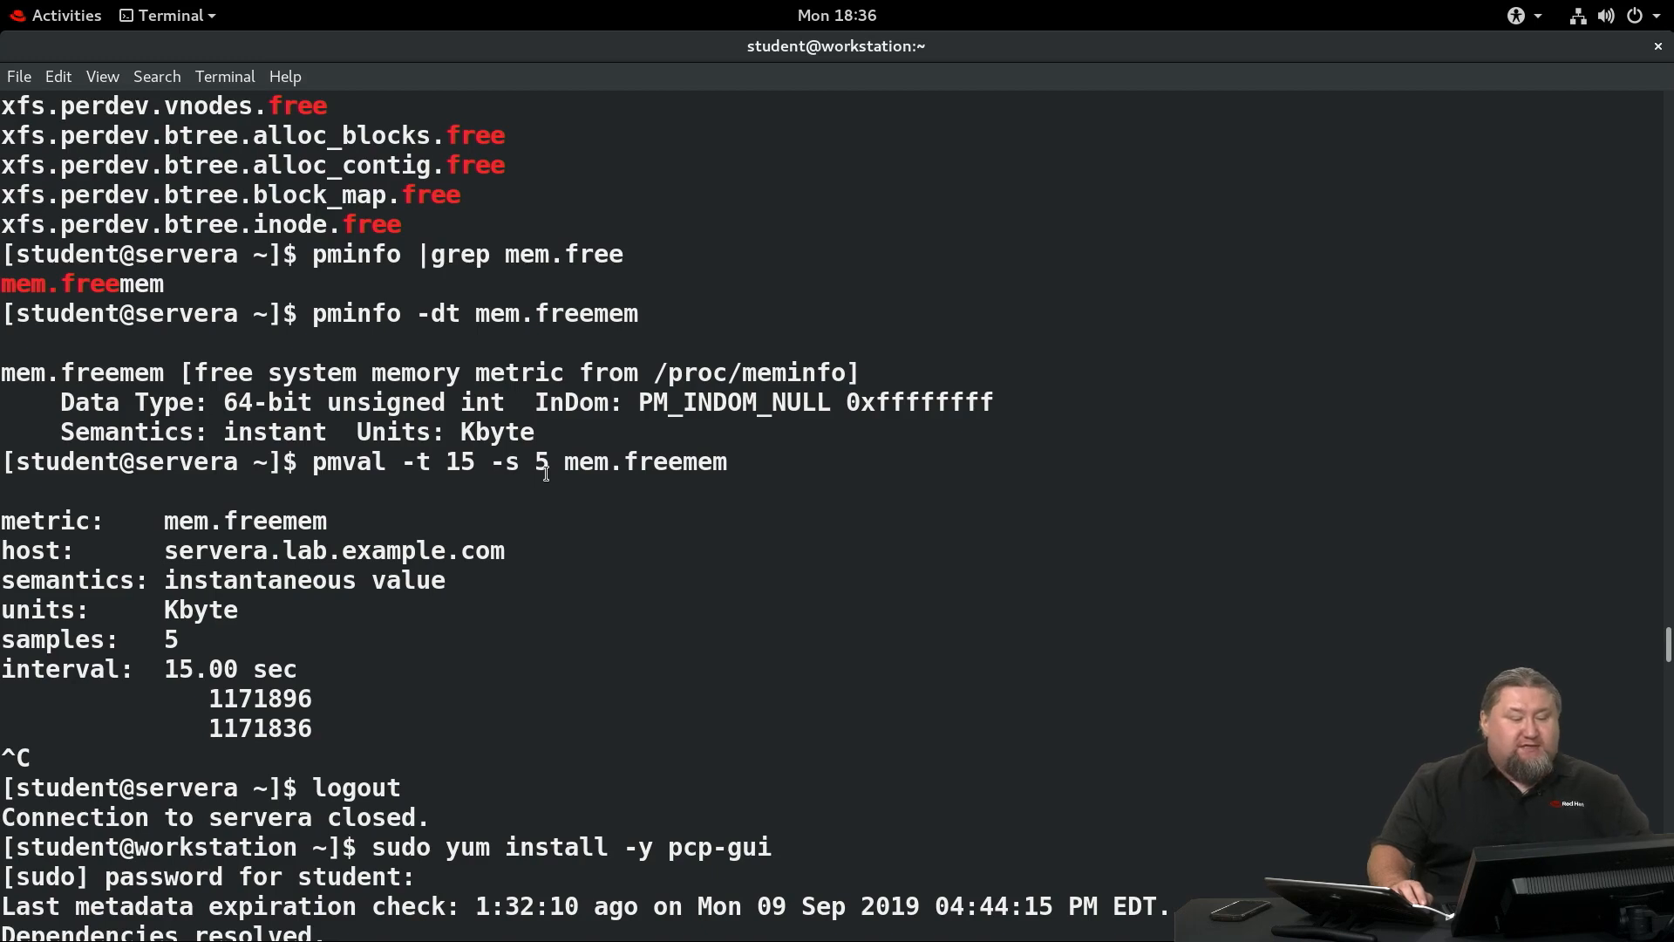
{"action": "double_click", "coordinate": [645, 461]}
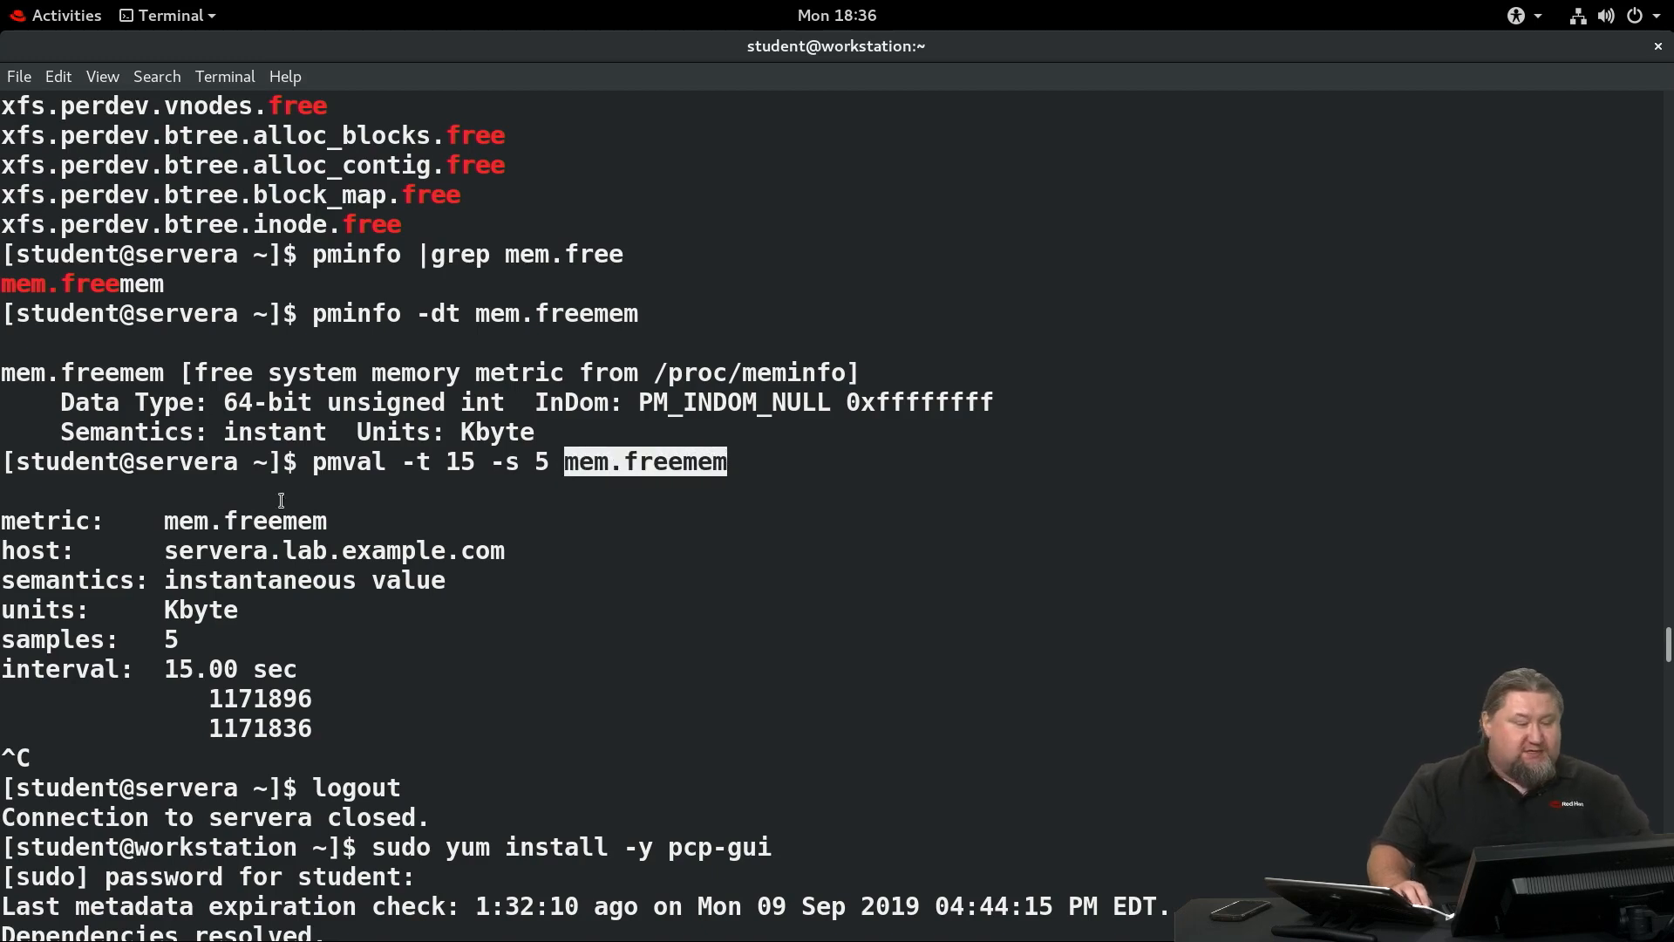
{"action": "scroll", "scroll_direction": "down", "scroll_amount": 3}
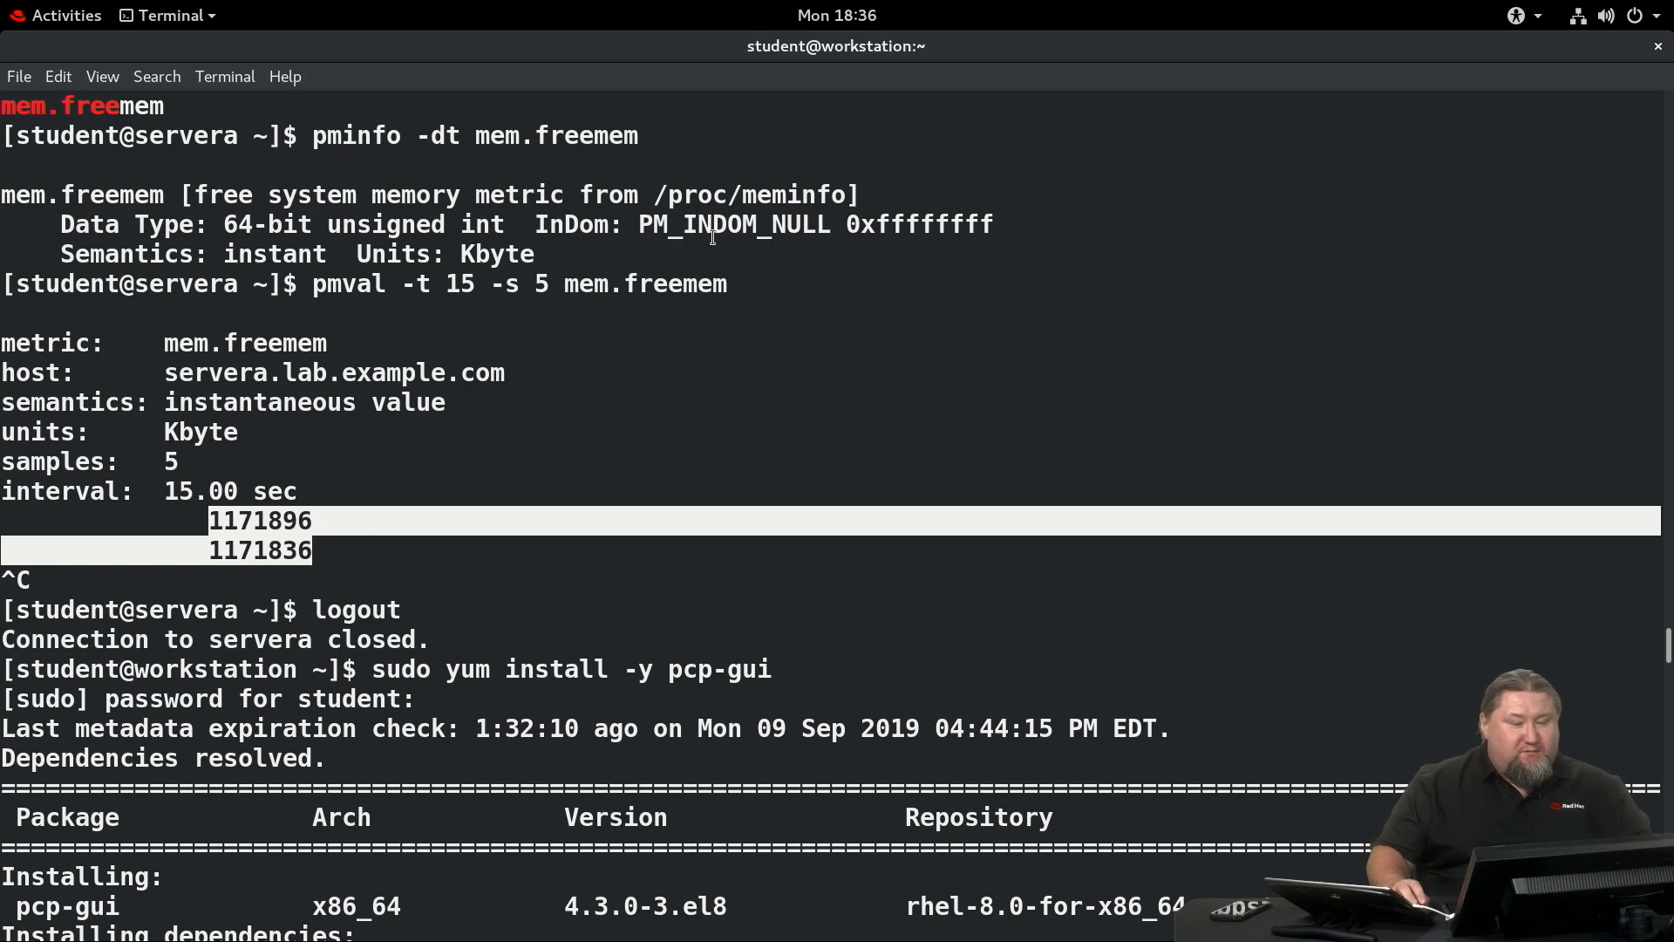
{"action": "scroll", "scroll_direction": "down", "scroll_amount": 3}
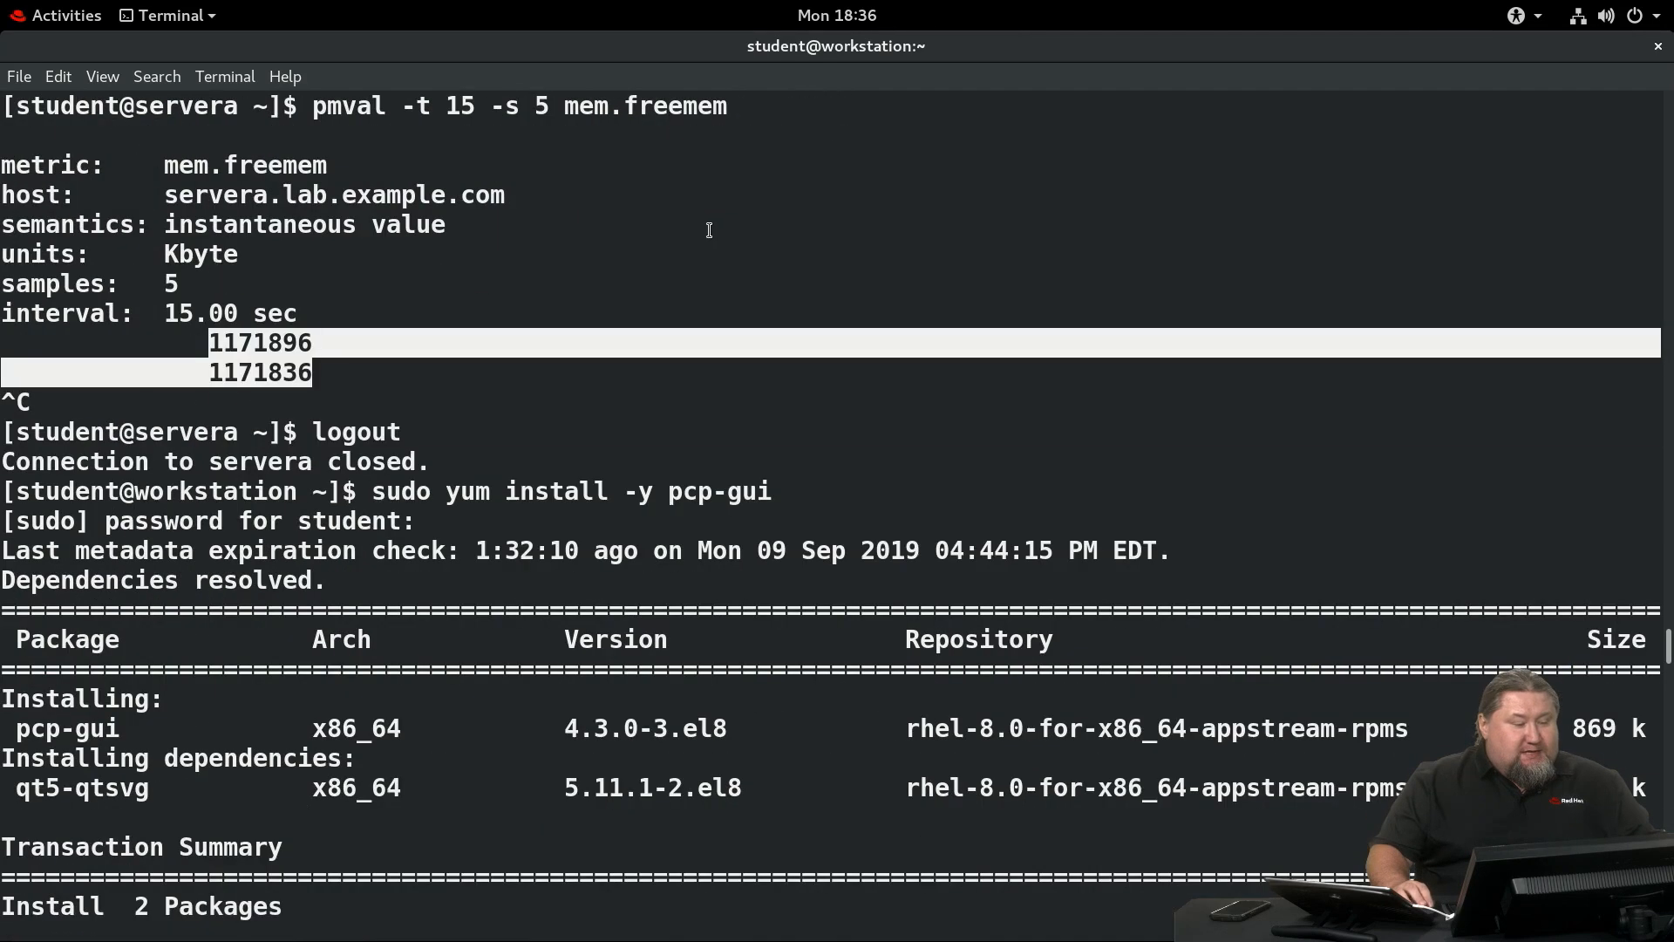
{"action": "mouse_move", "coordinate": [107, 420]}
{"action": "type", "text": "yum install pgp"}
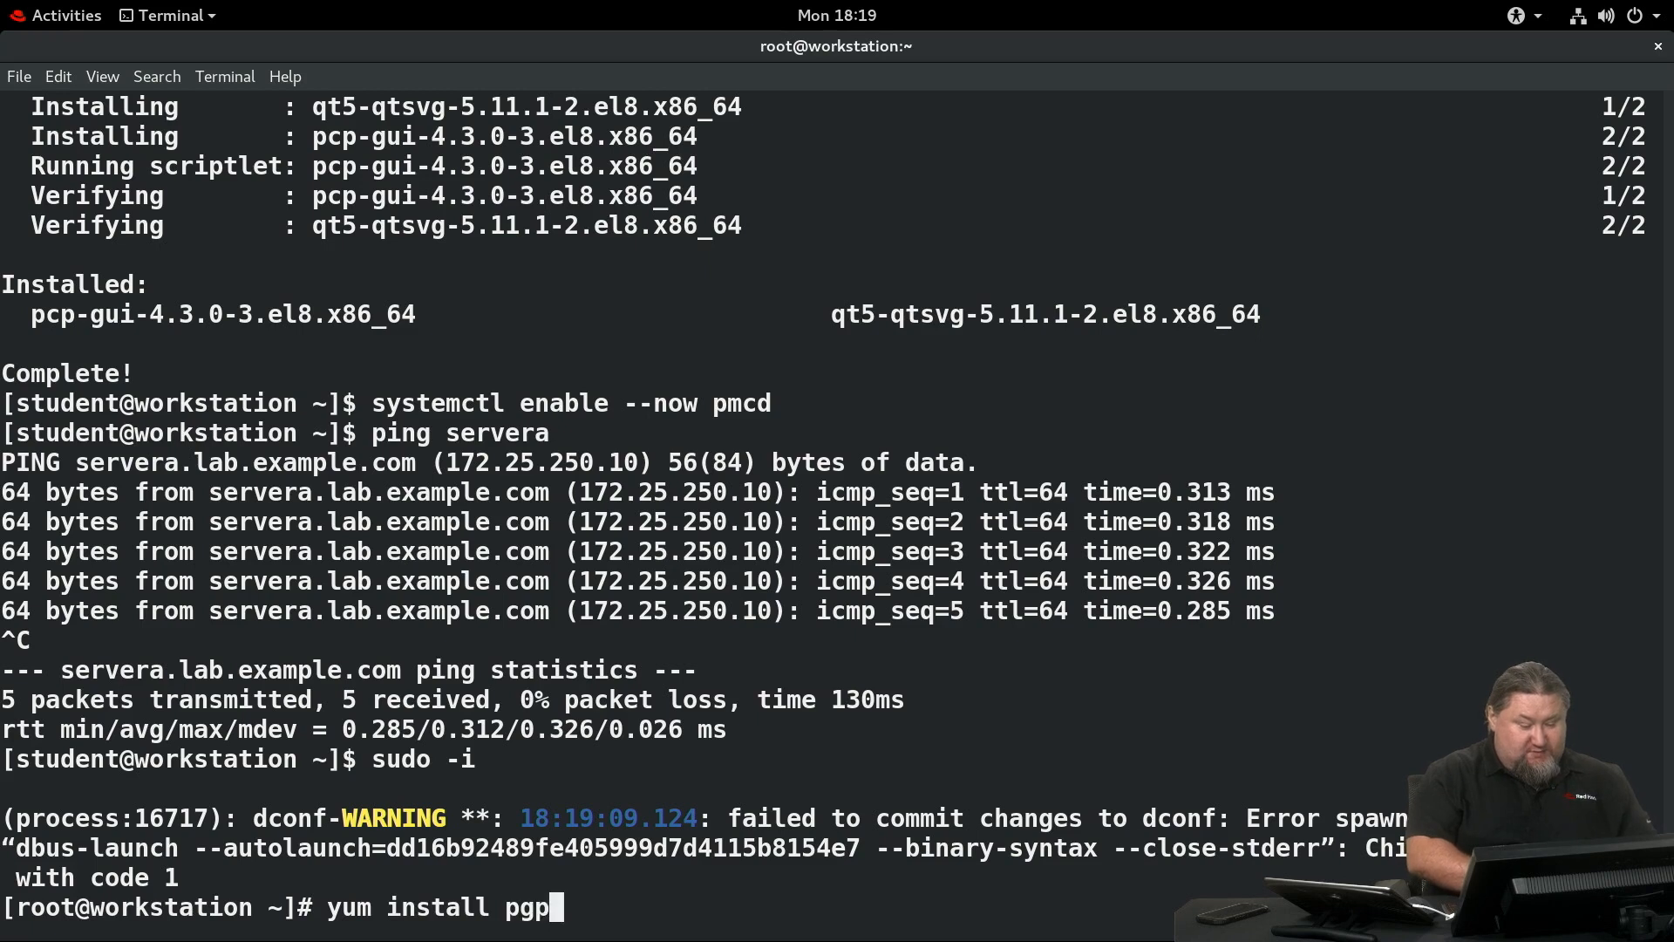
Correct the package name to pcp-gui and run yum install, which reports it already installed.
{"action": "key", "text": "BackSpace"}
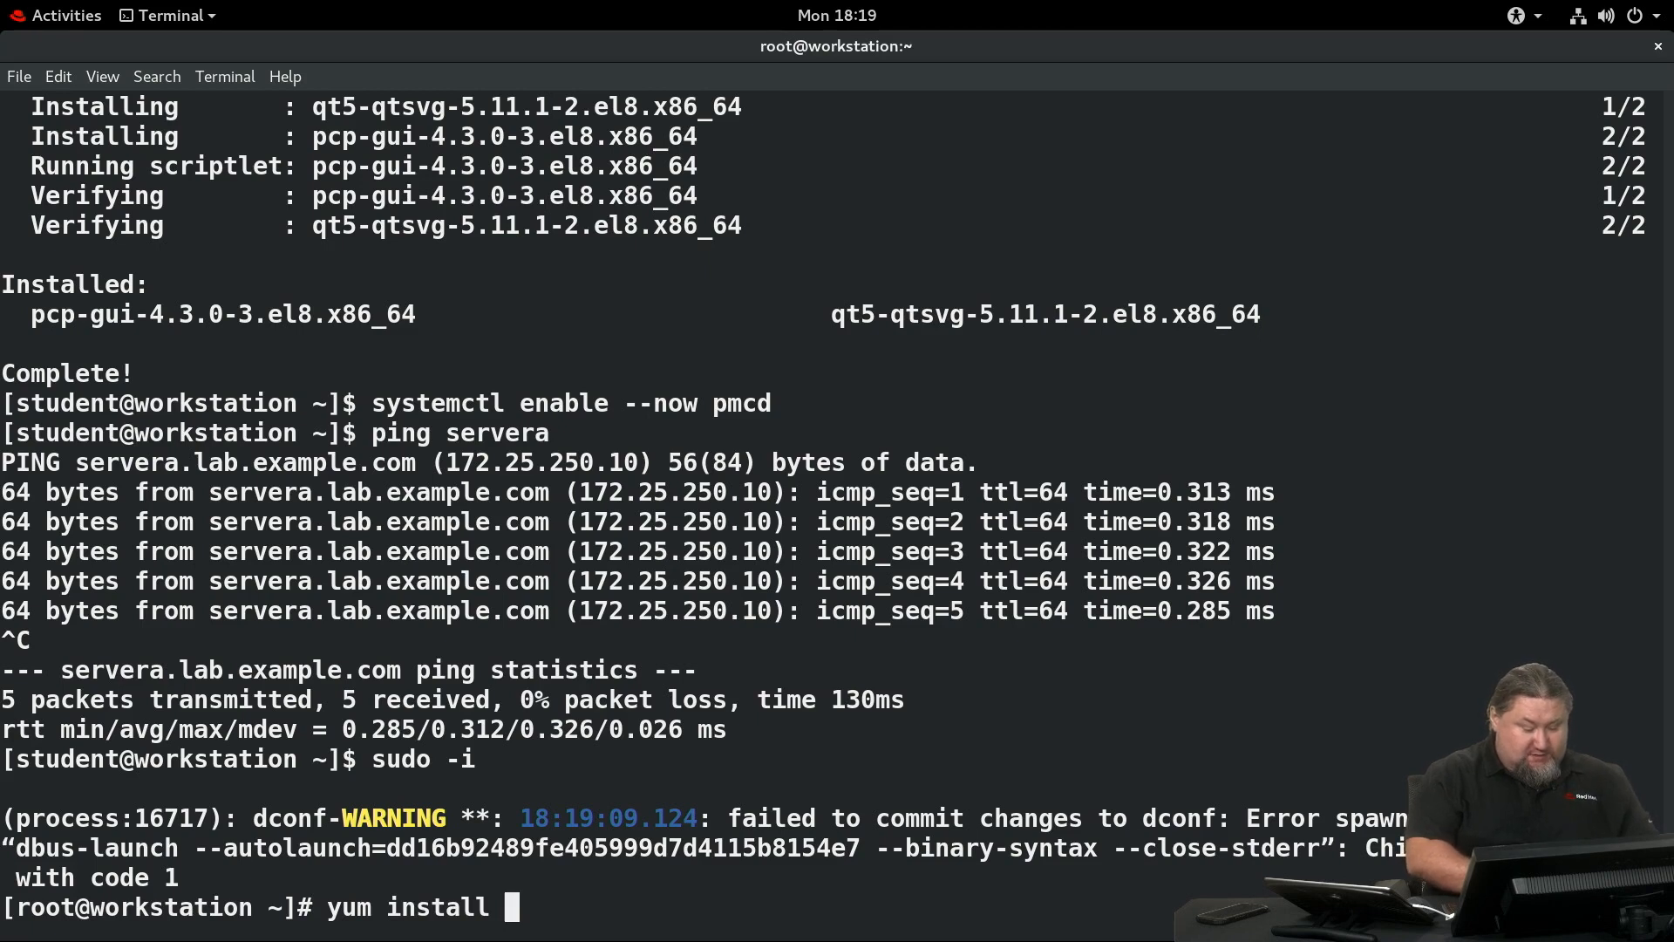
{"action": "type", "text": "pcp-gui"}
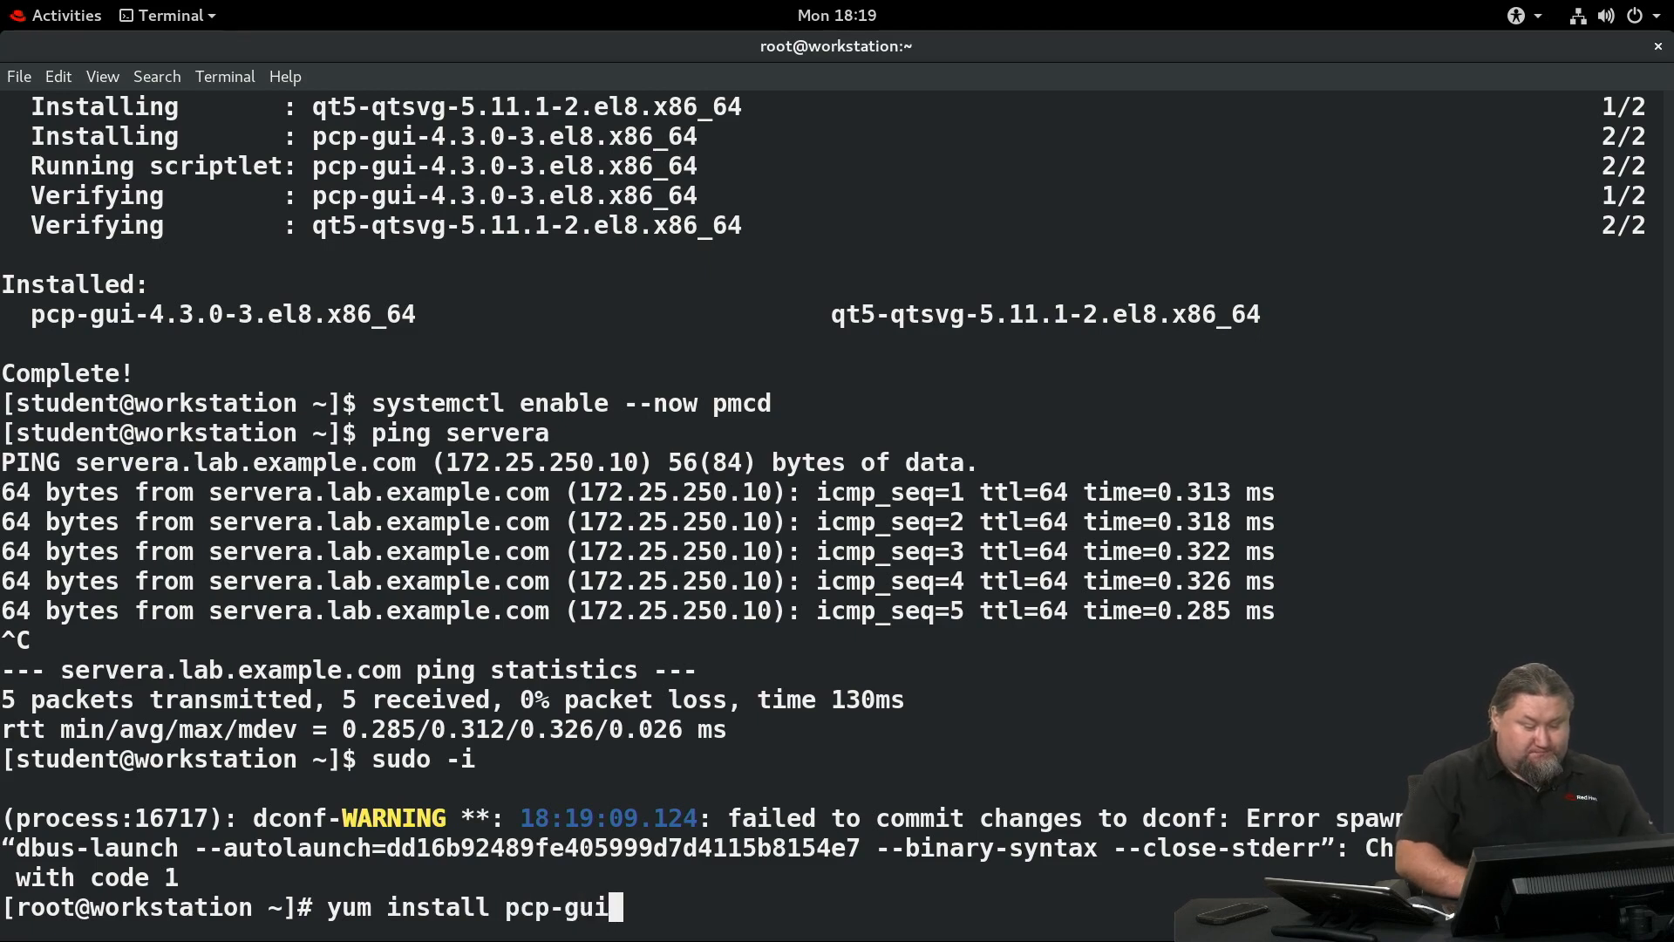
{"action": "key", "text": "Return"}
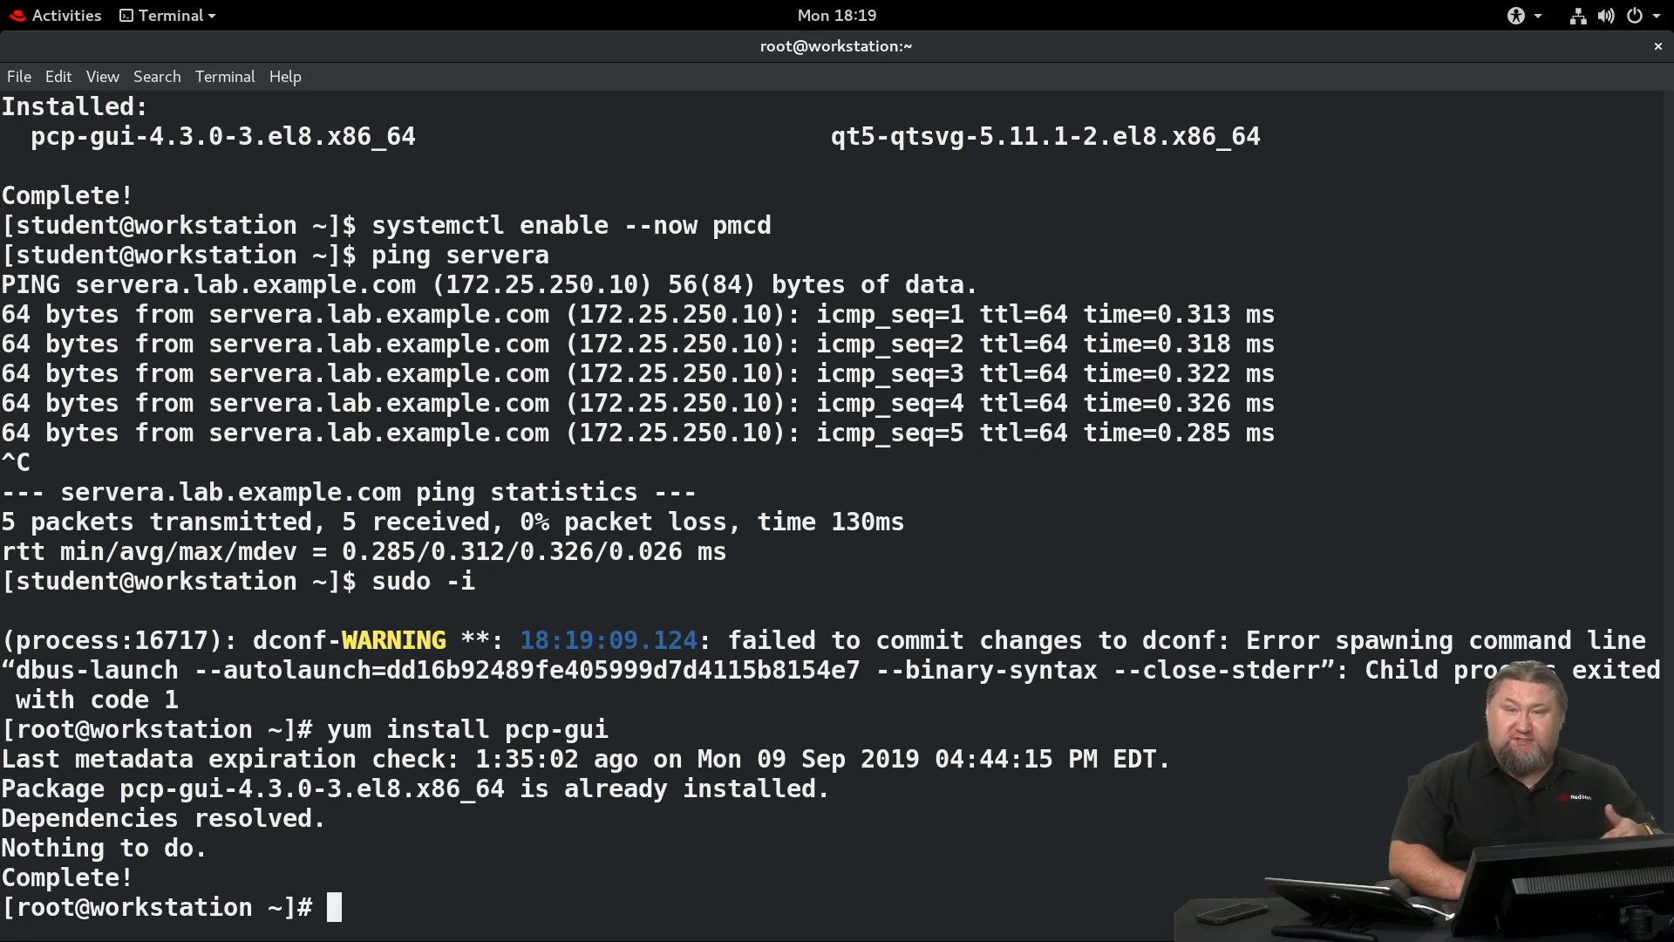
Enable and start pmcd with systemctl enable --now pmcd.
{"action": "type", "text": "s"}
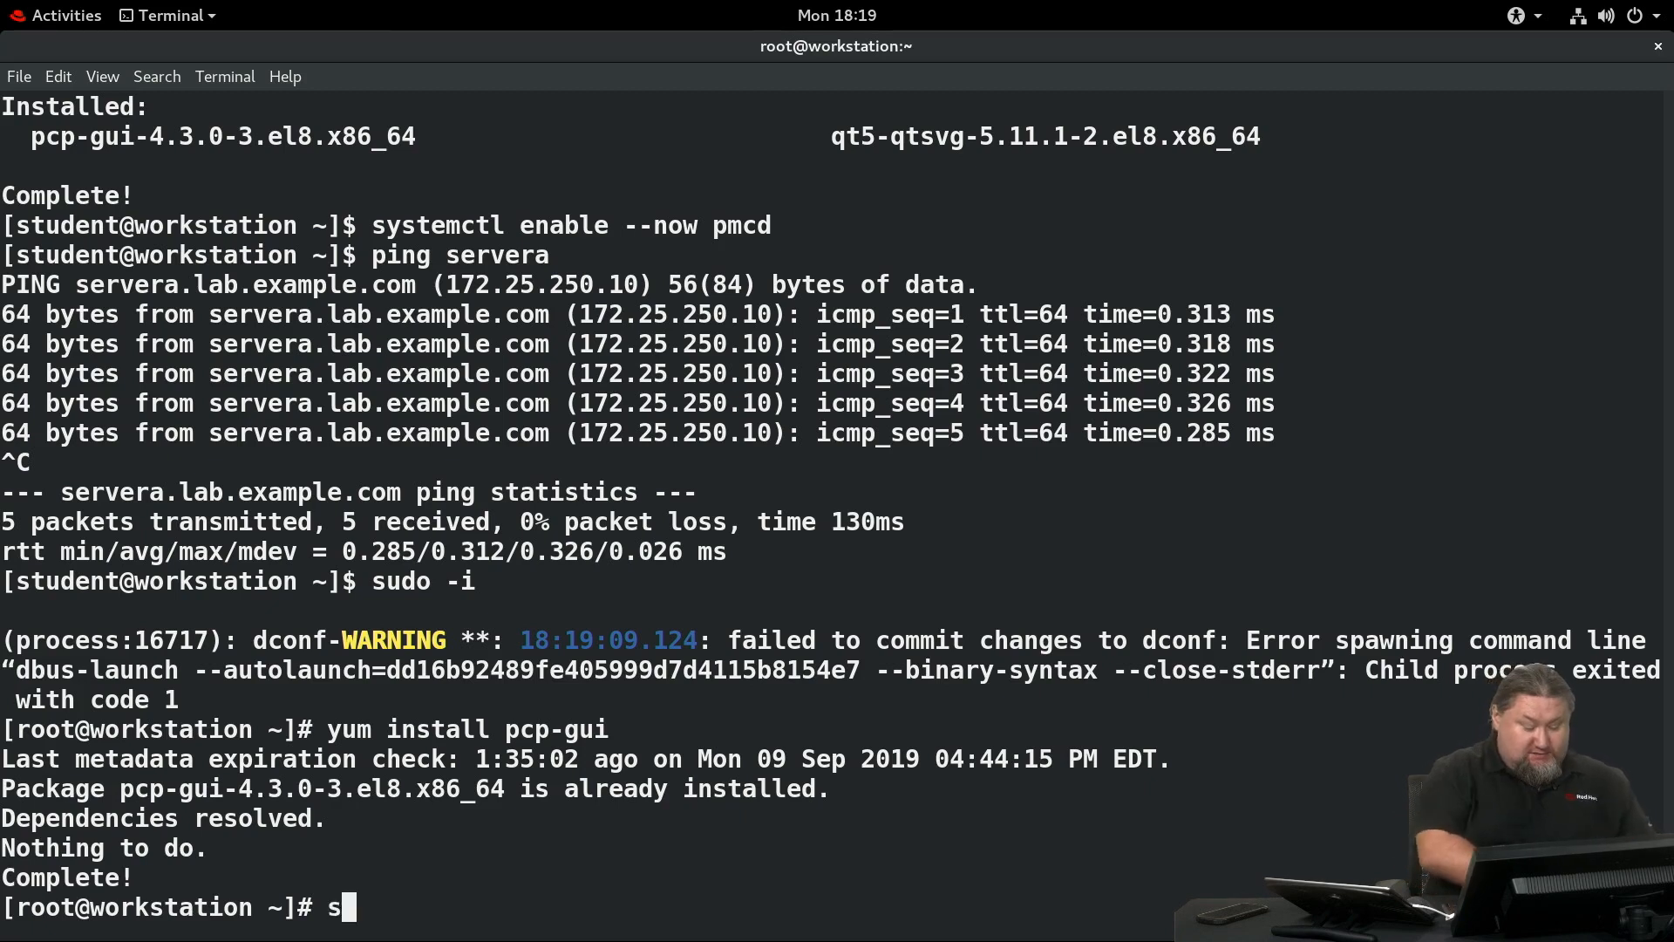
{"action": "type", "text": "ystemctl"}
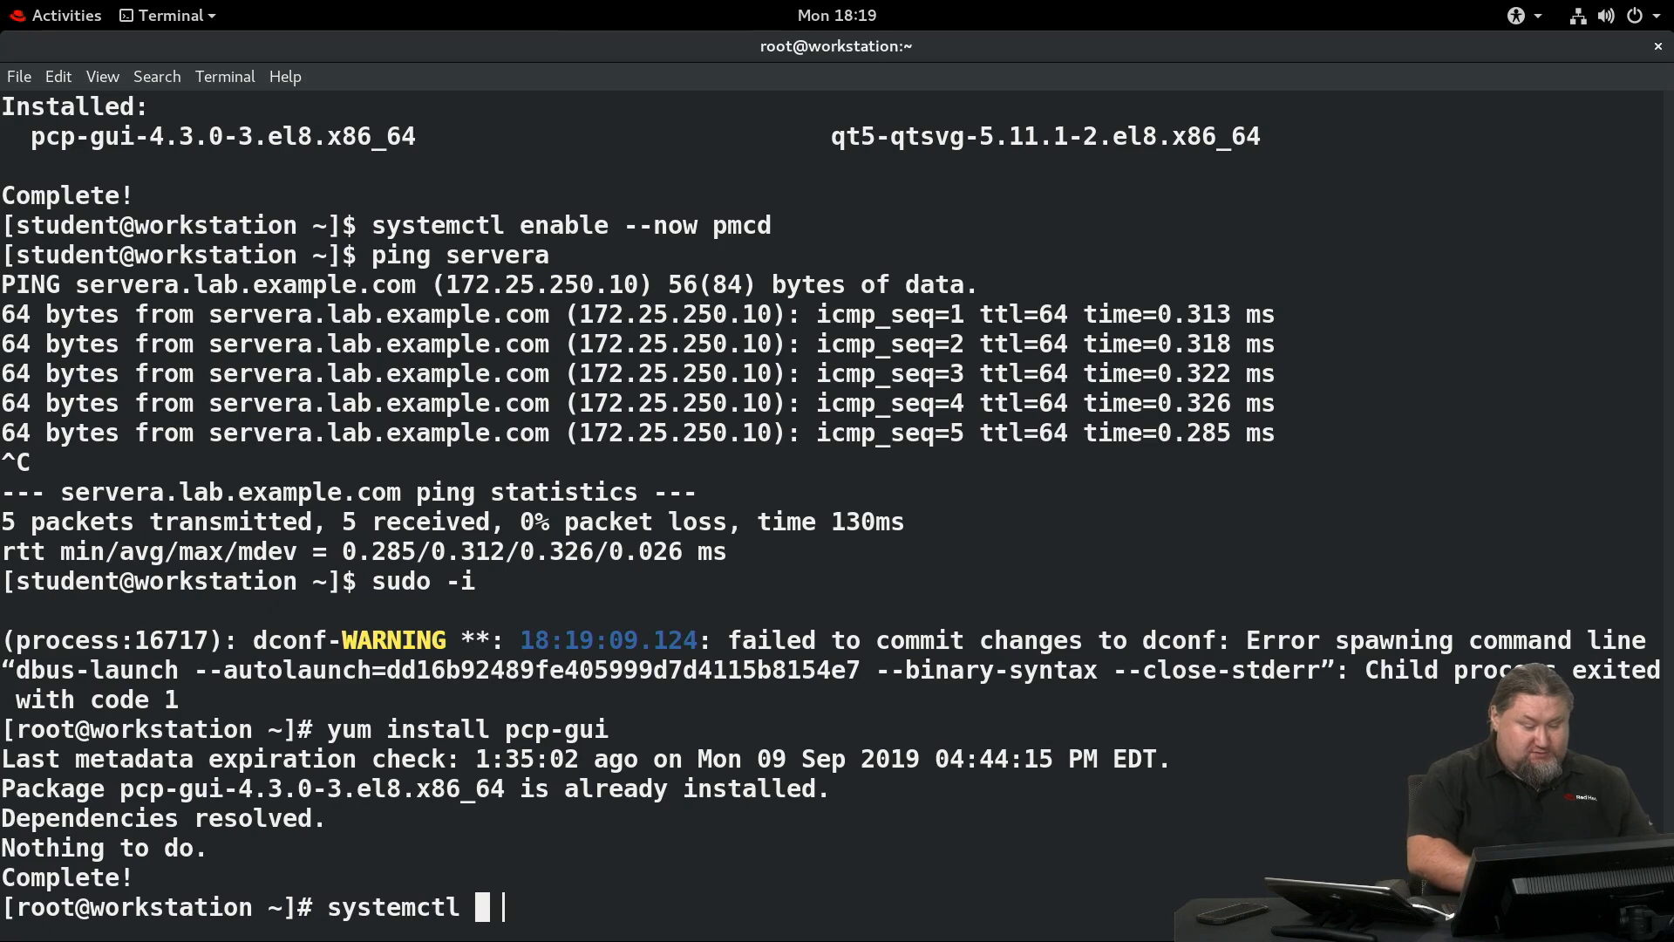
{"action": "type", "text": "enable --"}
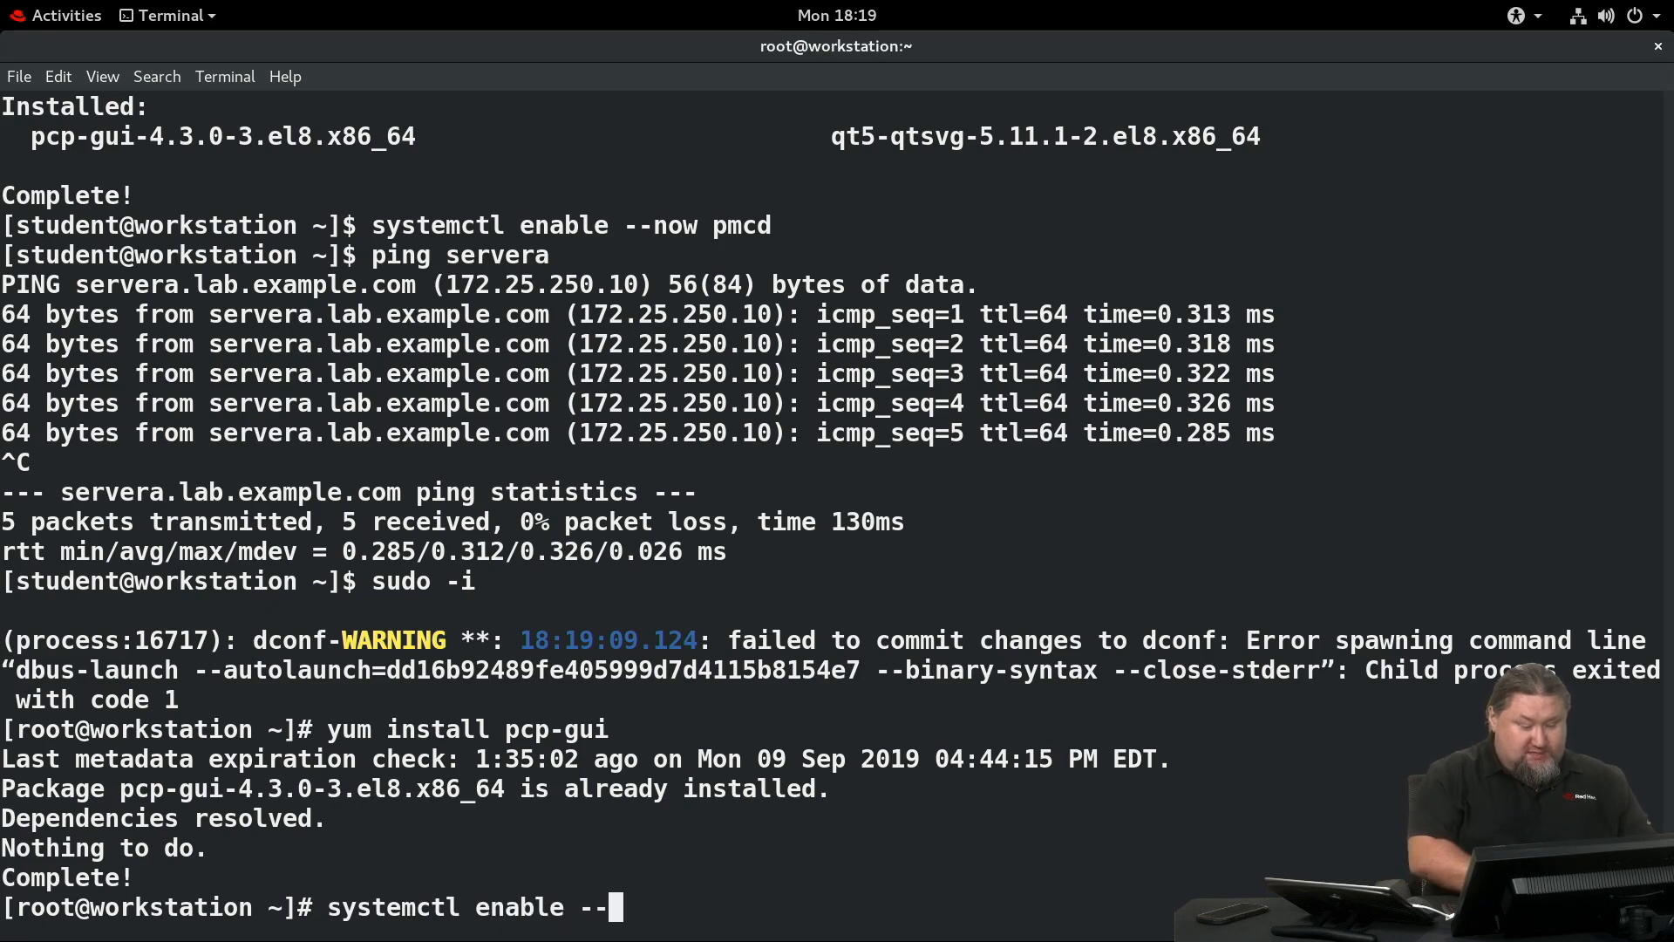
{"action": "type", "text": "now pmcd"}
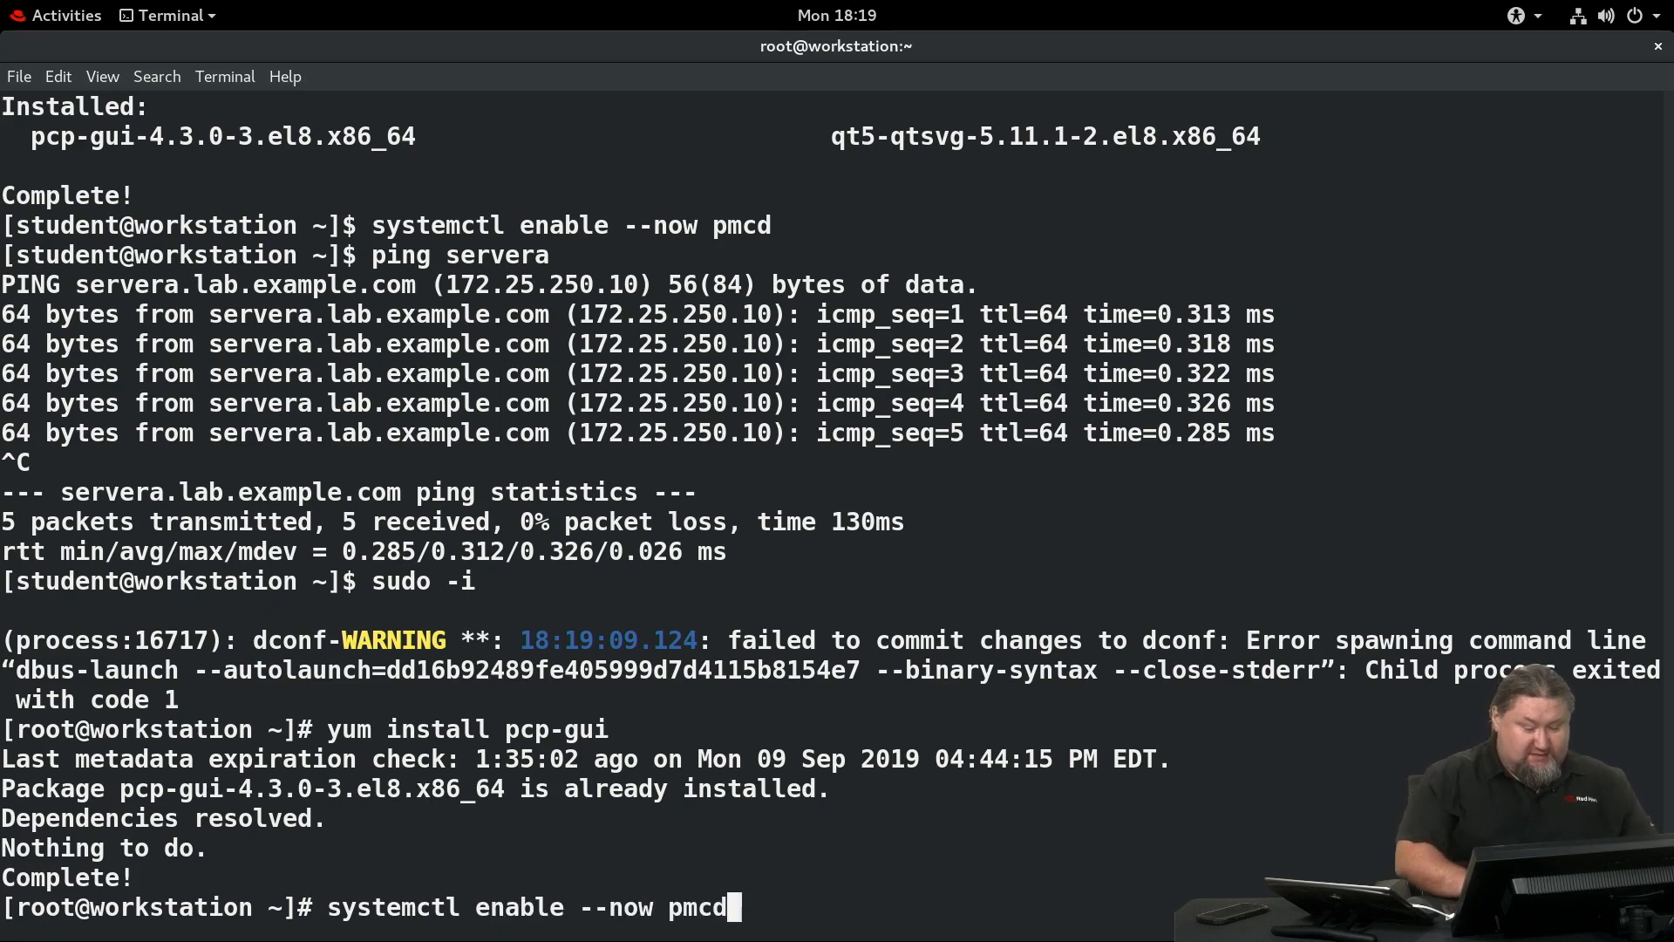
{"action": "key", "text": "Return"}
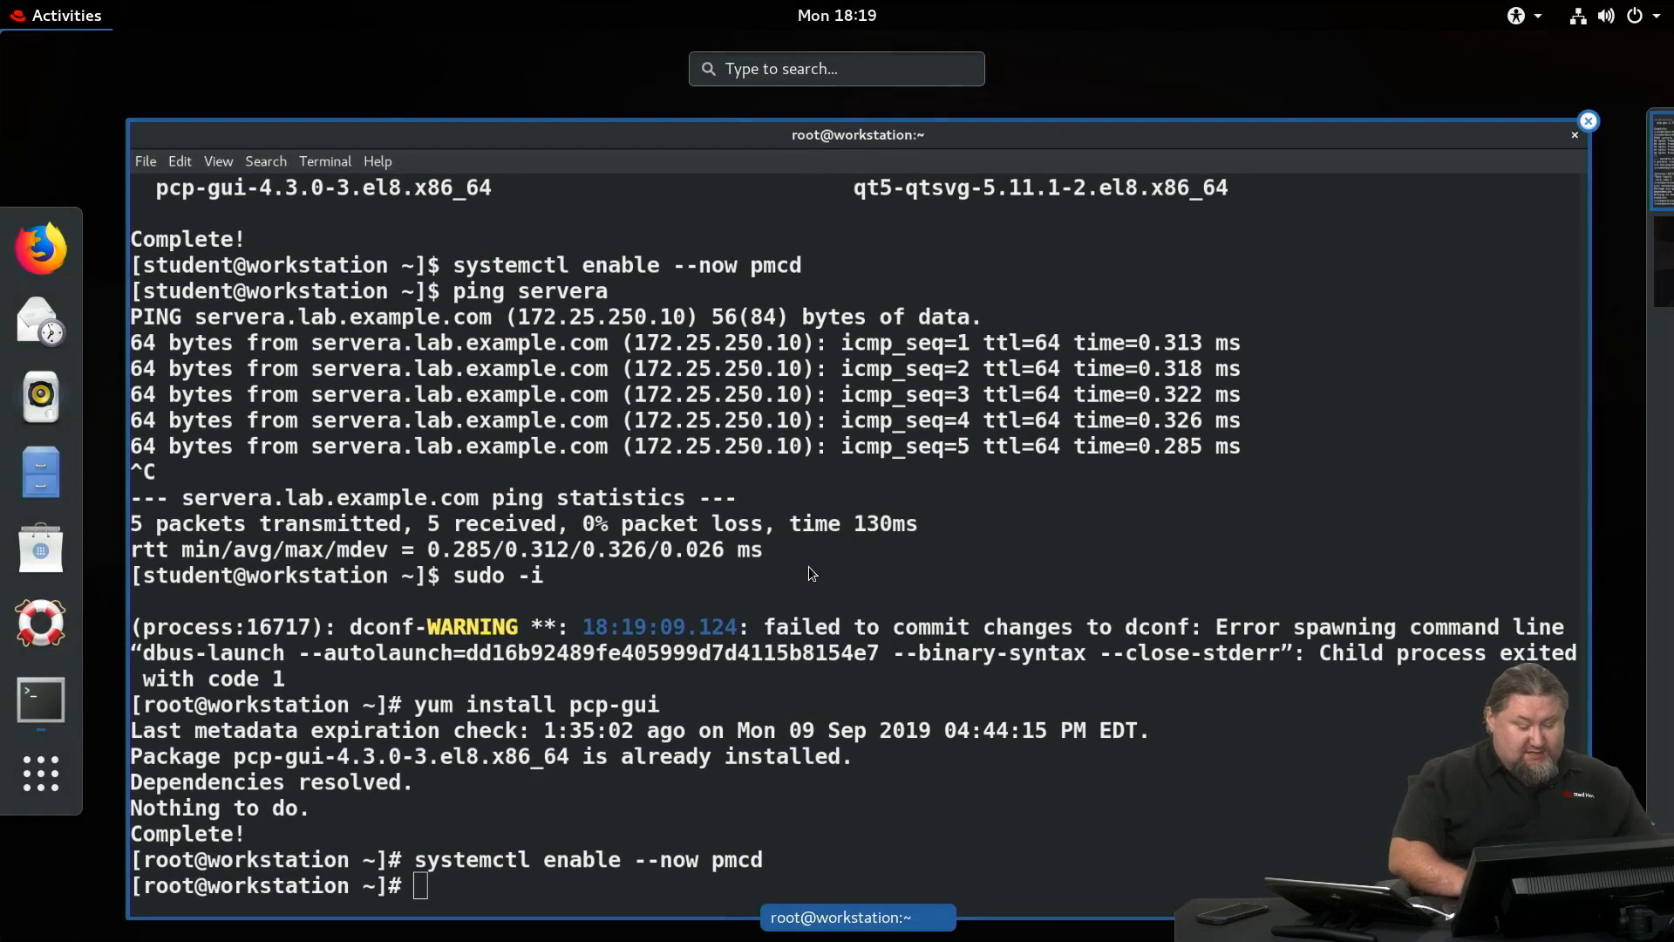
Search Activities for pmc and launch PCP Charts.
{"action": "type", "text": "pmc"}
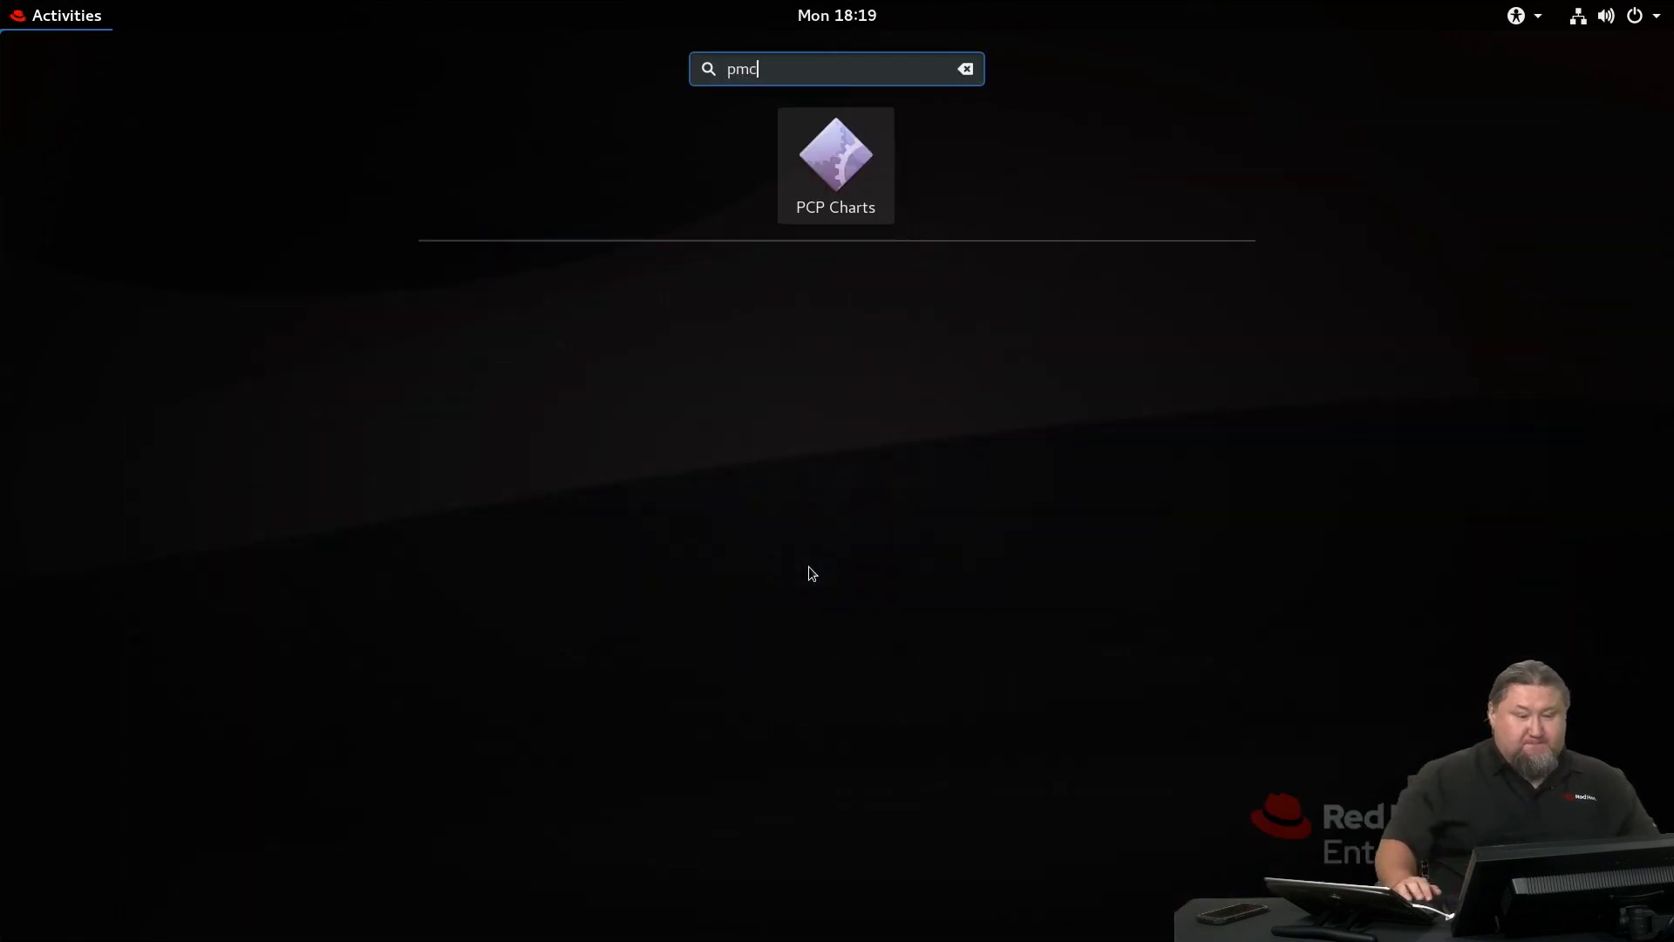
{"action": "mouse_move", "coordinate": [836, 155]}
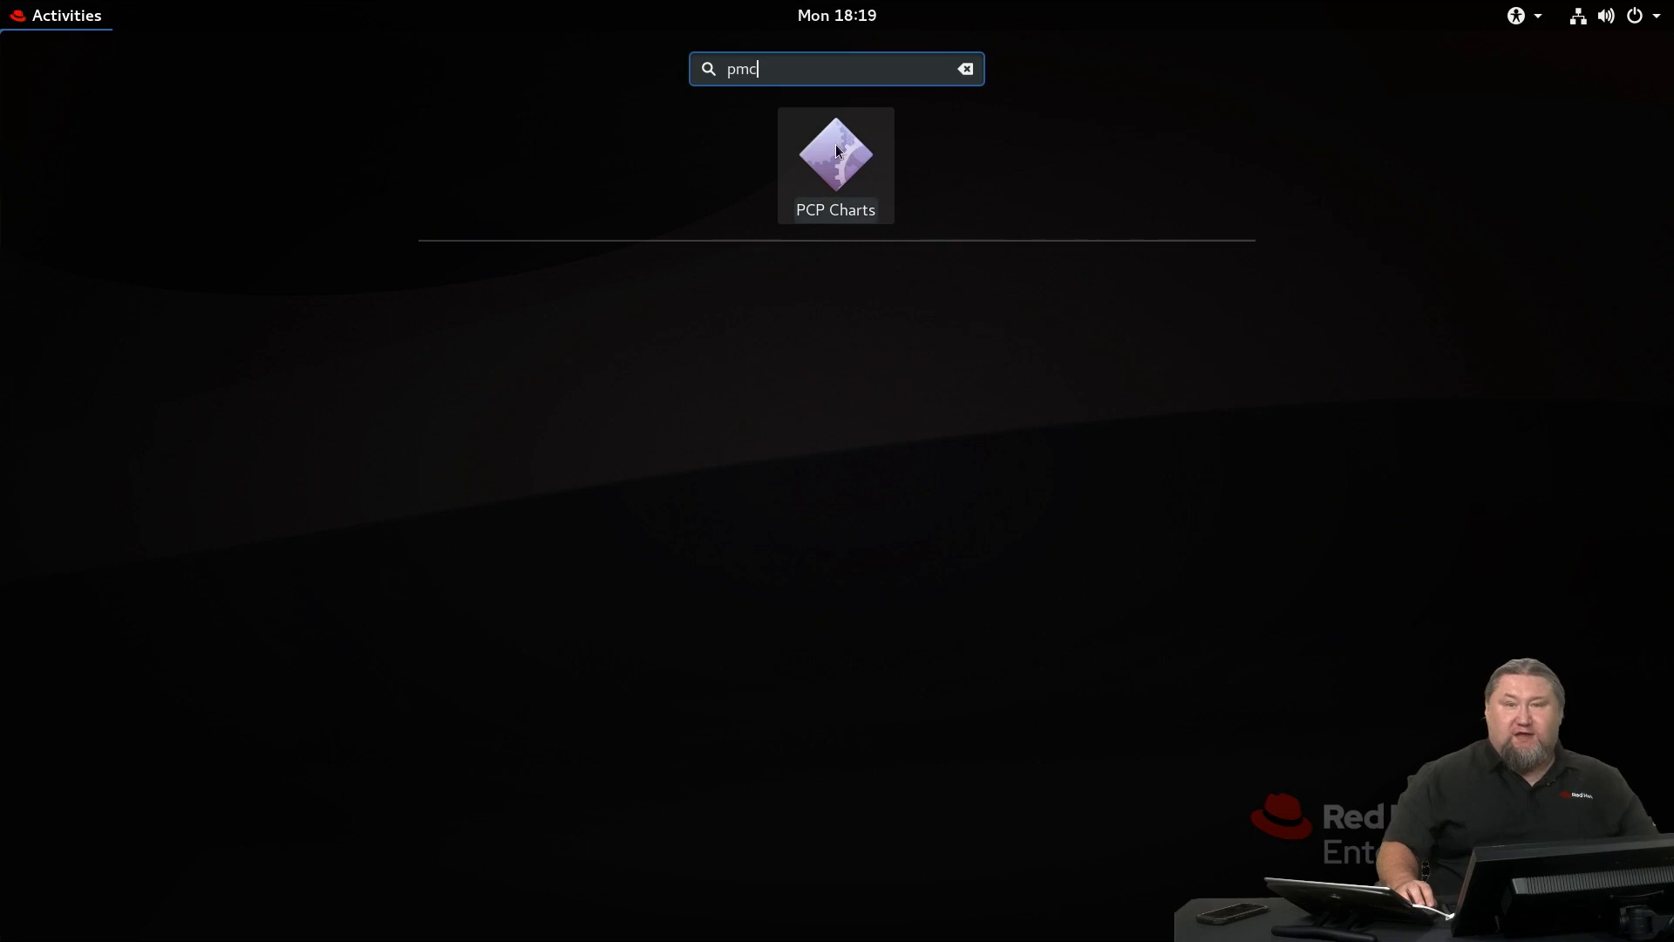
{"action": "left_click", "coordinate": [836, 155]}
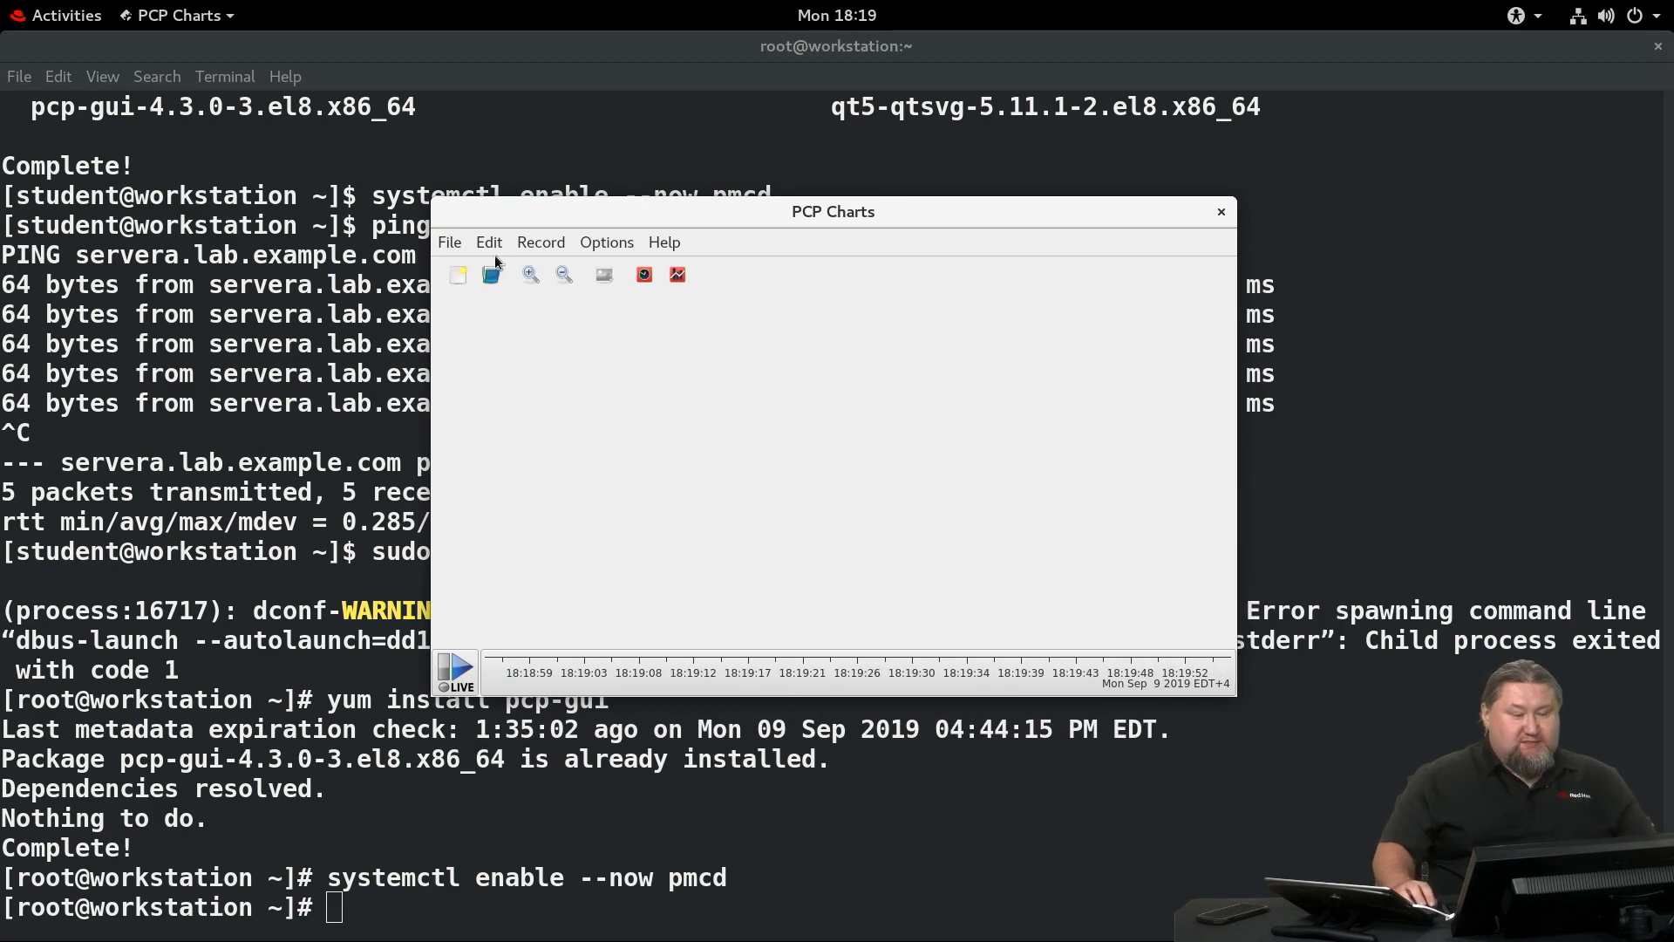
{"action": "mouse_move", "coordinate": [450, 242]}
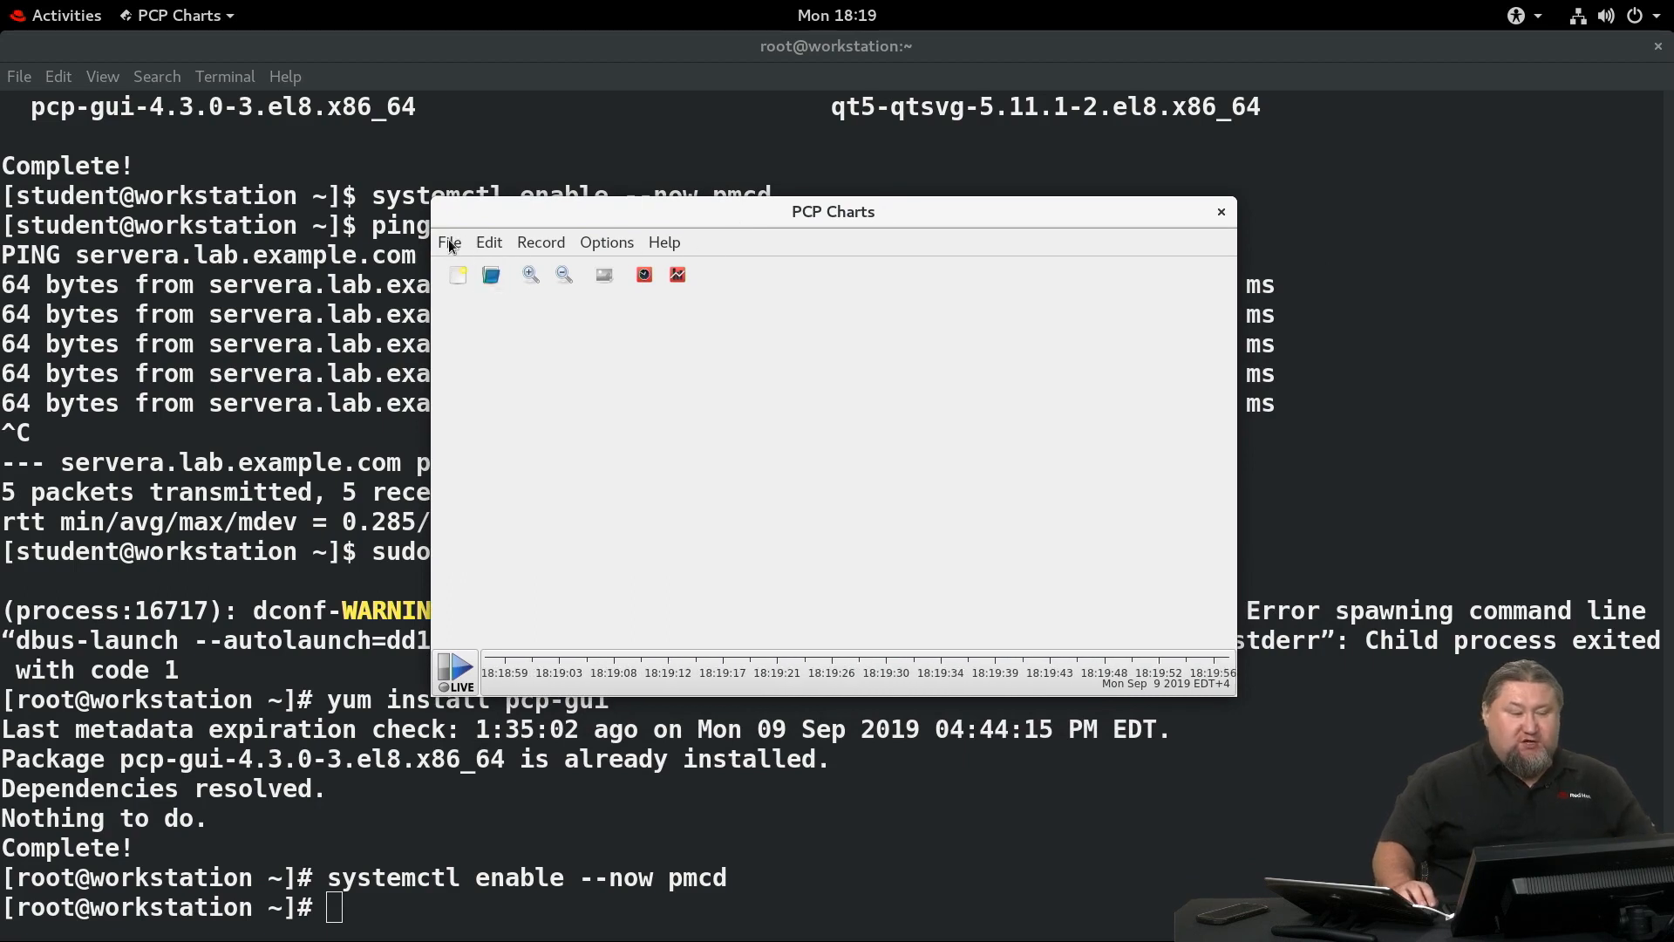
Start a new chart and expand the network interface metrics.
{"action": "left_click", "coordinate": [448, 242]}
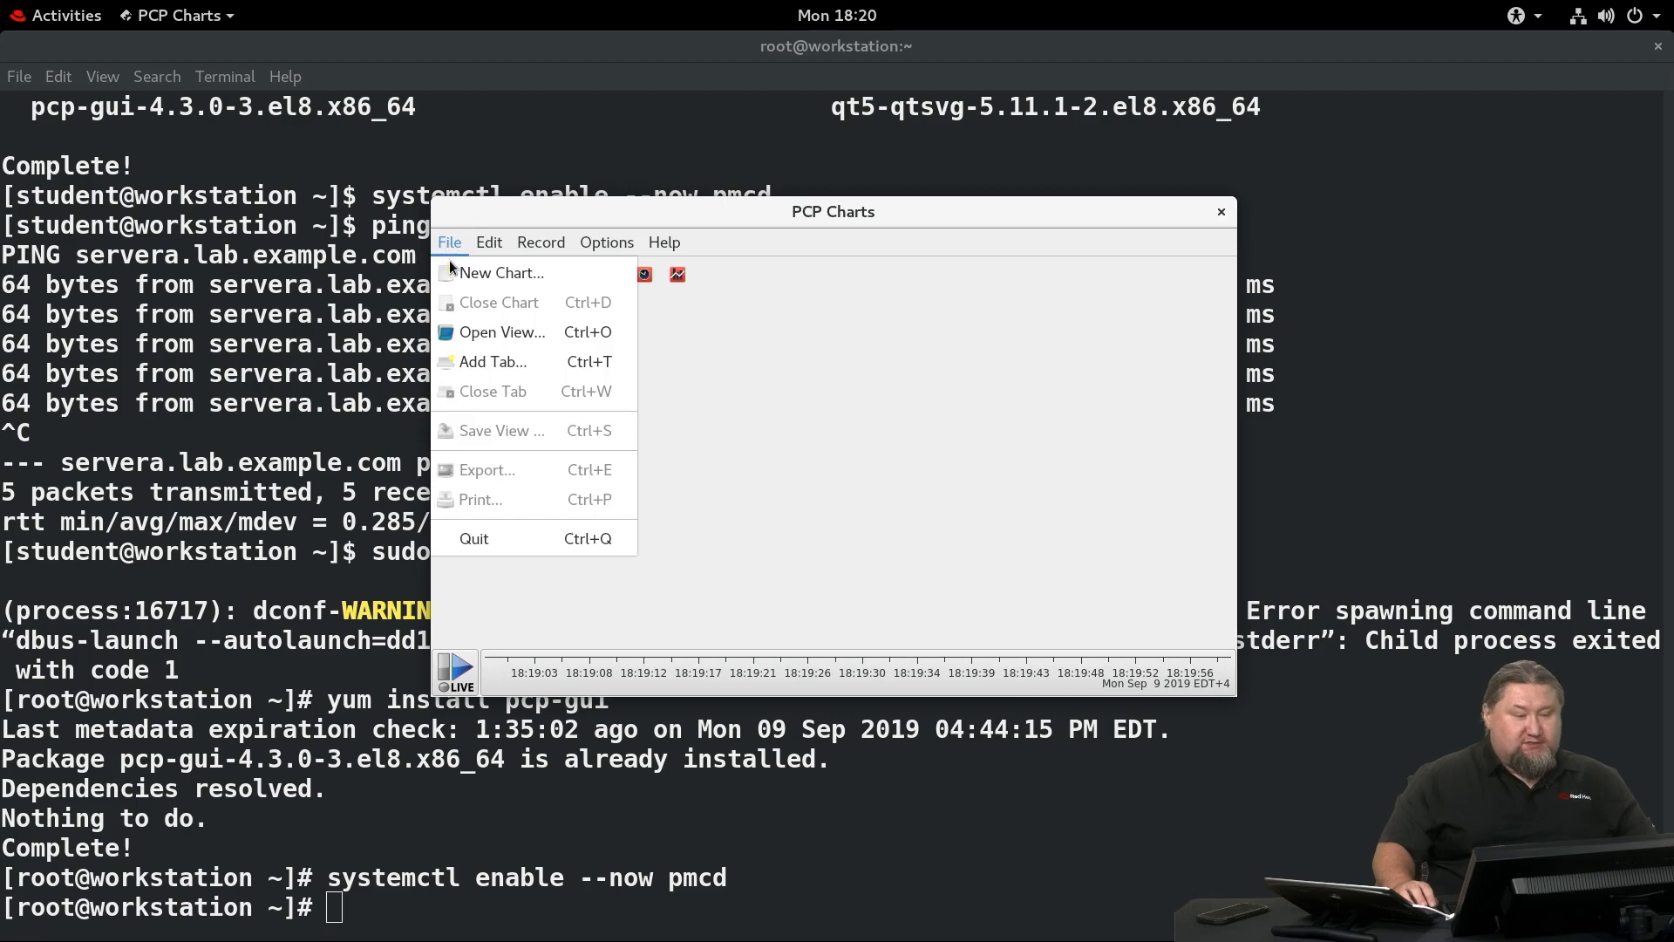
{"action": "left_click", "coordinate": [497, 272]}
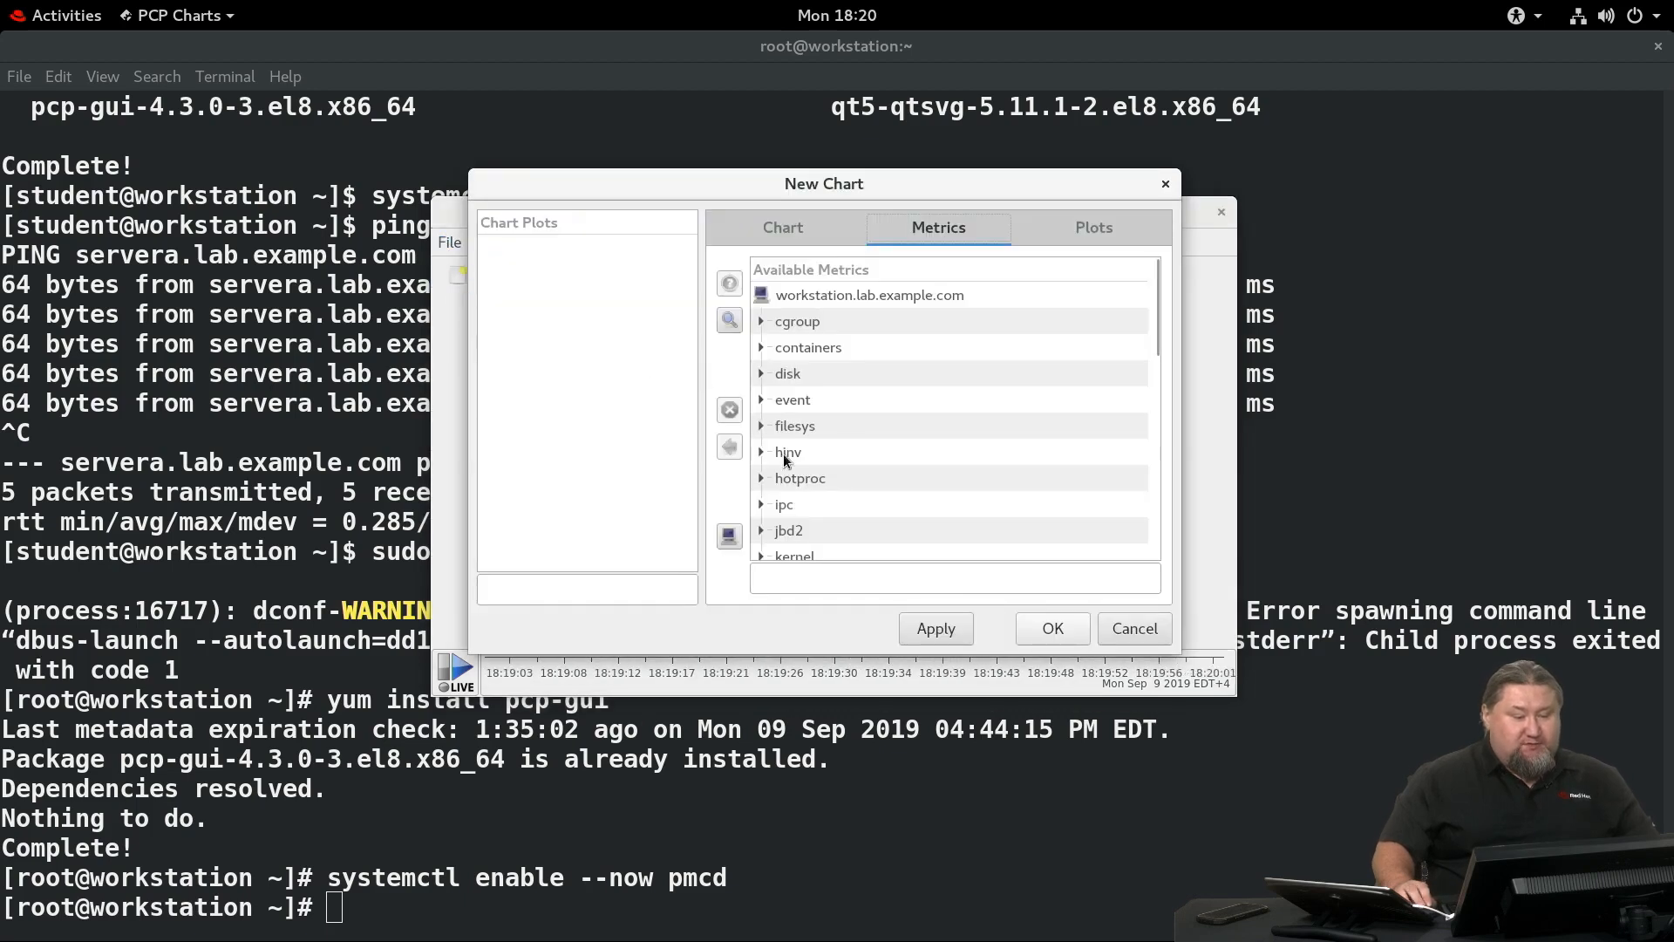
{"action": "left_click", "coordinate": [762, 399]}
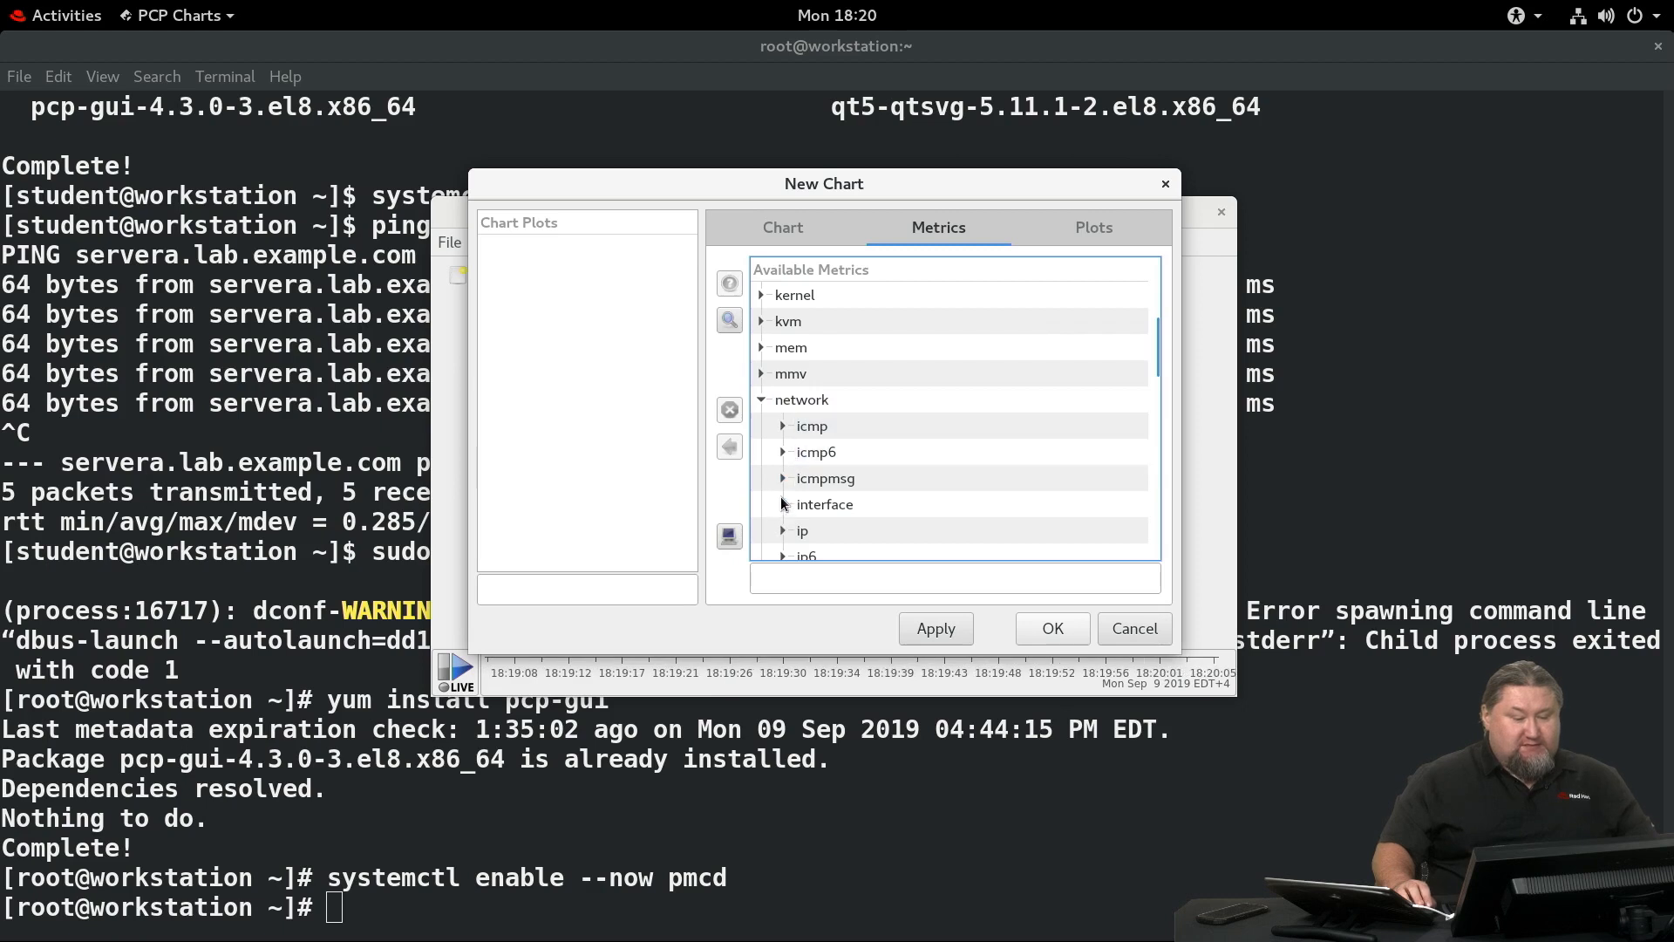
{"action": "left_click", "coordinate": [781, 504]}
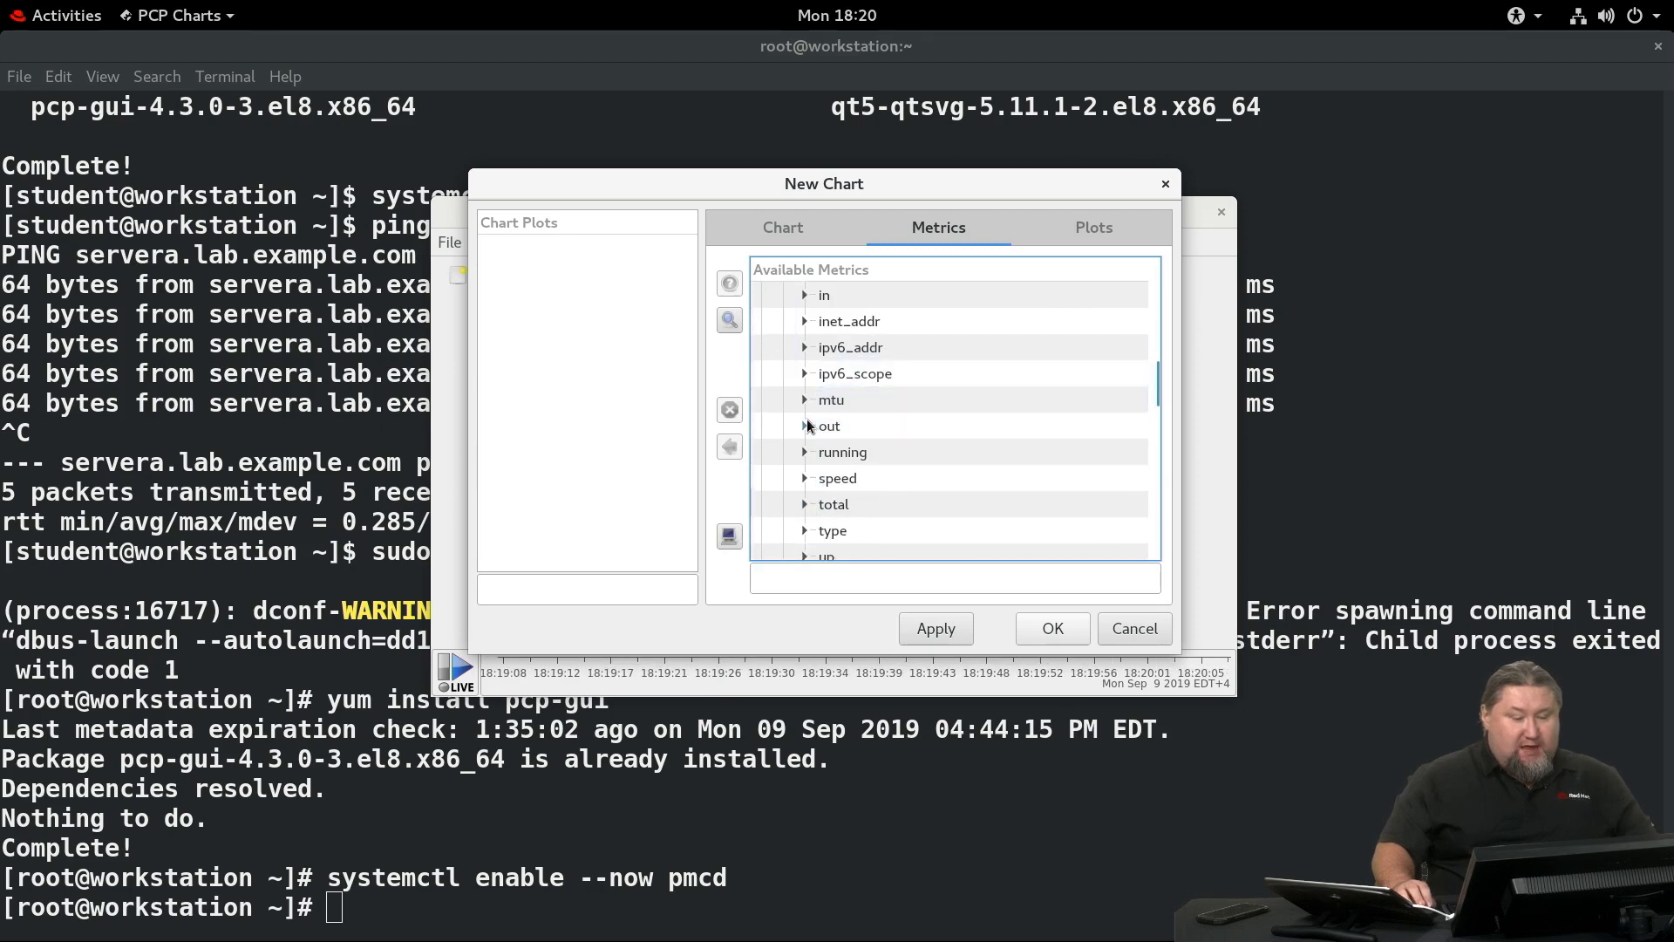
Plot network.interface.out.bytes for enp1s0 and confirm the chart.
{"action": "left_click", "coordinate": [806, 426]}
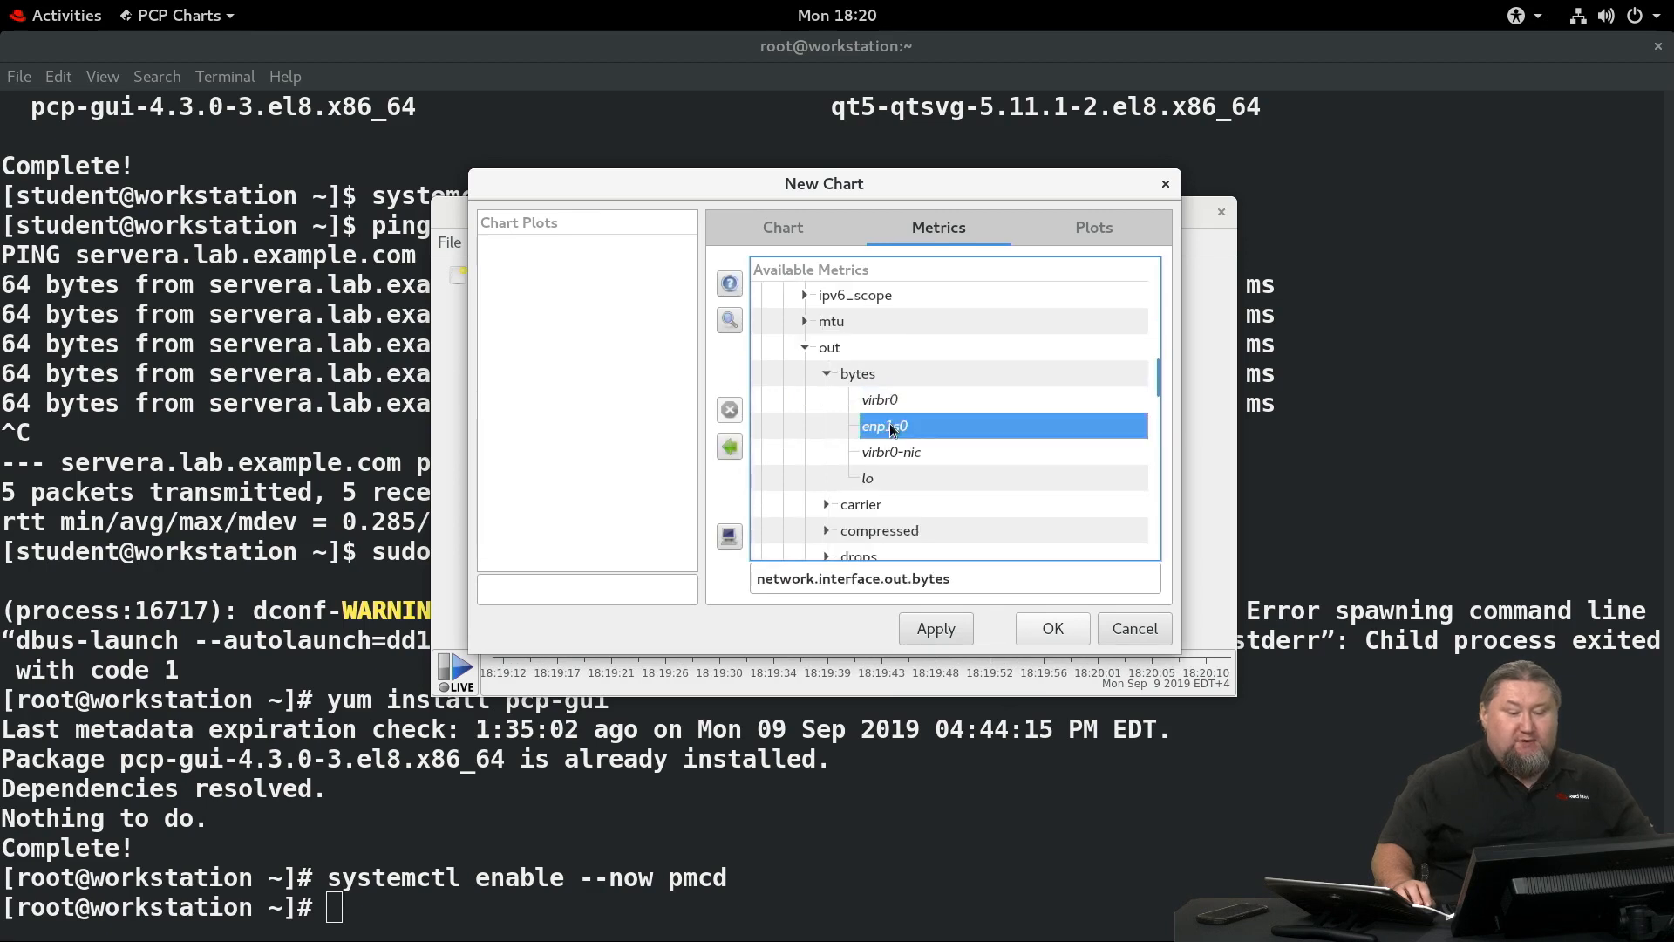
{"action": "mouse_move", "coordinate": [957, 425]}
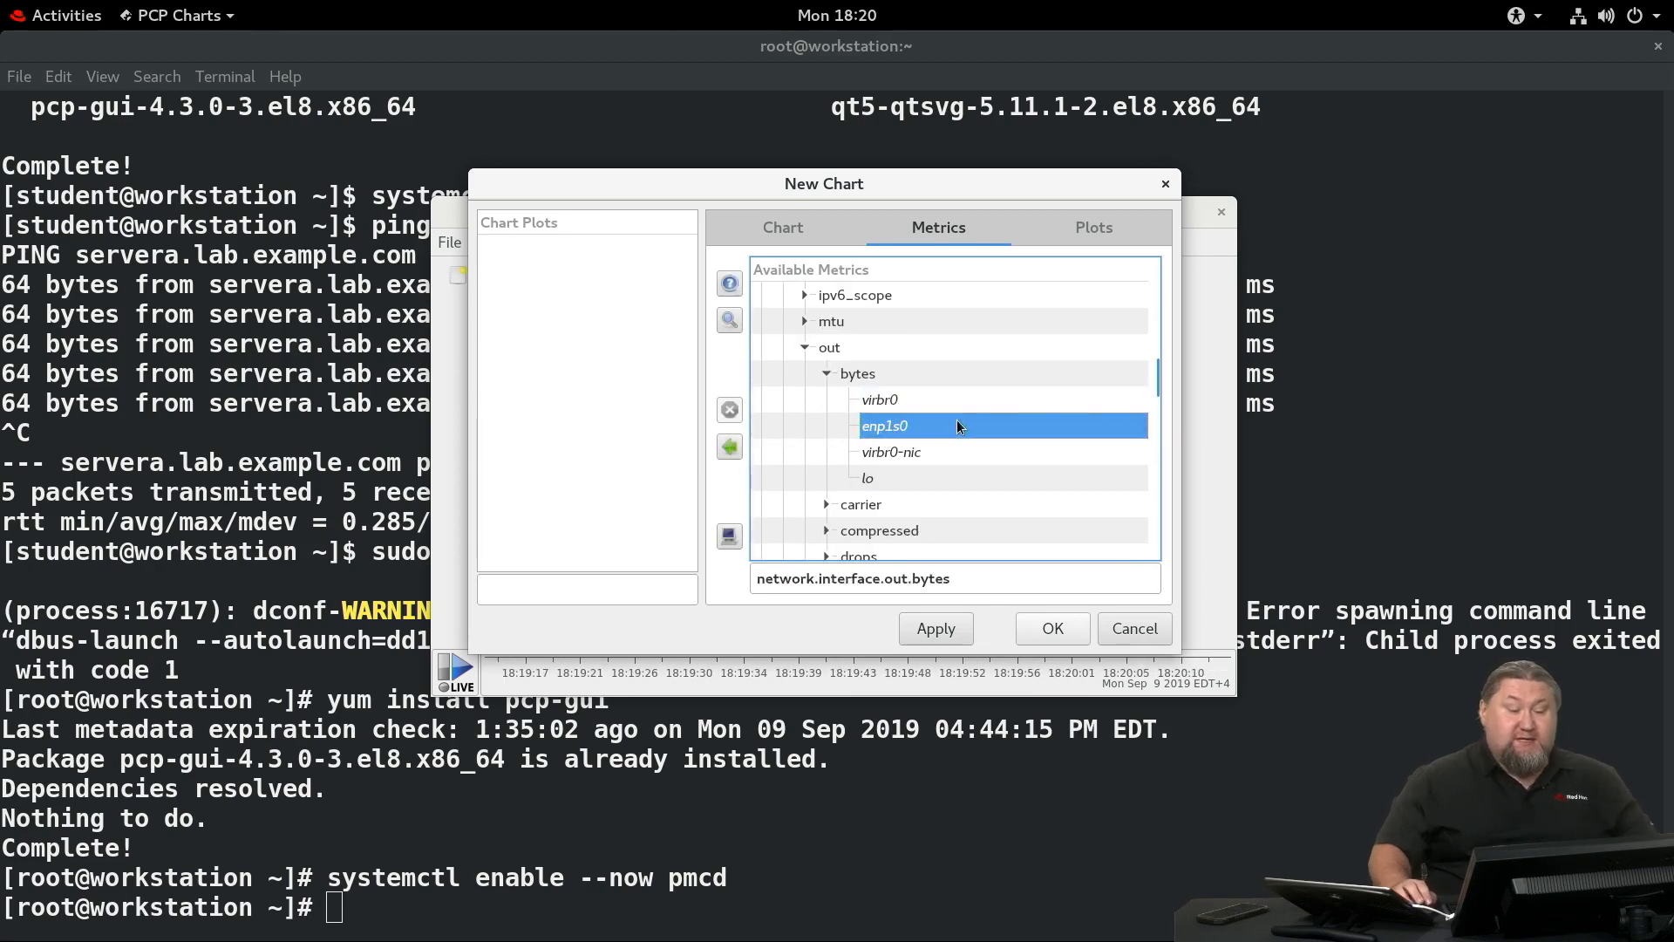
{"action": "left_click", "coordinate": [934, 627]}
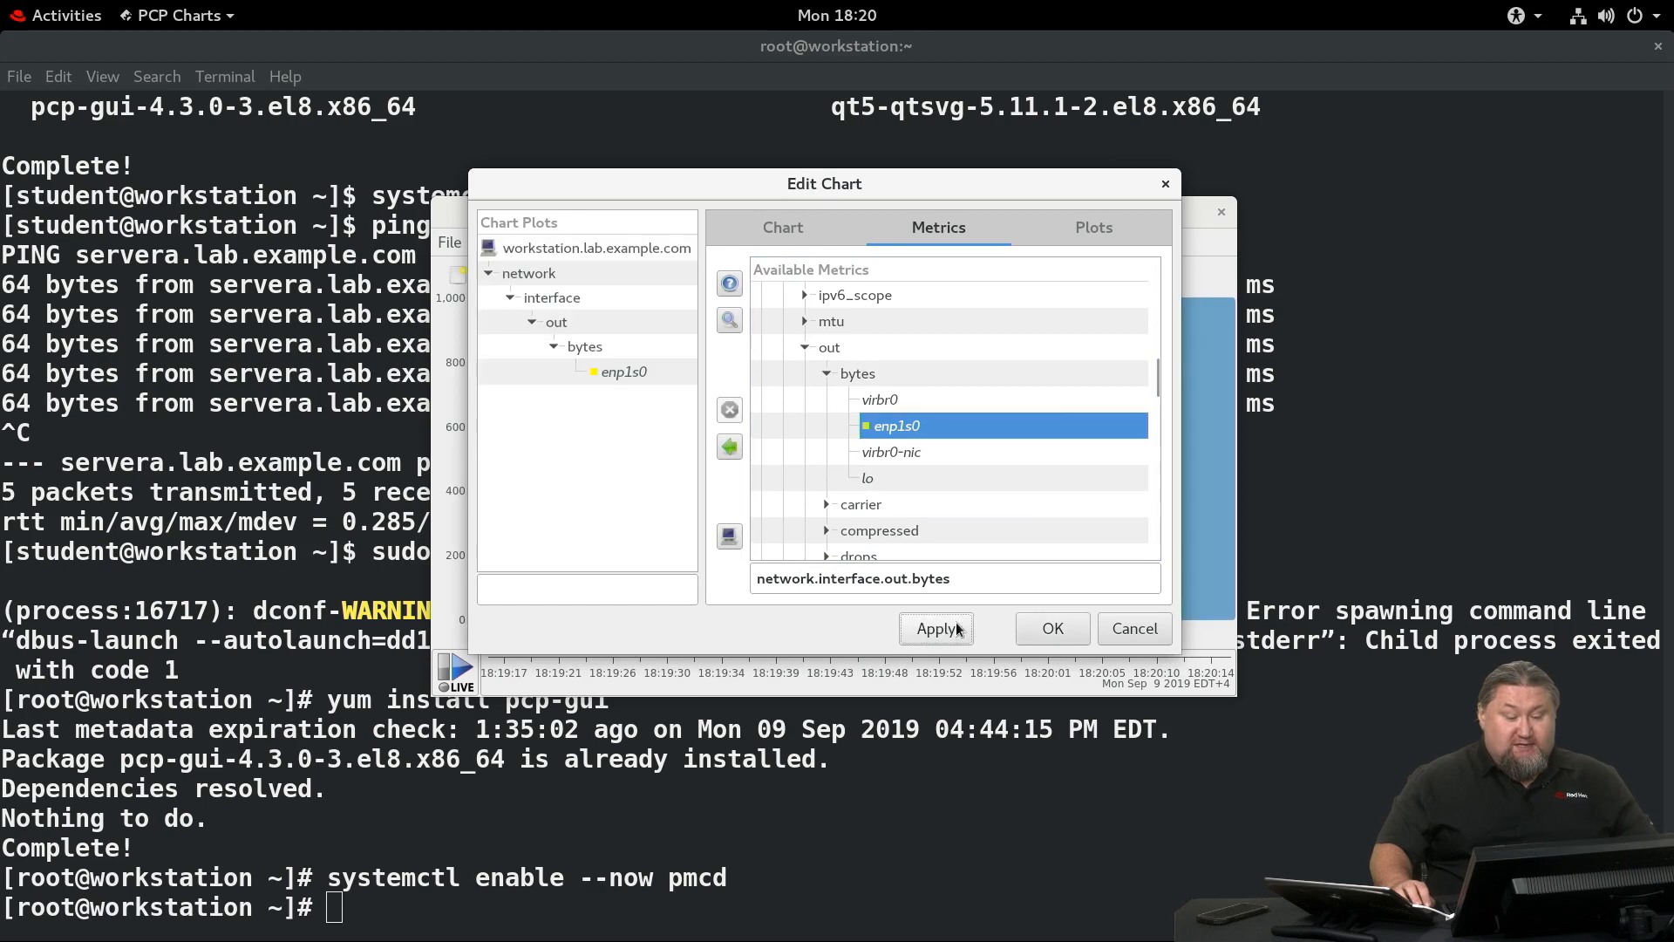
{"action": "left_click", "coordinate": [1050, 628]}
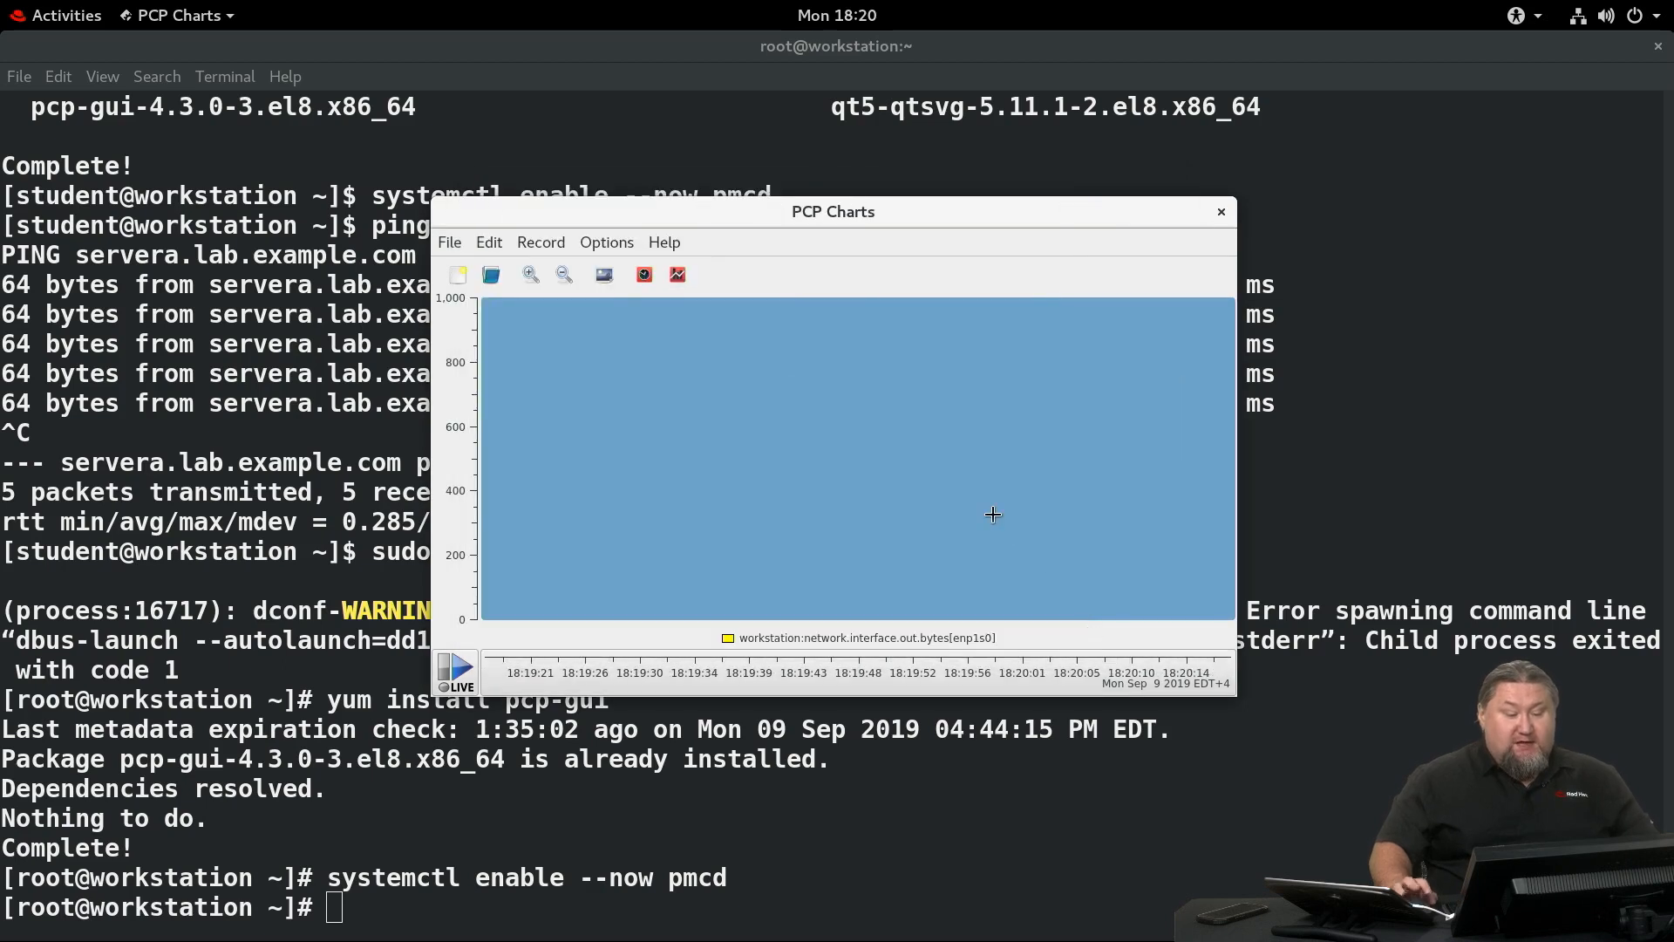
{"action": "mouse_move", "coordinate": [900, 415]}
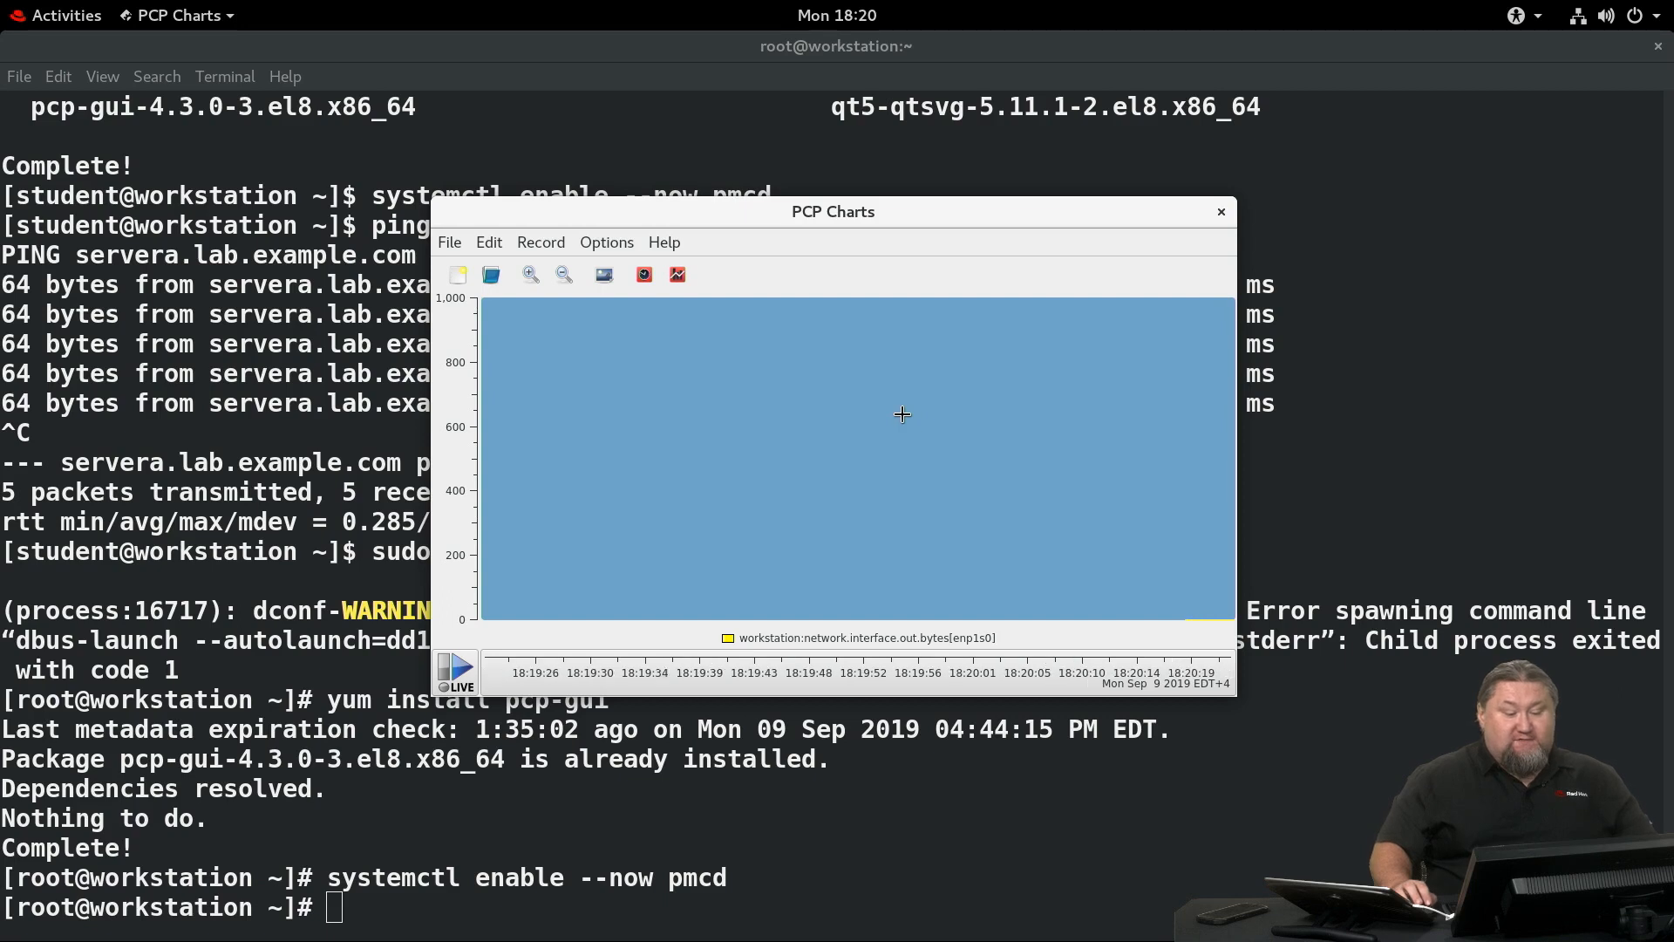
{"action": "mouse_move", "coordinate": [851, 286]}
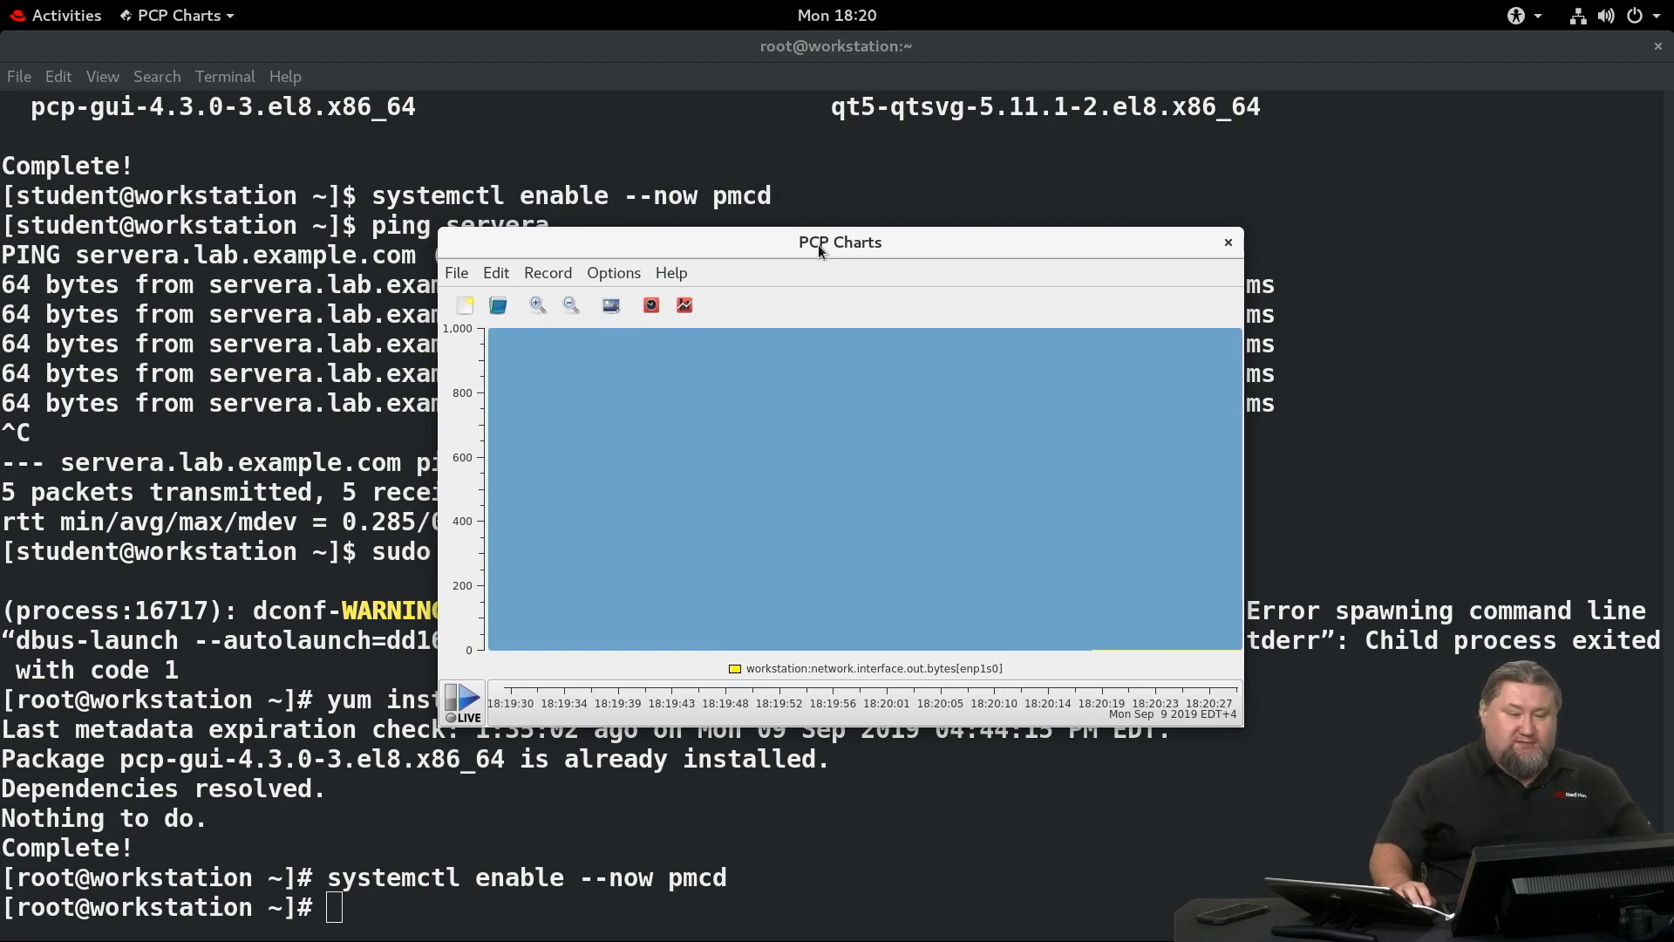
Run ping servera from the root shell and watch outgoing bytes rise on the chart.
{"action": "right_click", "coordinate": [841, 240]}
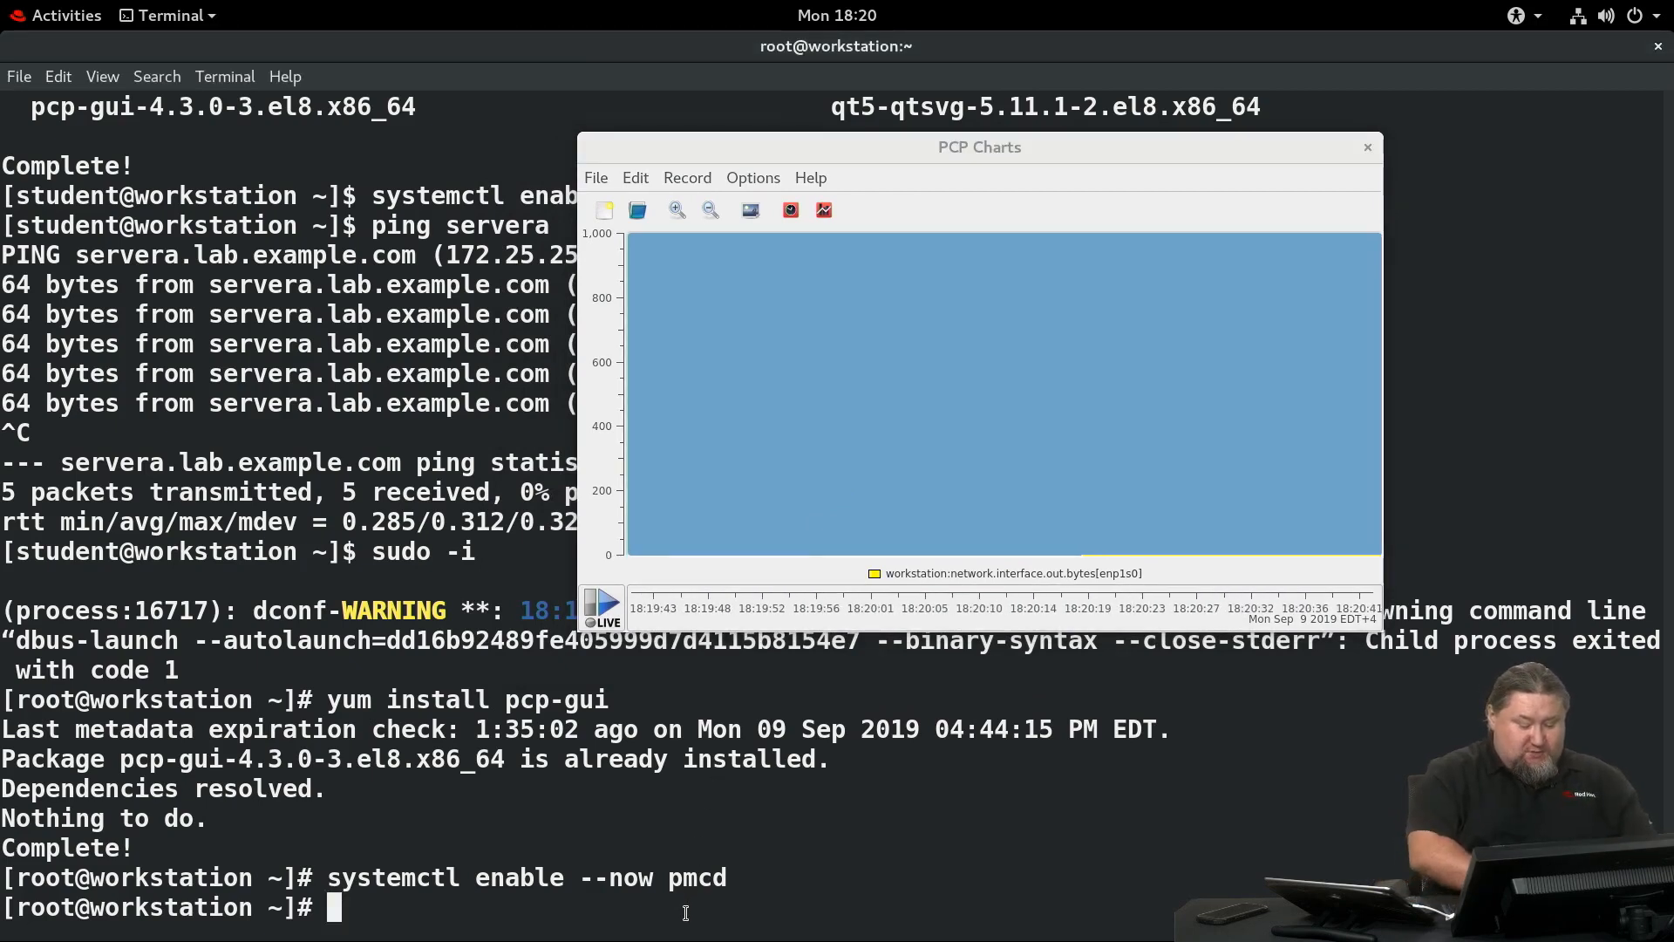
{"action": "type", "text": "ping"}
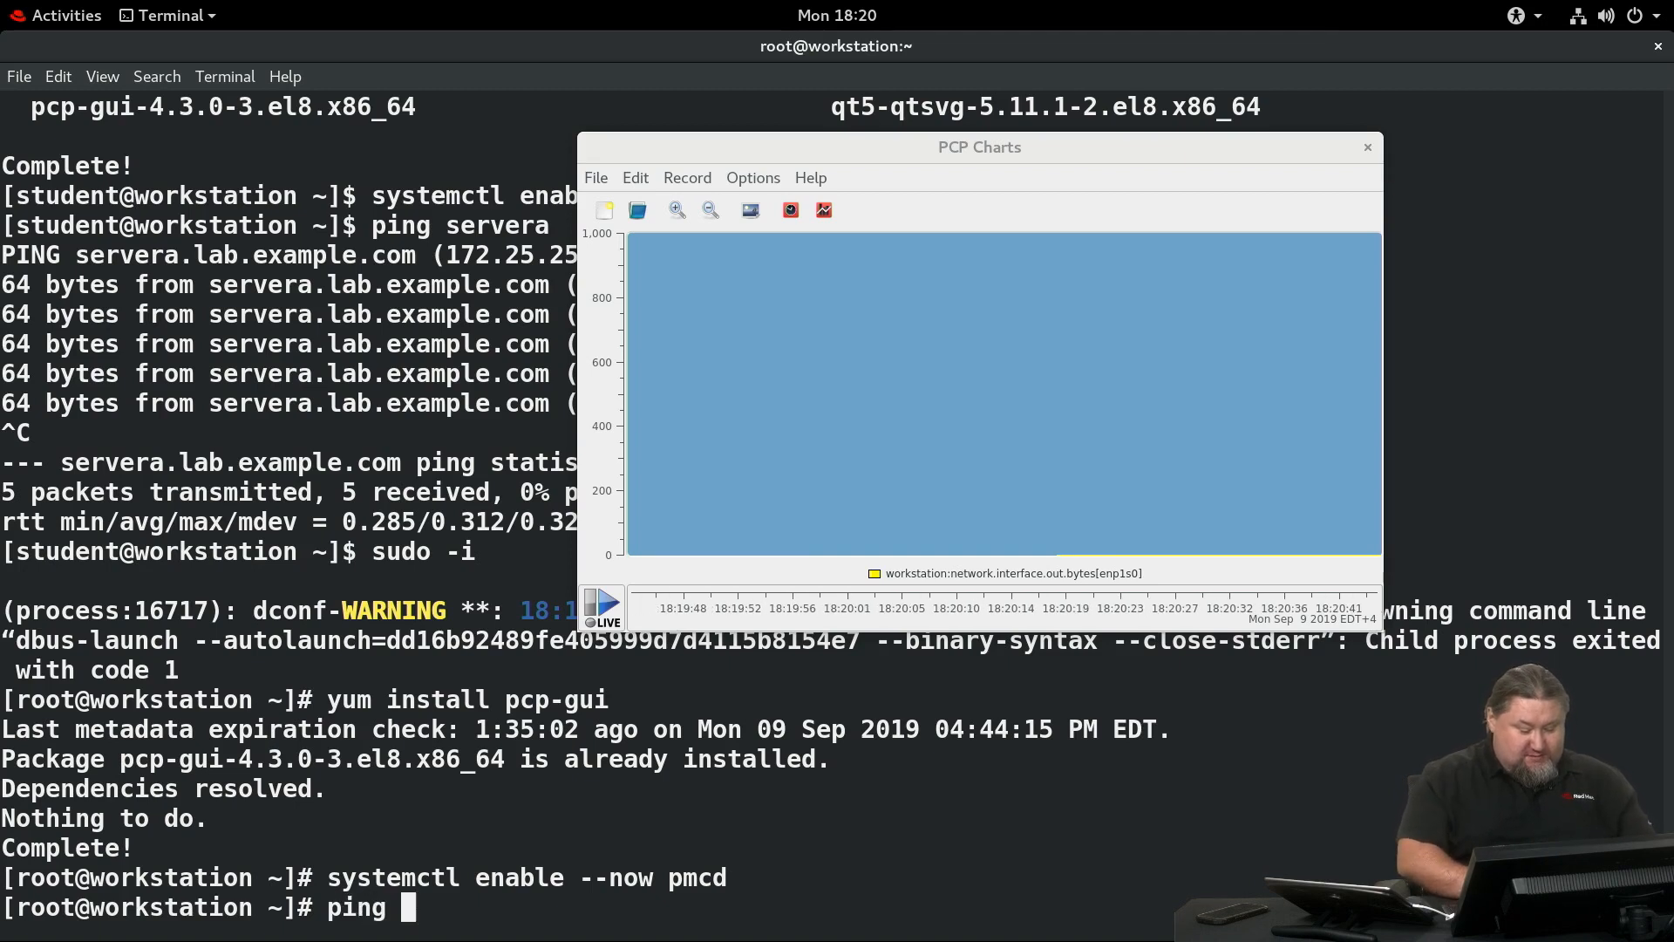
{"action": "type", "text": "servera"}
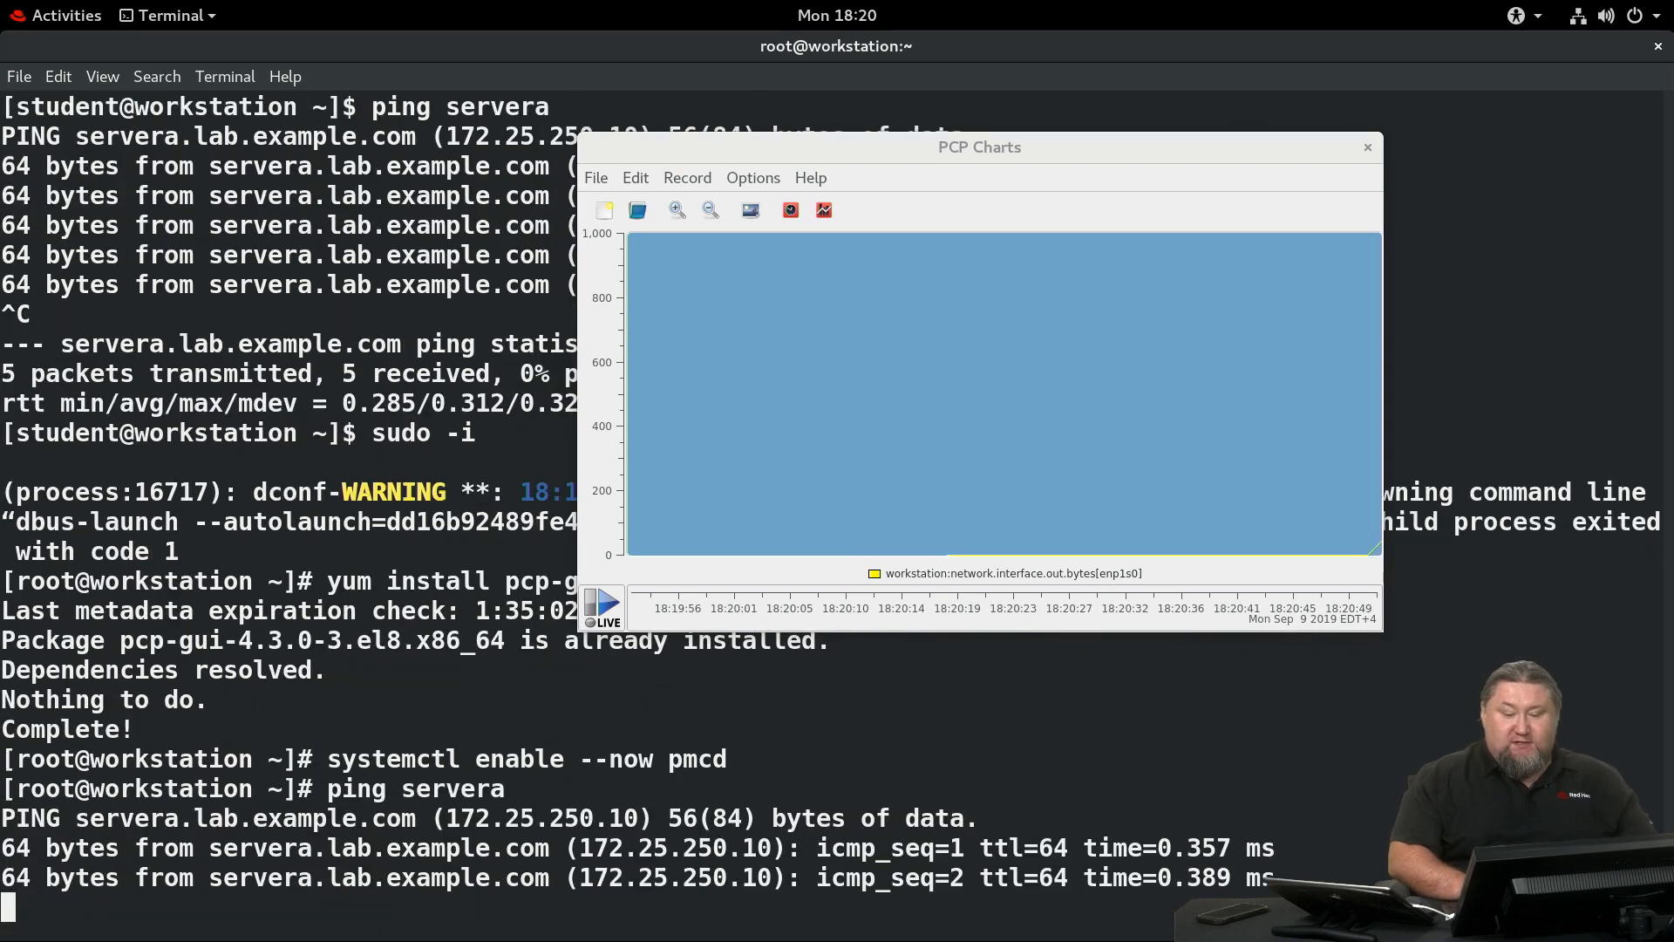
{"action": "scroll", "scroll_direction": "down", "scroll_amount": 3}
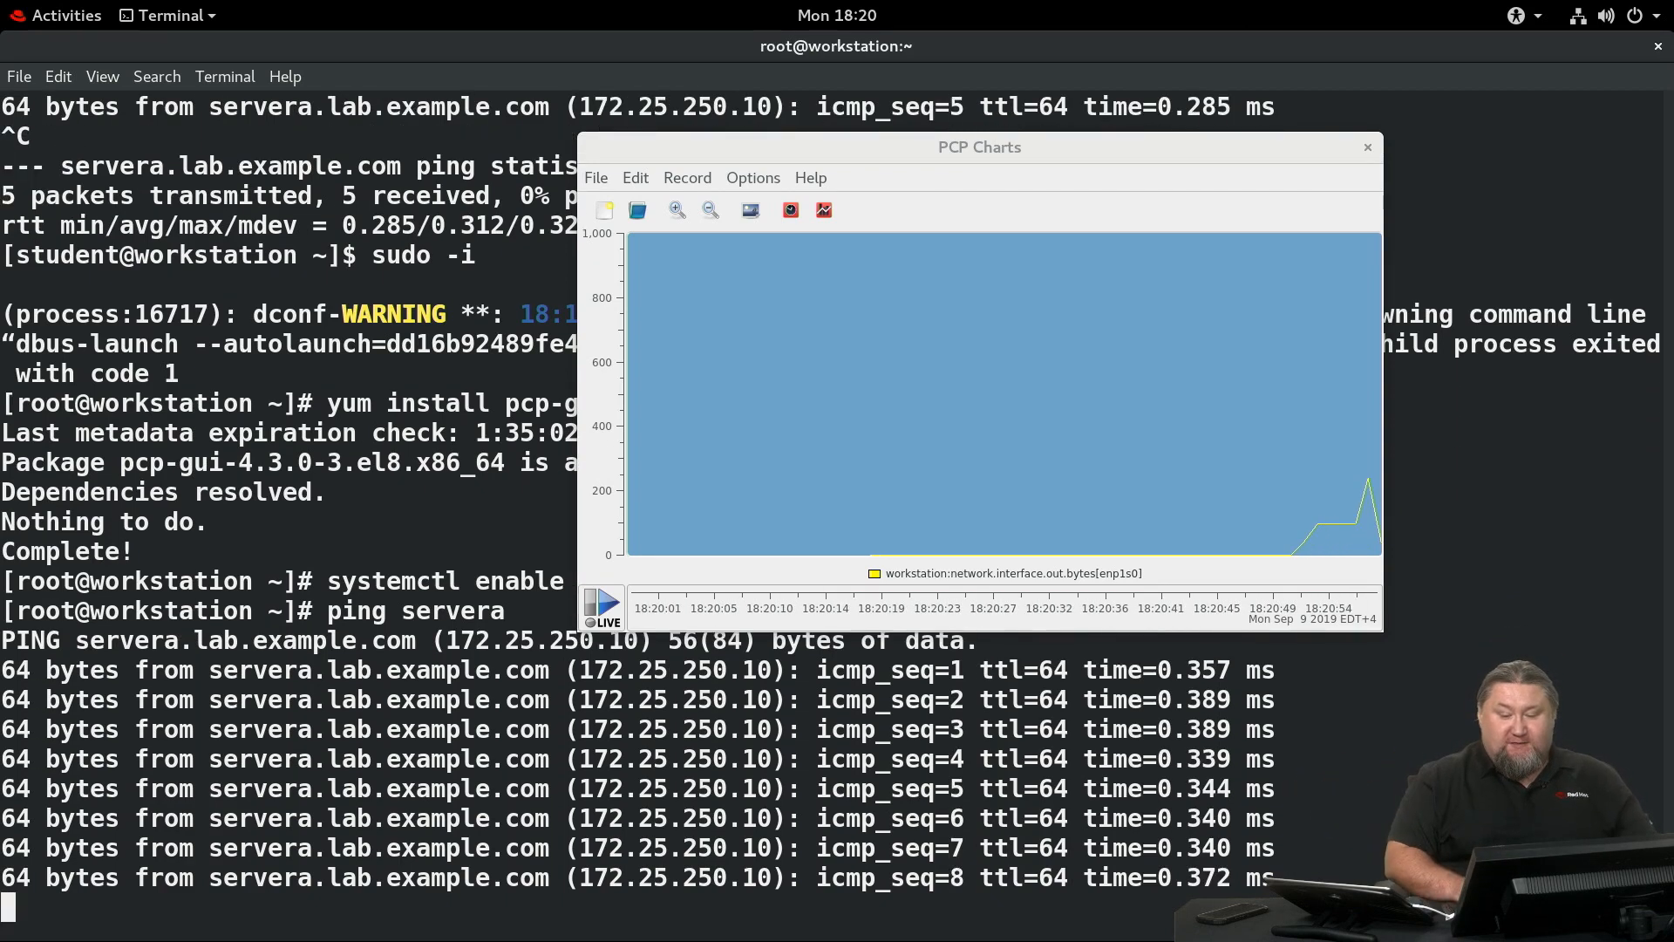
{"action": "scroll", "scroll_direction": "down", "scroll_amount": 3}
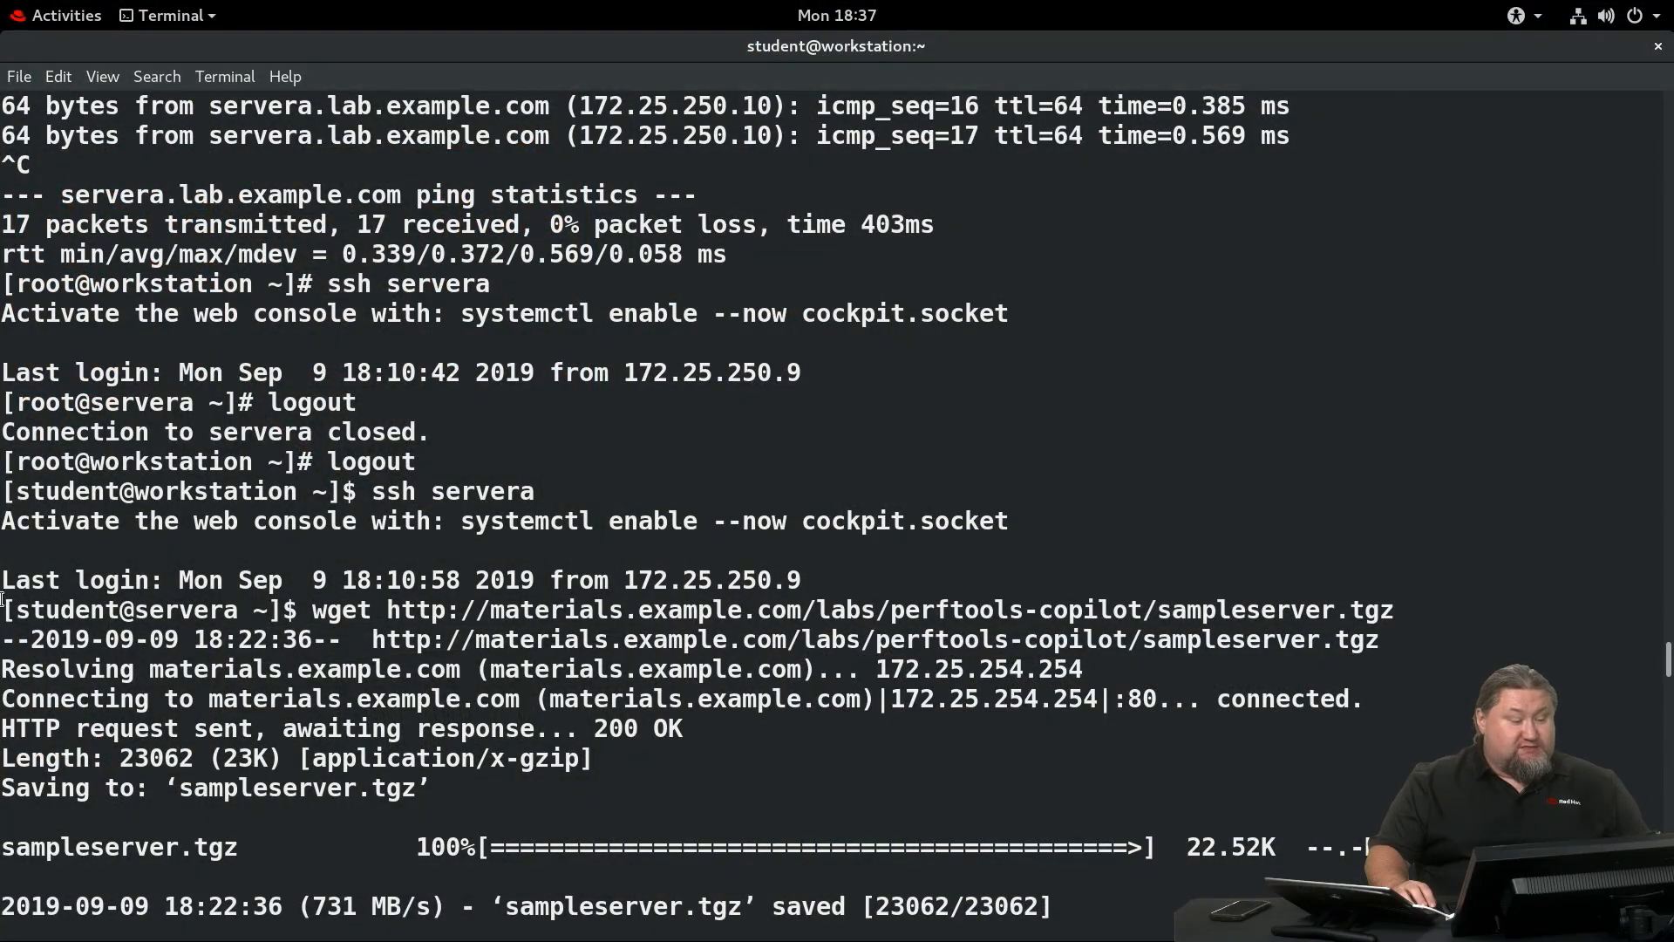
Point out tar xvf sampleserver.tgz and follow the pmval mem.freemem query on the archive.
{"action": "double_click", "coordinate": [122, 610]}
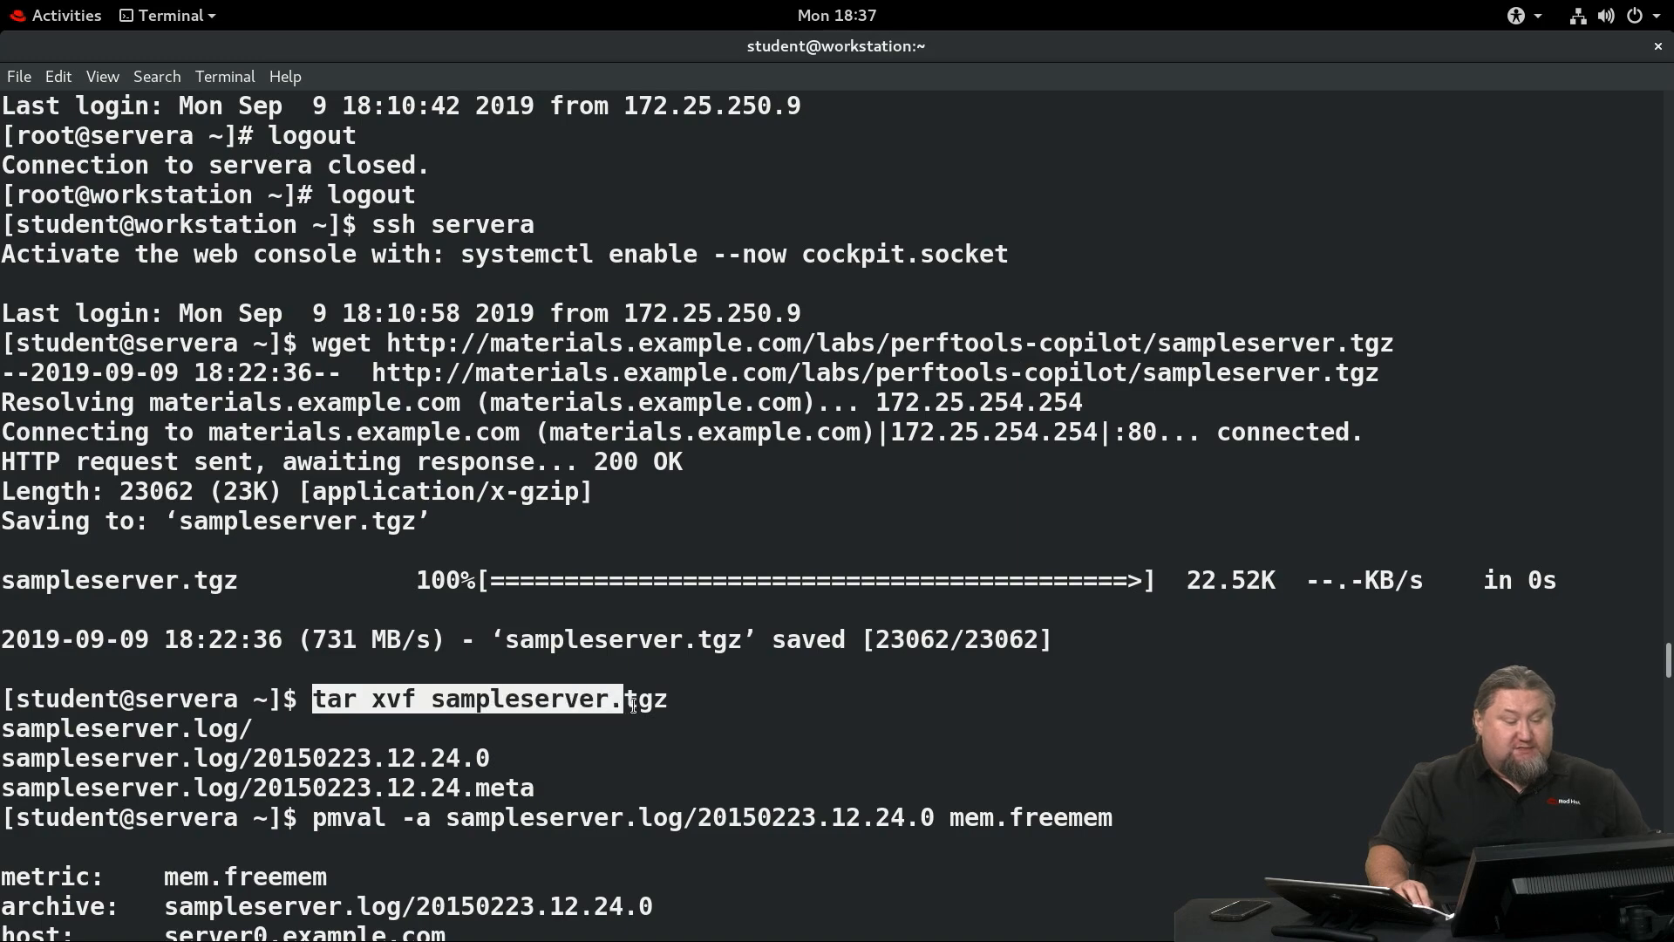
{"action": "scroll", "scroll_direction": "down", "scroll_amount": 3}
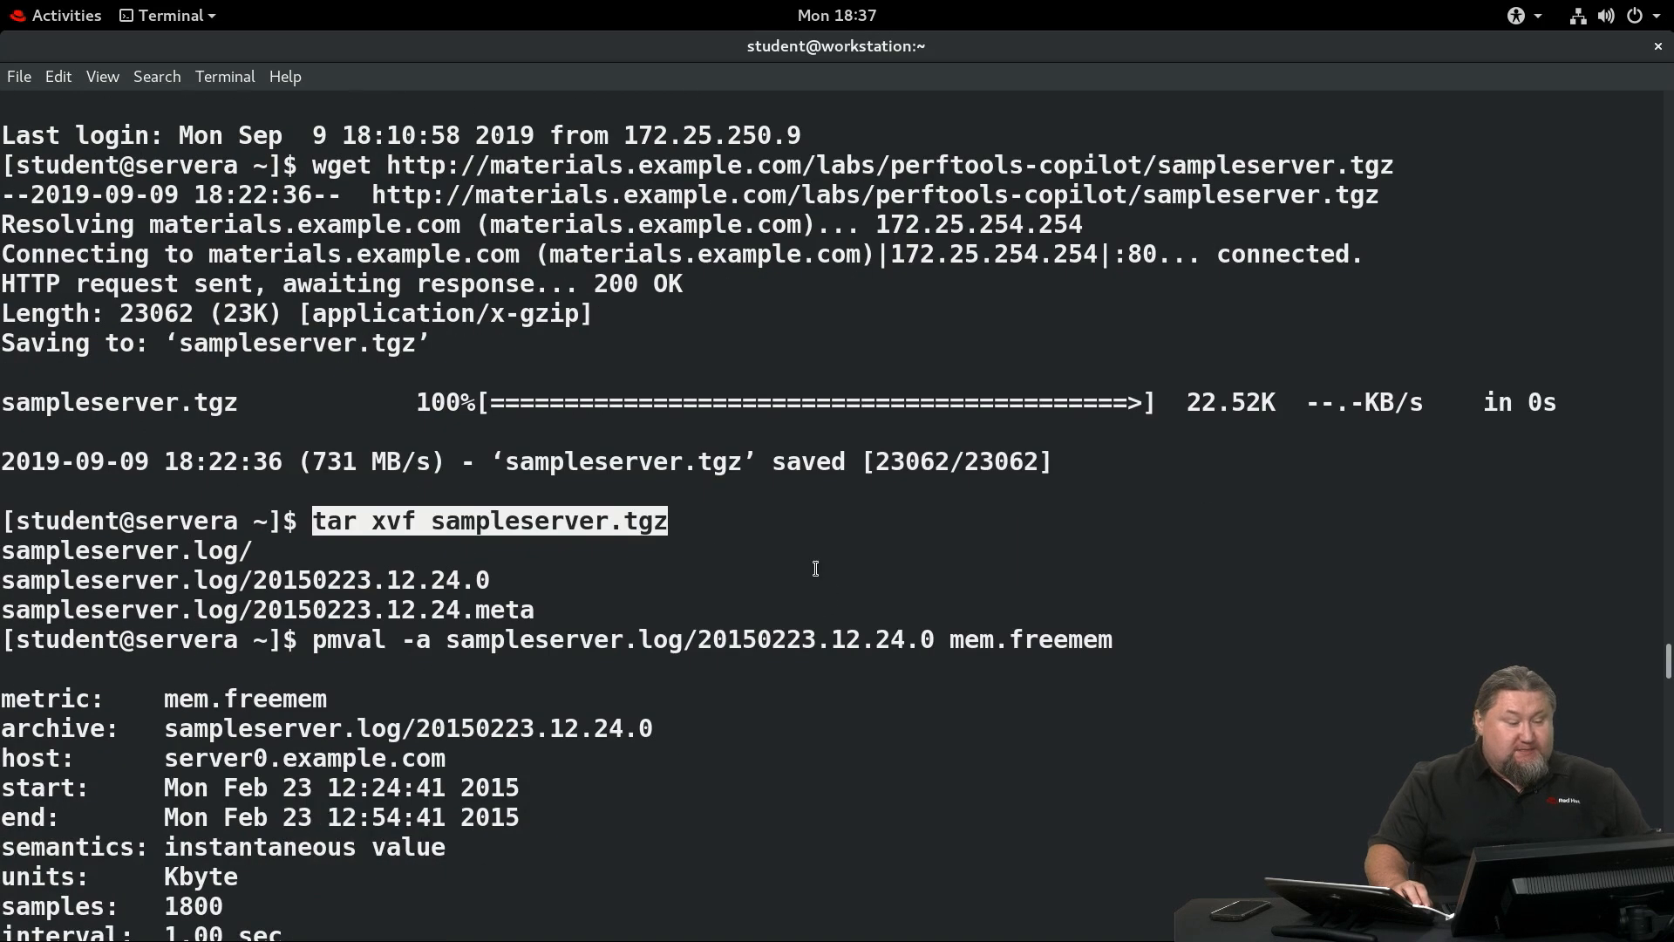
{"action": "mouse_move", "coordinate": [84, 579]}
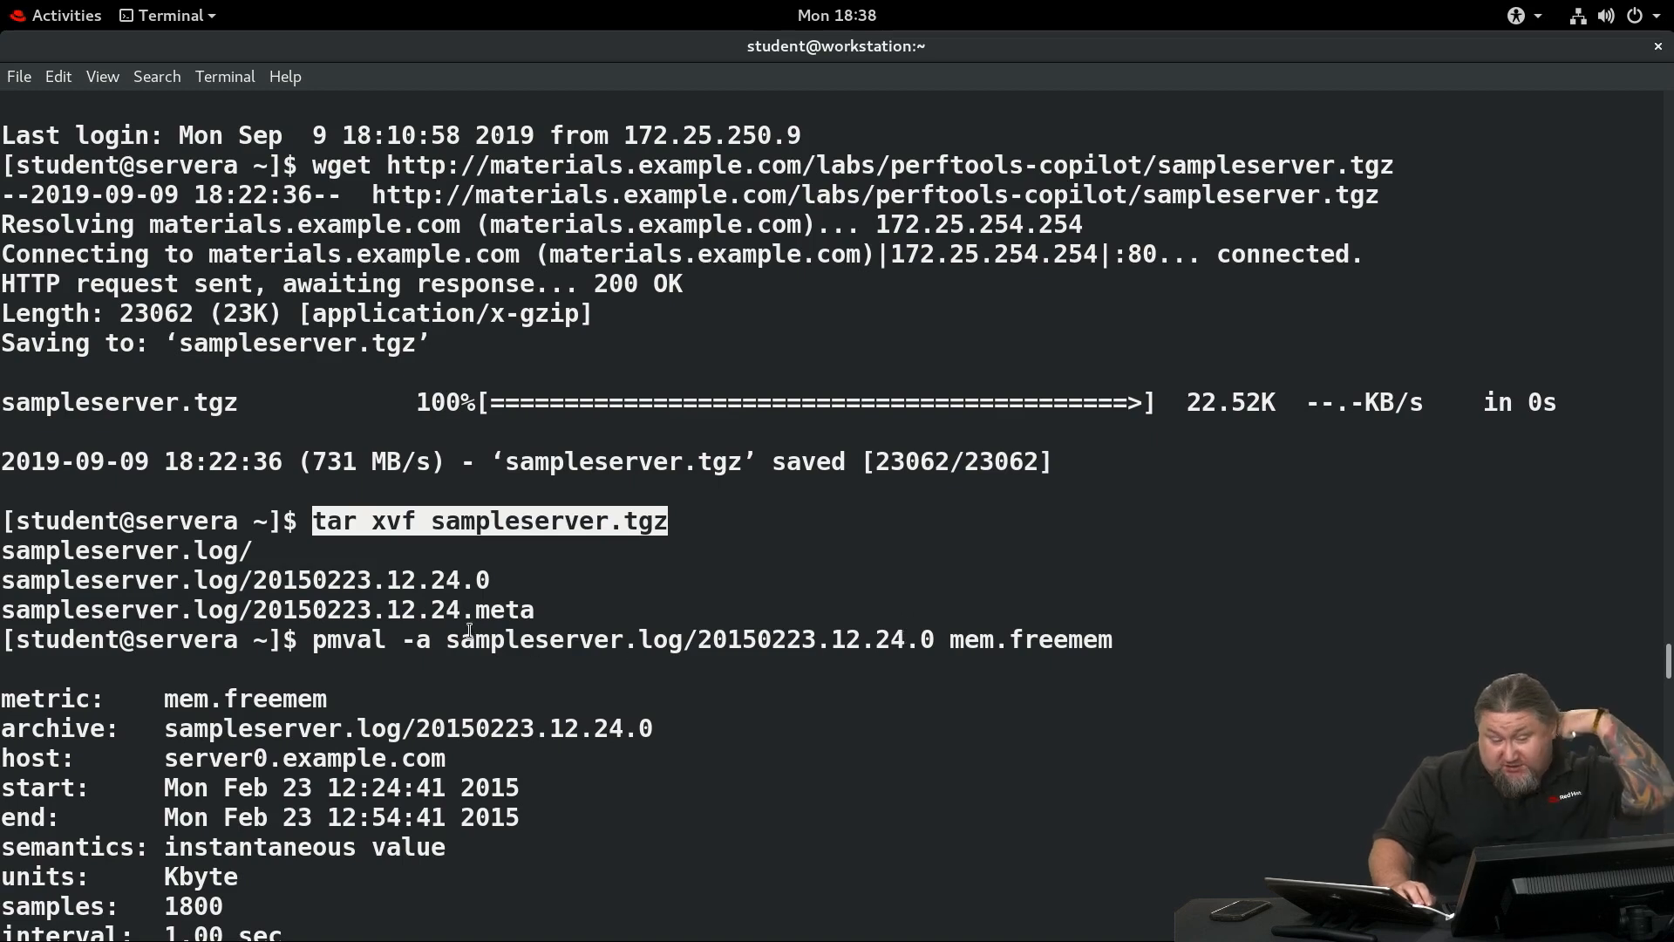
{"action": "mouse_move", "coordinate": [412, 634]}
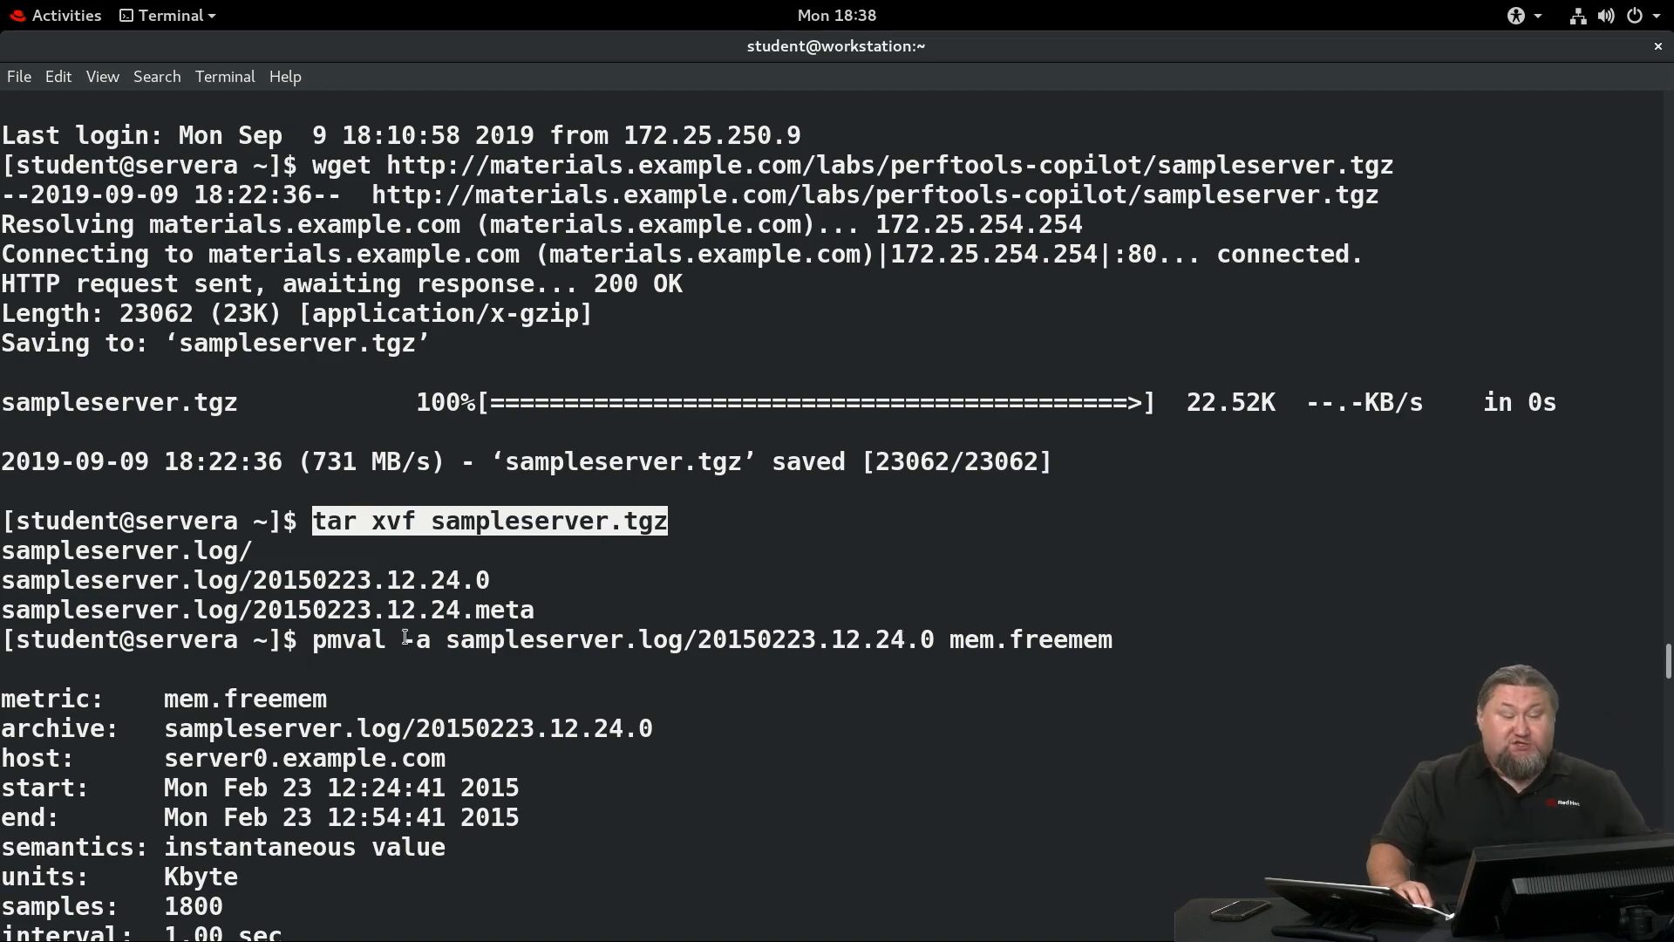
Highlight mem.freemem and scroll past 'No values available' to the 580692 readings from 12:25:41.
{"action": "double_click", "coordinate": [531, 640]}
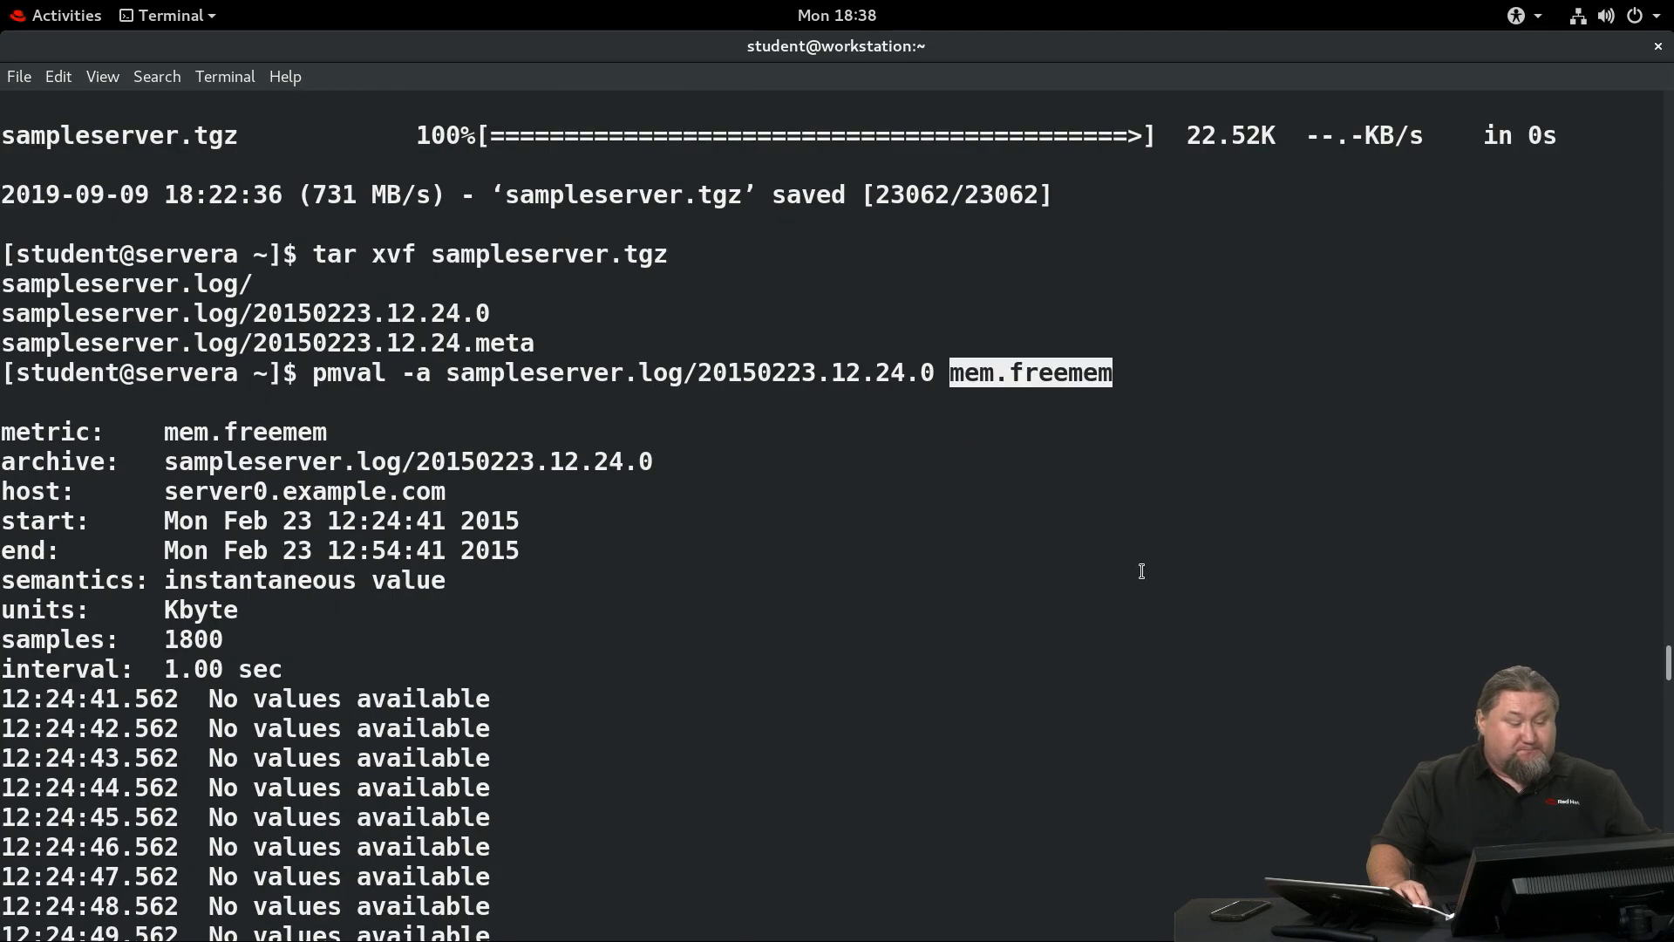
{"action": "scroll", "scroll_direction": "down", "scroll_amount": 3}
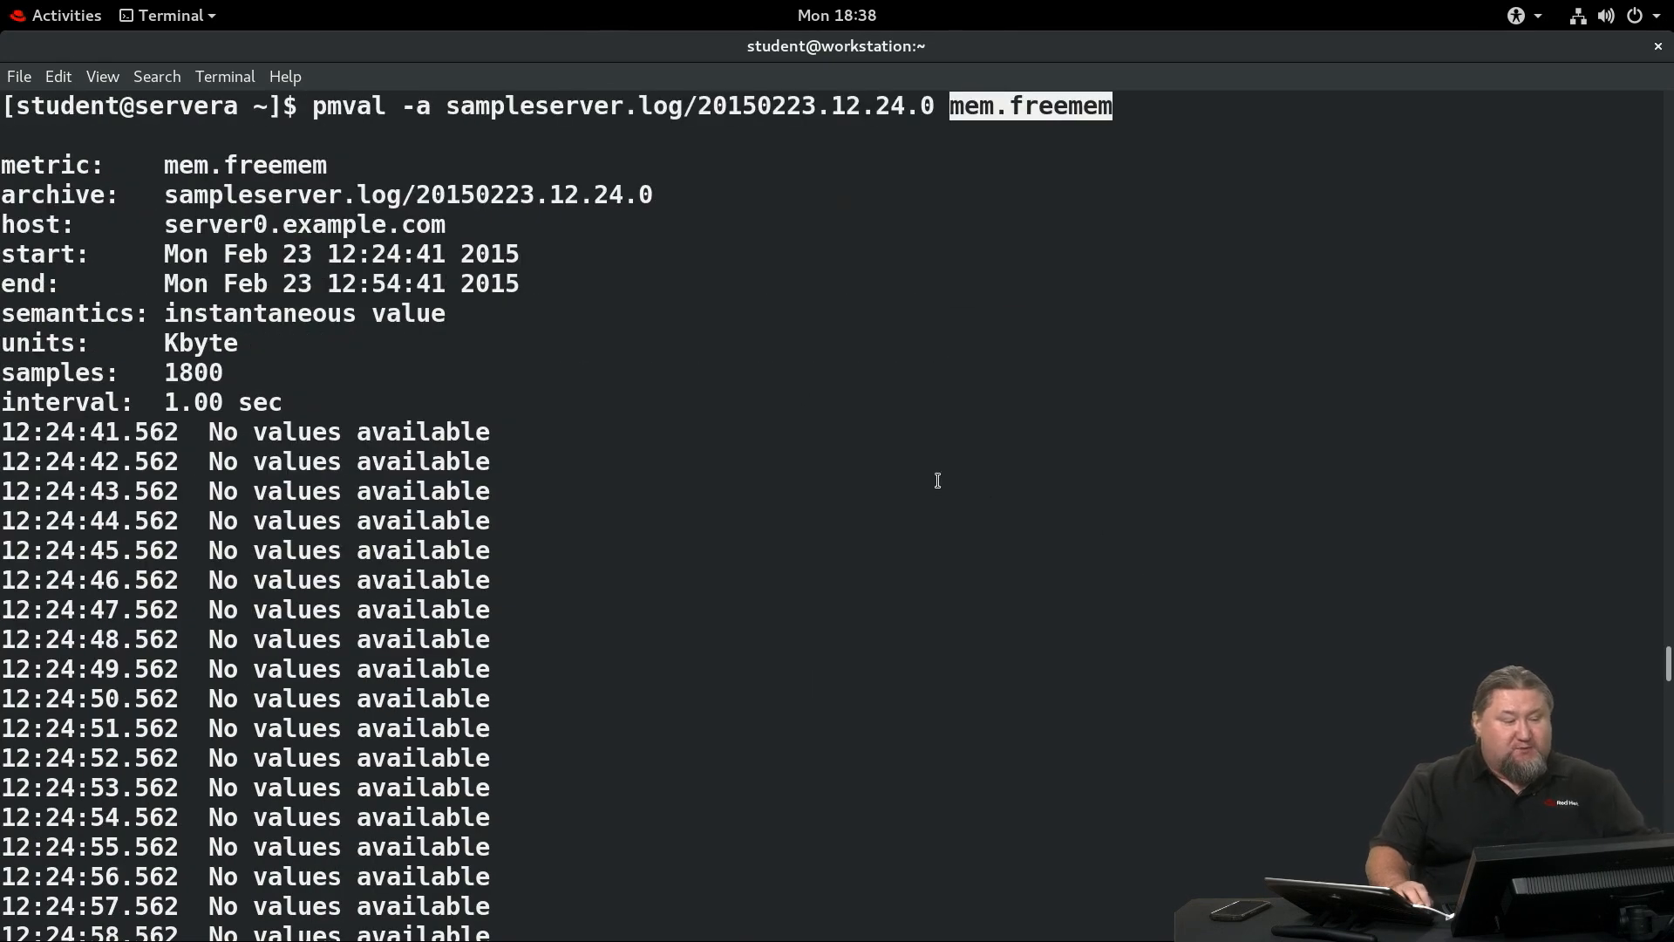
{"action": "scroll", "scroll_direction": "down", "scroll_amount": 3}
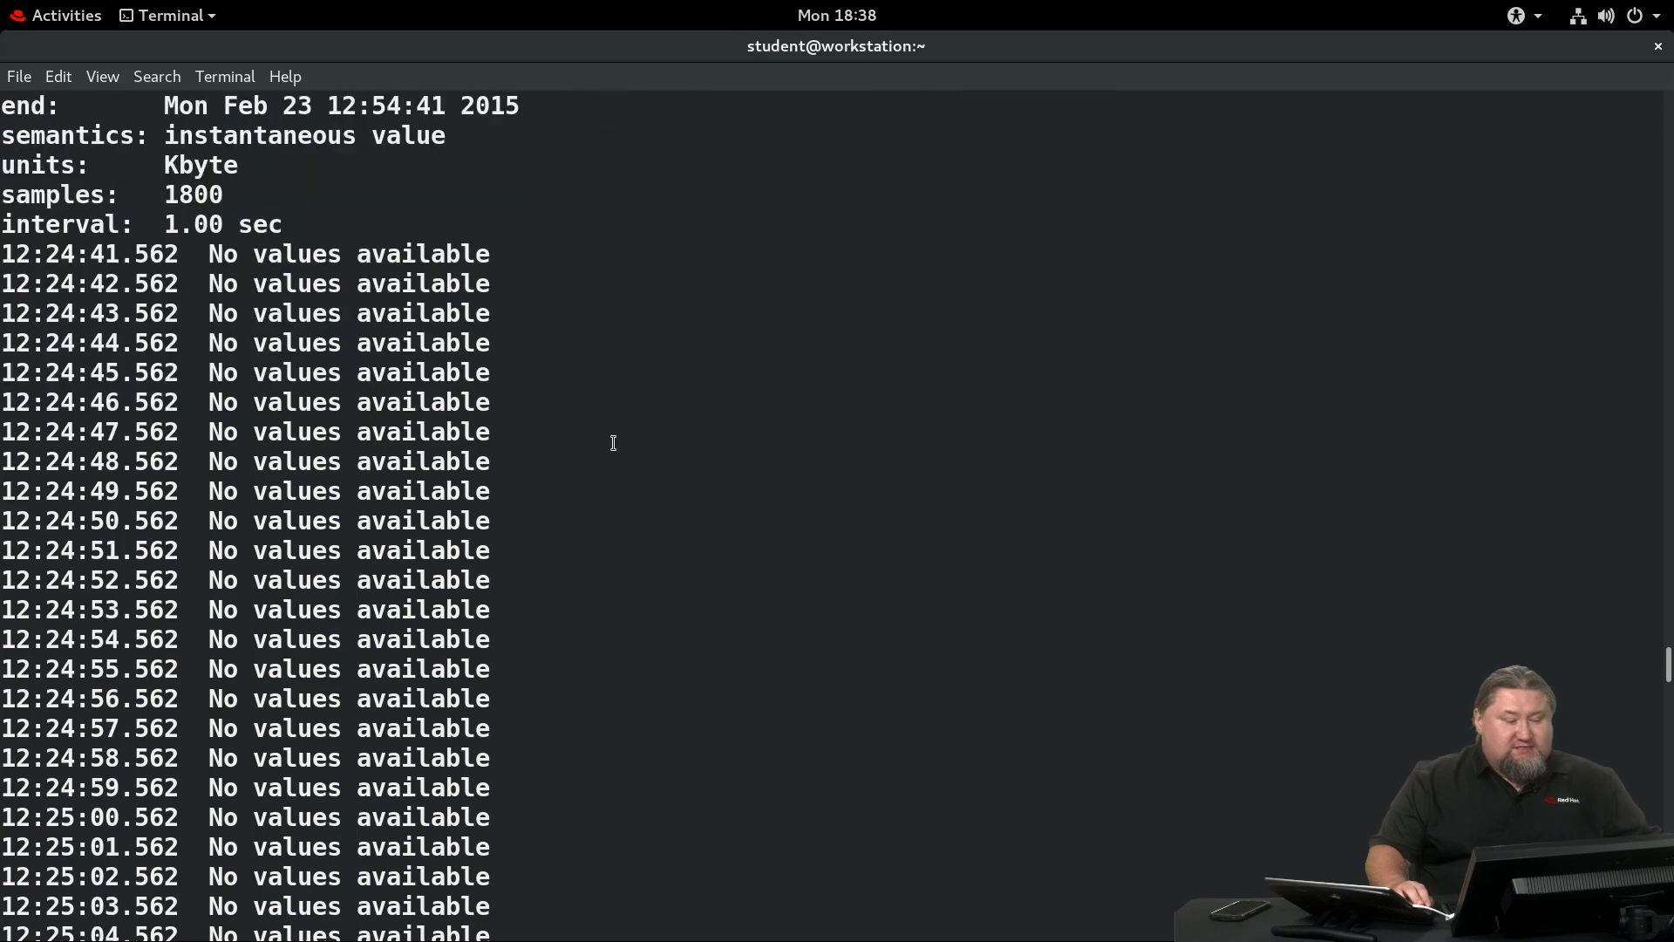
{"action": "mouse_move", "coordinate": [82, 420]}
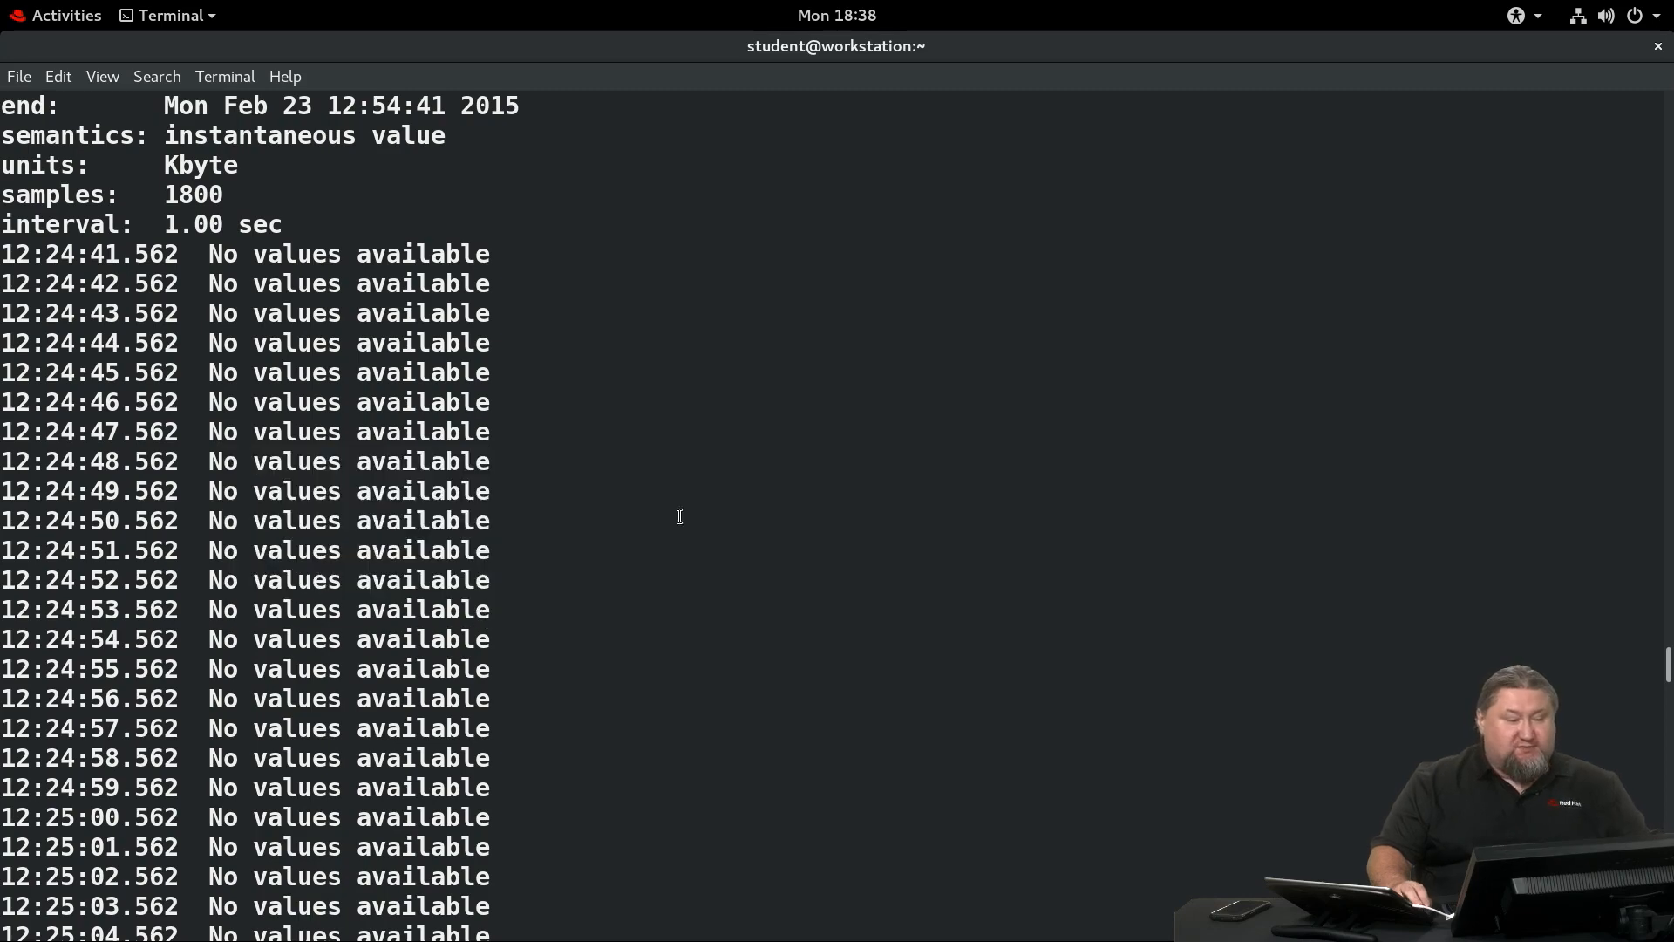
{"action": "scroll", "scroll_direction": "down", "scroll_amount": 3}
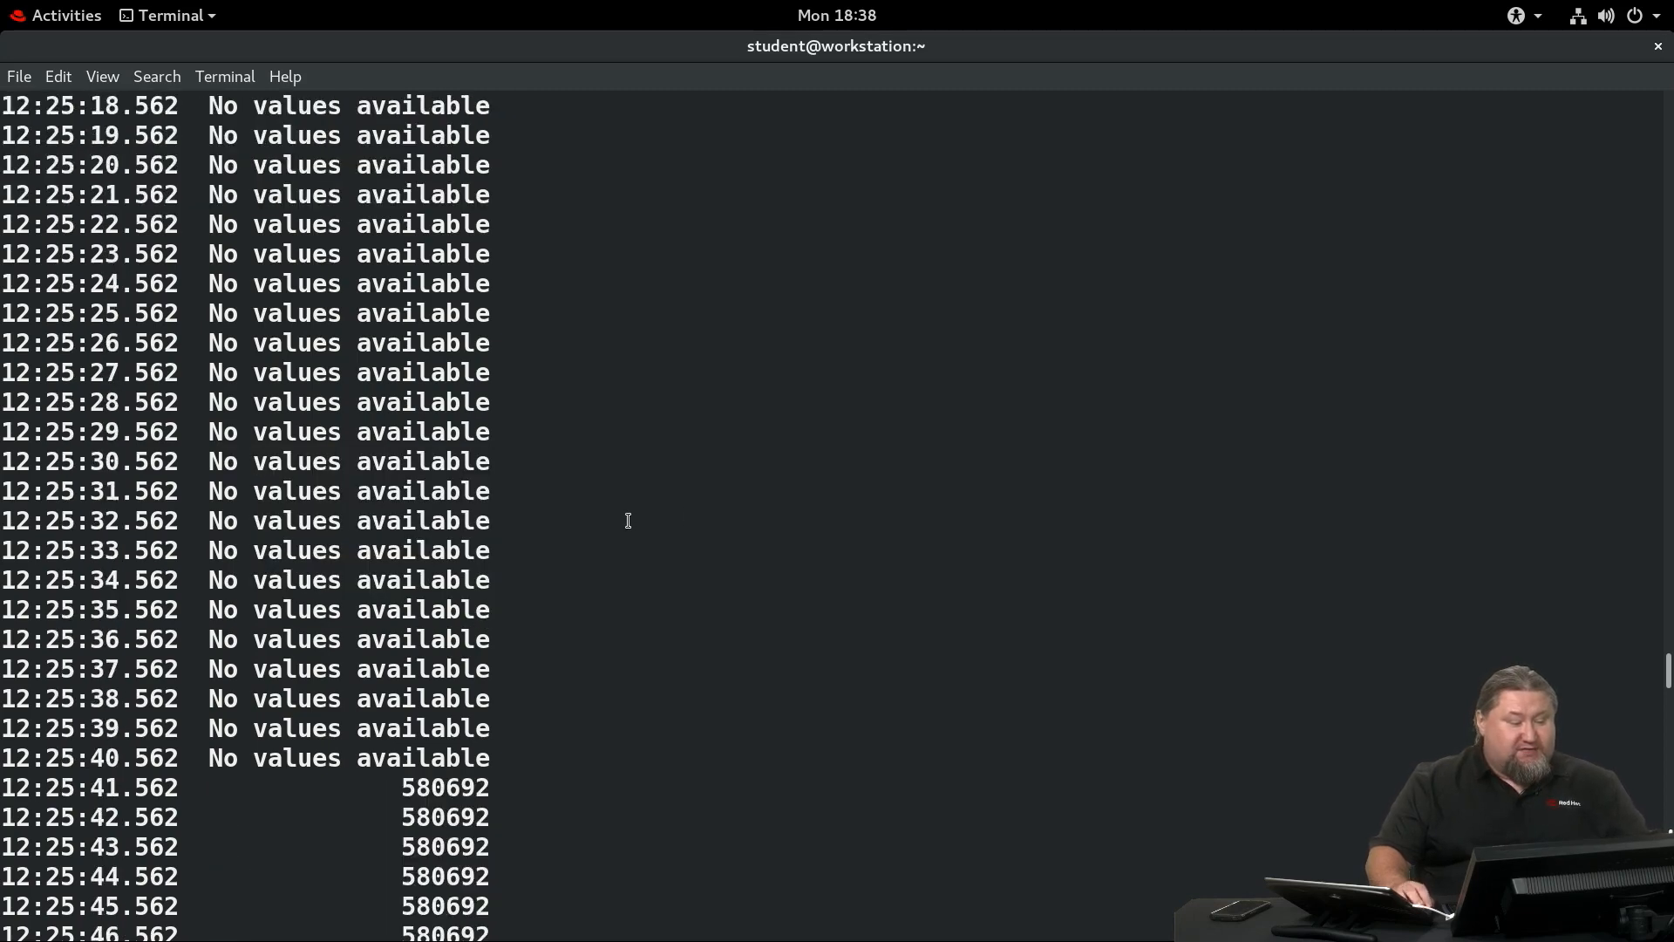
{"action": "scroll", "scroll_direction": "down", "scroll_amount": 3}
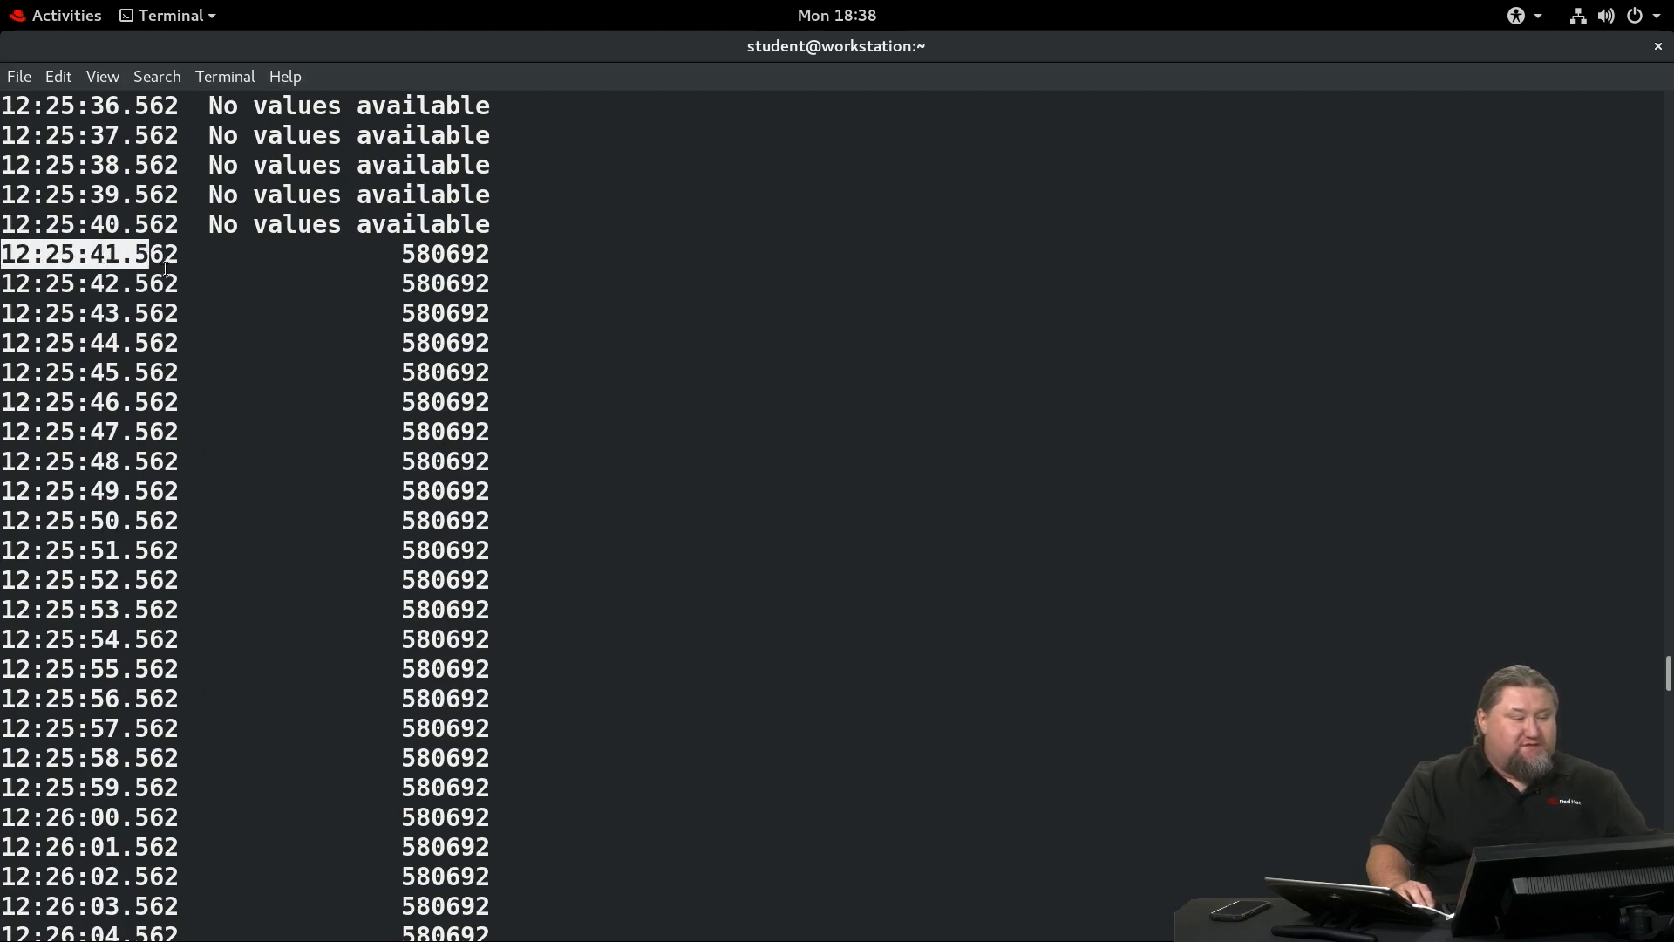
{"action": "scroll", "scroll_direction": "down", "scroll_amount": 3}
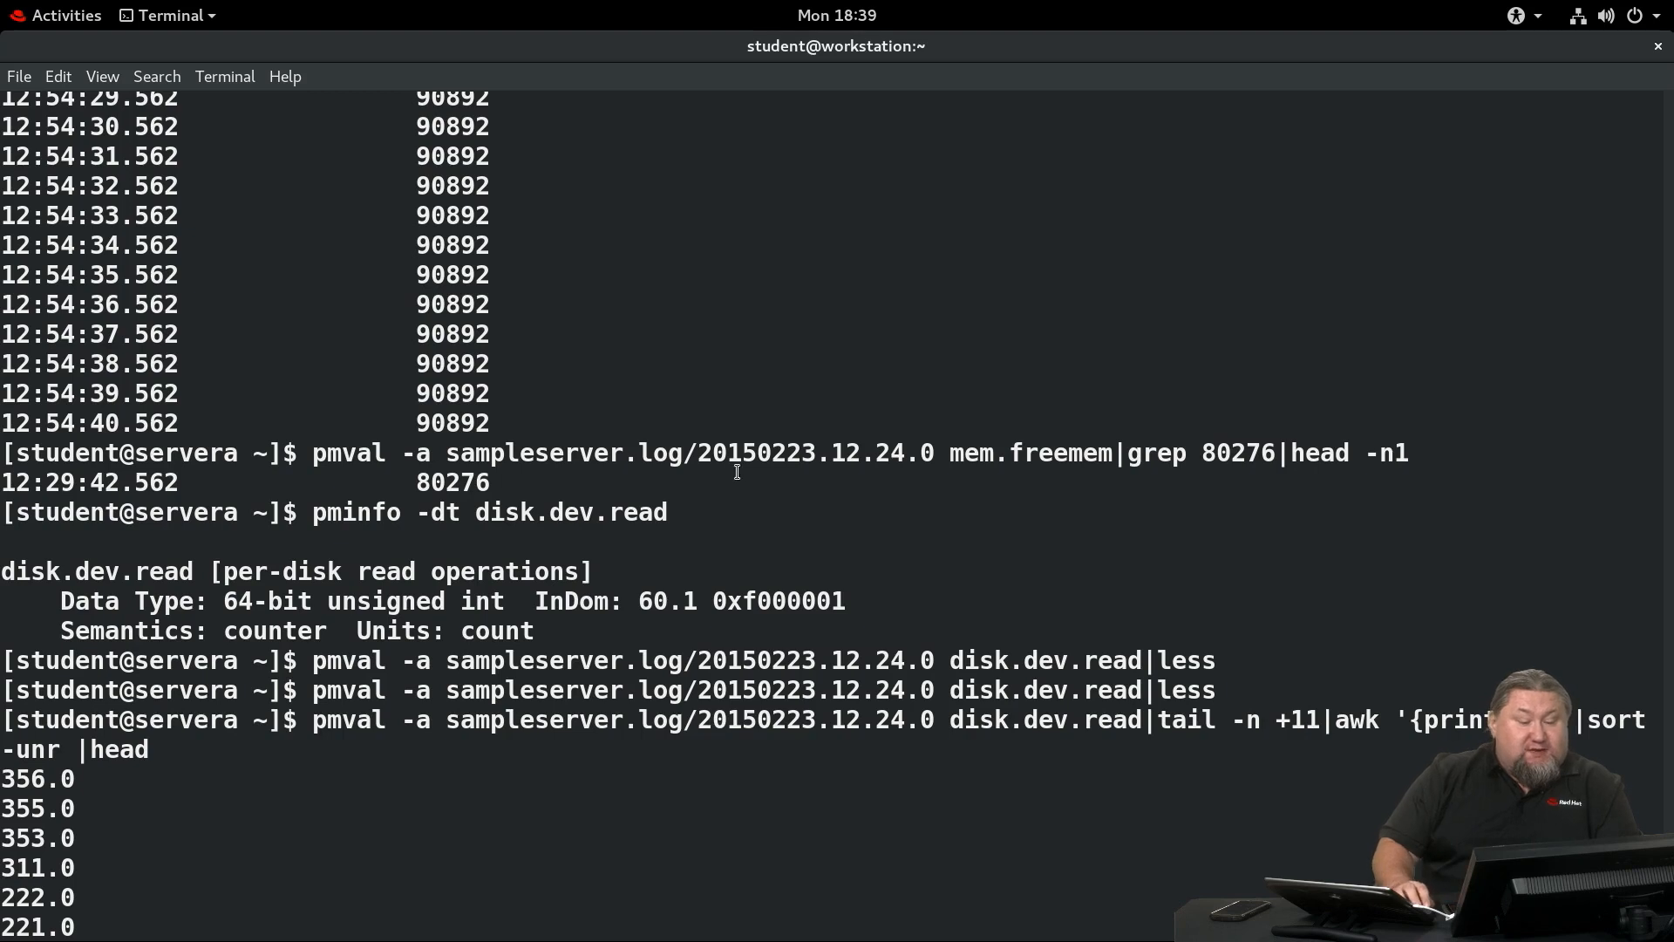
{"action": "mouse_move", "coordinate": [1102, 452]}
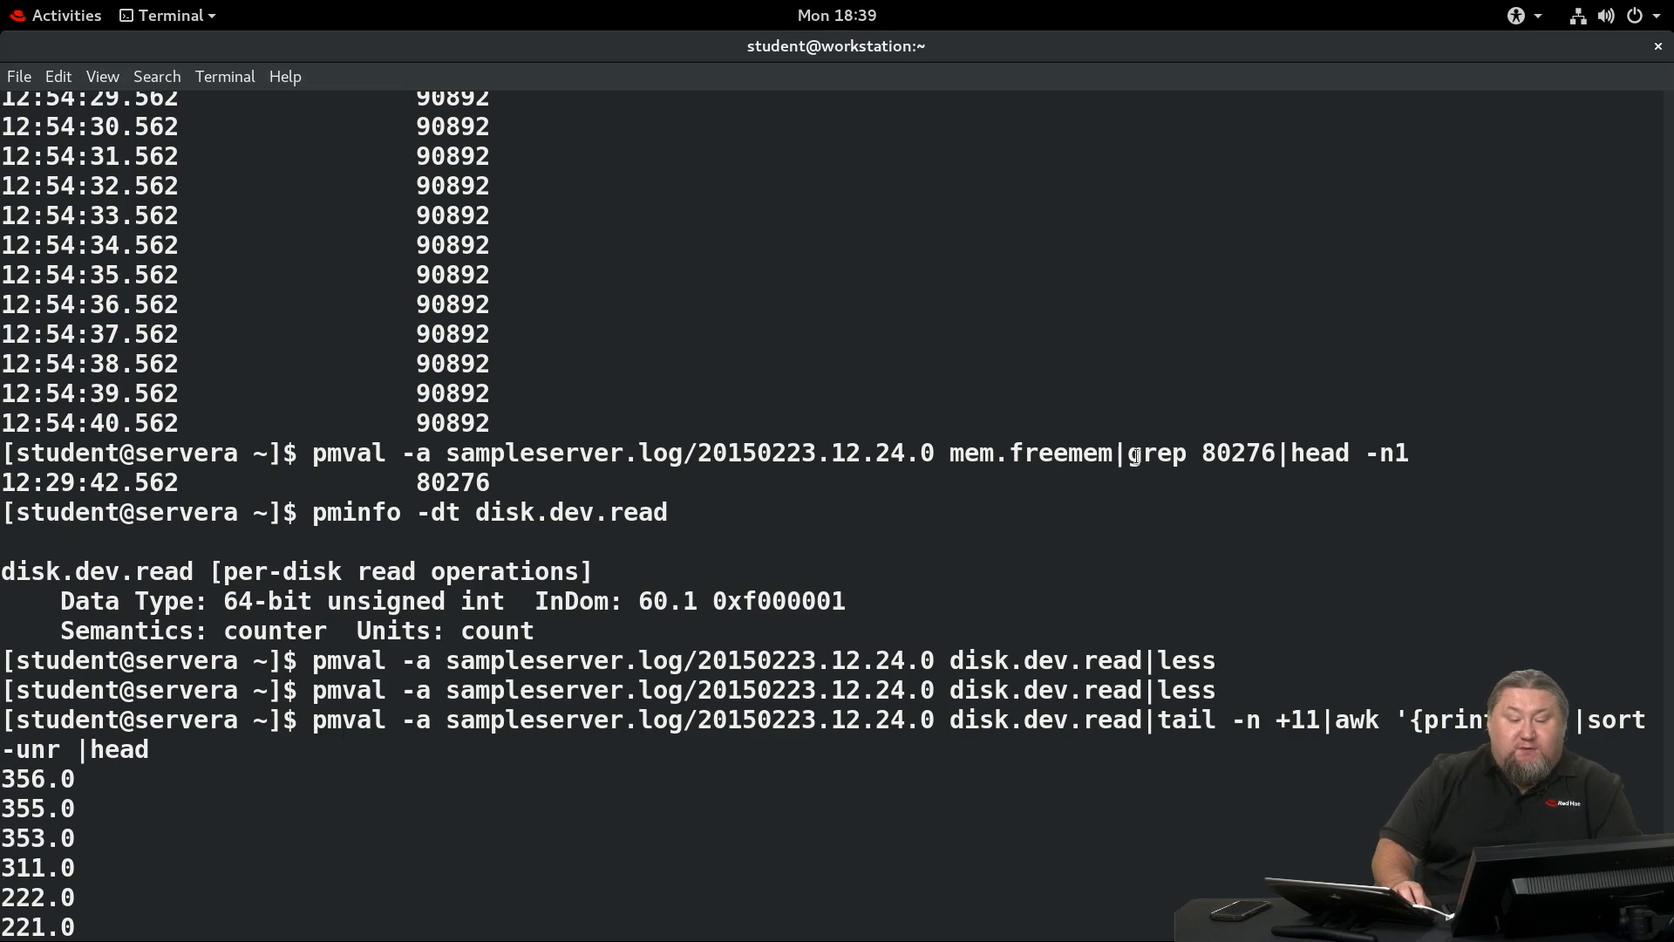
Highlight the pmval grep for free memory 80276, matched at 12:29:42.
{"action": "double_click", "coordinate": [1205, 454]}
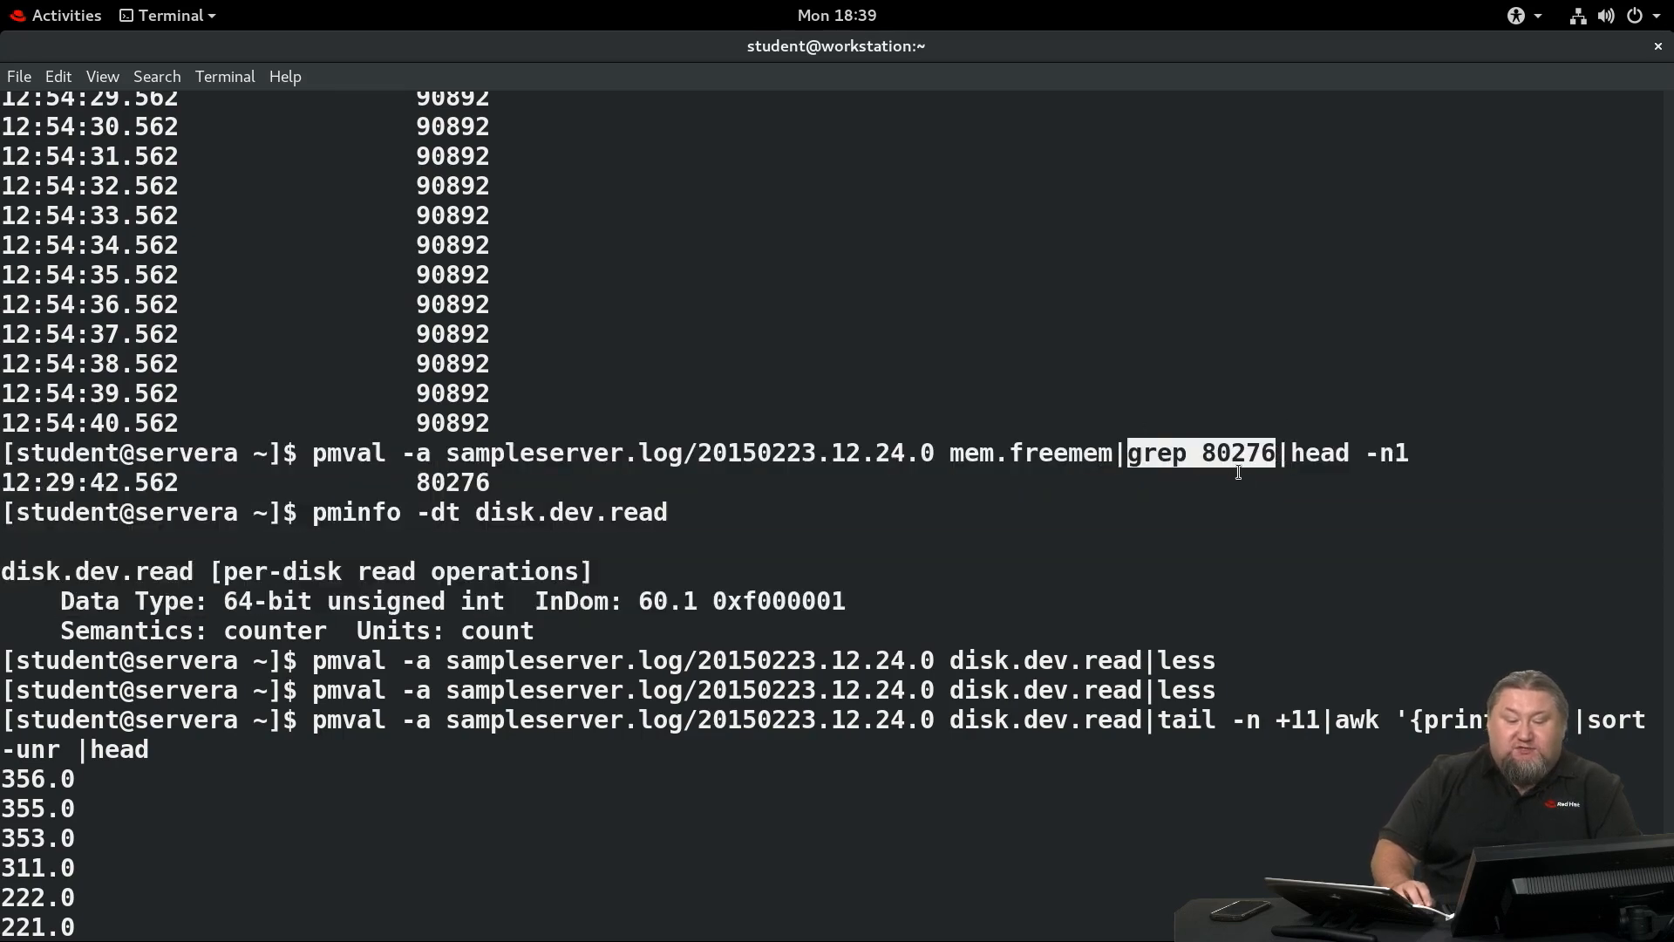
{"action": "mouse_move", "coordinate": [1077, 478]}
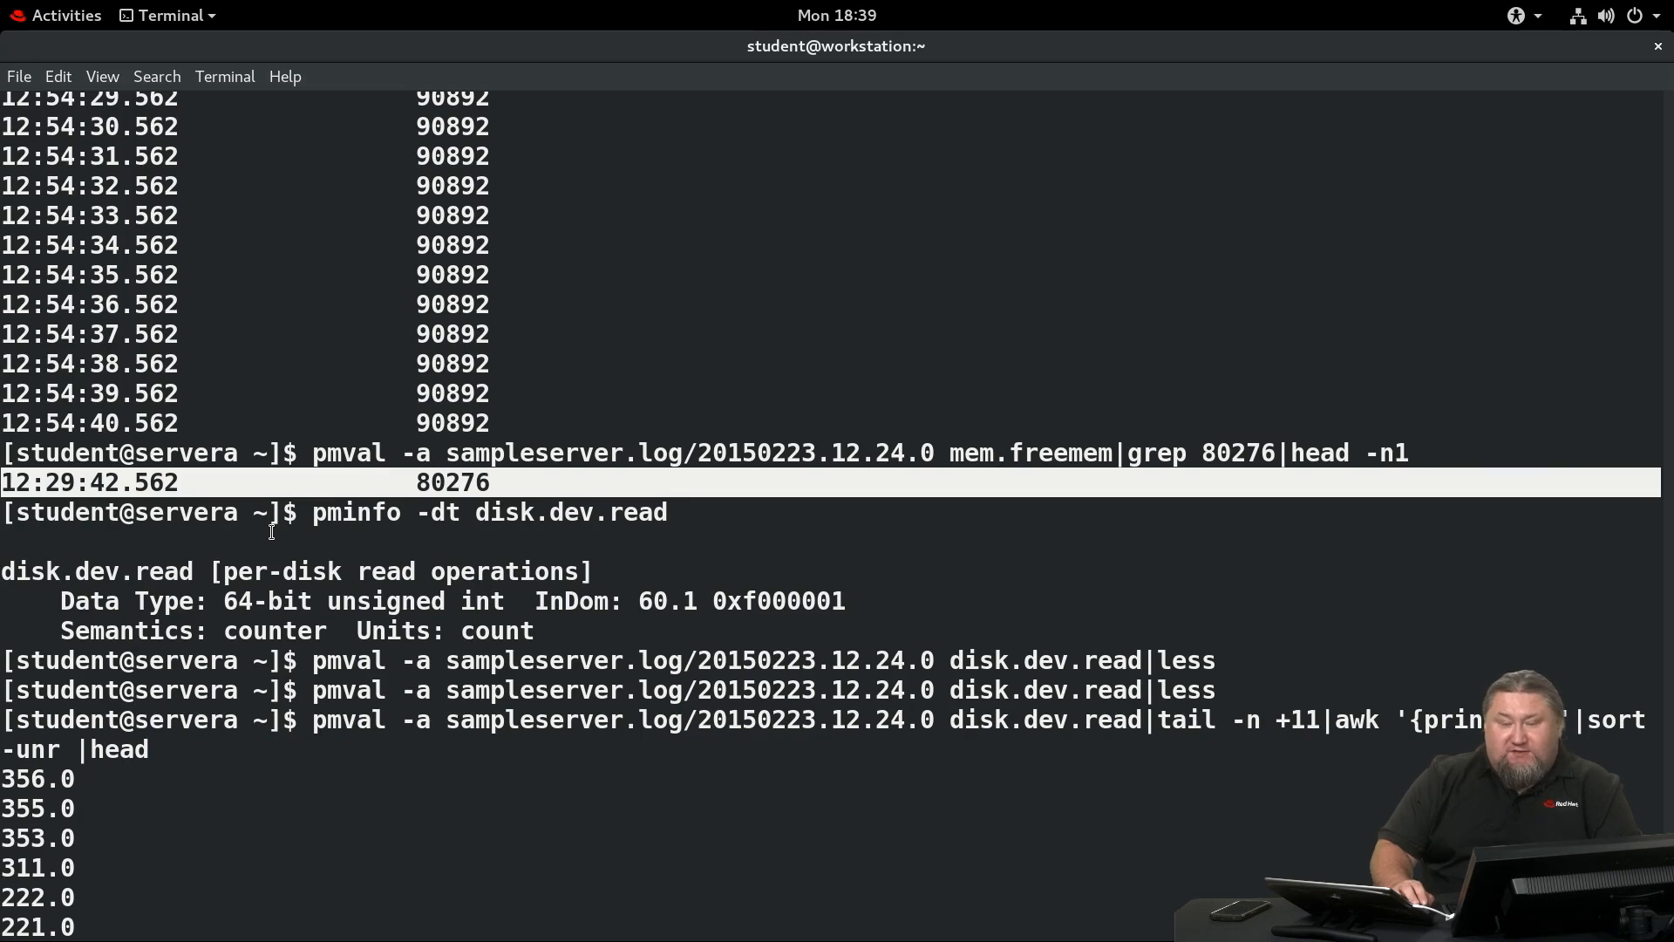
{"action": "mouse_move", "coordinate": [431, 540]}
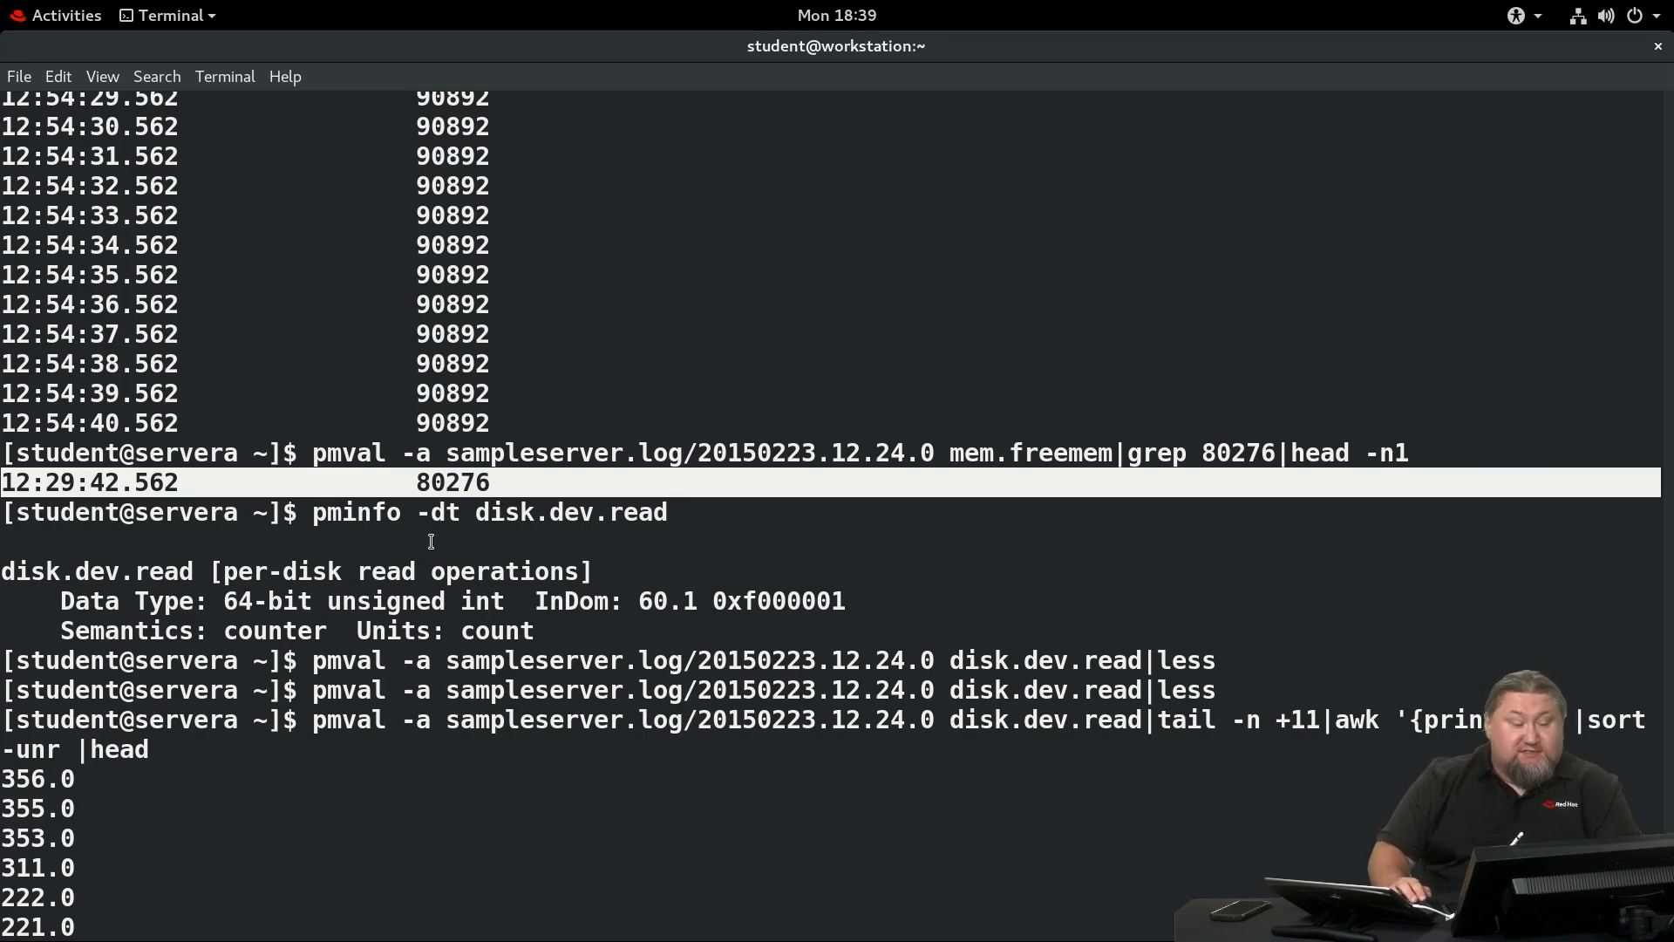
{"action": "mouse_move", "coordinate": [335, 582]}
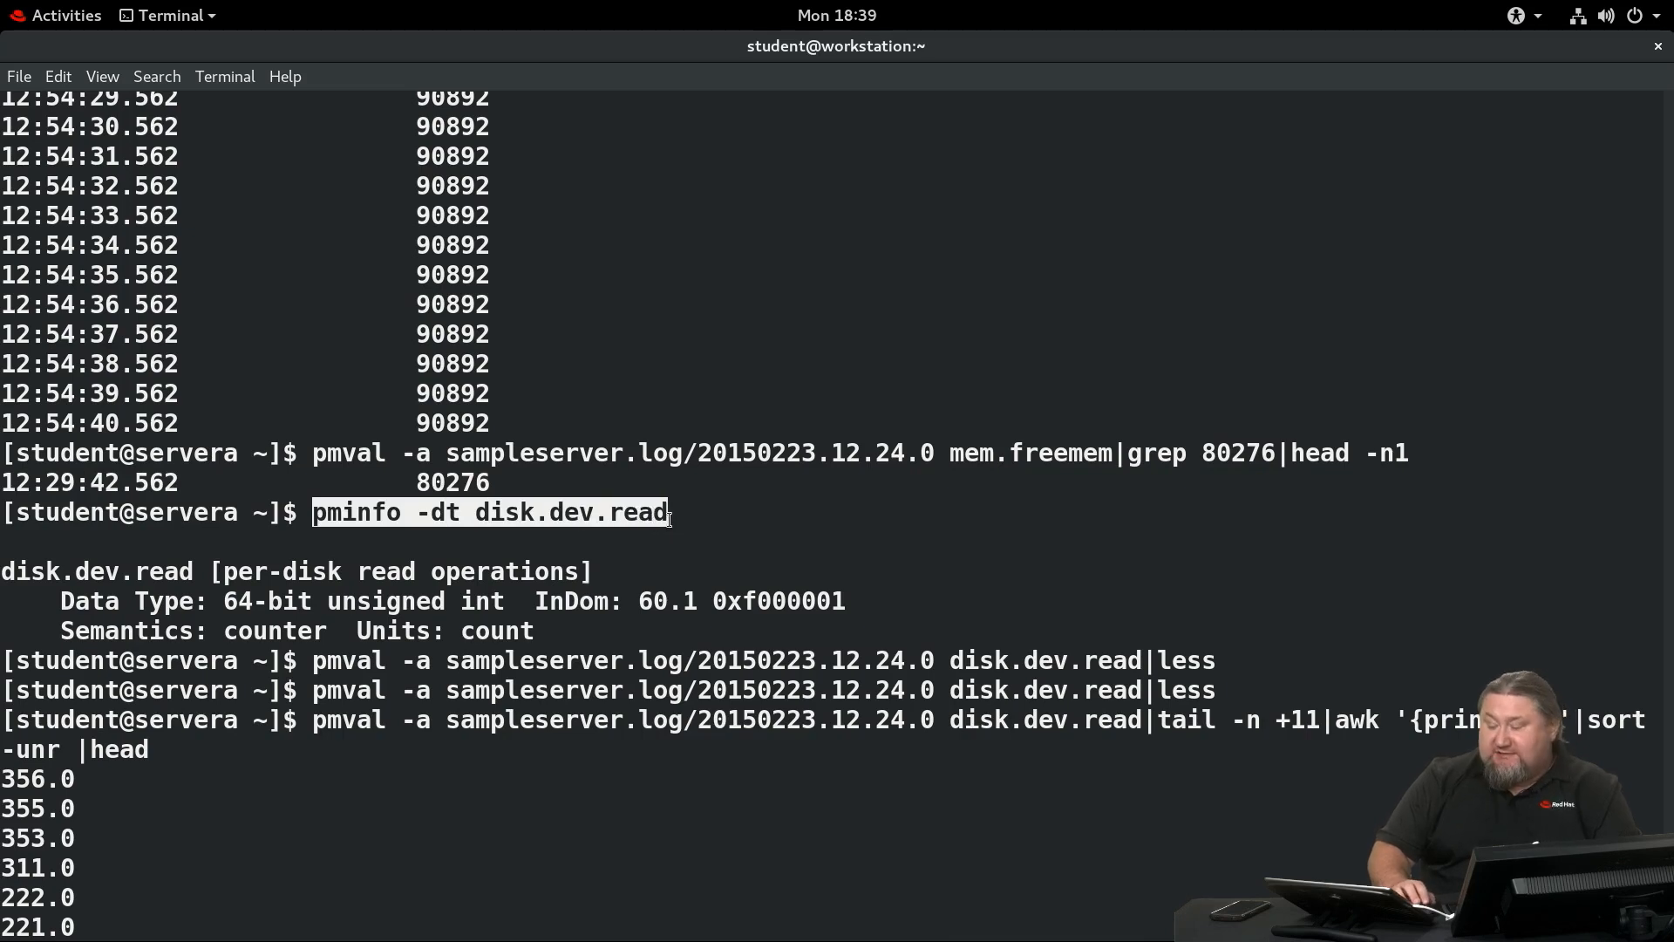
{"action": "mouse_move", "coordinate": [572, 502]}
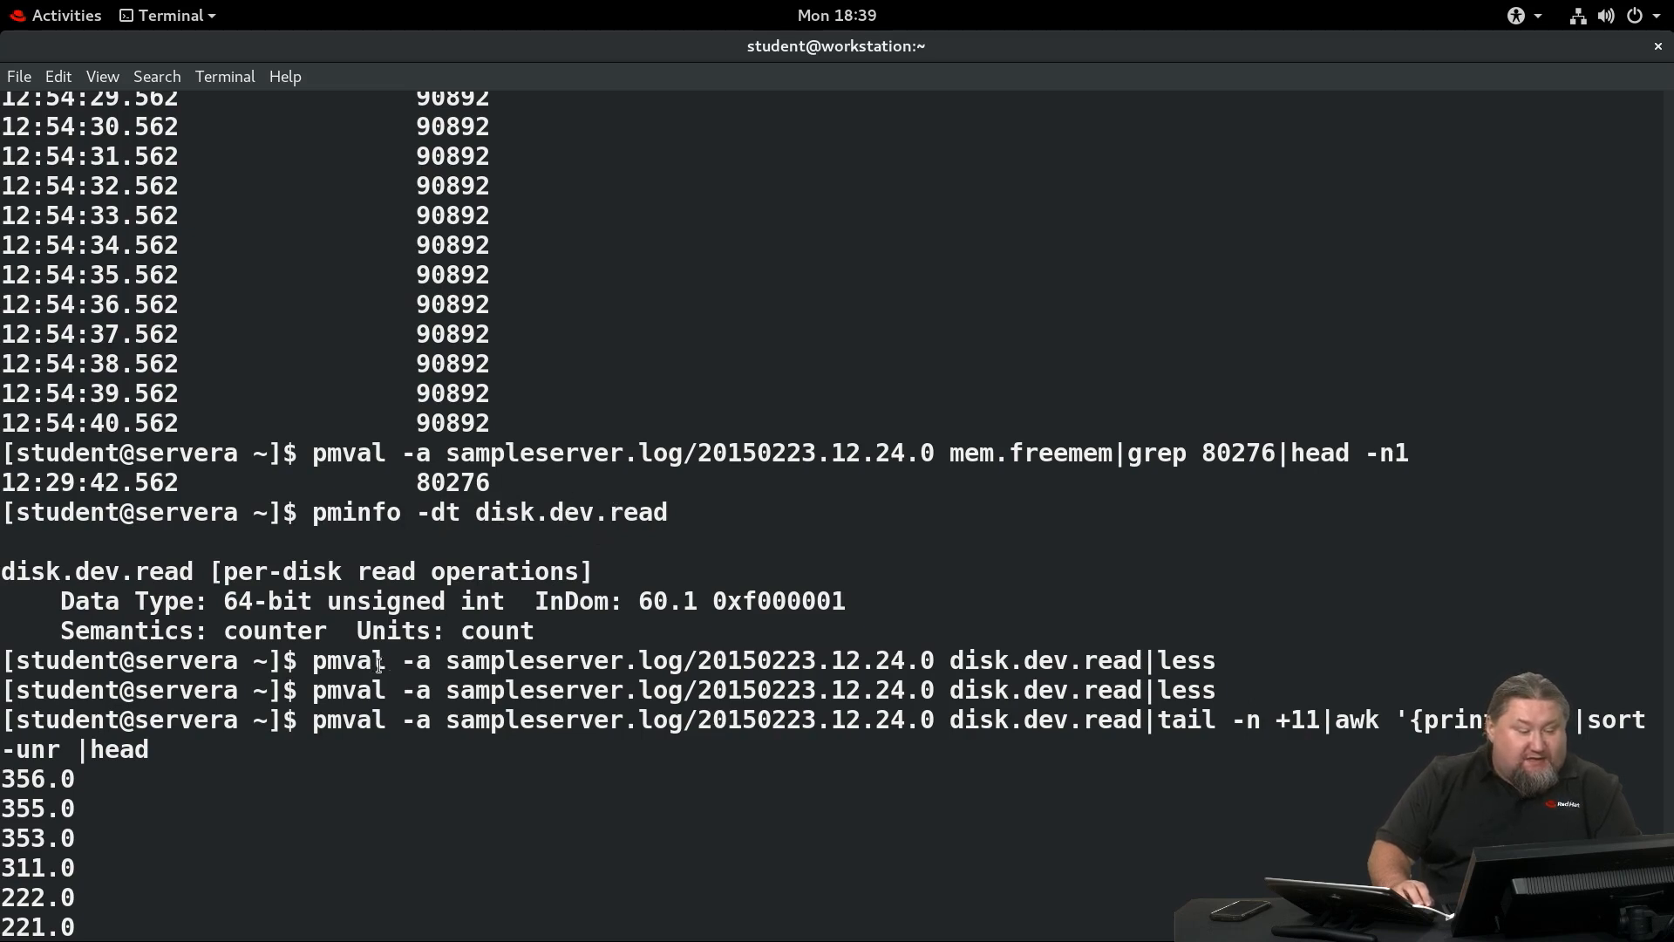
{"action": "mouse_move", "coordinate": [1173, 668]}
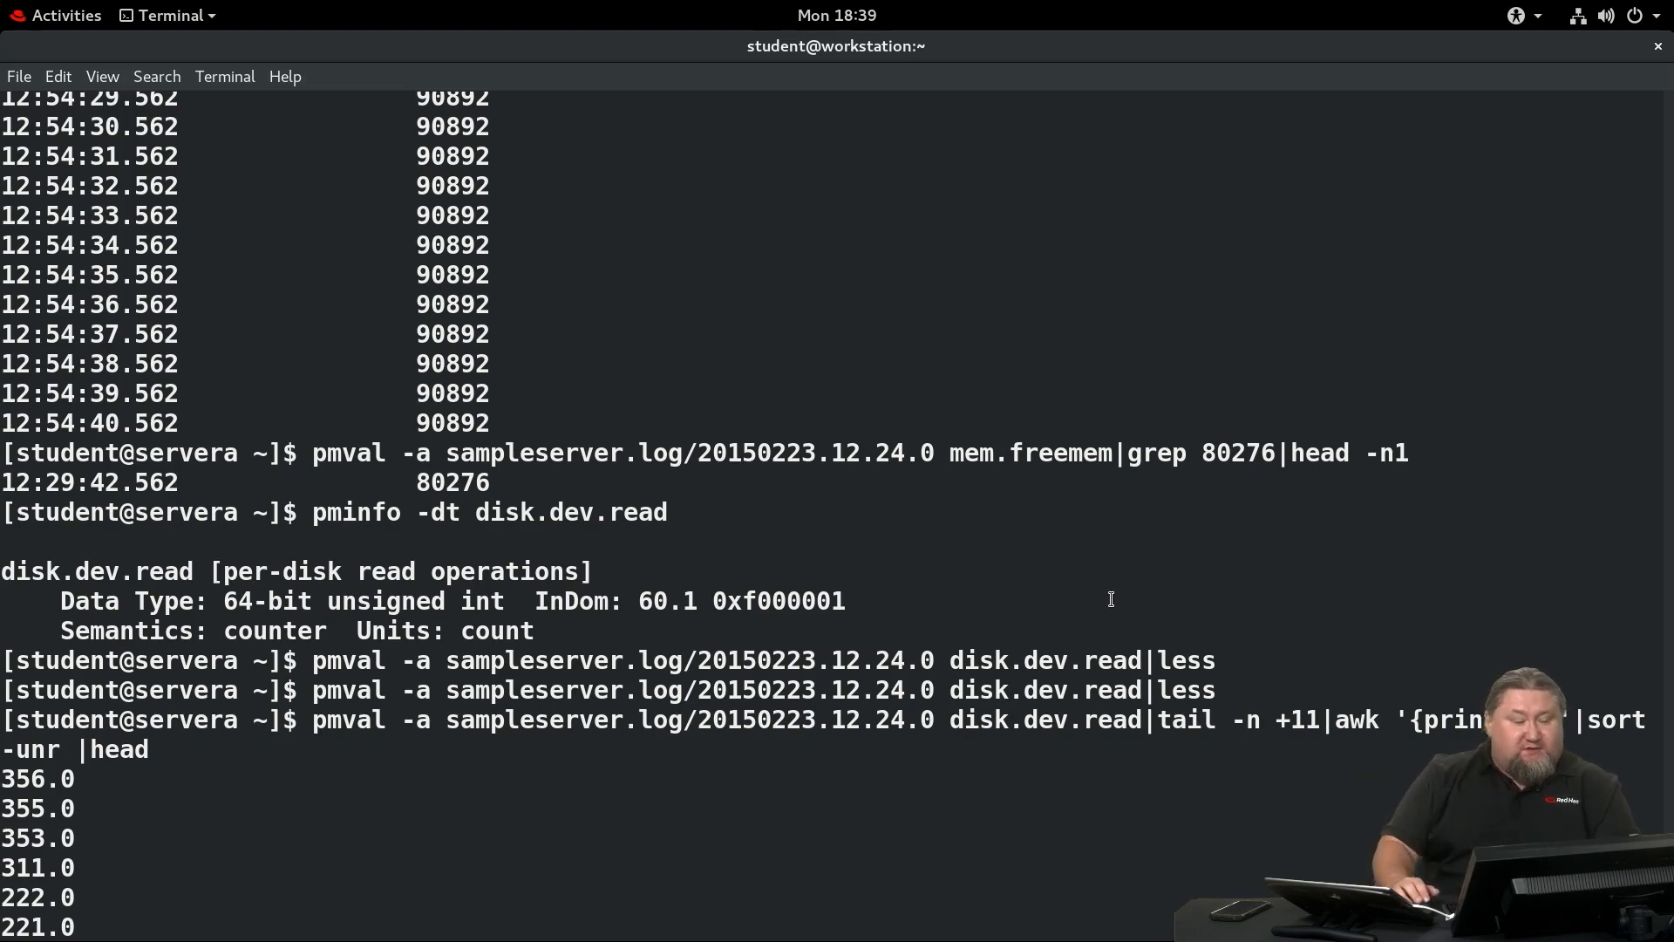
{"action": "mouse_move", "coordinate": [1026, 520]}
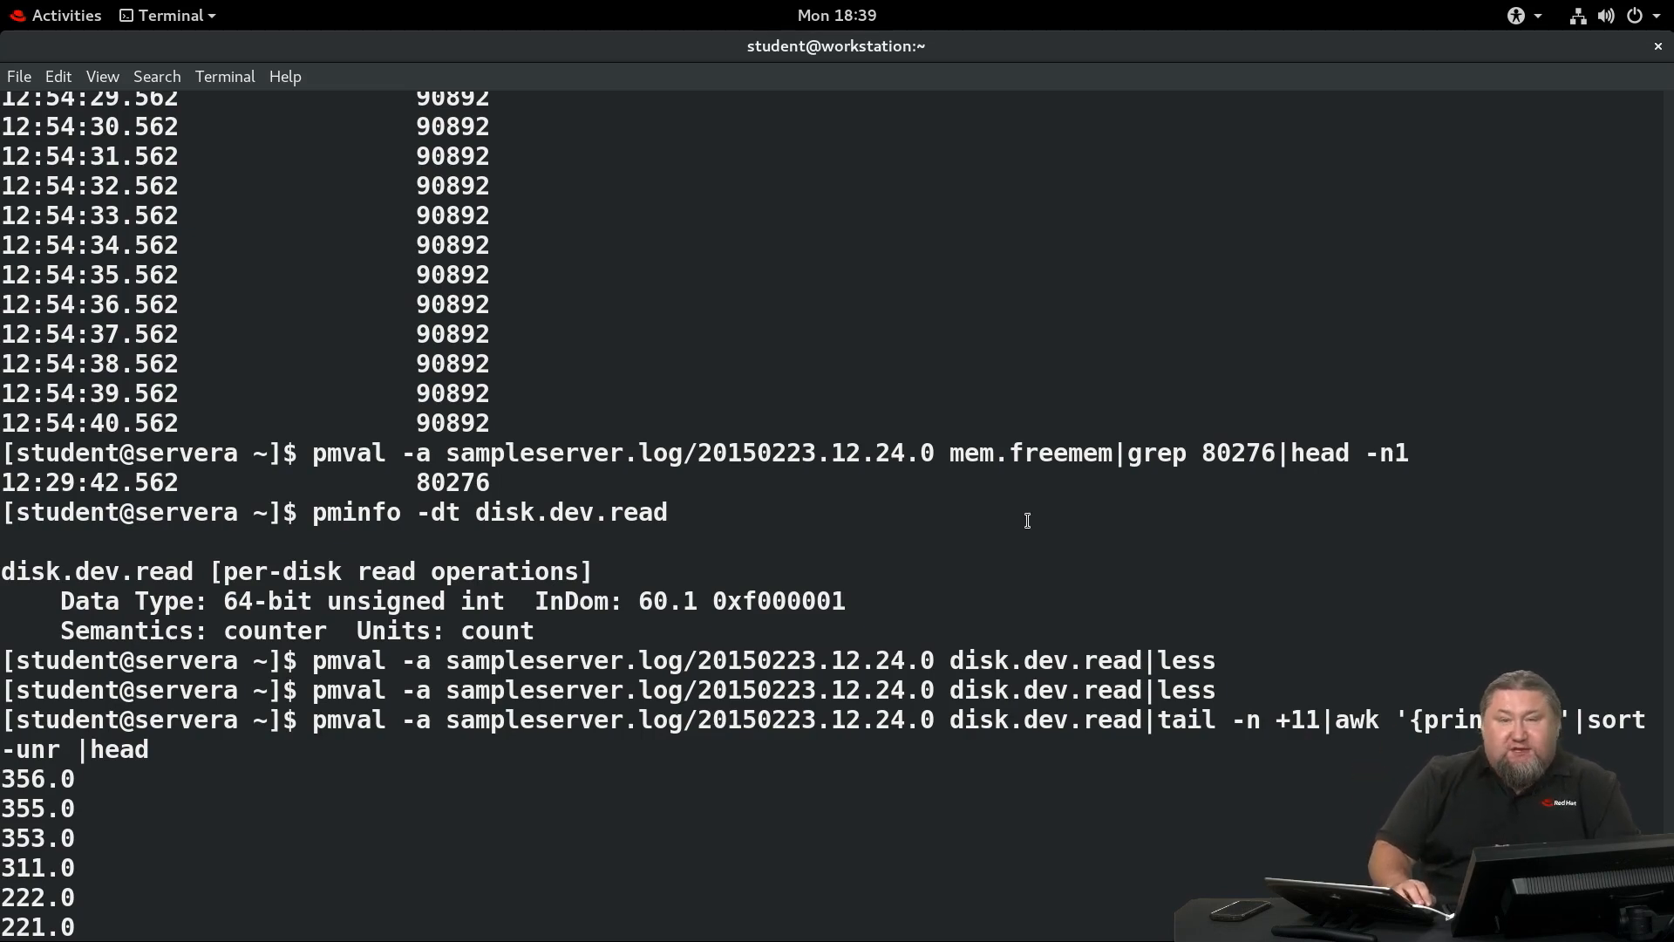
{"action": "mouse_move", "coordinate": [1152, 669]}
{"action": "type", "text": "lab perftools-copilot finish"}
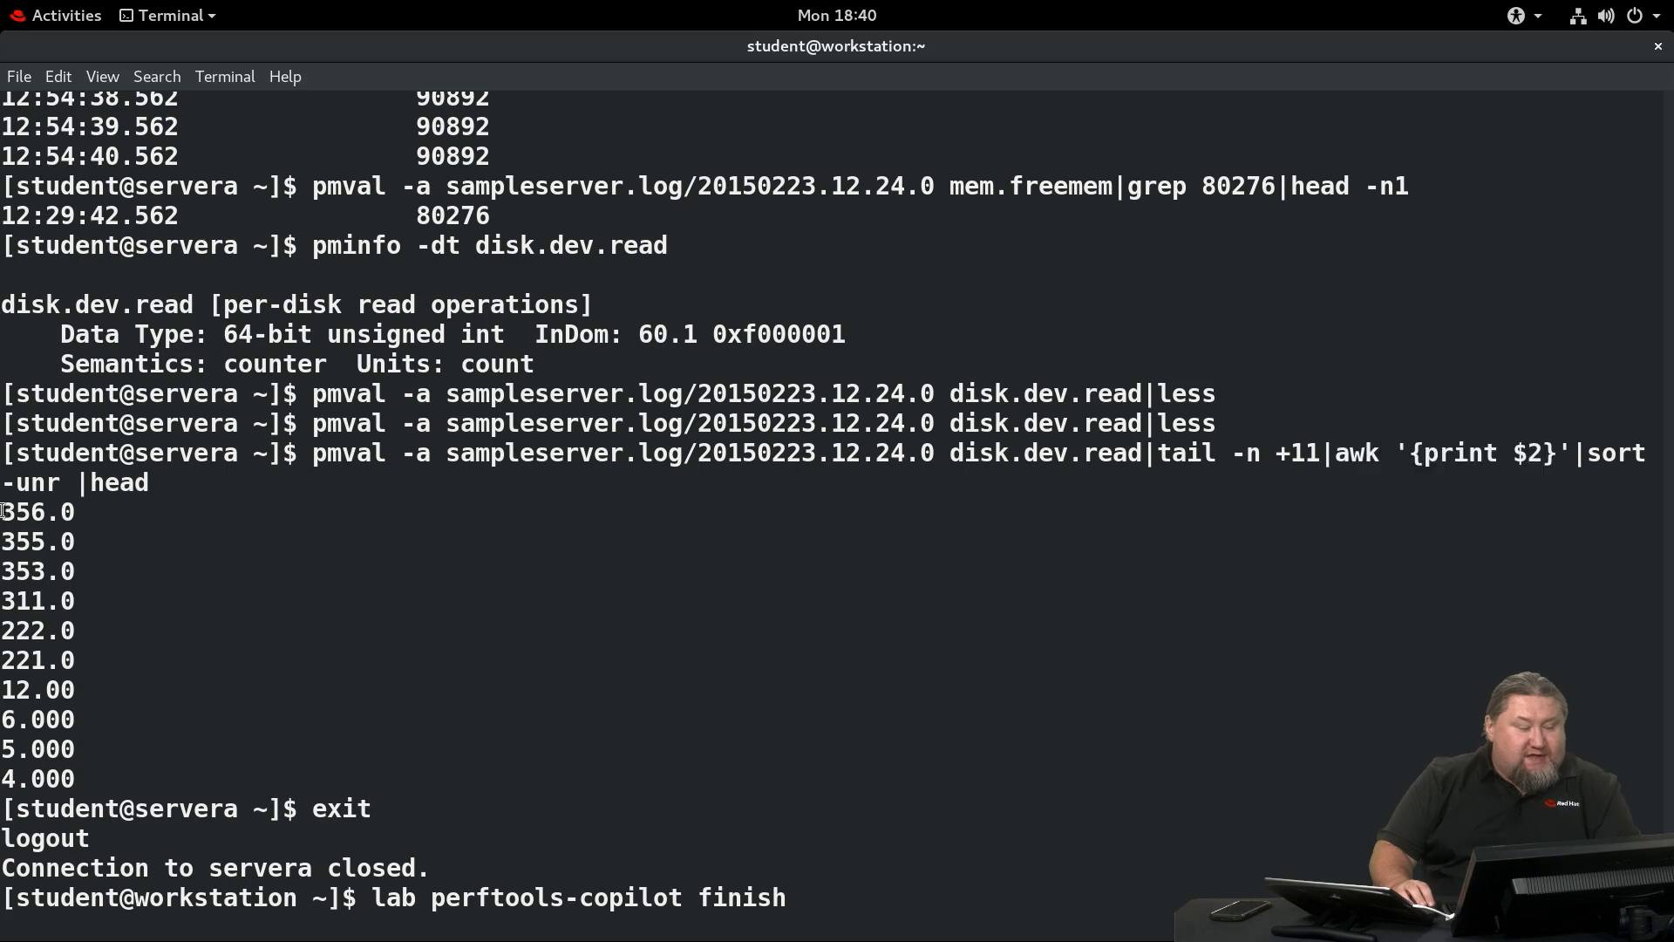
Point out the top disk read count 356.0, then run lab perftools-copilot finish to SUCCESS.
{"action": "double_click", "coordinate": [36, 511]}
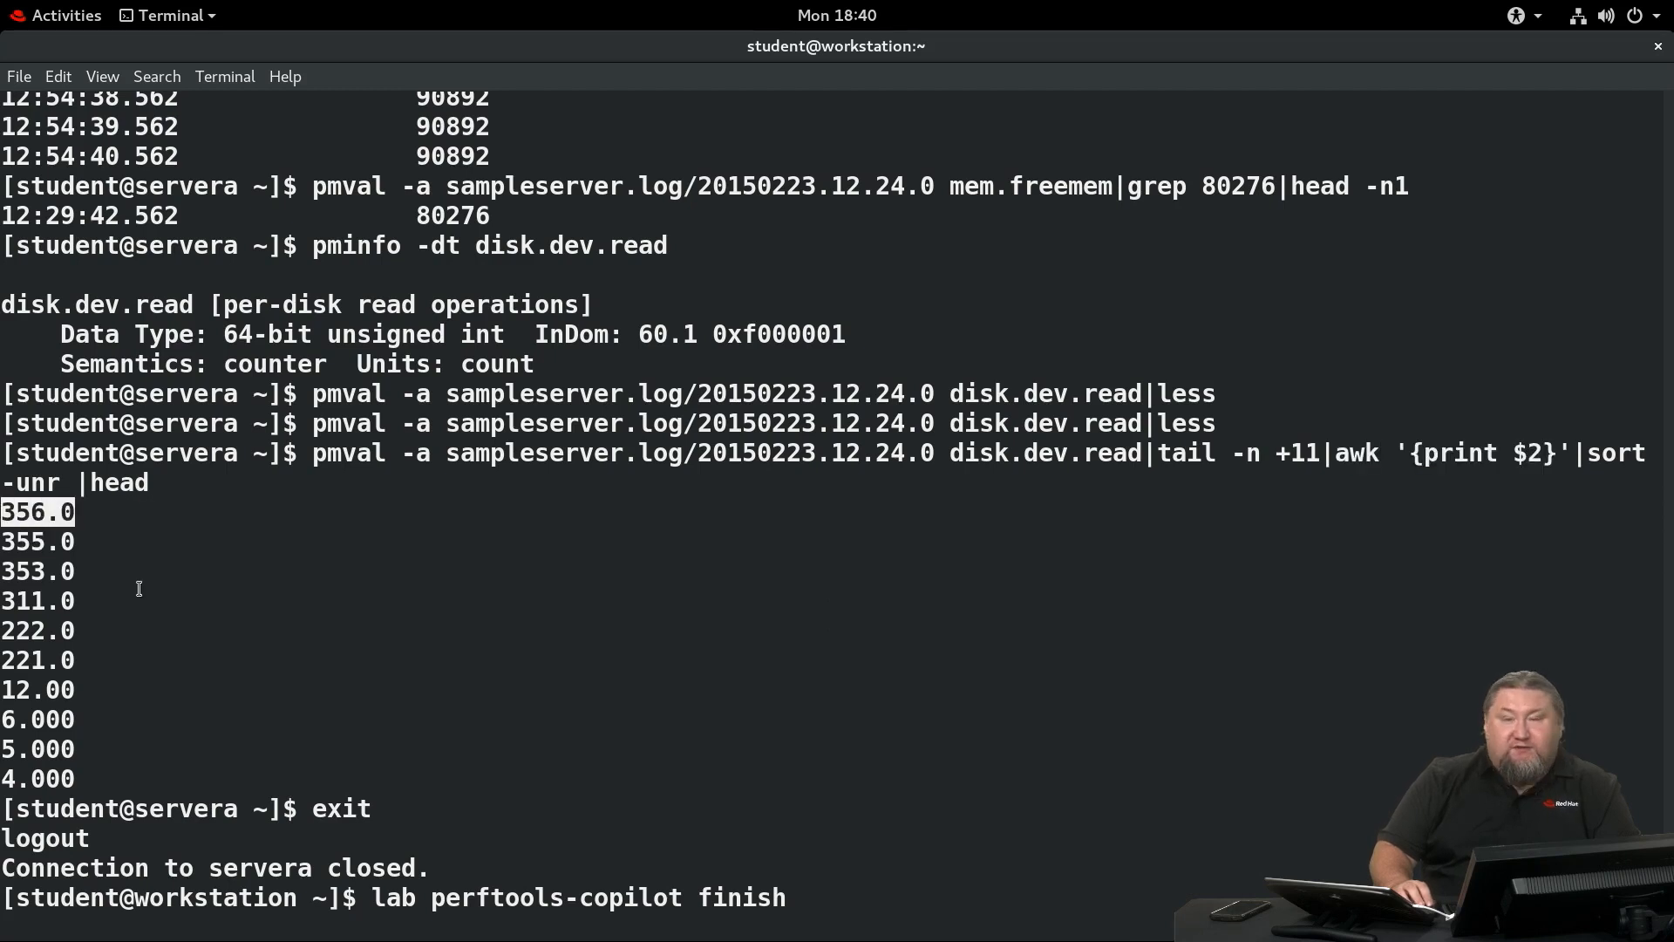
{"action": "mouse_move", "coordinate": [145, 600]}
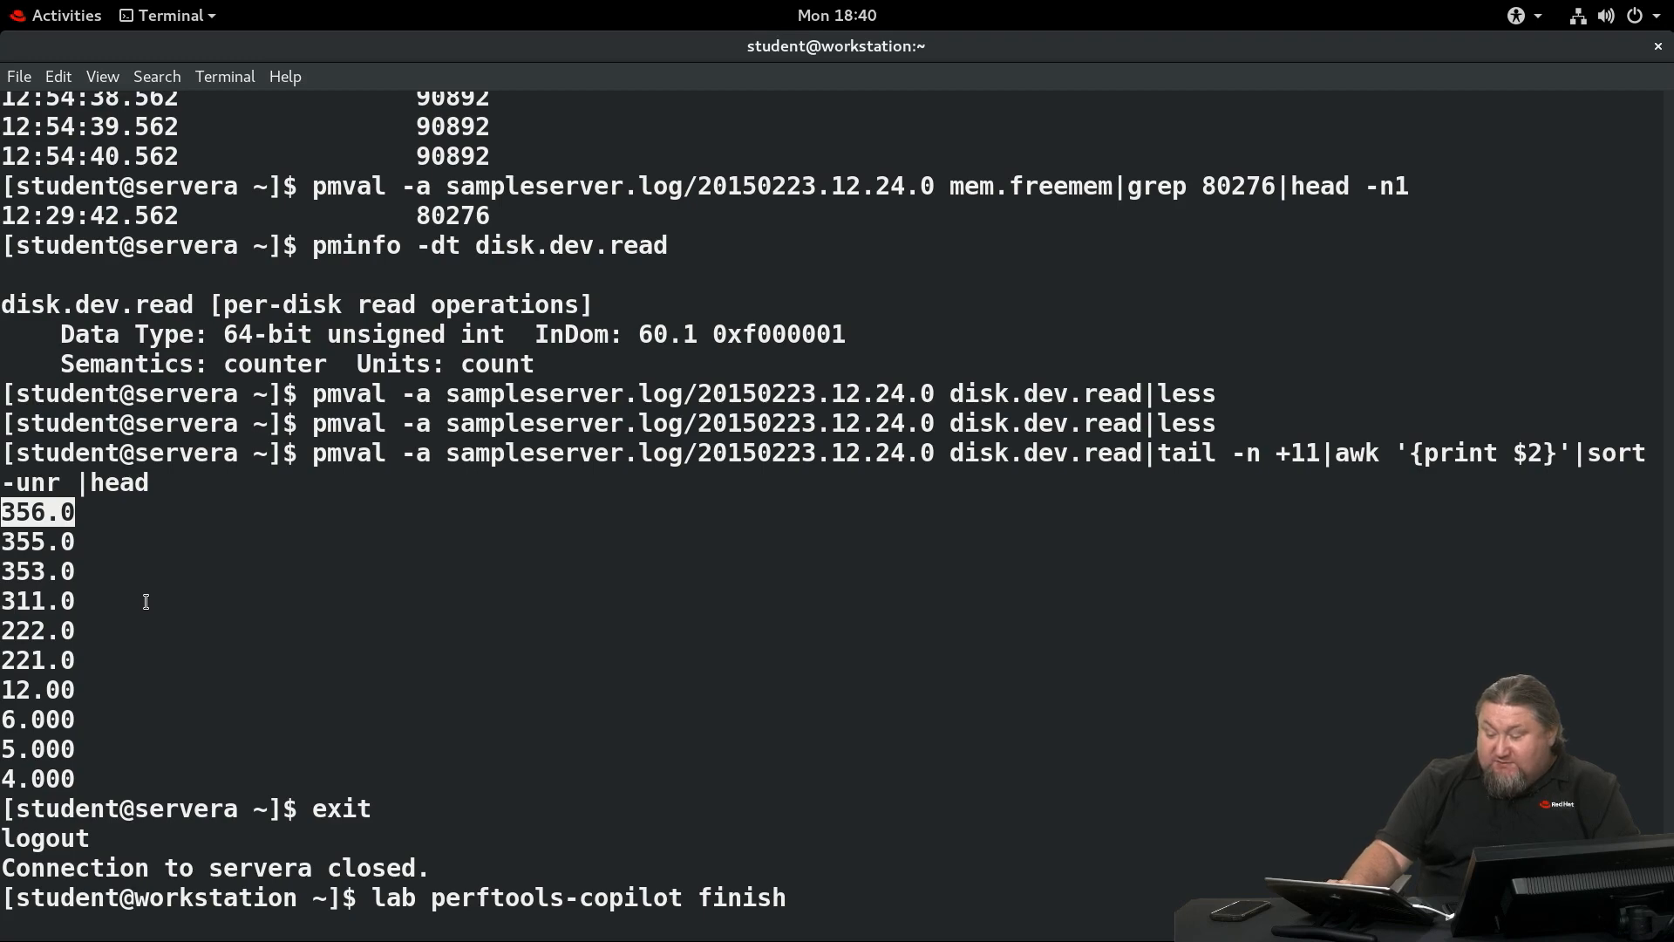
{"action": "key", "text": "Return"}
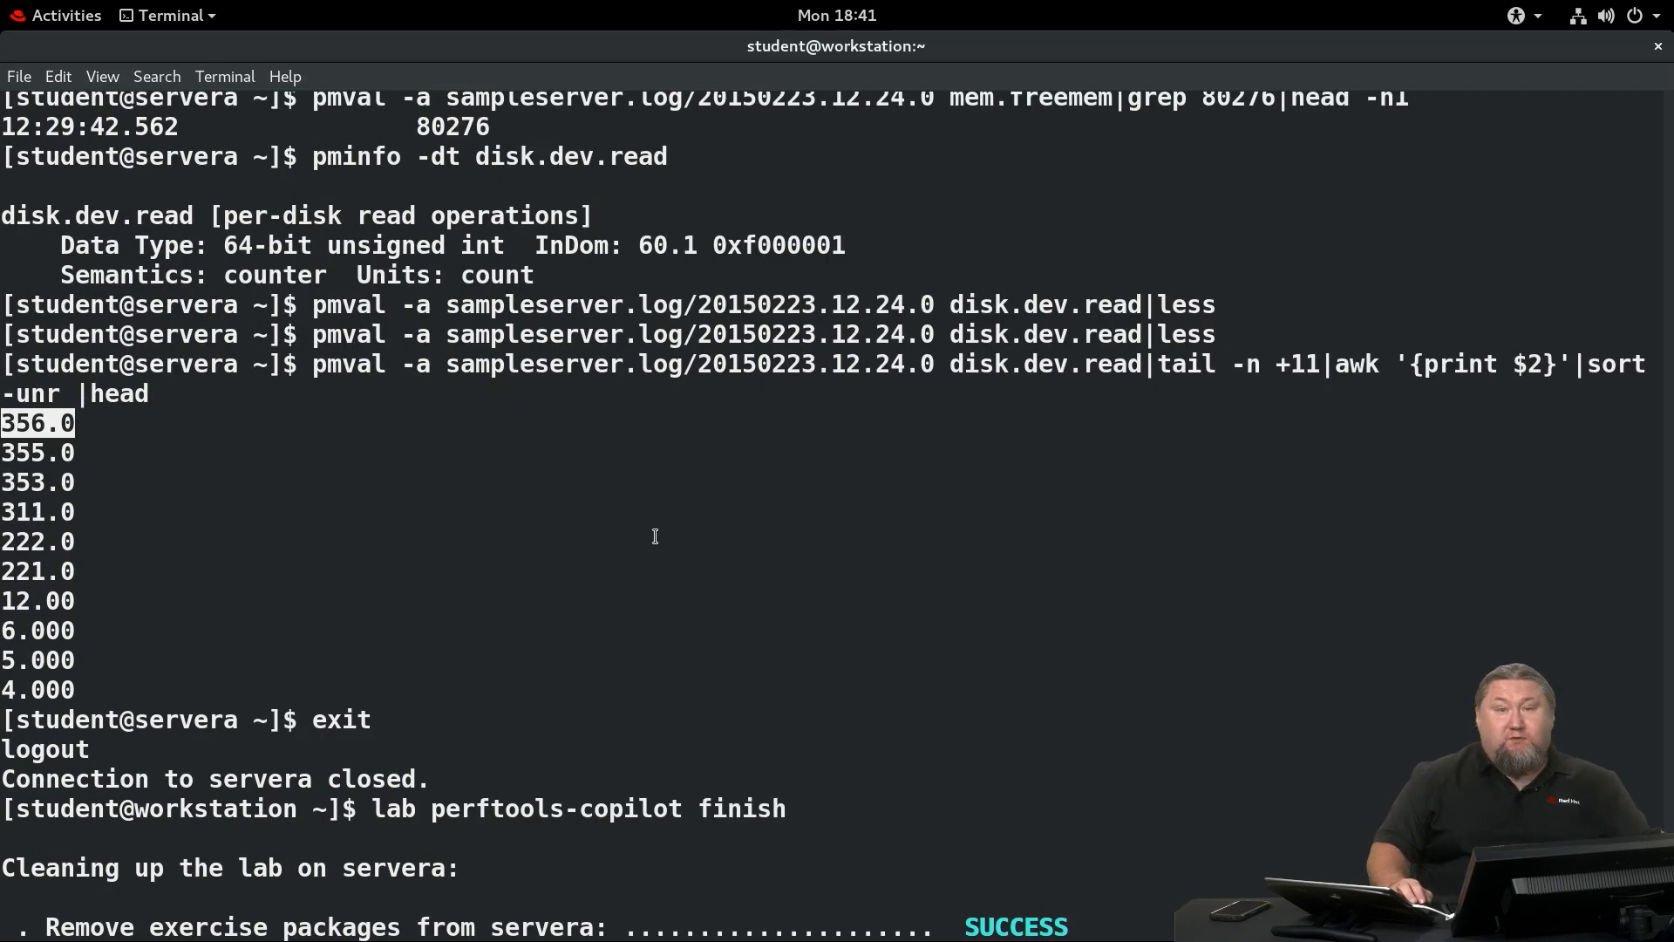
{"action": "mouse_move", "coordinate": [392, 773]}
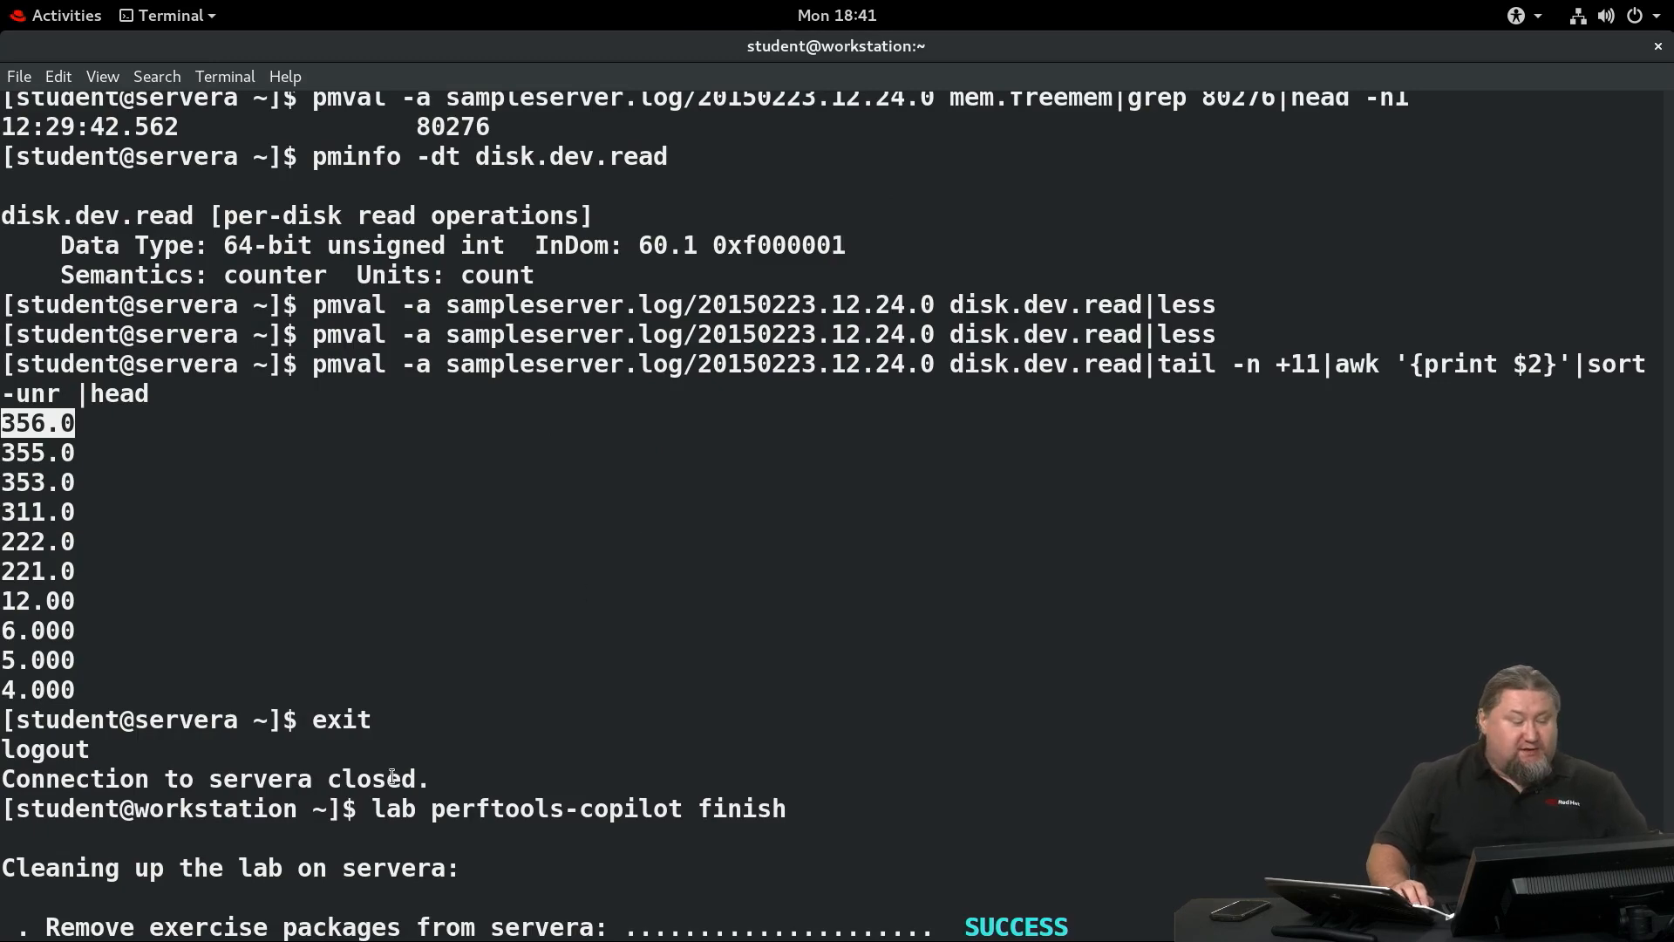
{"action": "mouse_move", "coordinate": [921, 561]}
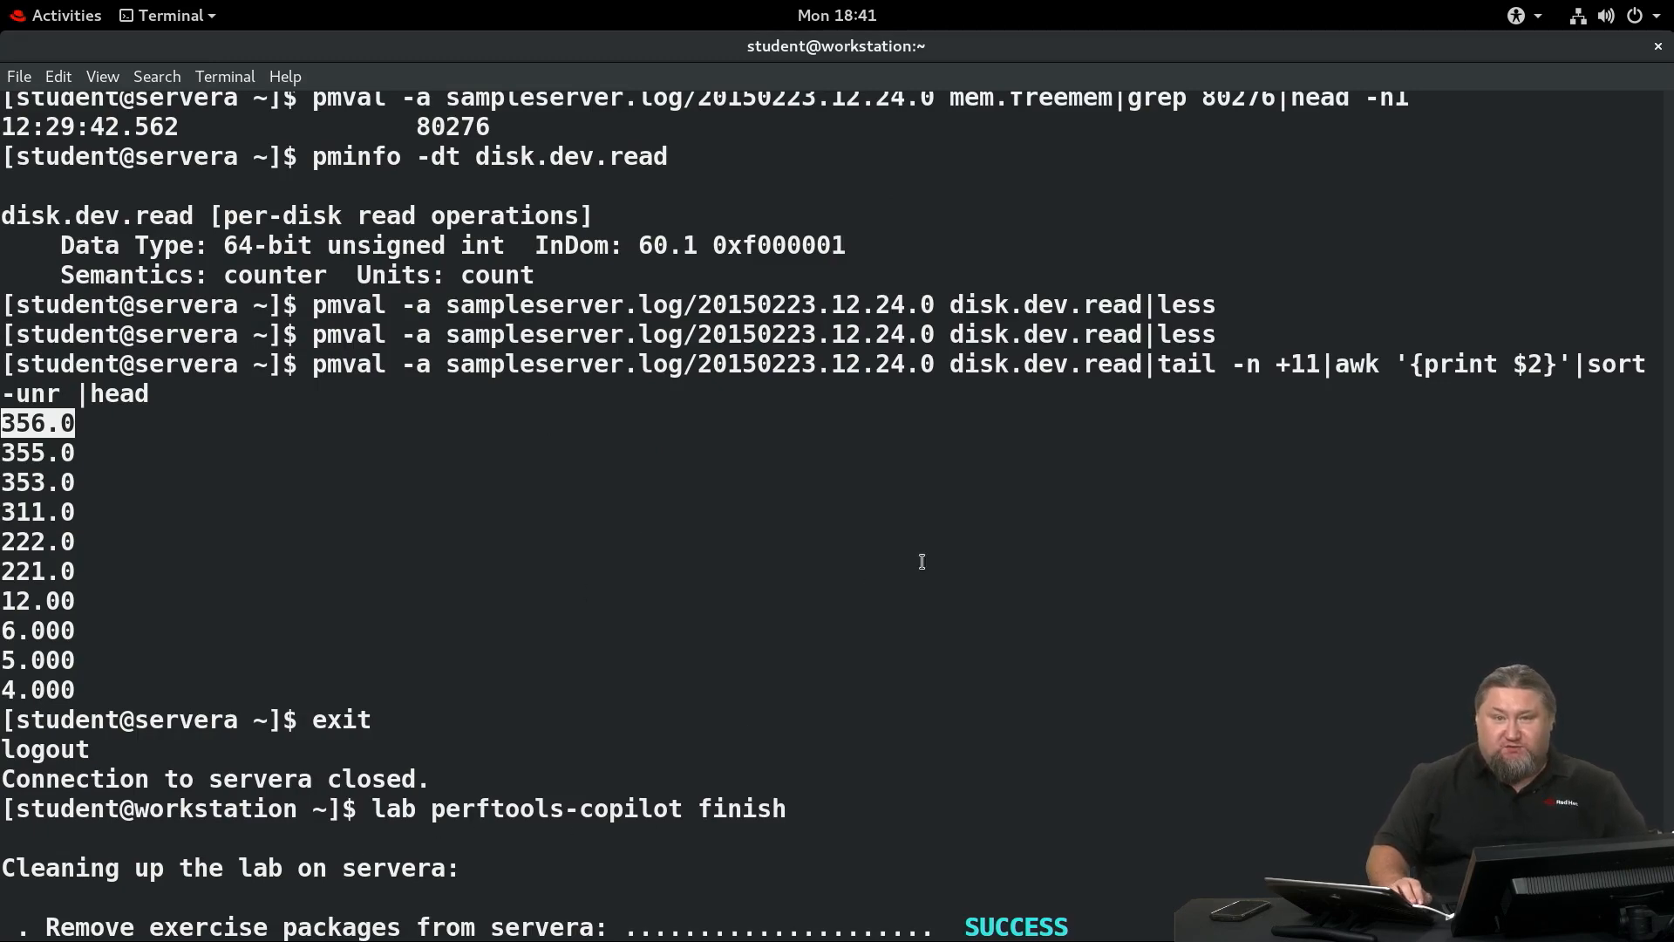
{"action": "scroll", "scroll_direction": "down", "scroll_amount": 3}
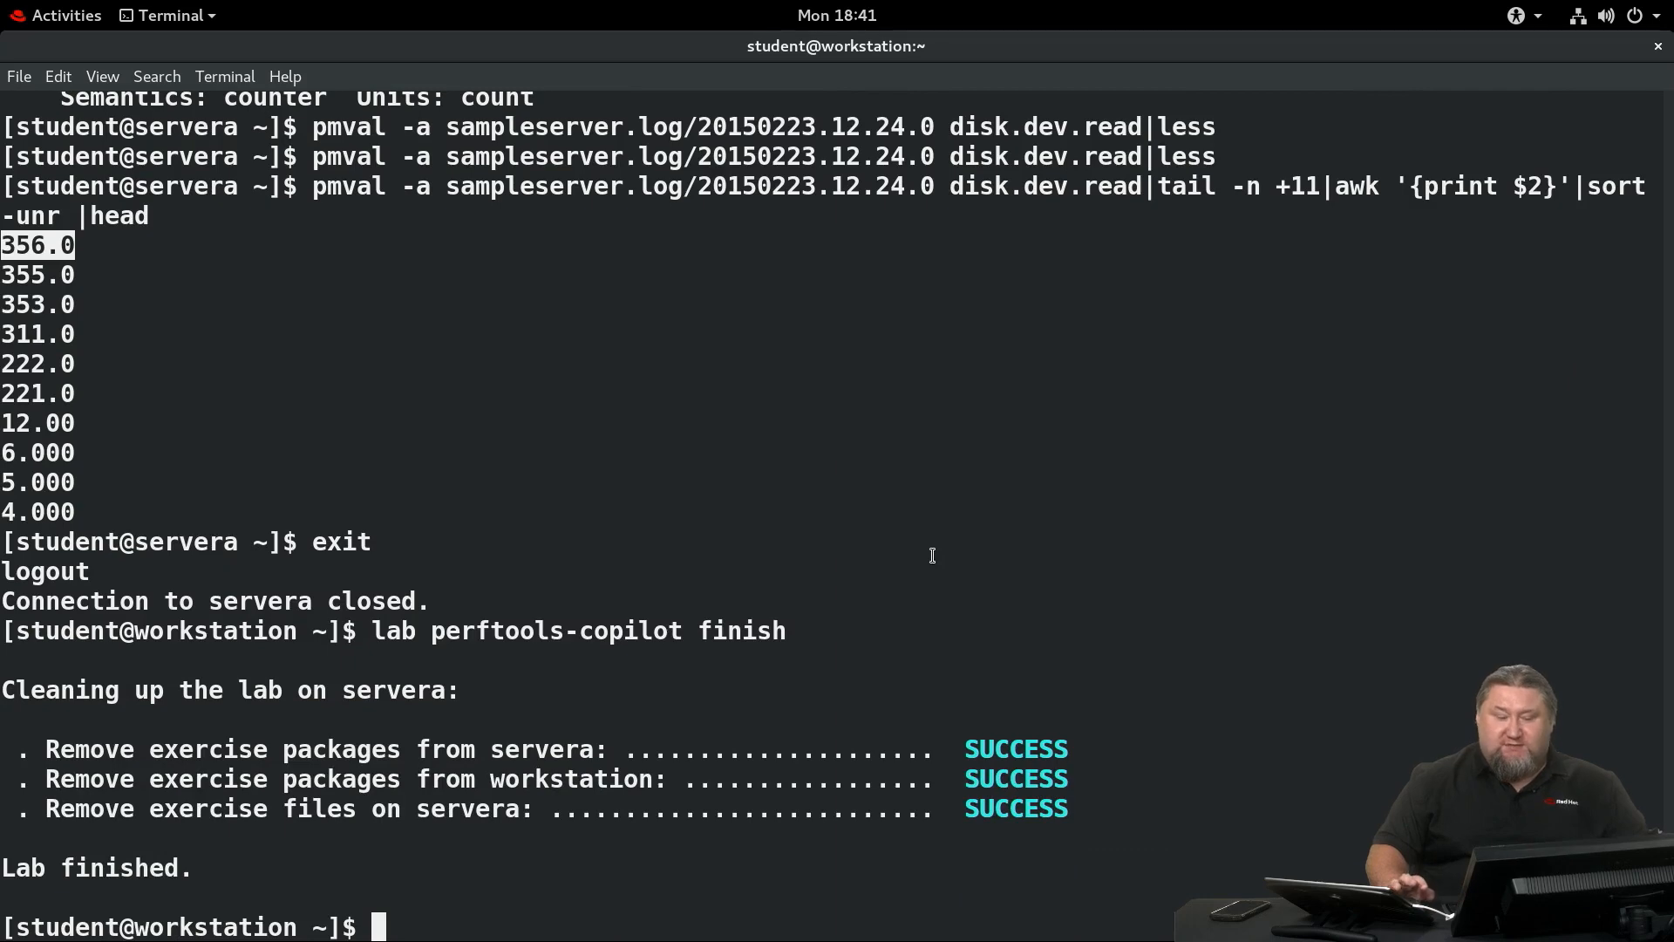
{"action": "mouse_move", "coordinate": [938, 573]}
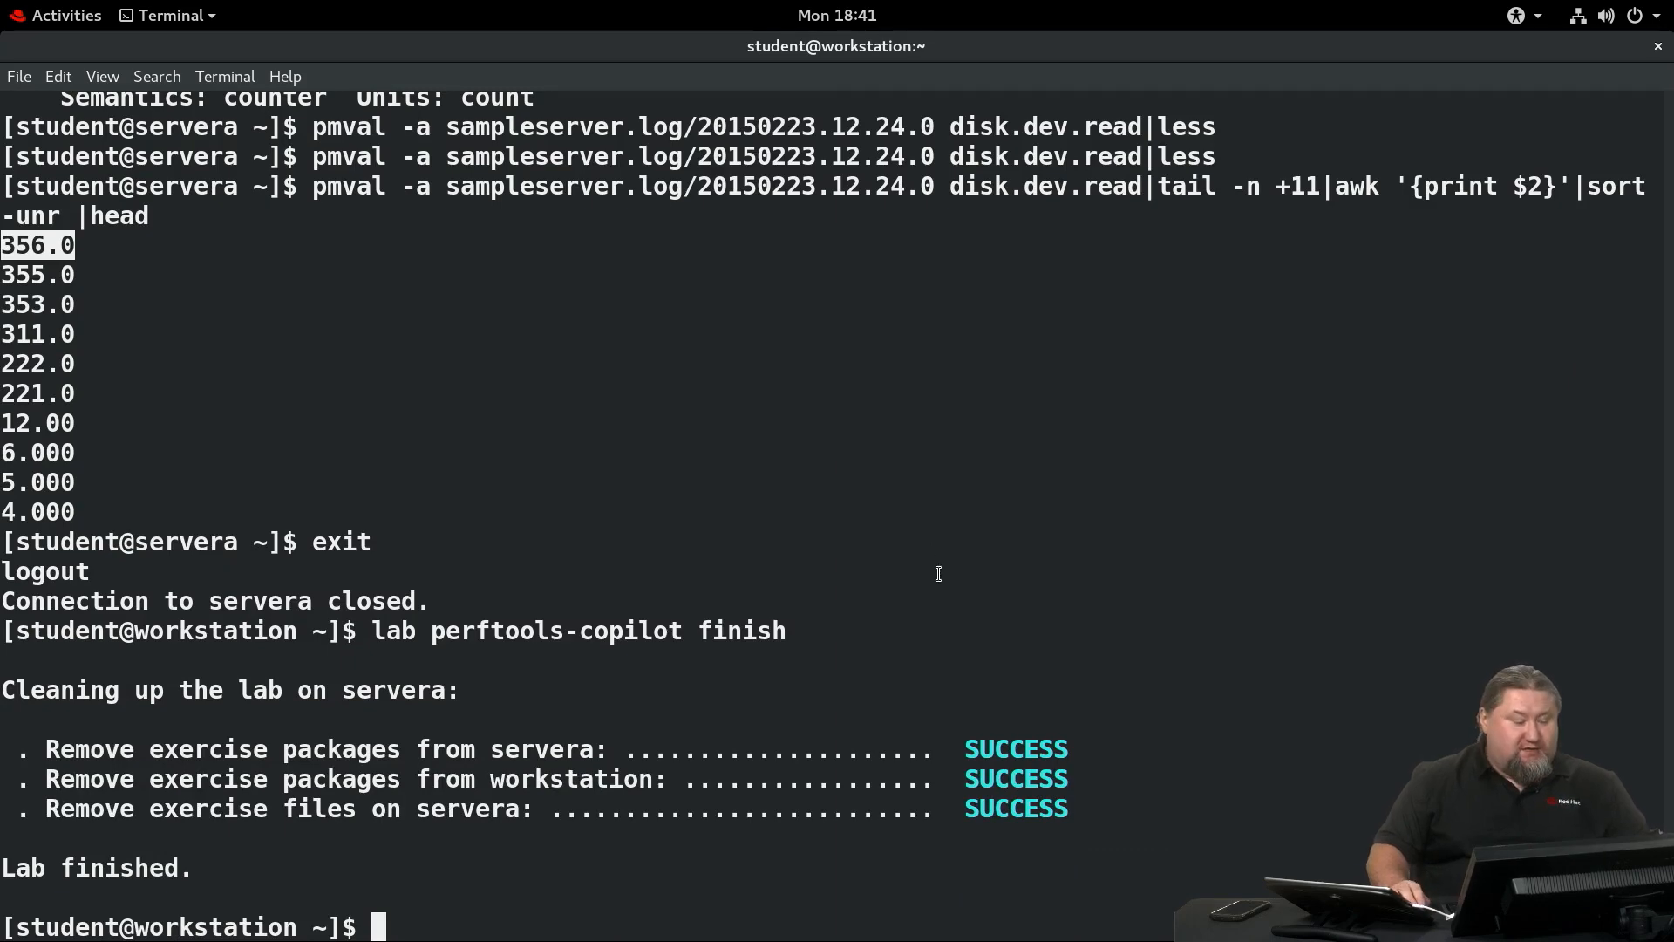